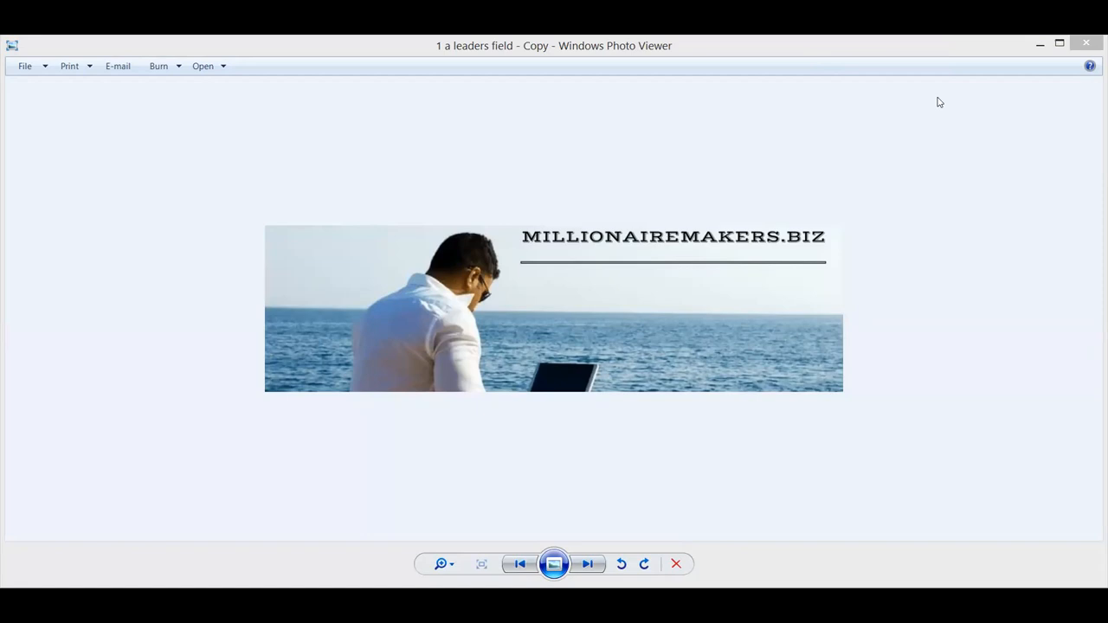
pyautogui.moveTo(676, 565)
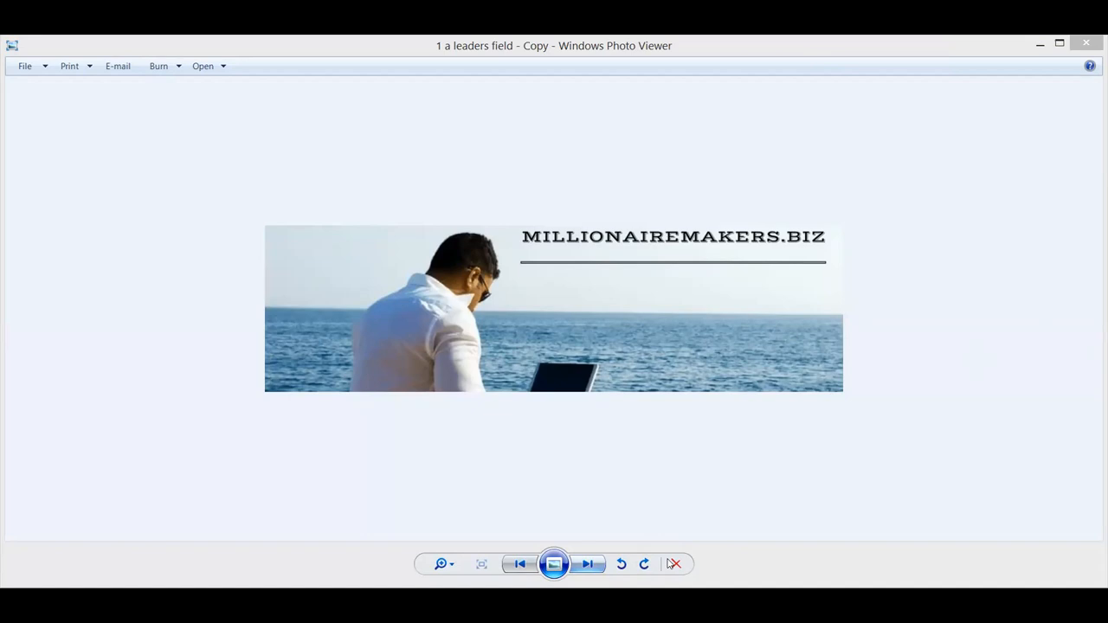
# - Advance from the MillionaireMakers.biz banner to the Retire Wealthy sailboat picture
pyautogui.click(587, 564)
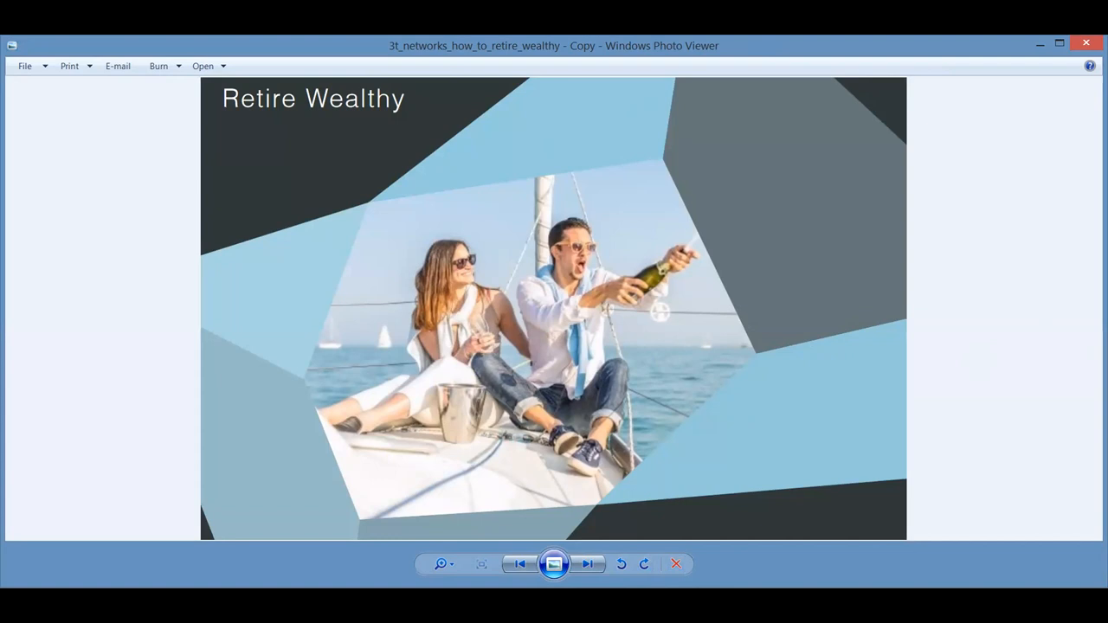
# - Advance past the Retire Wealthy picture and $35 offer page to the $35 offer poster
pyautogui.click(587, 565)
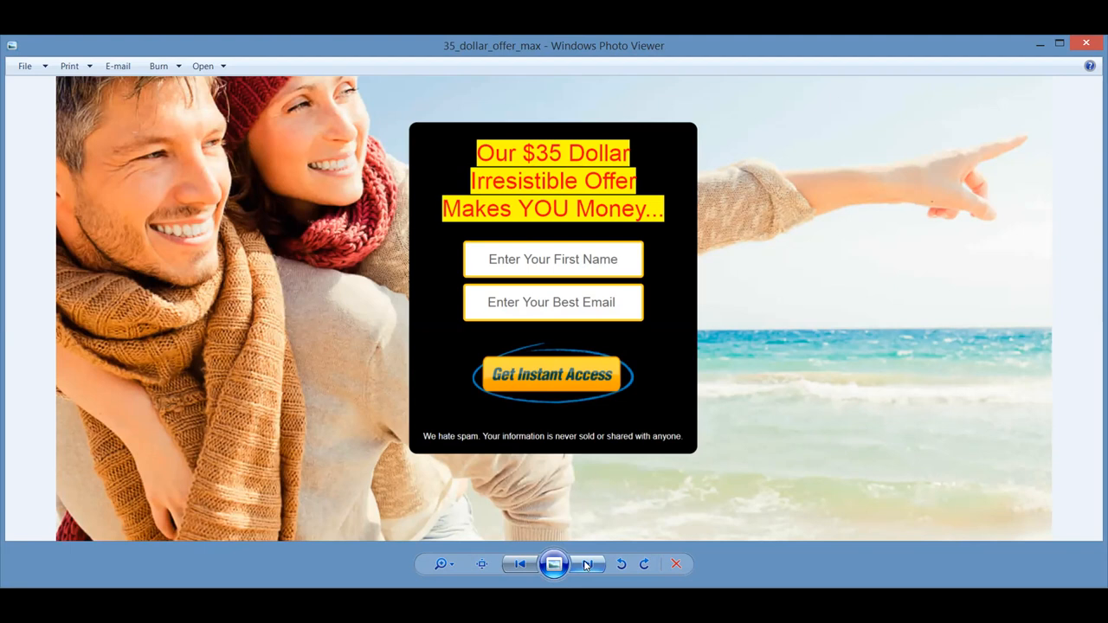
pyautogui.moveTo(585, 540)
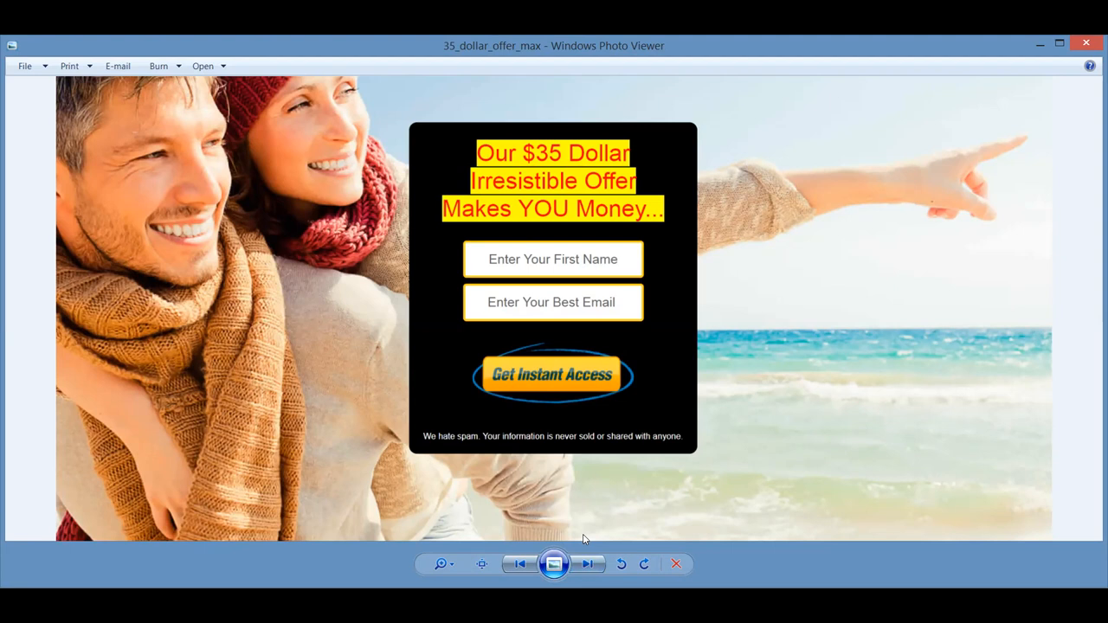
pyautogui.click(587, 565)
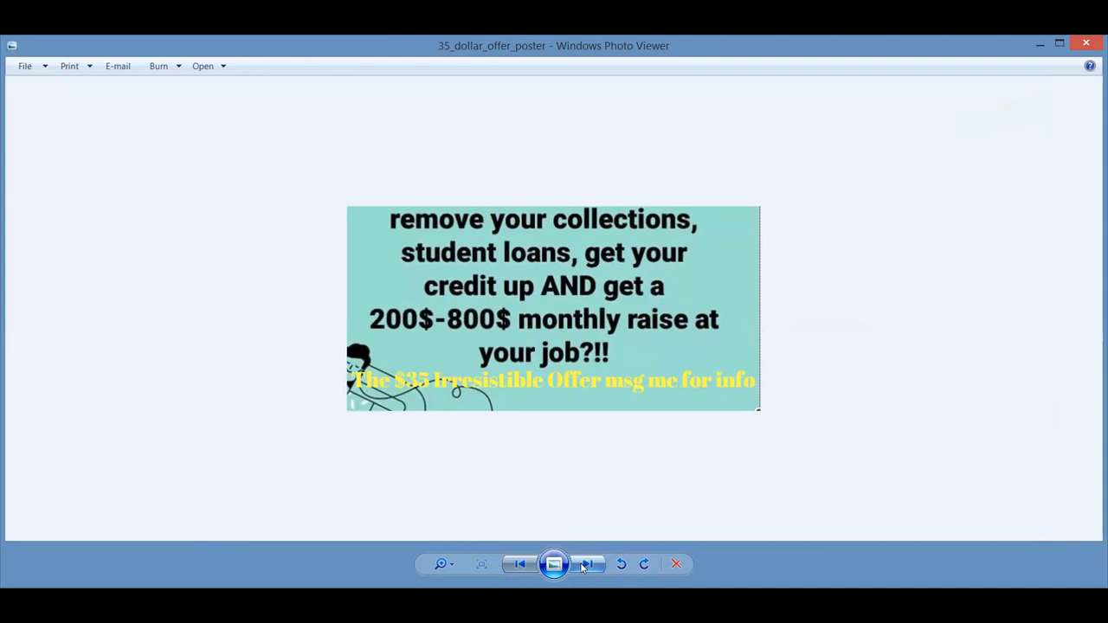
# - Advance past the paystub screenshot to the $1,945 FROM 5 SALES picture
pyautogui.click(589, 564)
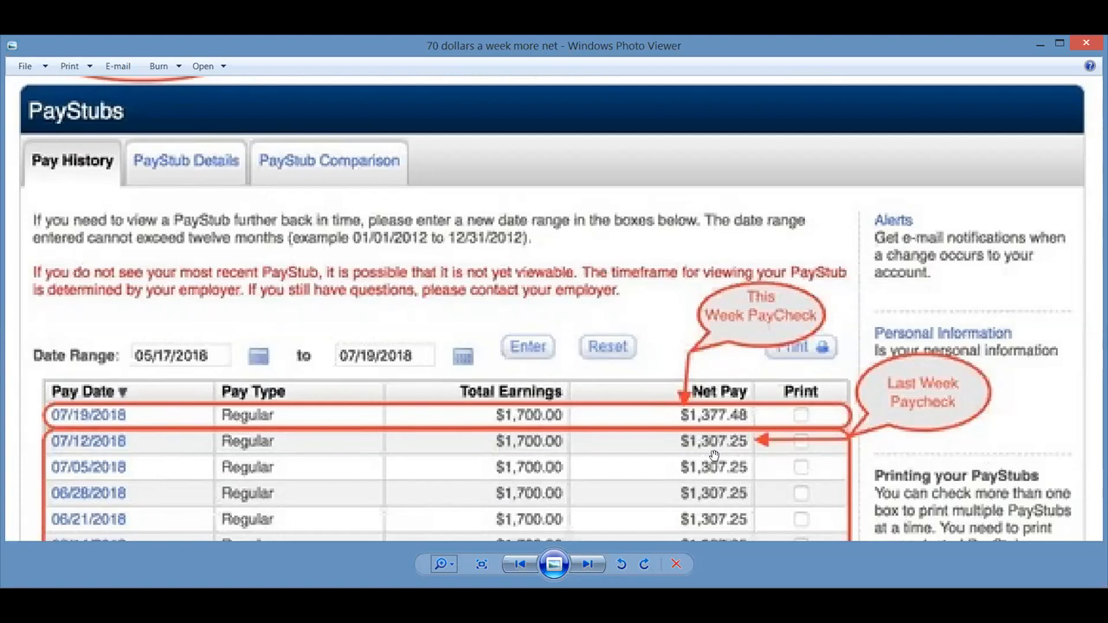
pyautogui.click(589, 565)
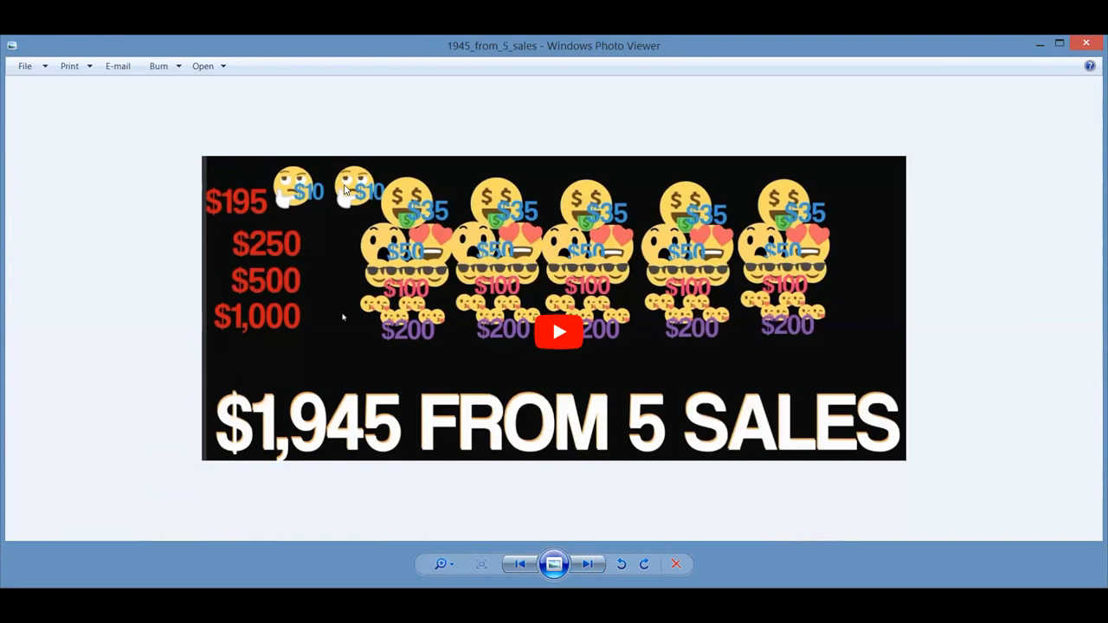
pyautogui.moveTo(796, 211)
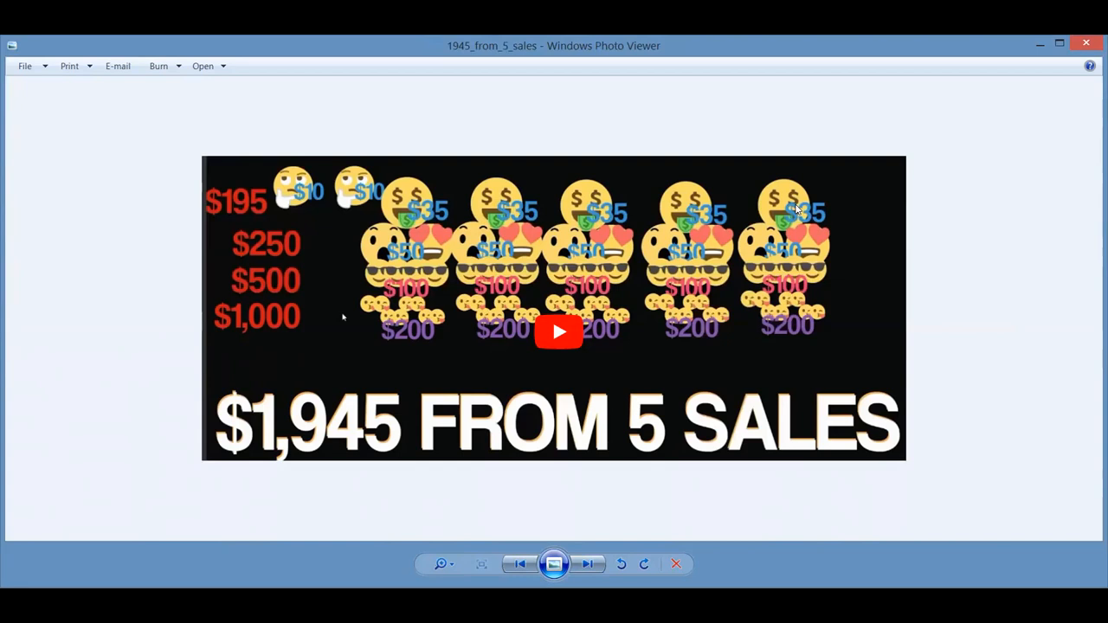
pyautogui.moveTo(409, 206)
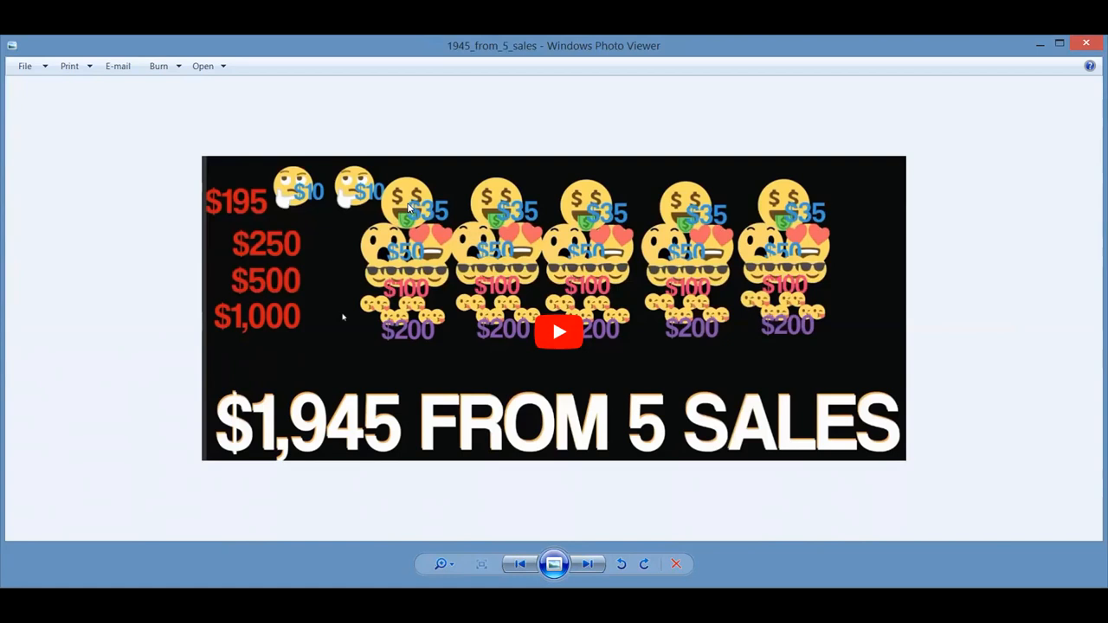
pyautogui.moveTo(523, 288)
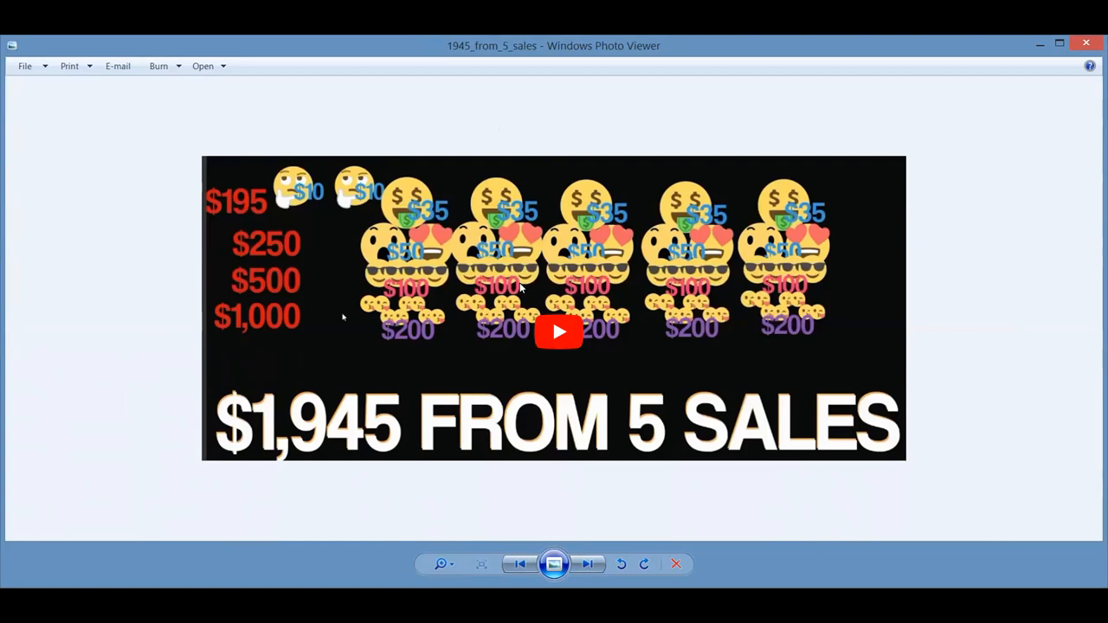
pyautogui.moveTo(433, 253)
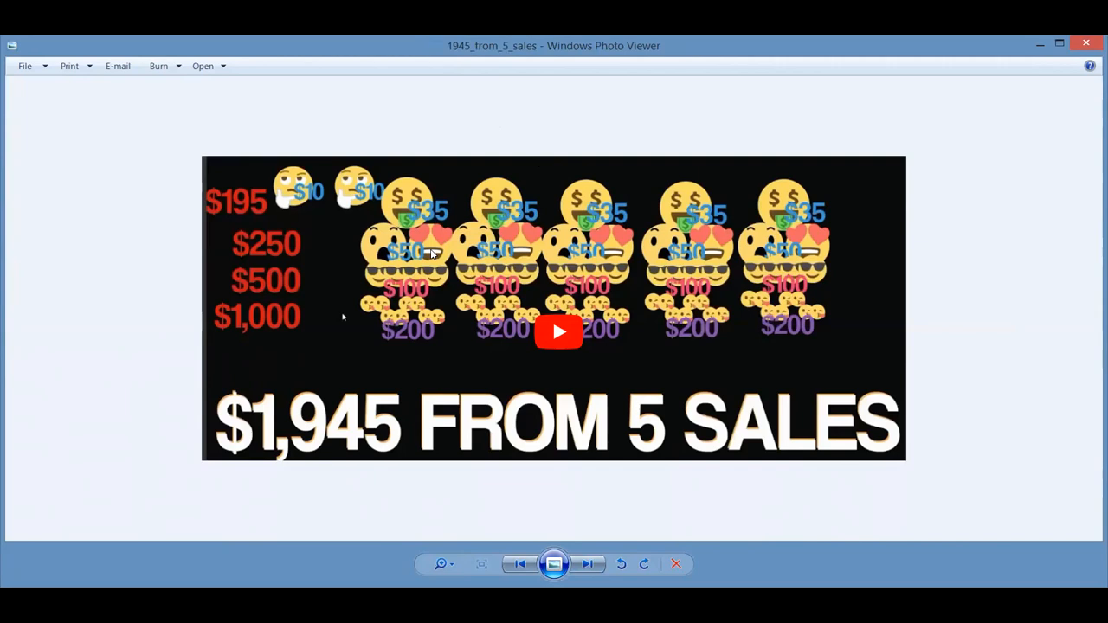
pyautogui.moveTo(419, 277)
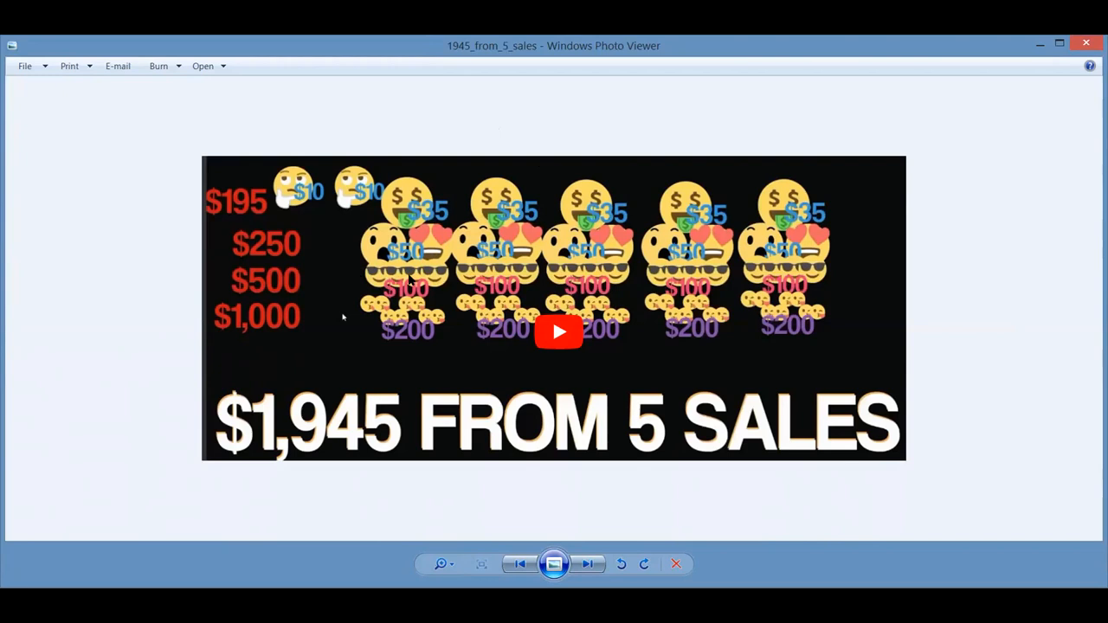
pyautogui.moveTo(771, 281)
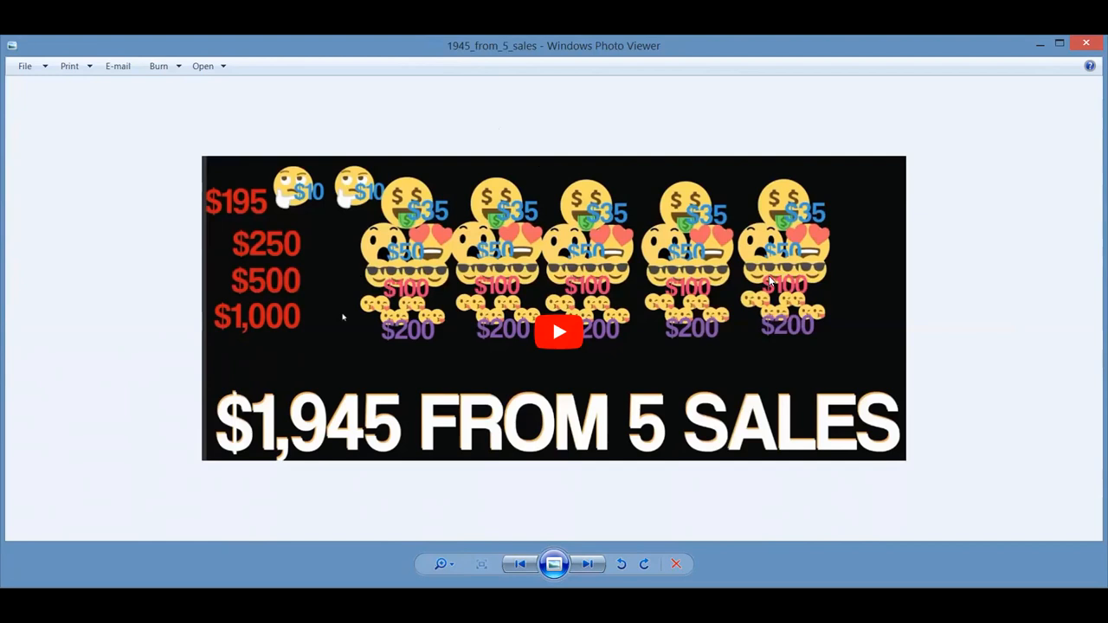
pyautogui.moveTo(557, 217)
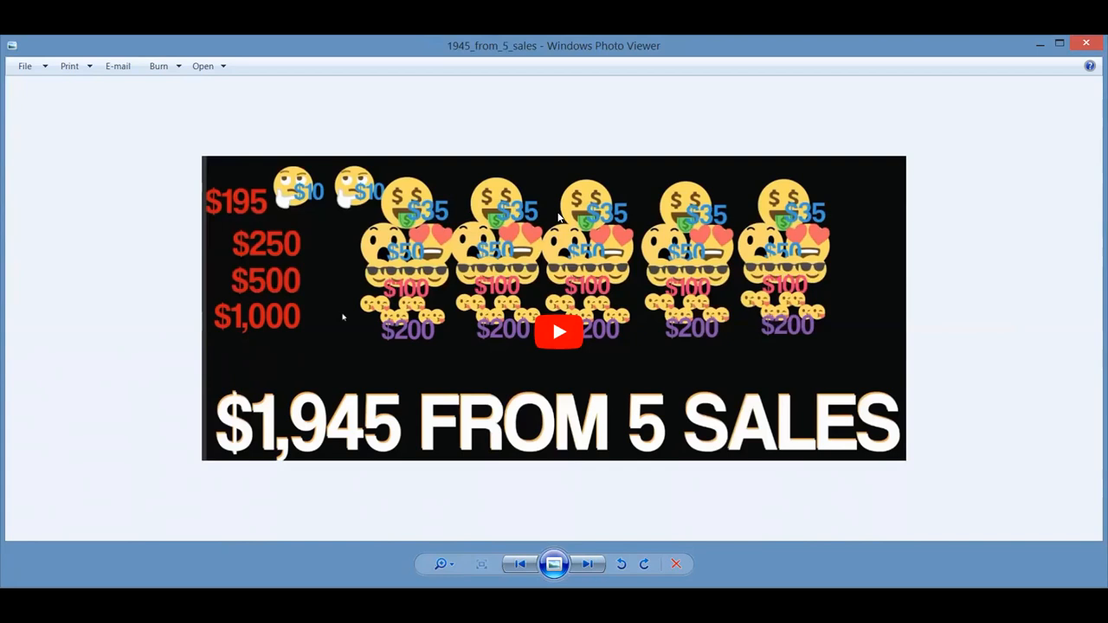
pyautogui.moveTo(710, 246)
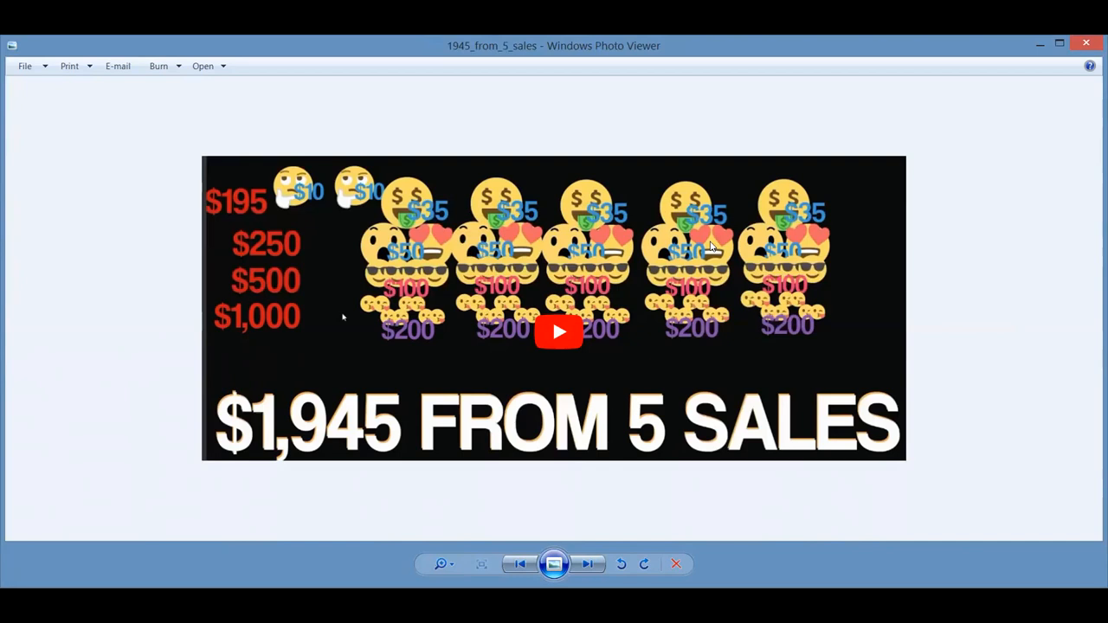
pyautogui.moveTo(262, 377)
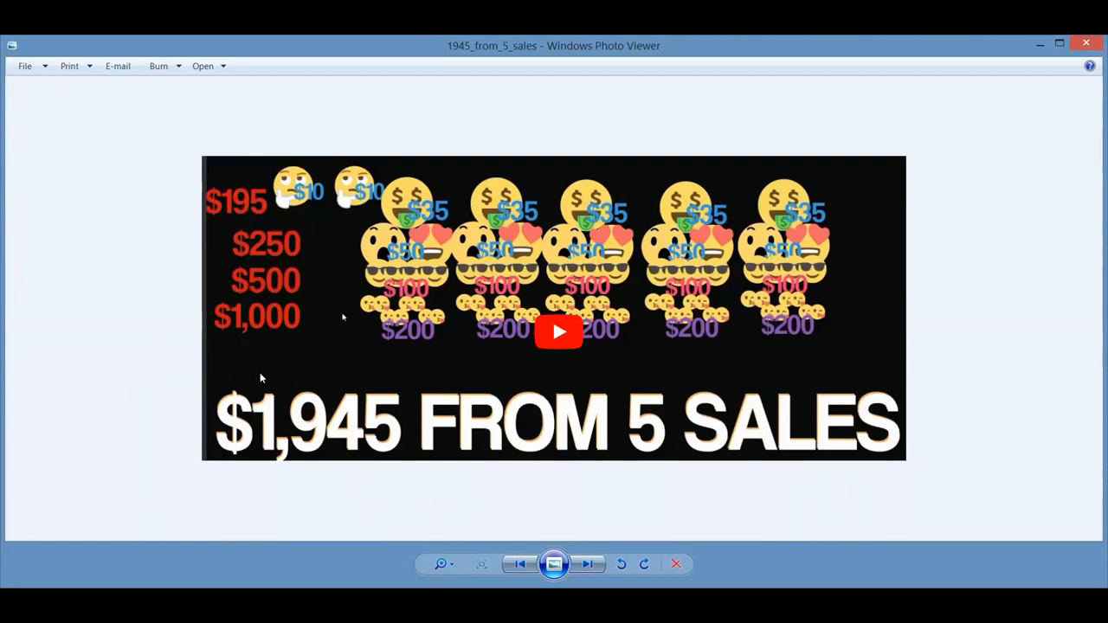
pyautogui.moveTo(499, 327)
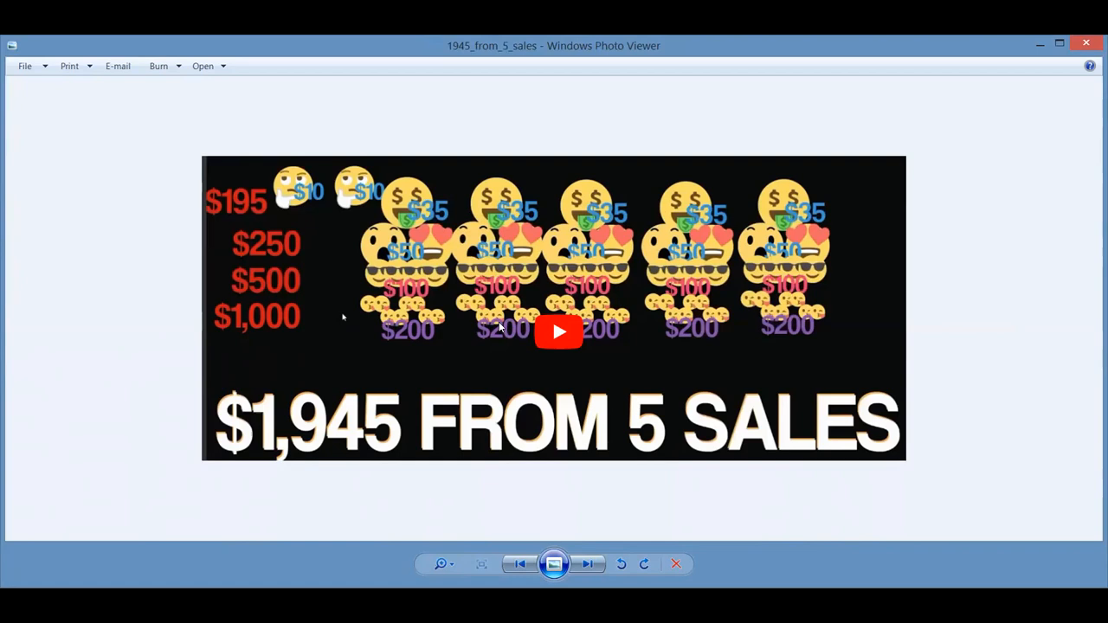
pyautogui.moveTo(442, 296)
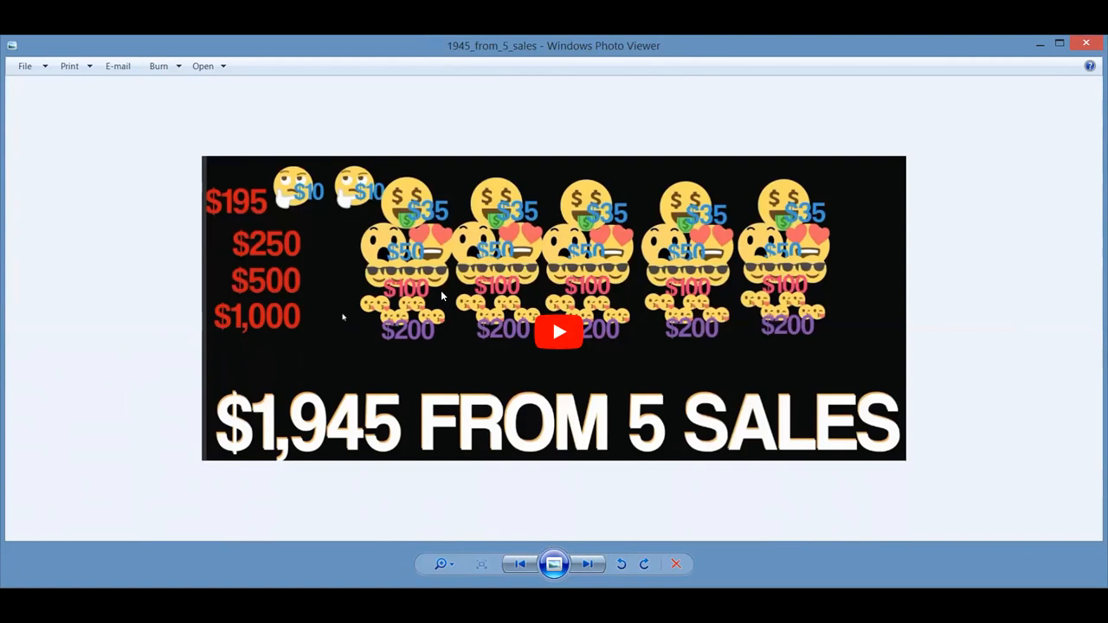
pyautogui.moveTo(655, 412)
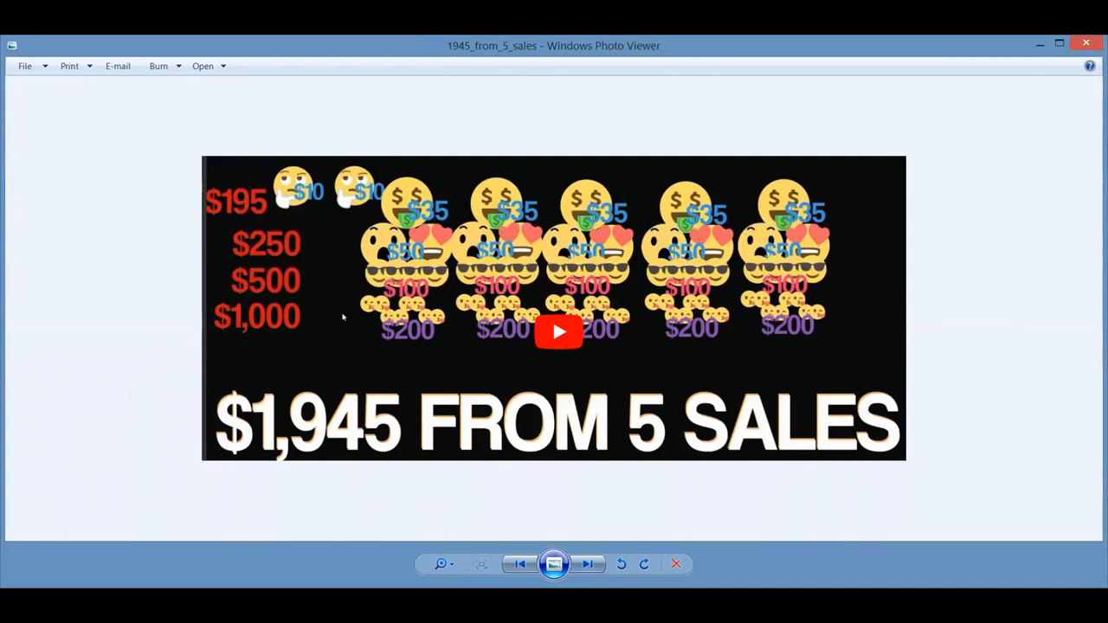
# - Advance past the Awaken the Sleeping Giant picture to the bad credit meme
pyautogui.click(587, 565)
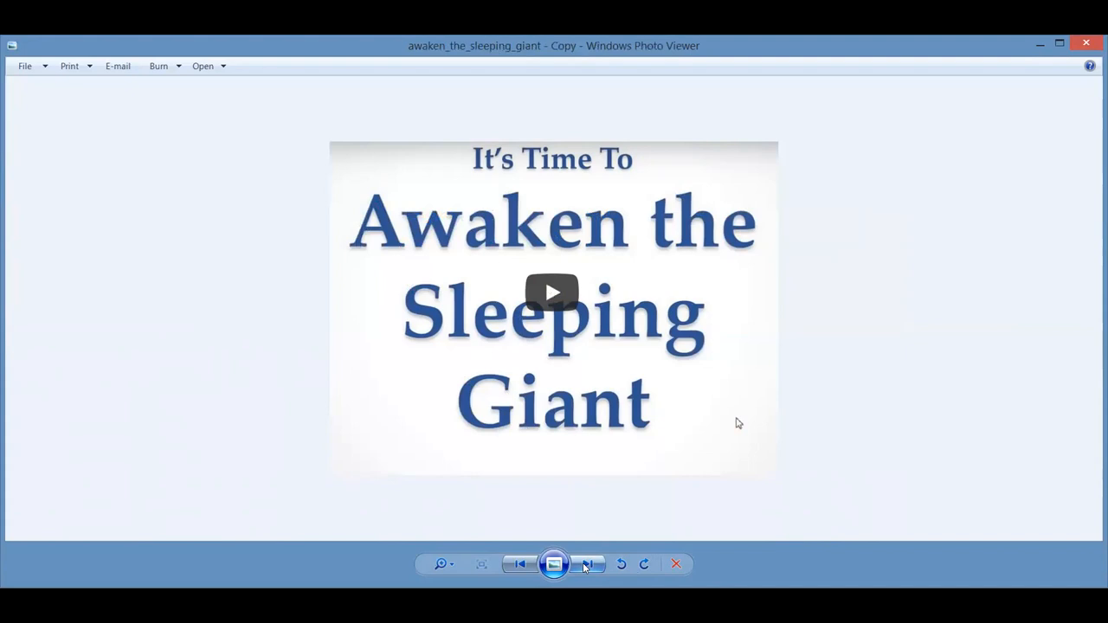
pyautogui.click(587, 564)
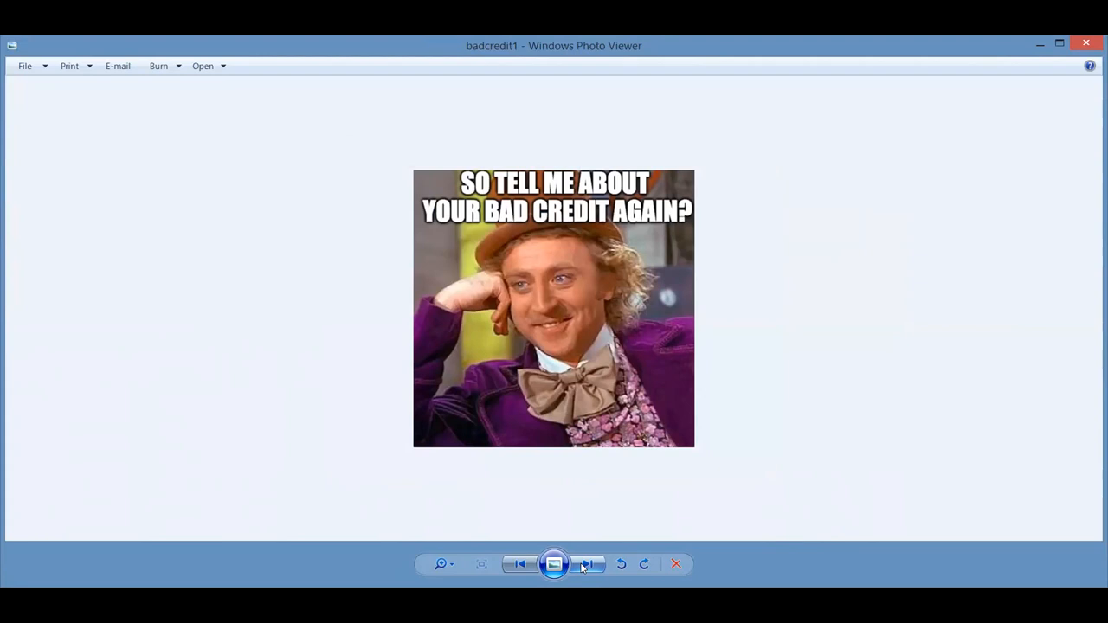
# - Advance past the bad credit meme to the Follow a Non-Traditional Approach speaker picture
pyautogui.click(588, 565)
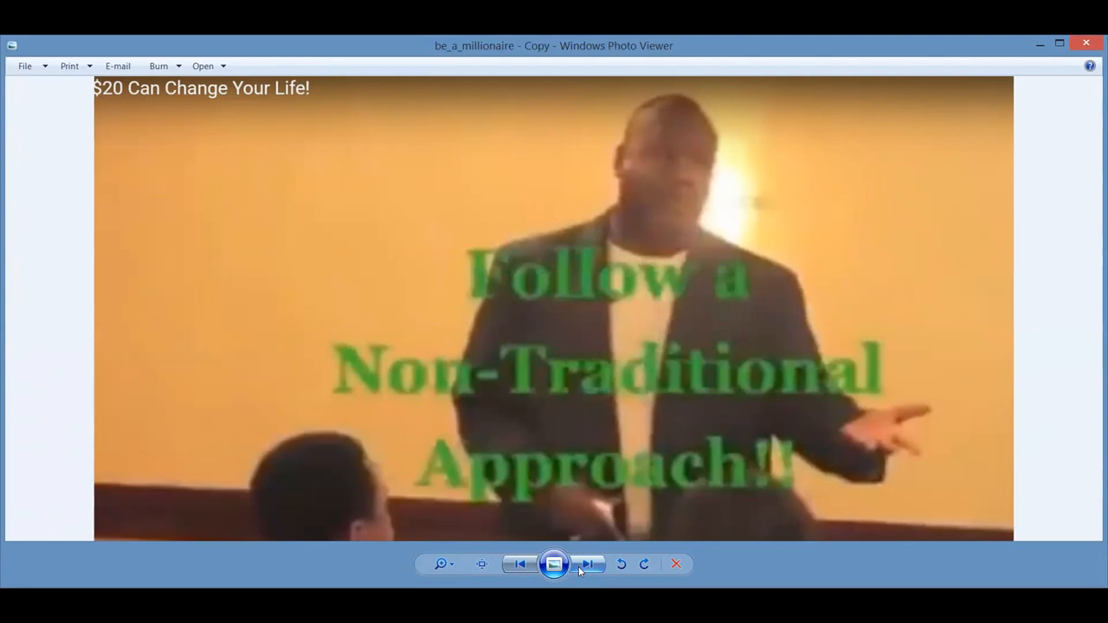
# - Advance past the earnings table and Bitdefender screenshot to the boy-with-microphone photo
pyautogui.click(589, 565)
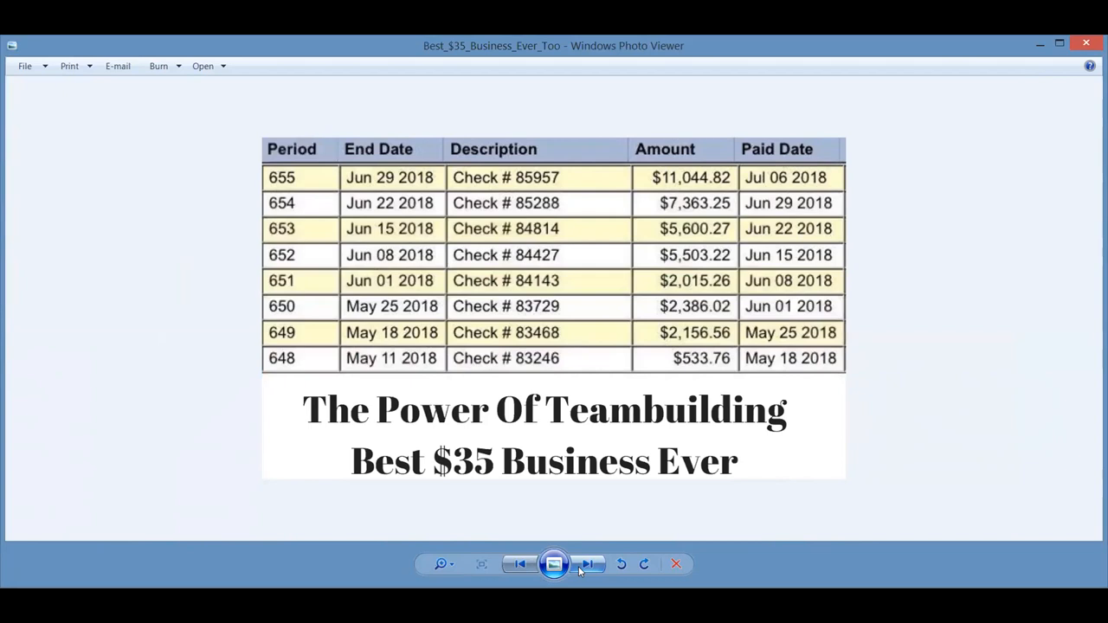
pyautogui.moveTo(221, 391)
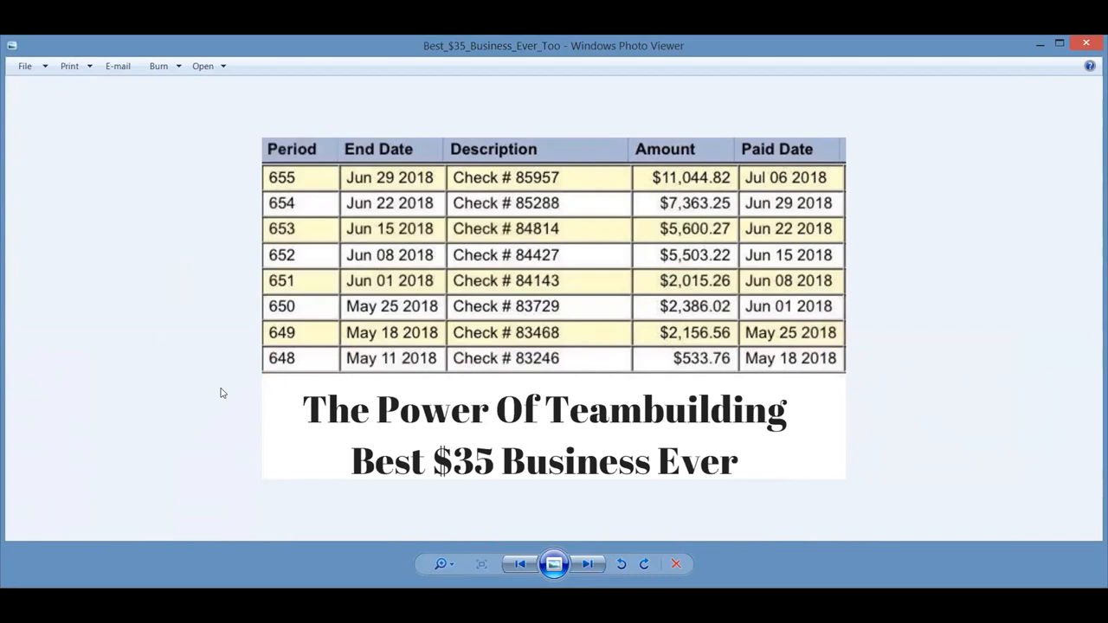
pyautogui.moveTo(655, 340)
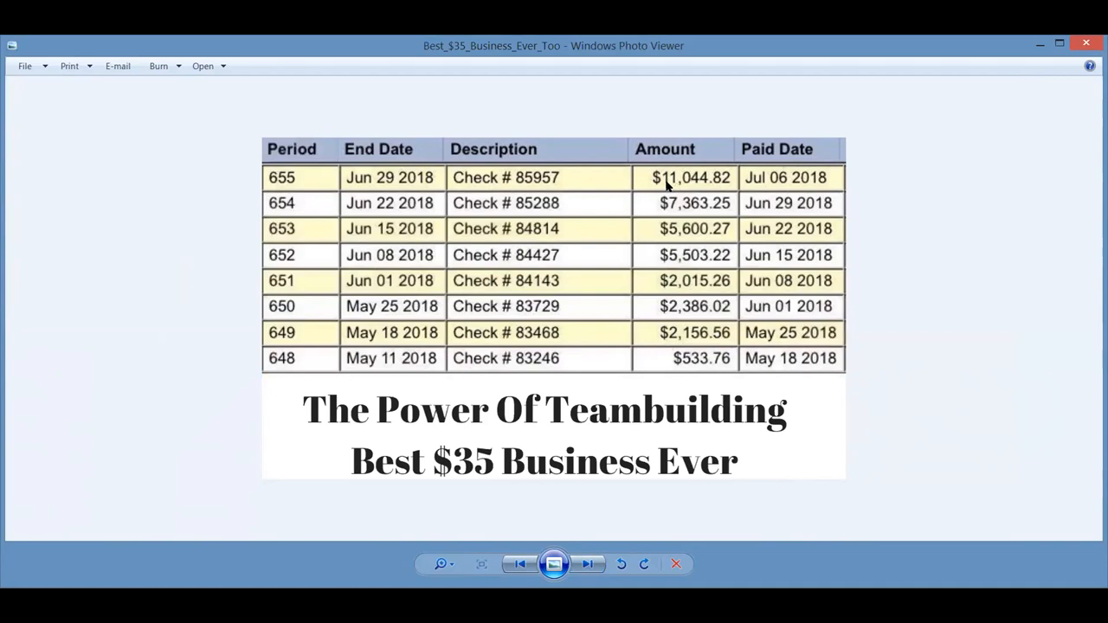
pyautogui.moveTo(755, 211)
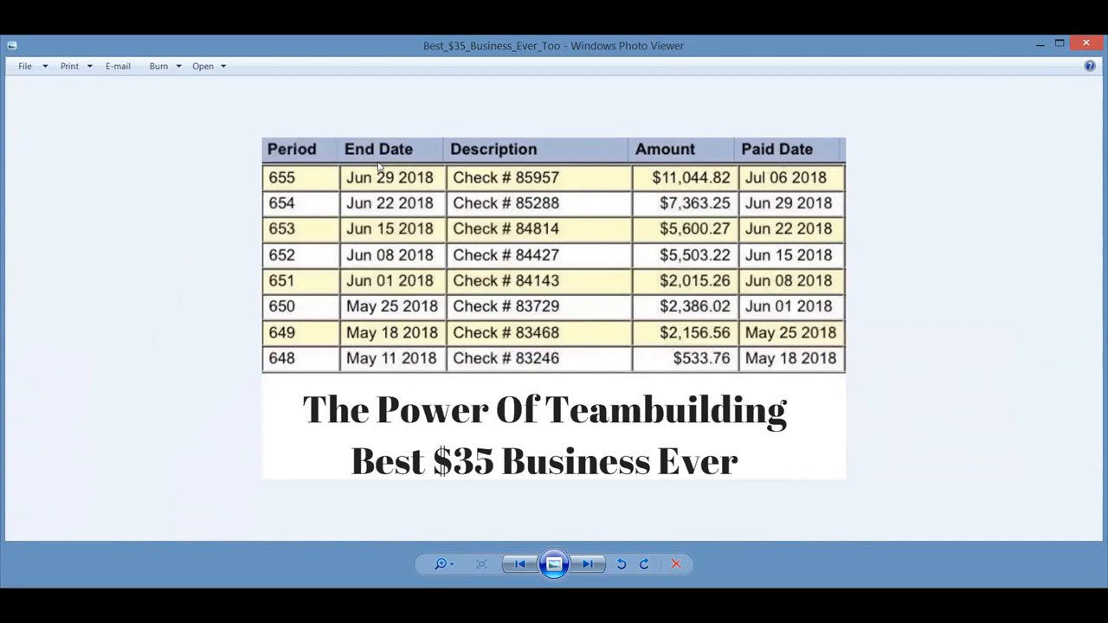
pyautogui.moveTo(563, 255)
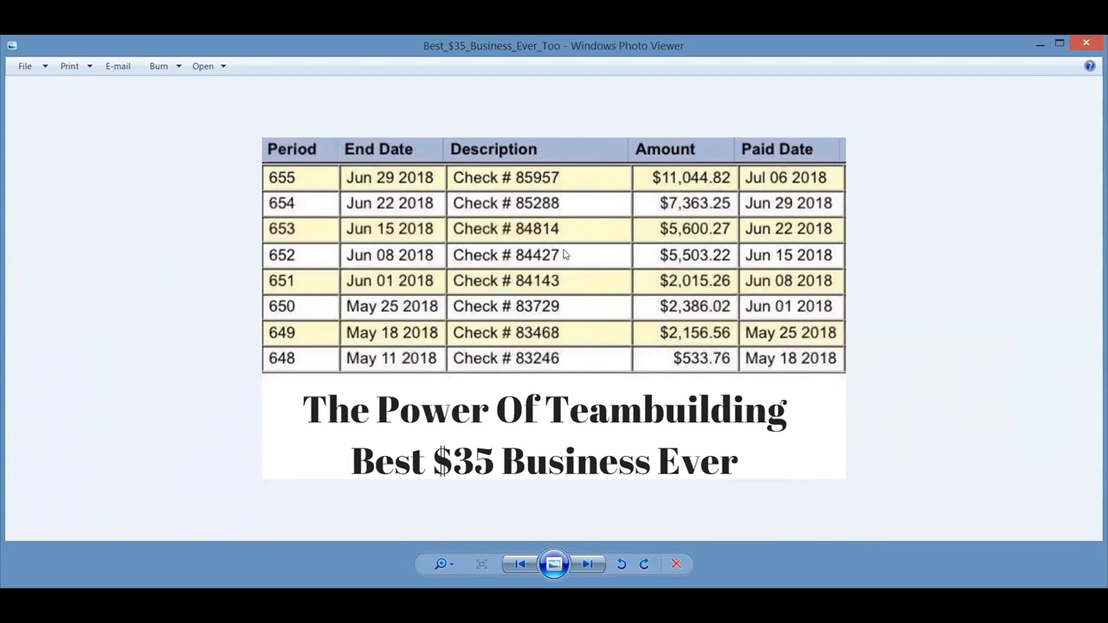
pyautogui.click(587, 565)
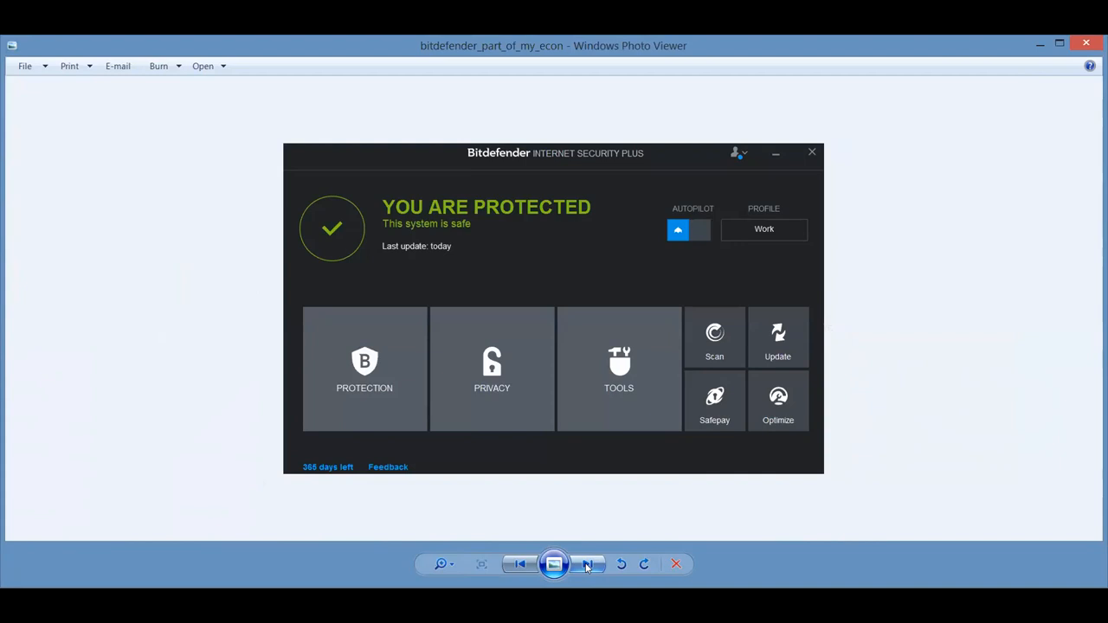
pyautogui.click(587, 565)
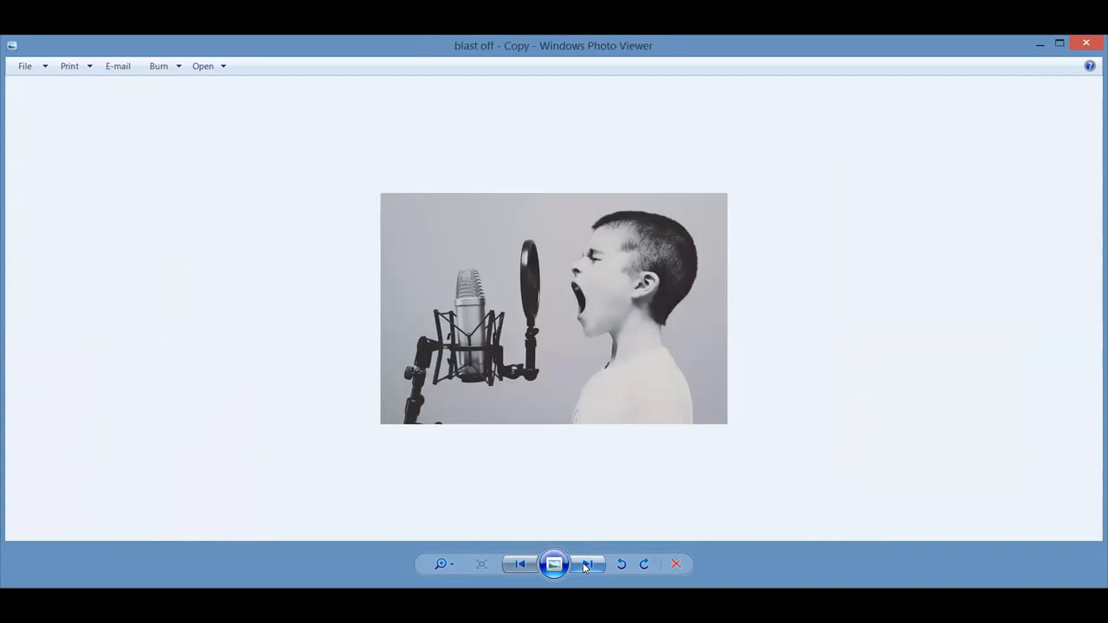
# - Advance past the Watch This Video PLS picture to the Blue Collar Success System email
pyautogui.click(587, 565)
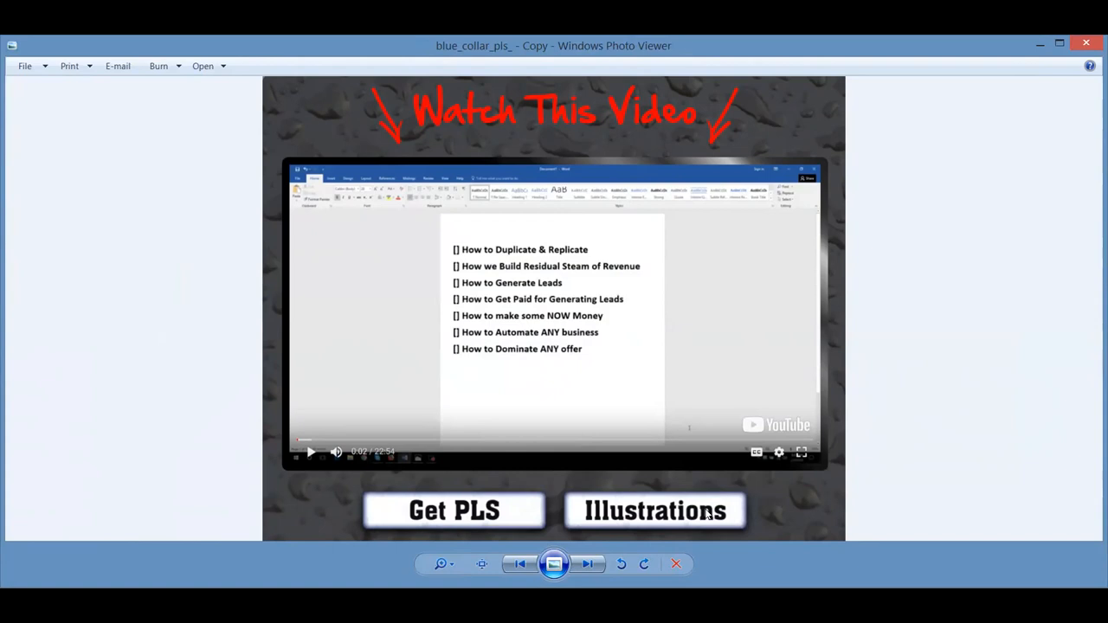
pyautogui.click(587, 565)
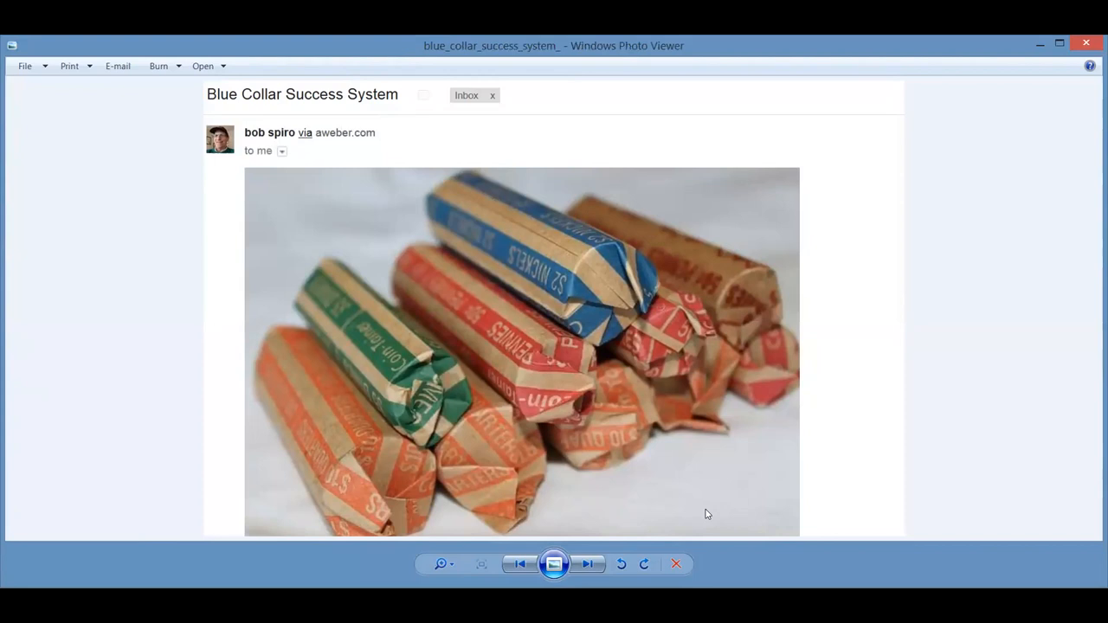
# - Advance past the Smooth Sailing and Bridgeport Credit Repair images to the It's for you! flyer
pyautogui.click(587, 565)
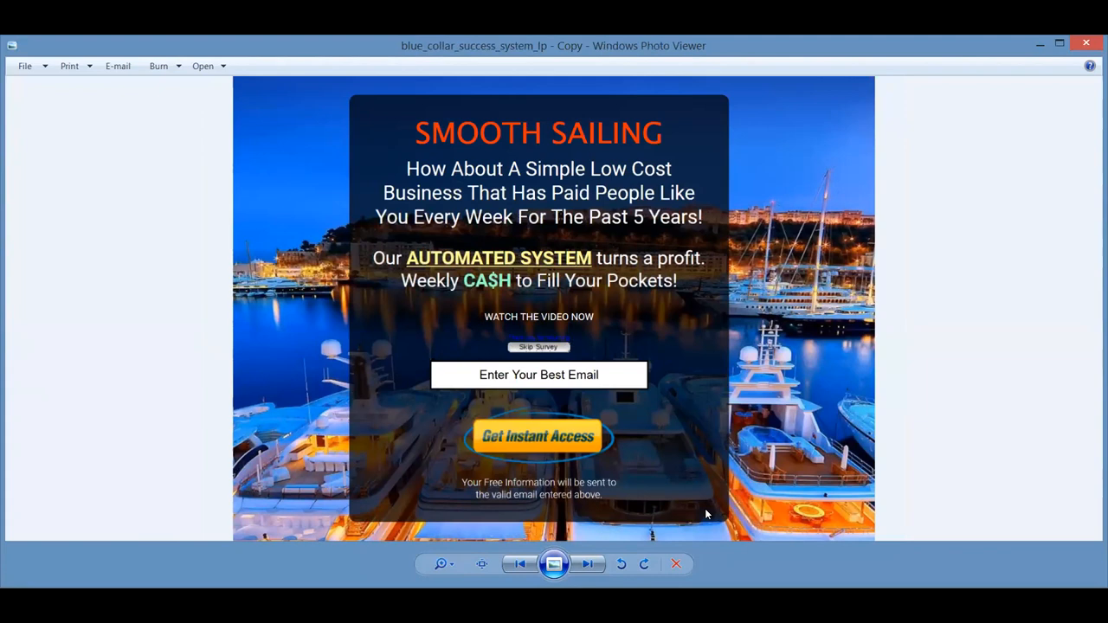
pyautogui.click(587, 565)
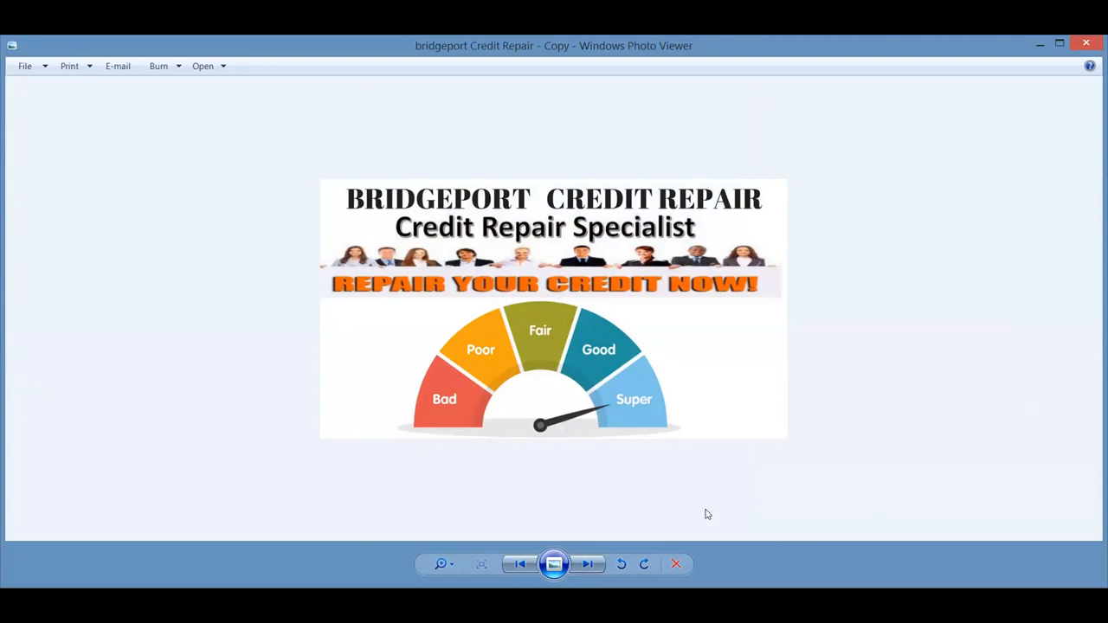
pyautogui.click(589, 565)
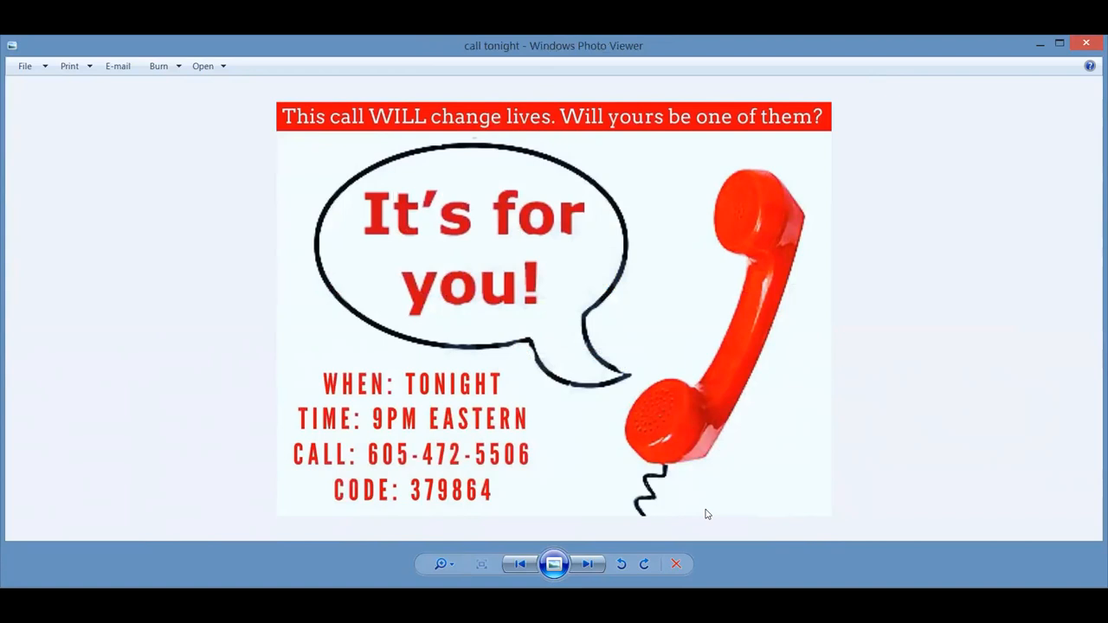
# - Advance past the Cashflow Success Calculator to the Erasing Bad Credit hiring ad
pyautogui.click(587, 565)
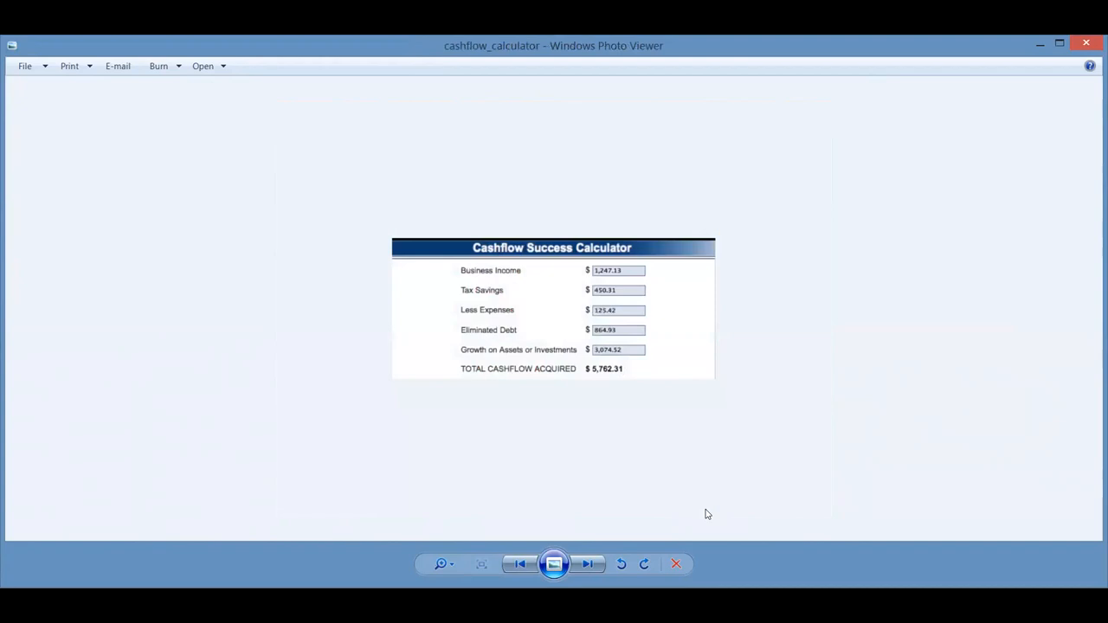
pyautogui.moveTo(509, 83)
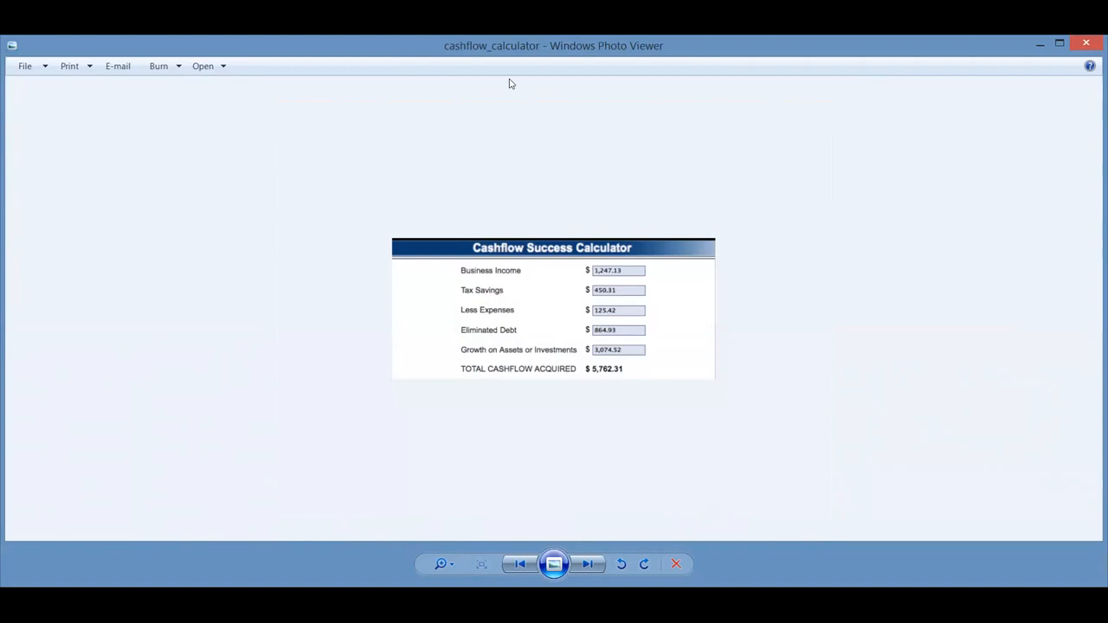
pyautogui.moveTo(618, 319)
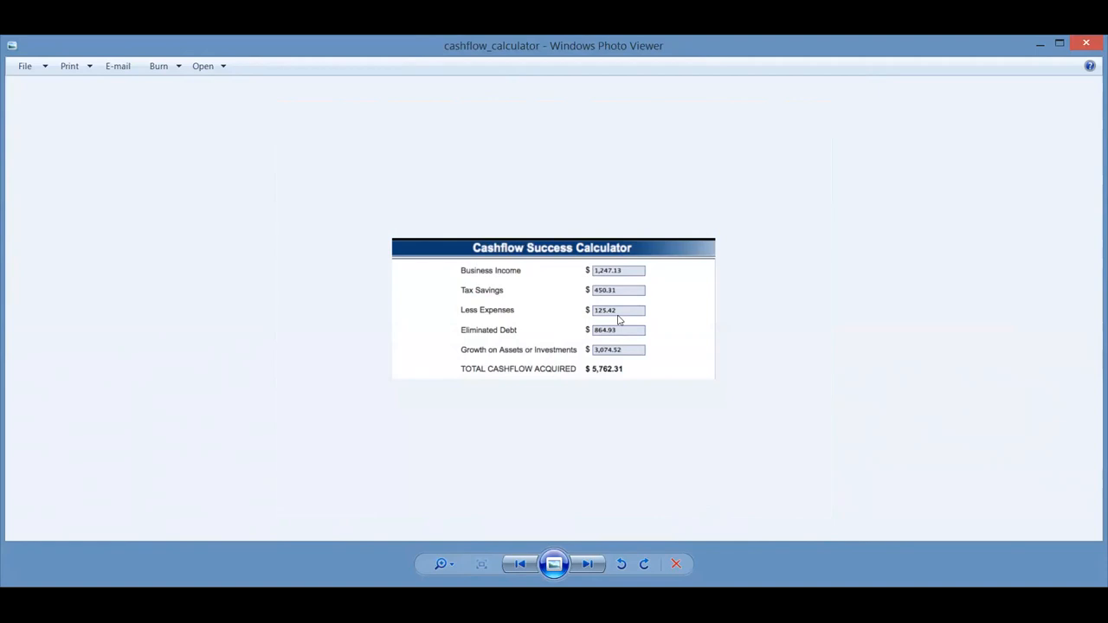
pyautogui.moveTo(657, 353)
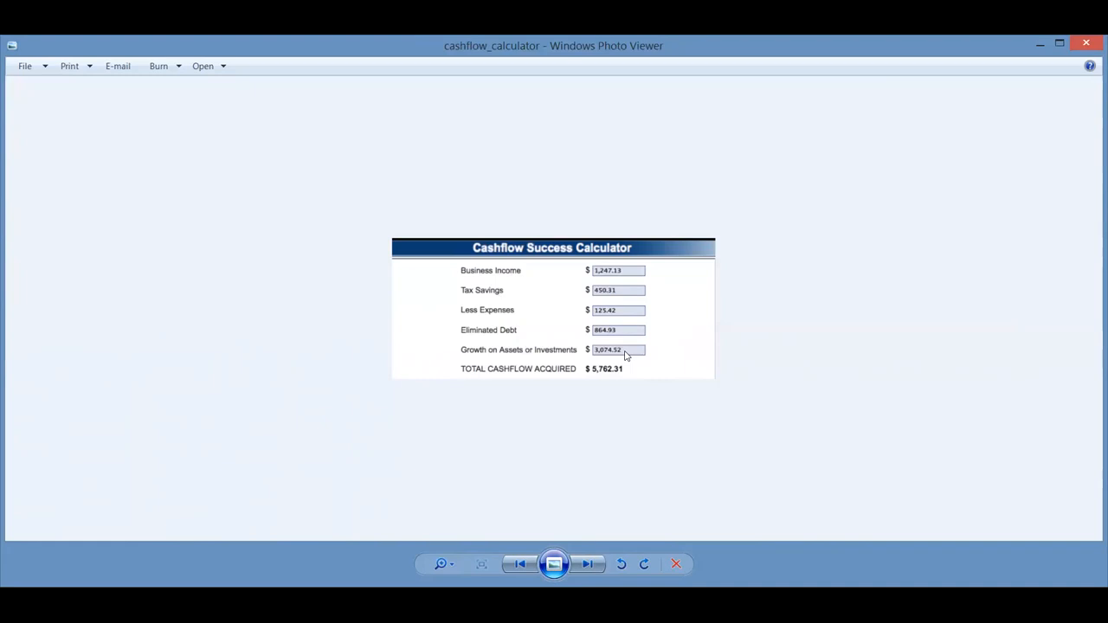
pyautogui.click(587, 565)
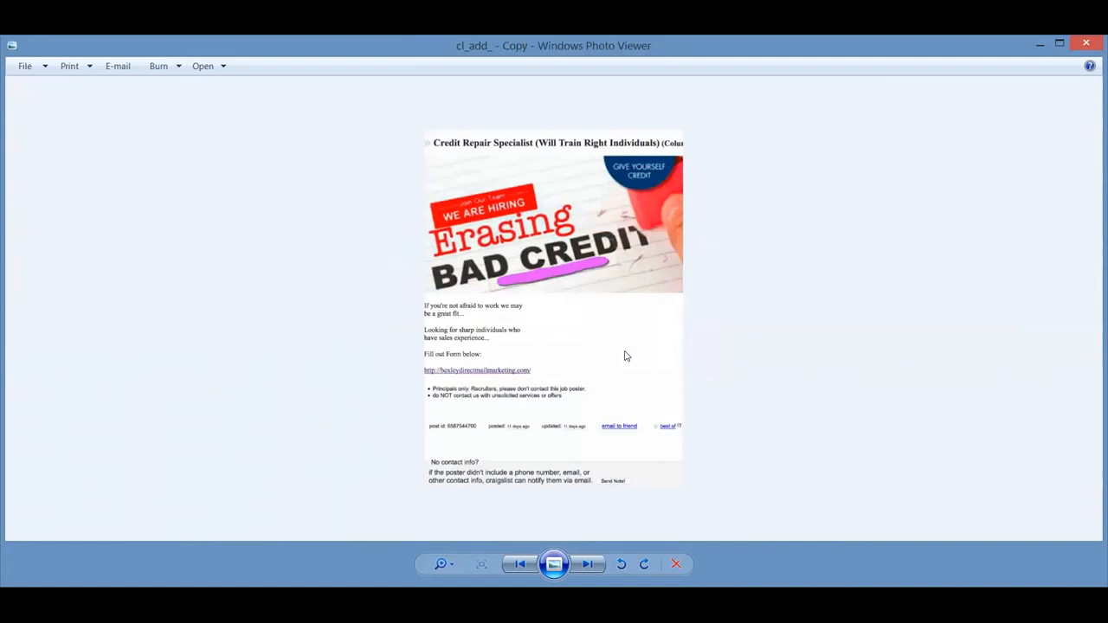
# - Advance past the copy cat, subscriber stats and credit score images to the Lead Generation graphic
pyautogui.click(587, 565)
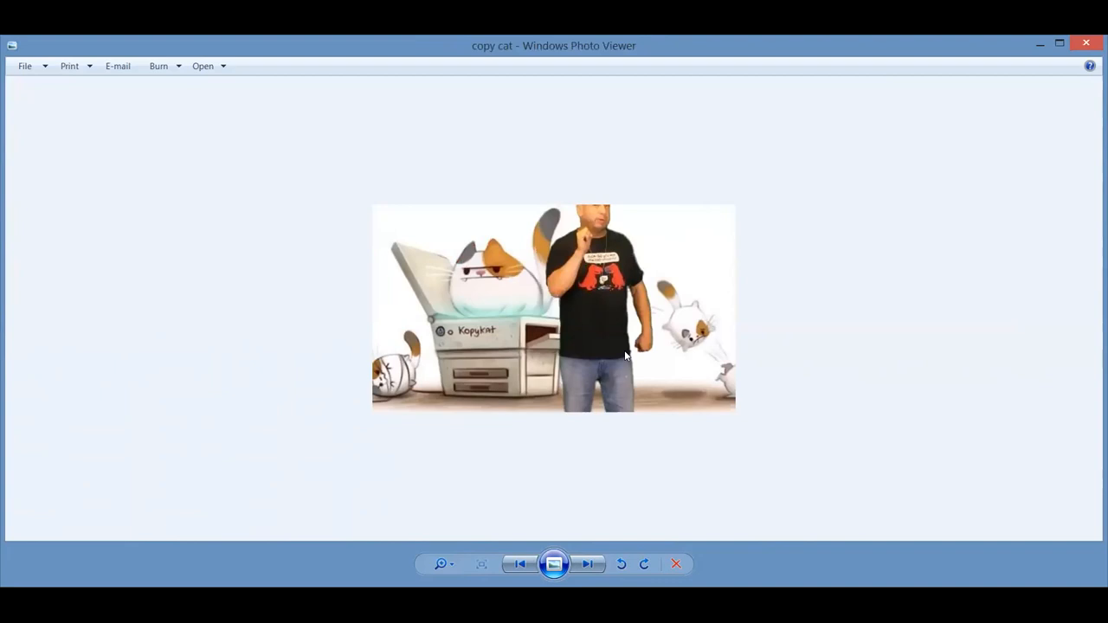
pyautogui.click(587, 565)
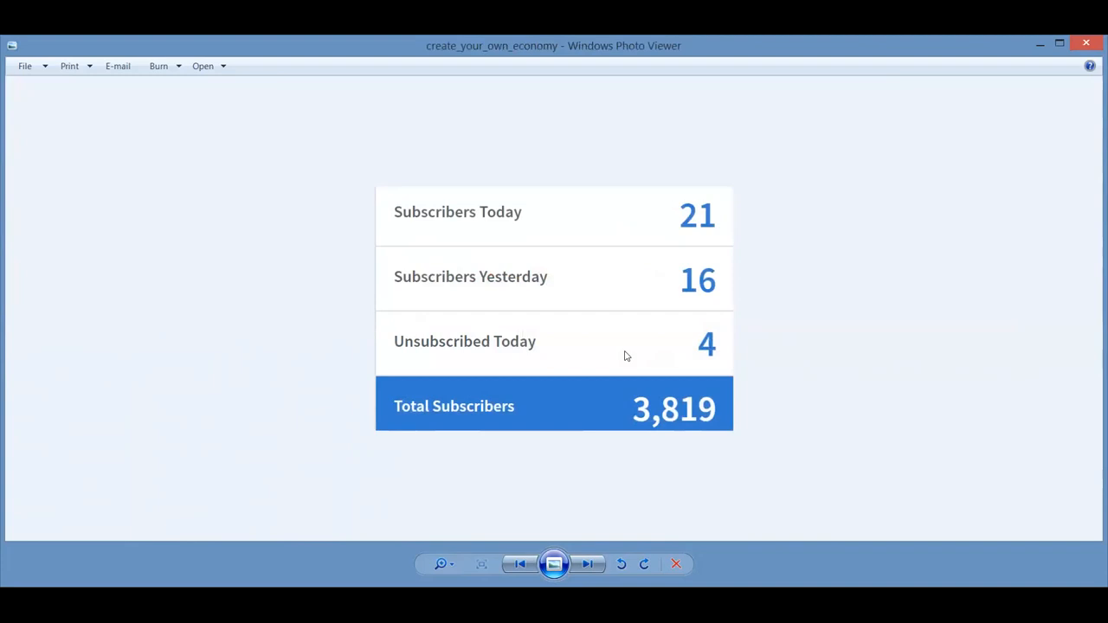
pyautogui.click(585, 565)
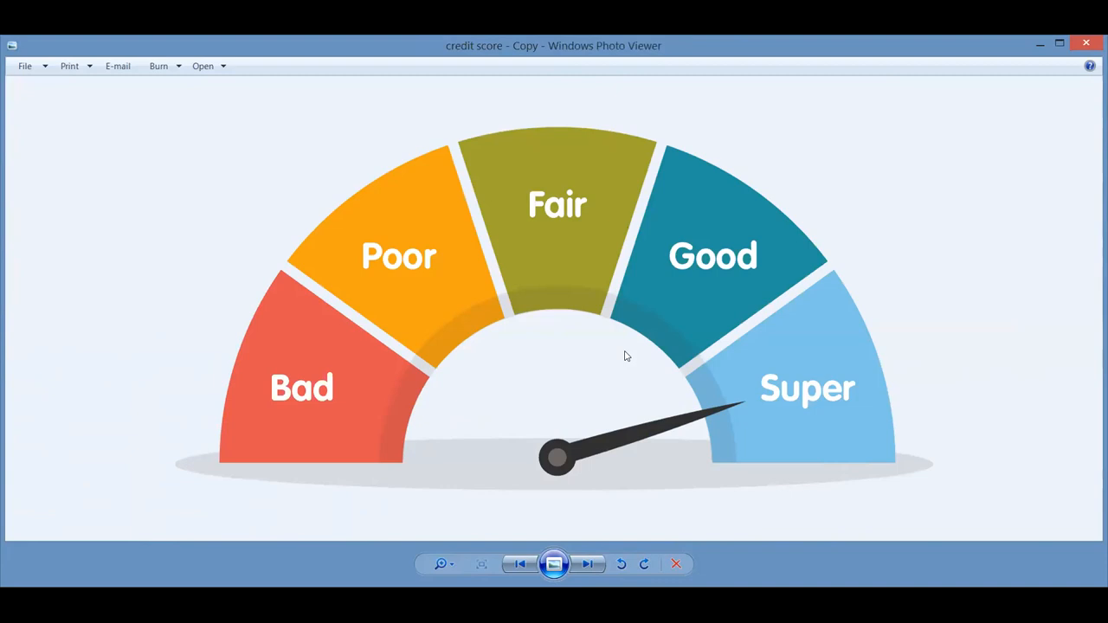
pyautogui.click(589, 565)
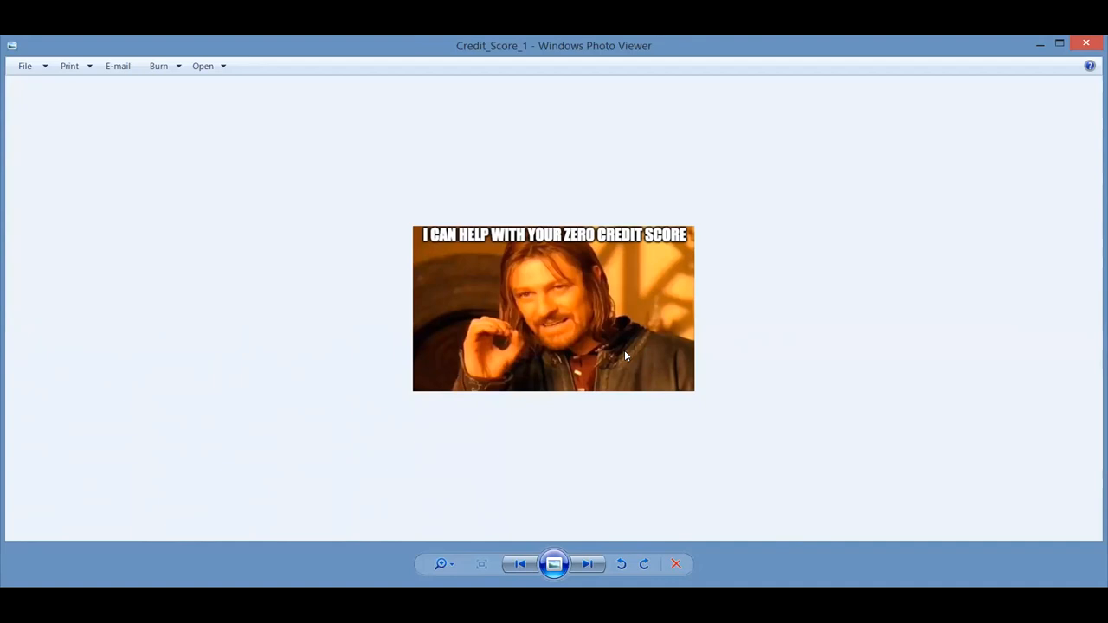
pyautogui.click(587, 565)
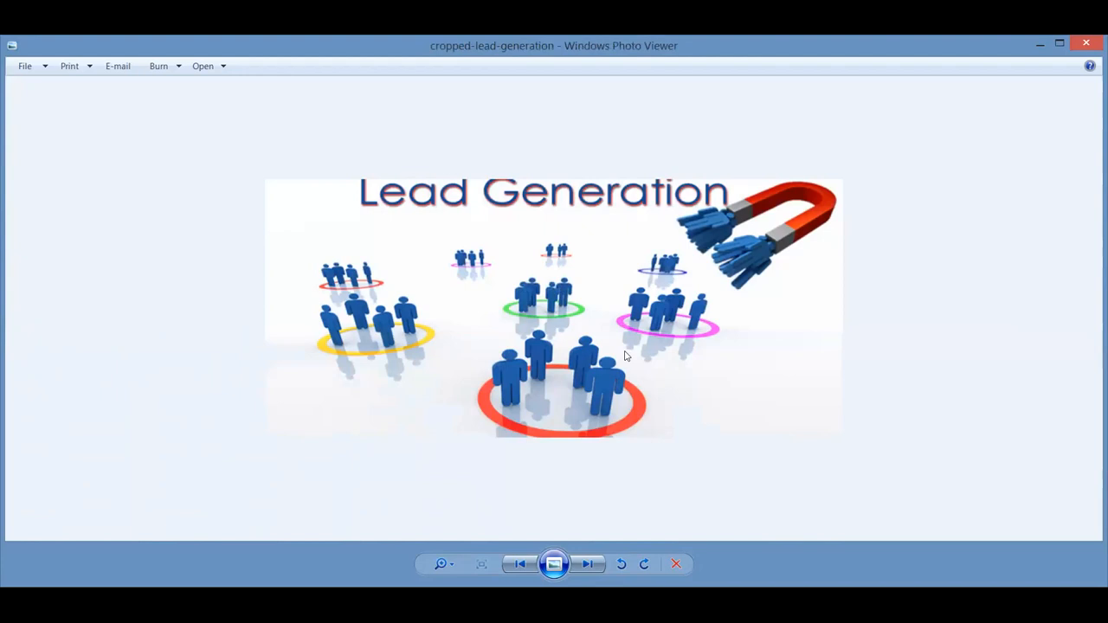
# - Advance past the cryptocurrency and Promote the Call images to the DeadEnd capital-and-cashflow picture
pyautogui.click(589, 565)
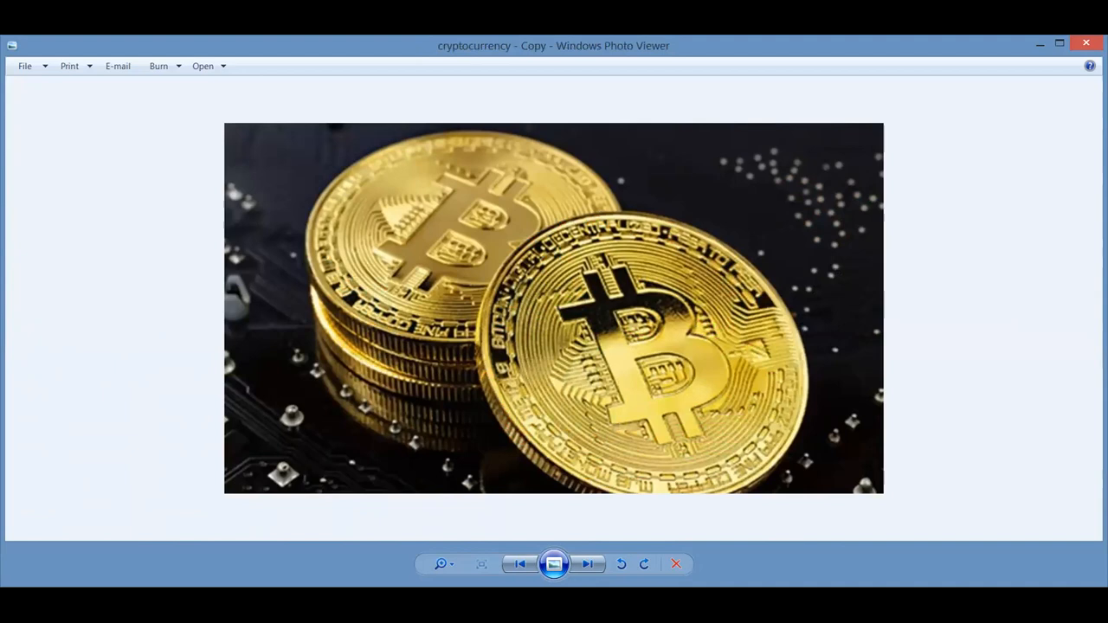
pyautogui.click(588, 564)
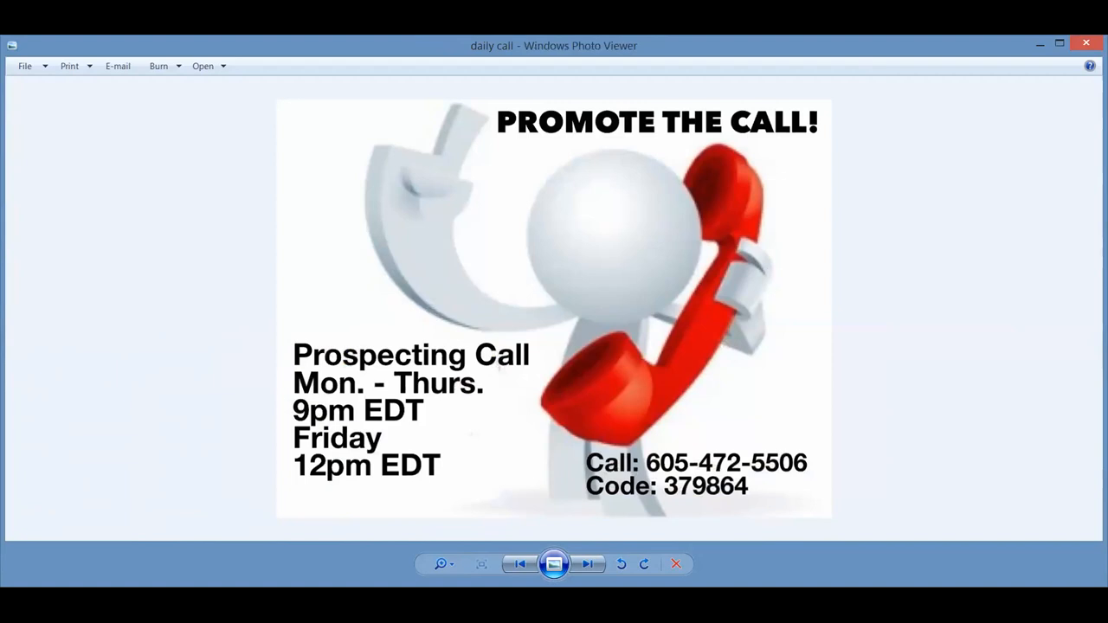
pyautogui.click(588, 564)
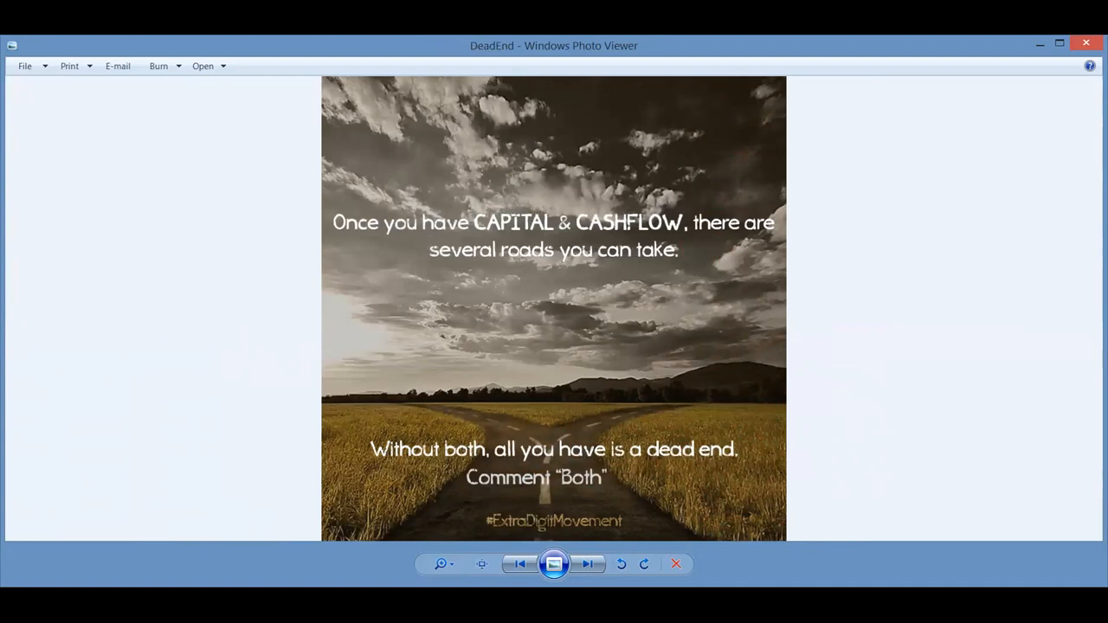
# - Advance past the 42-today, 3,859-total subscriber stats image to the Income Shifting picture
pyautogui.click(587, 564)
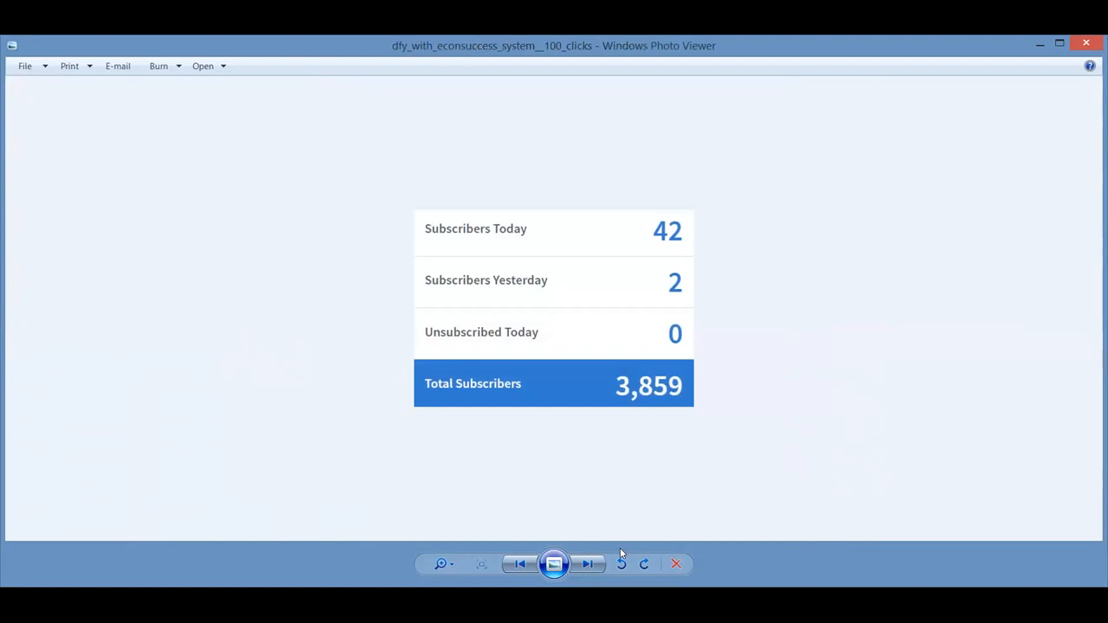
pyautogui.moveTo(602, 241)
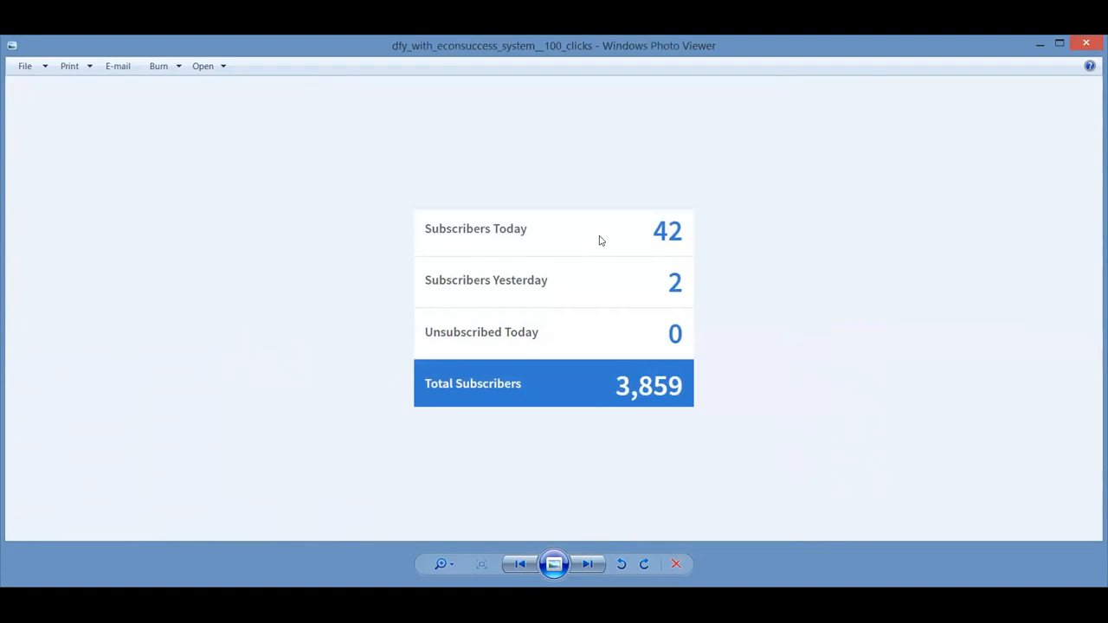
pyautogui.click(587, 565)
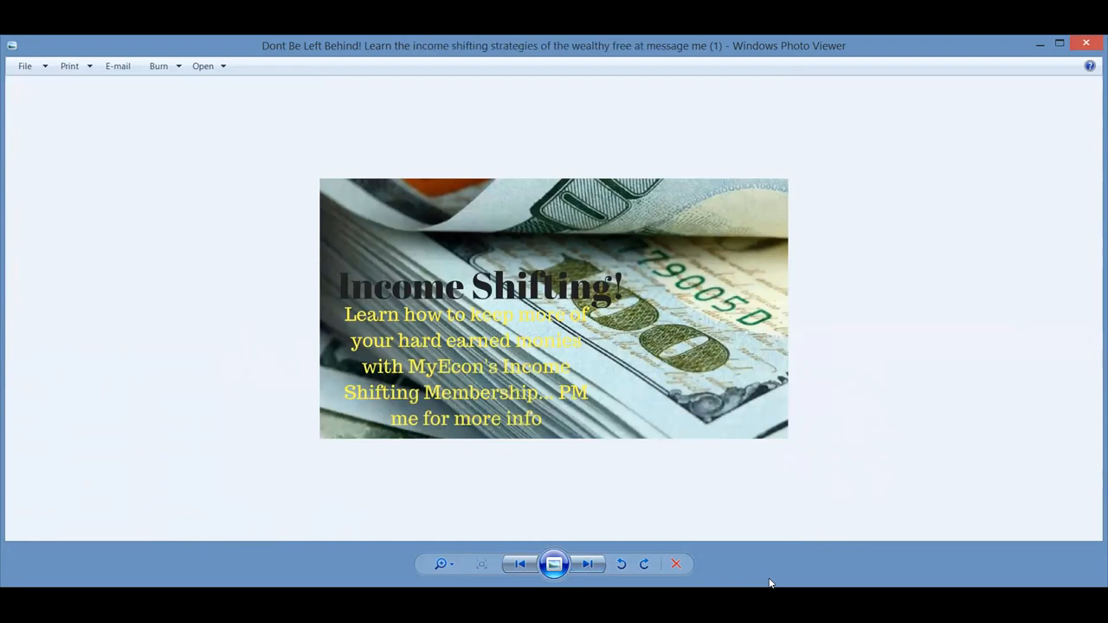
# - Step past the envelopes, Equifax addresses, EVP rank and elephant images to the fb_strategies checklist
pyautogui.click(589, 565)
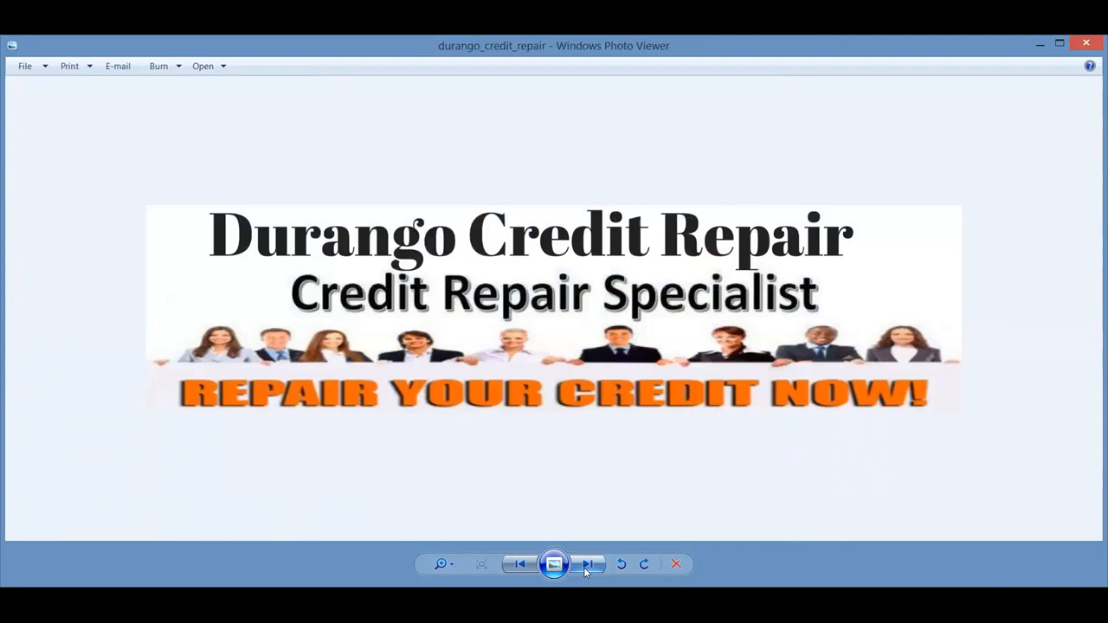
pyautogui.click(589, 564)
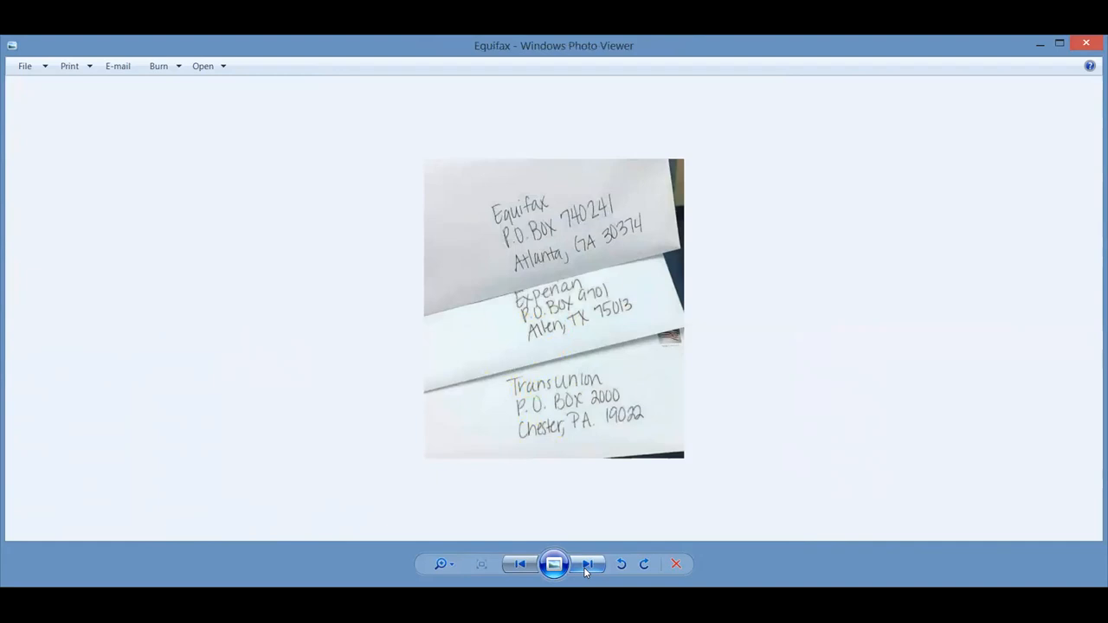
pyautogui.click(589, 564)
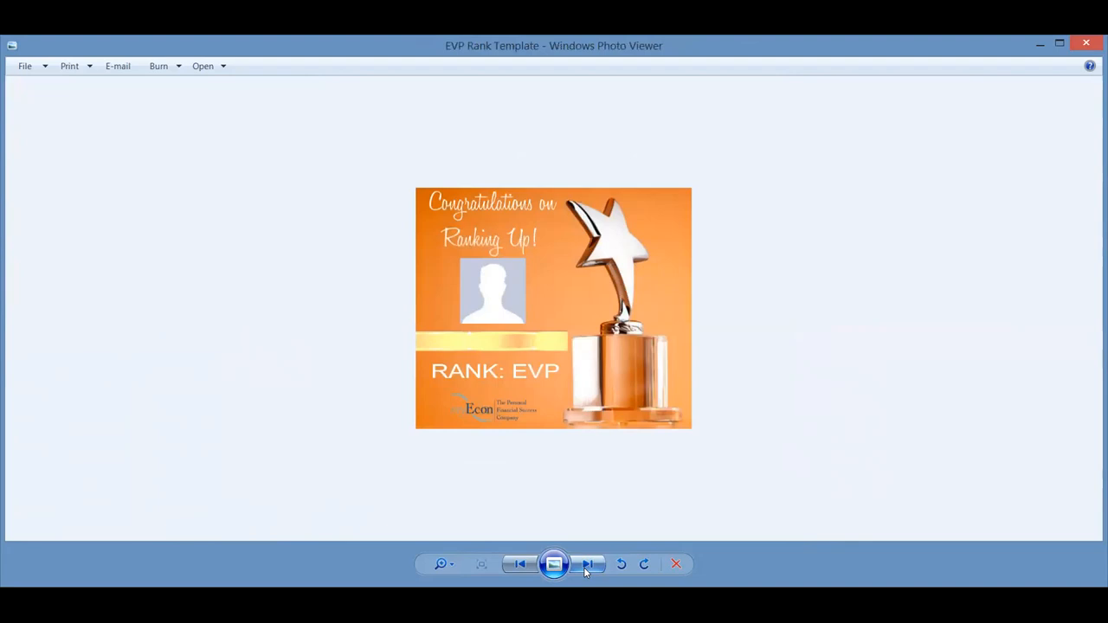
pyautogui.click(589, 564)
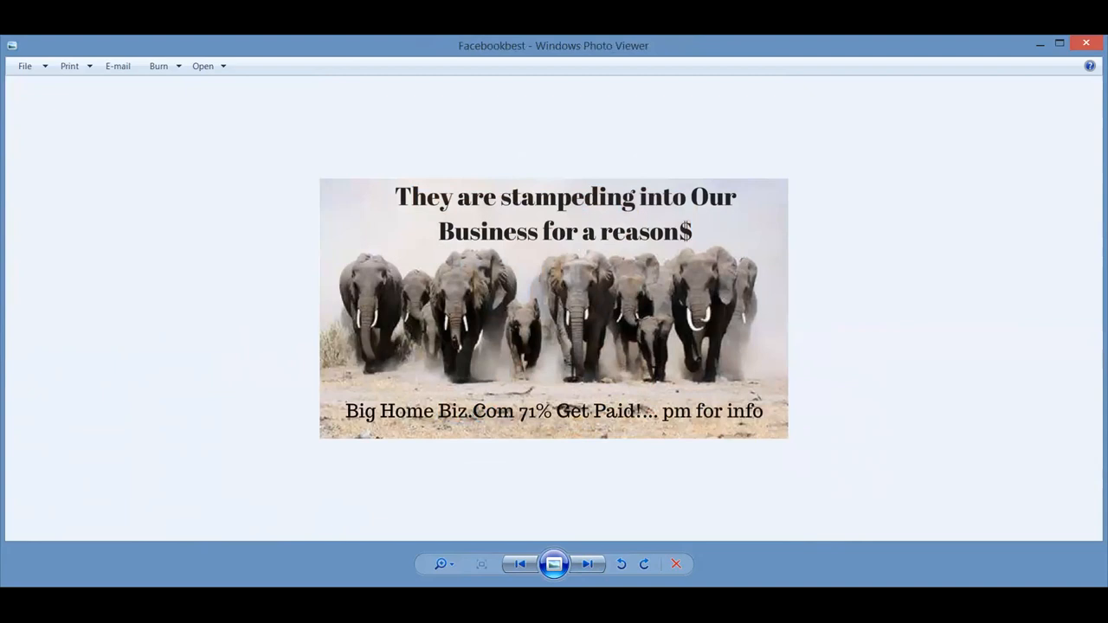
pyautogui.click(587, 565)
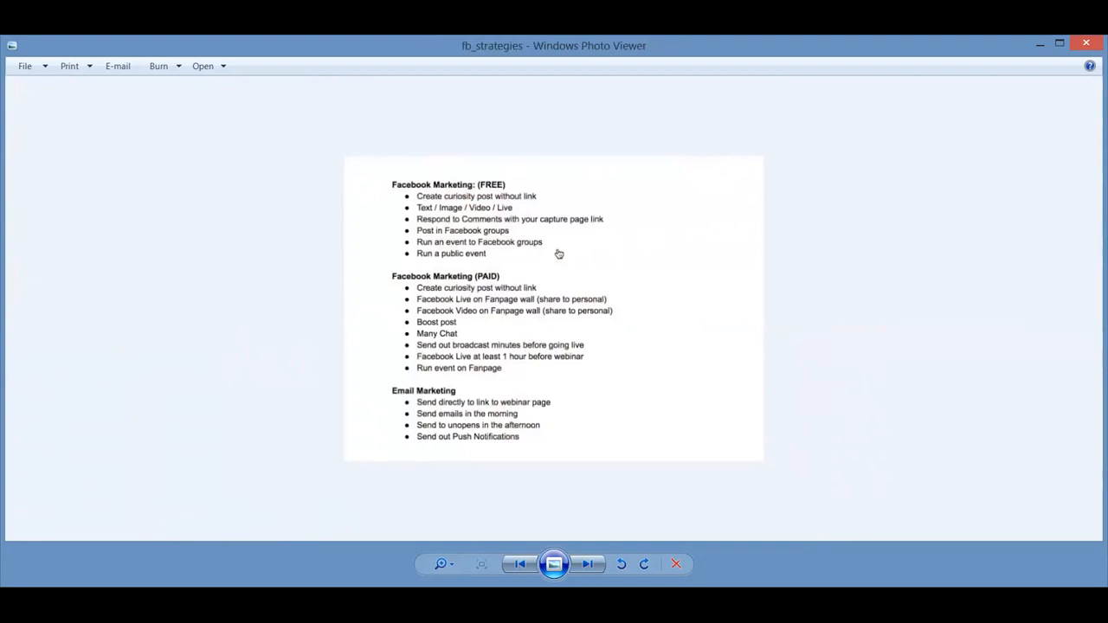
# - Advance past the flip $20 into $500 offer image to the going sonic fighter-jet photo
pyautogui.click(589, 565)
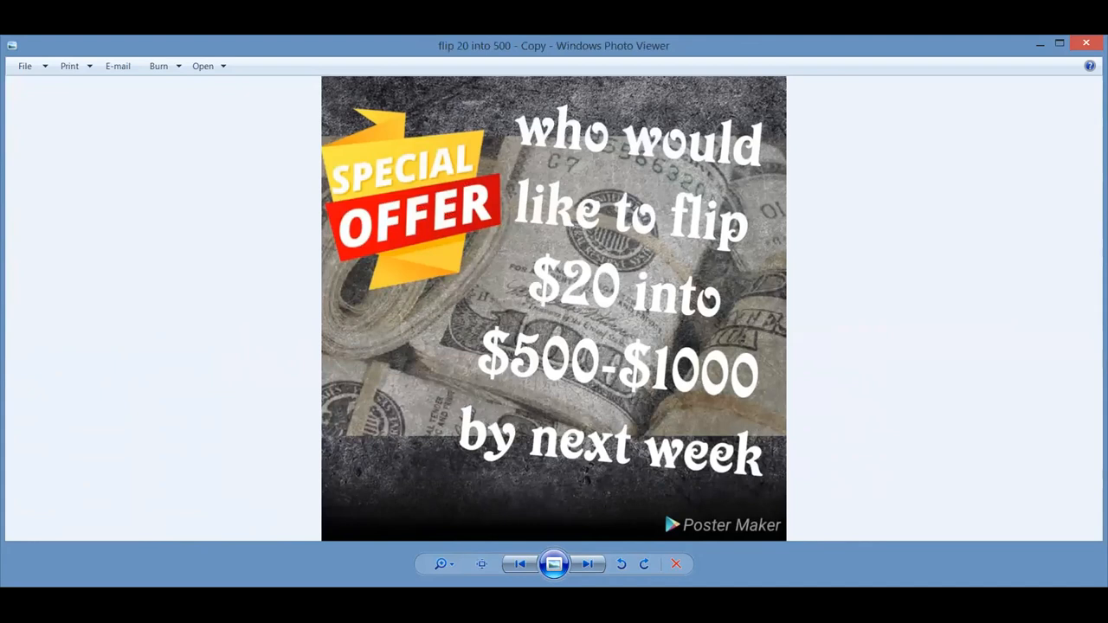
pyautogui.click(589, 565)
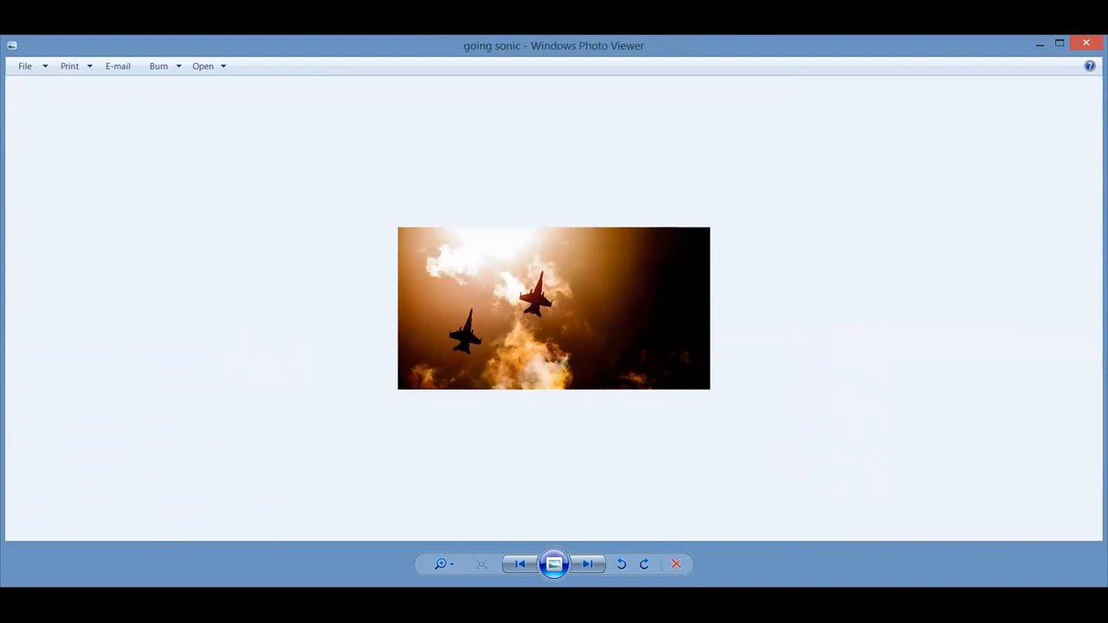
# - Show the good vs bad credit auto-loan chart with the $12,730 interest difference
pyautogui.click(589, 565)
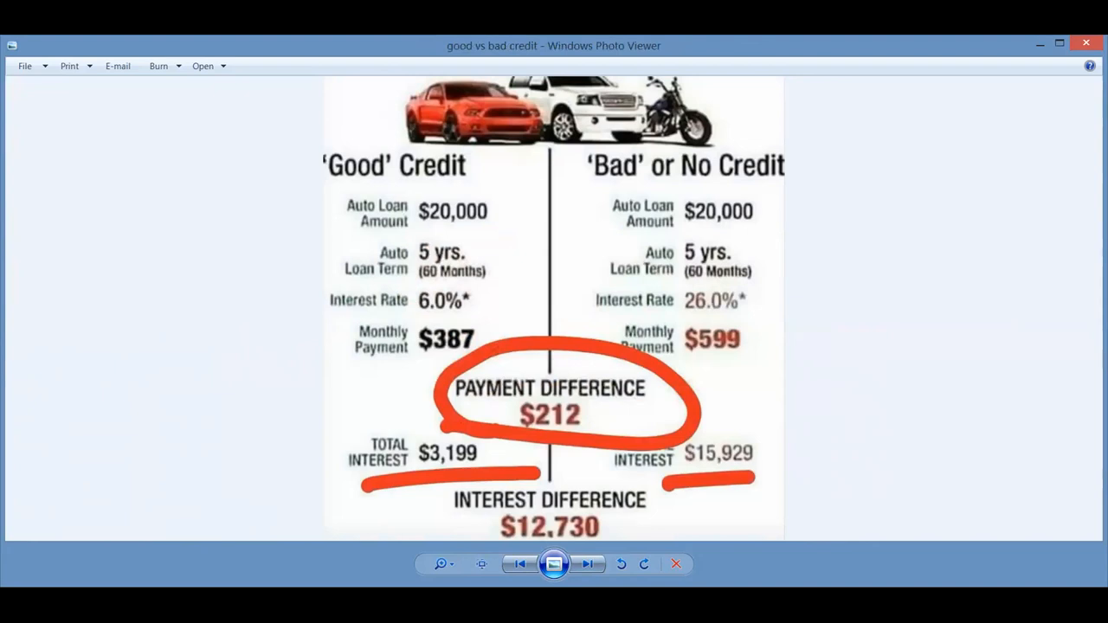
pyautogui.moveTo(707, 308)
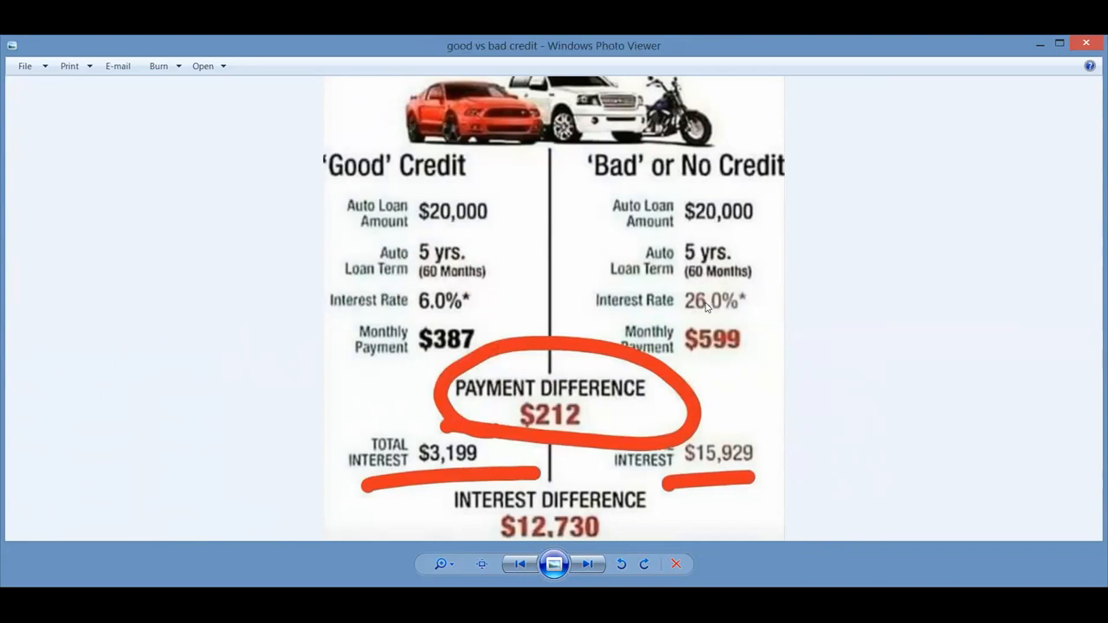
pyautogui.moveTo(714, 343)
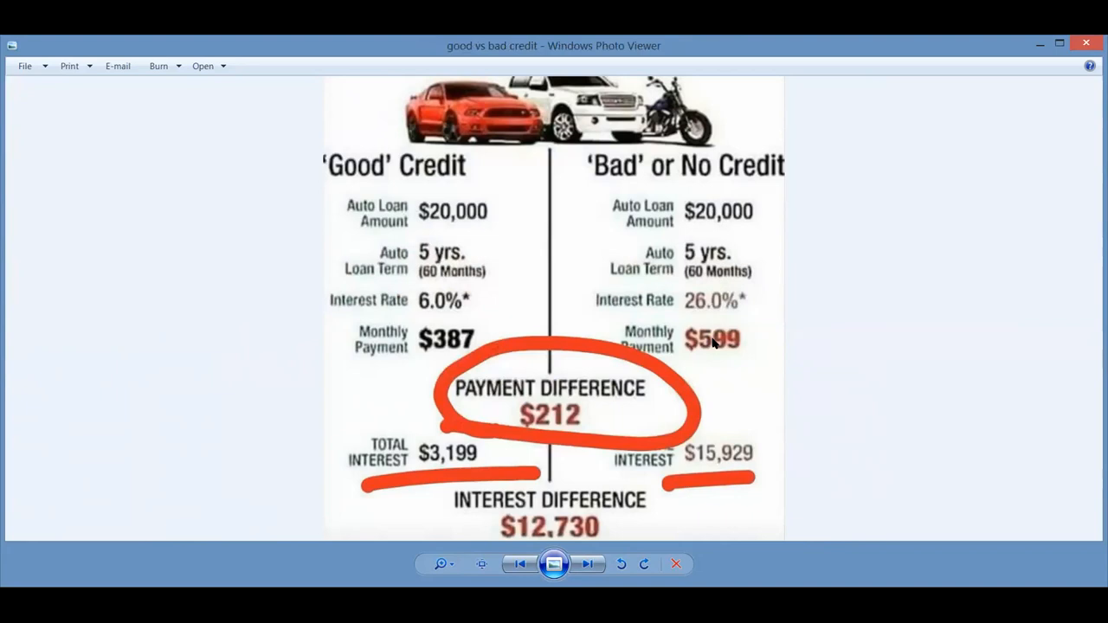
pyautogui.moveTo(425, 176)
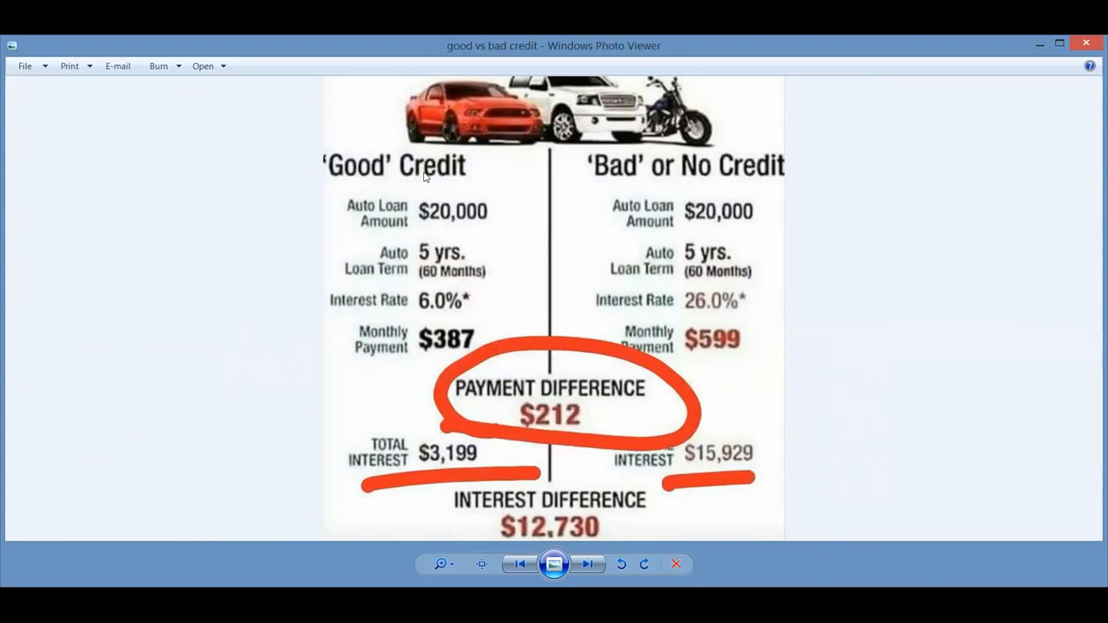
pyautogui.moveTo(436, 298)
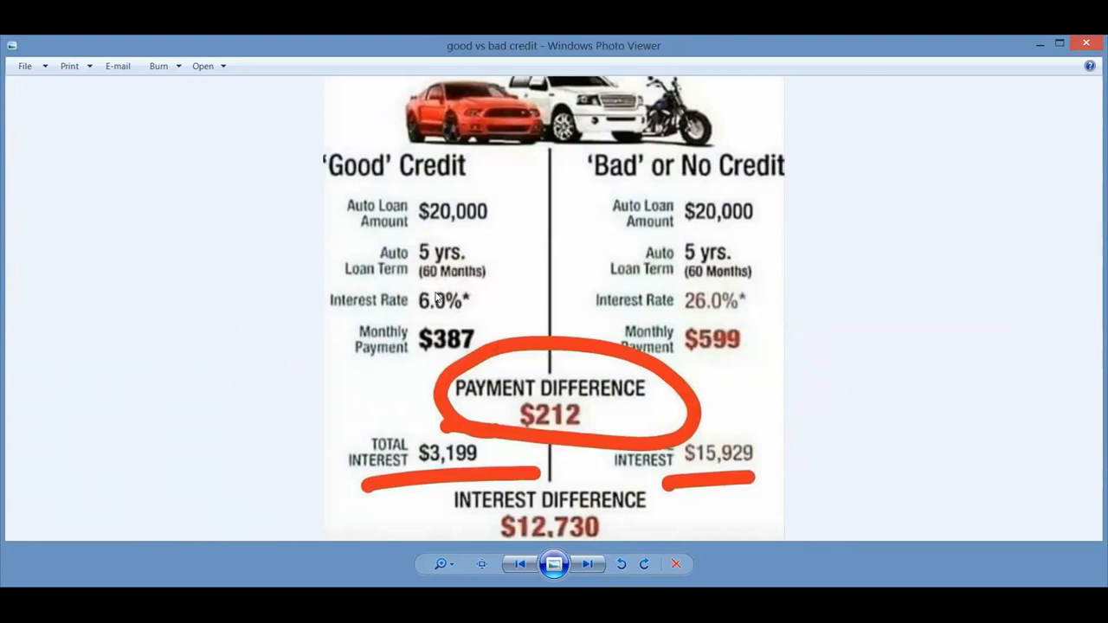
pyautogui.moveTo(555, 426)
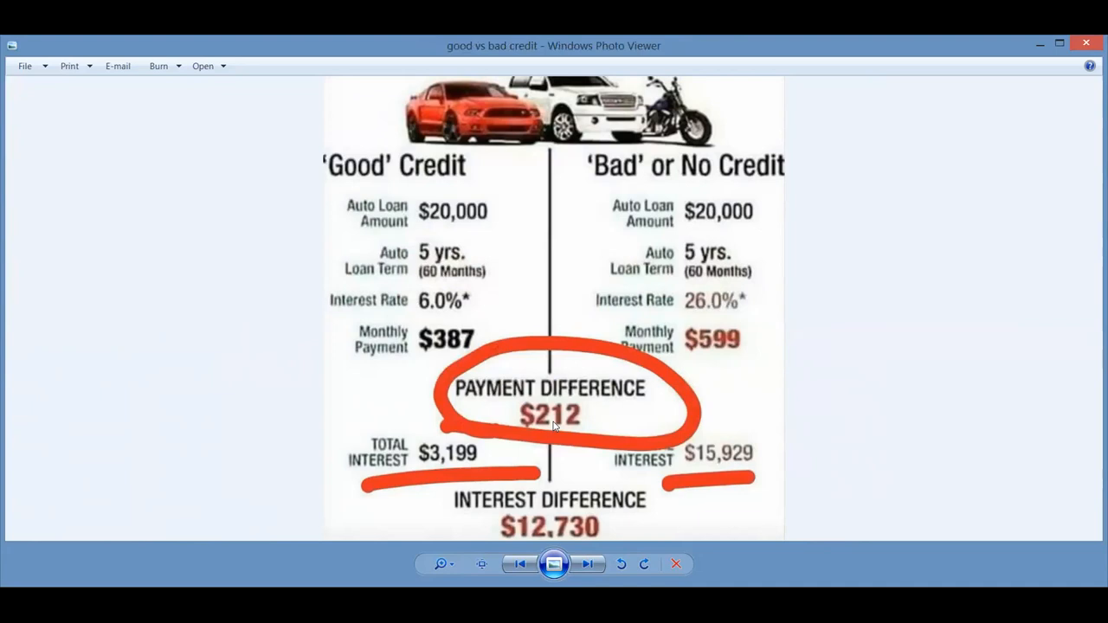
pyautogui.moveTo(555, 541)
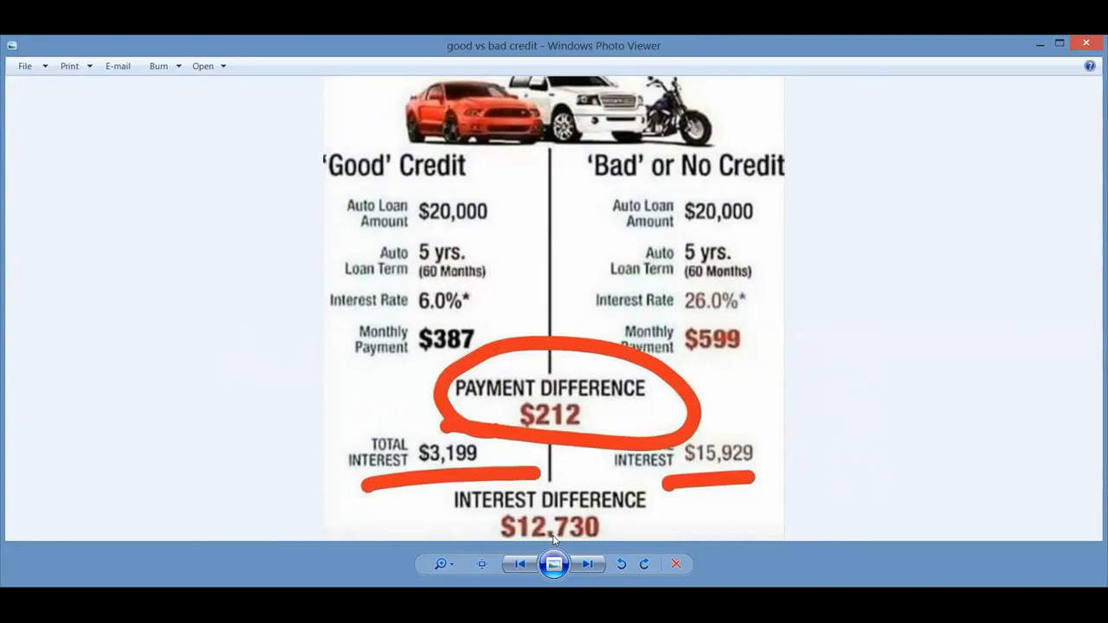
pyautogui.moveTo(565, 537)
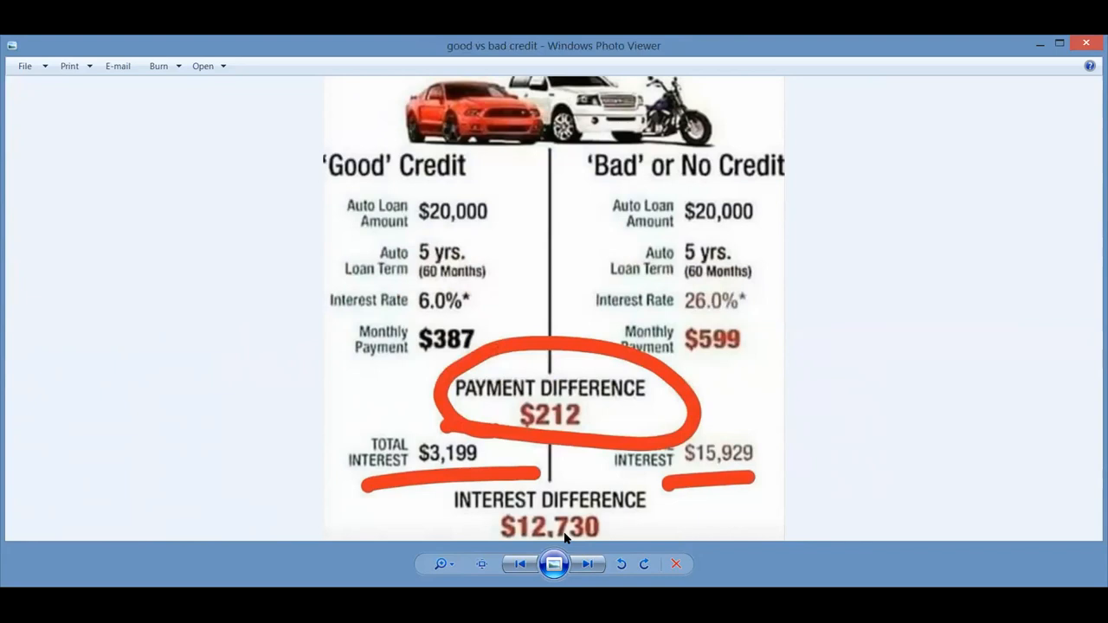
# - Advance past the MyEcon business video thumbnail to the IMG_9676 I FIX CREDIT checklist
pyautogui.click(588, 564)
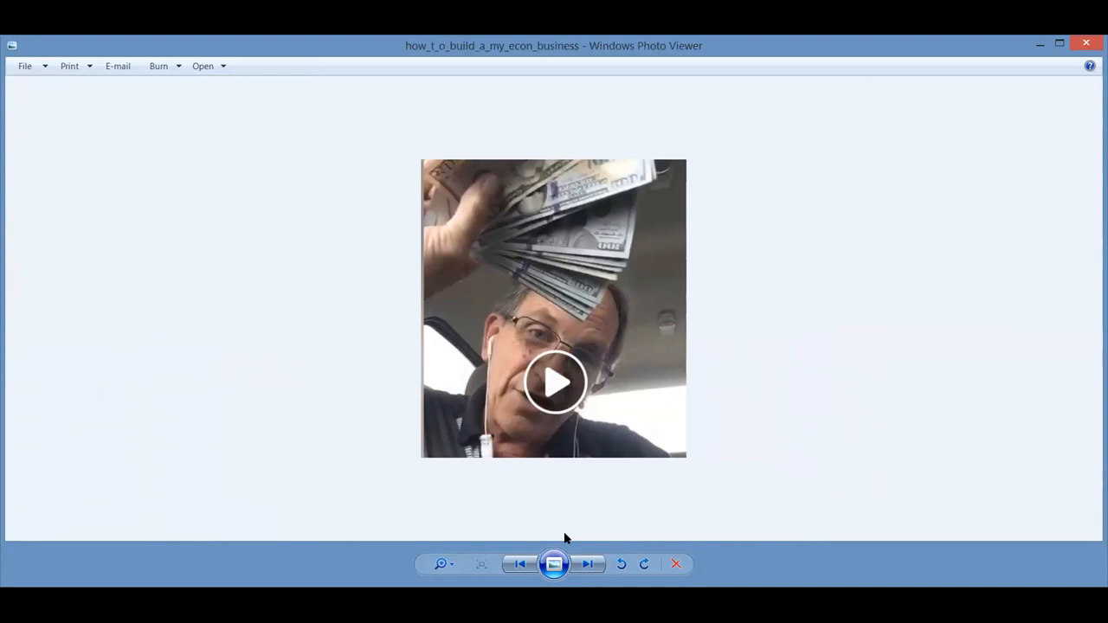
pyautogui.click(587, 565)
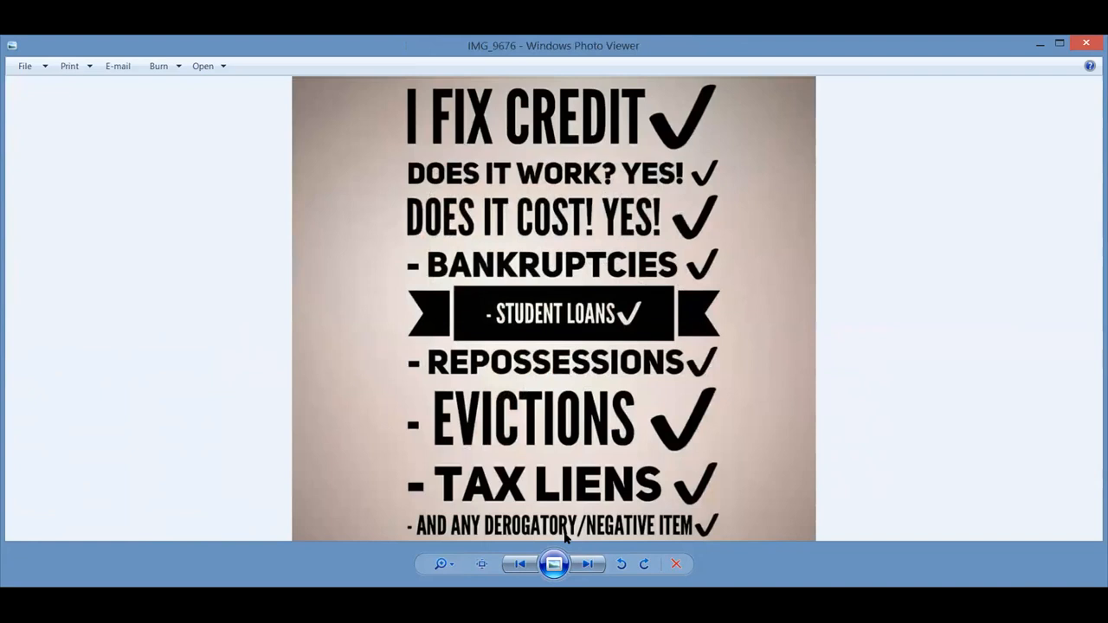
# - Advance past the 750-credit-score mansion and Is it your money images to the It's for you call flyer
pyautogui.click(589, 565)
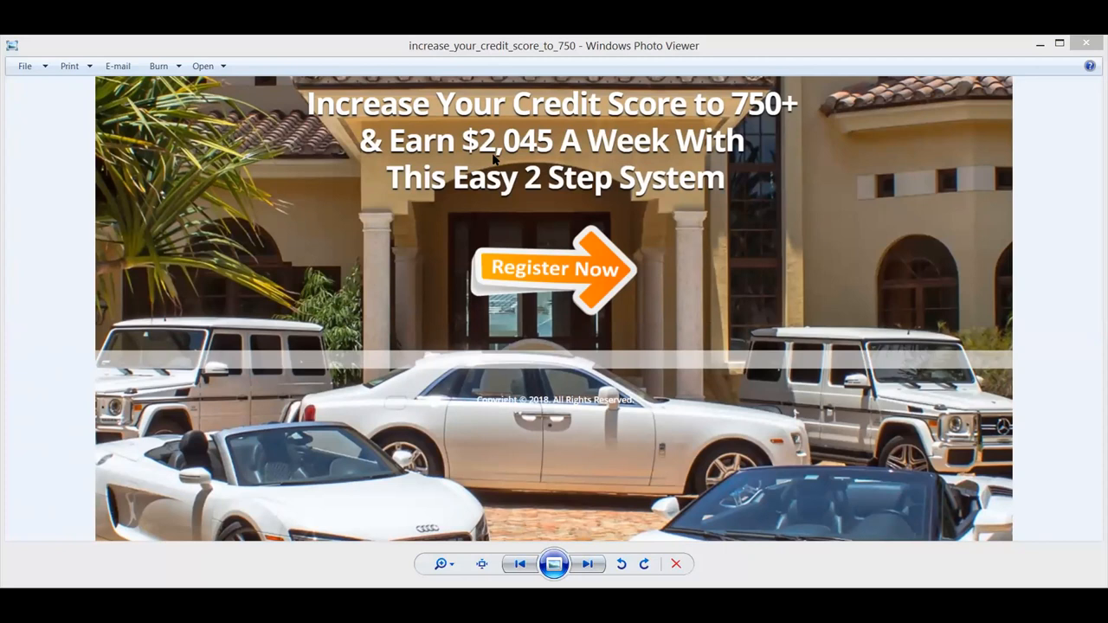
pyautogui.moveTo(495, 159)
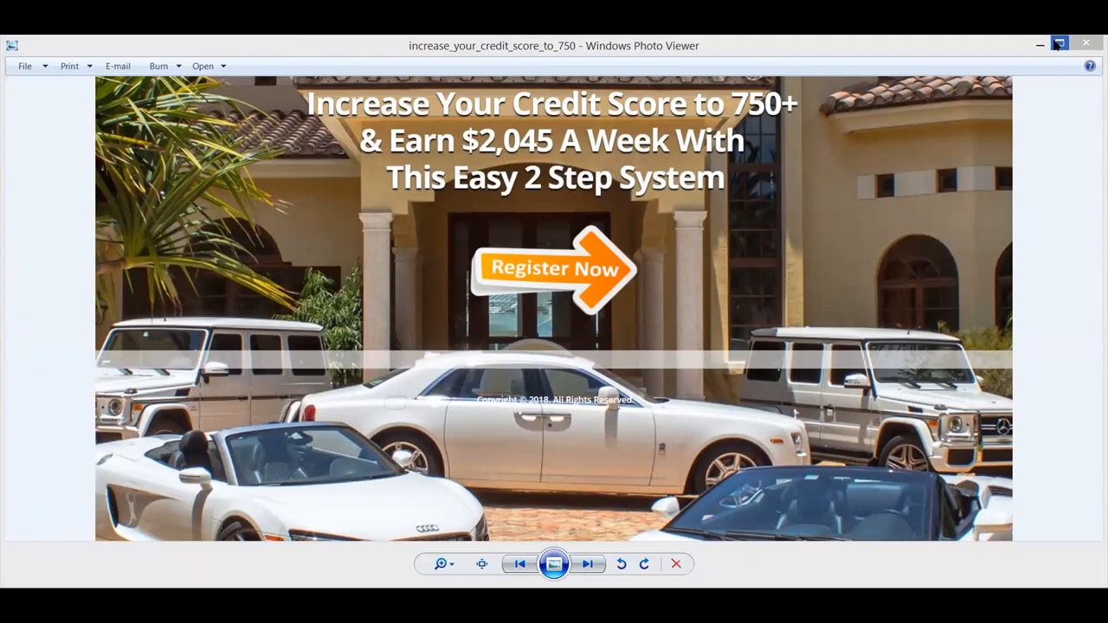
pyautogui.click(1060, 45)
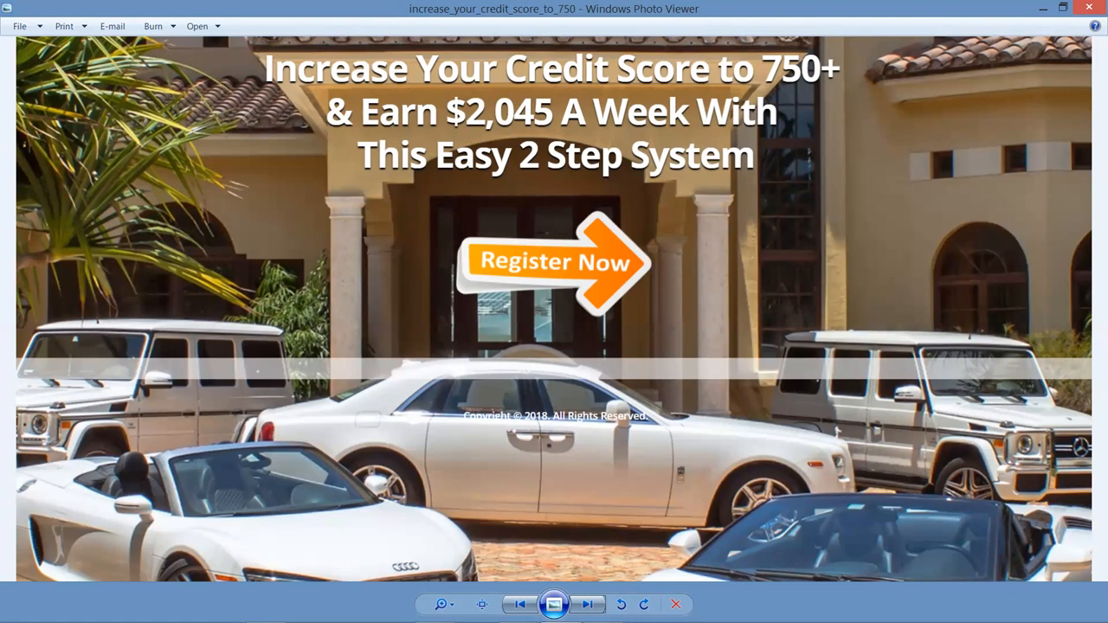
pyautogui.click(1063, 9)
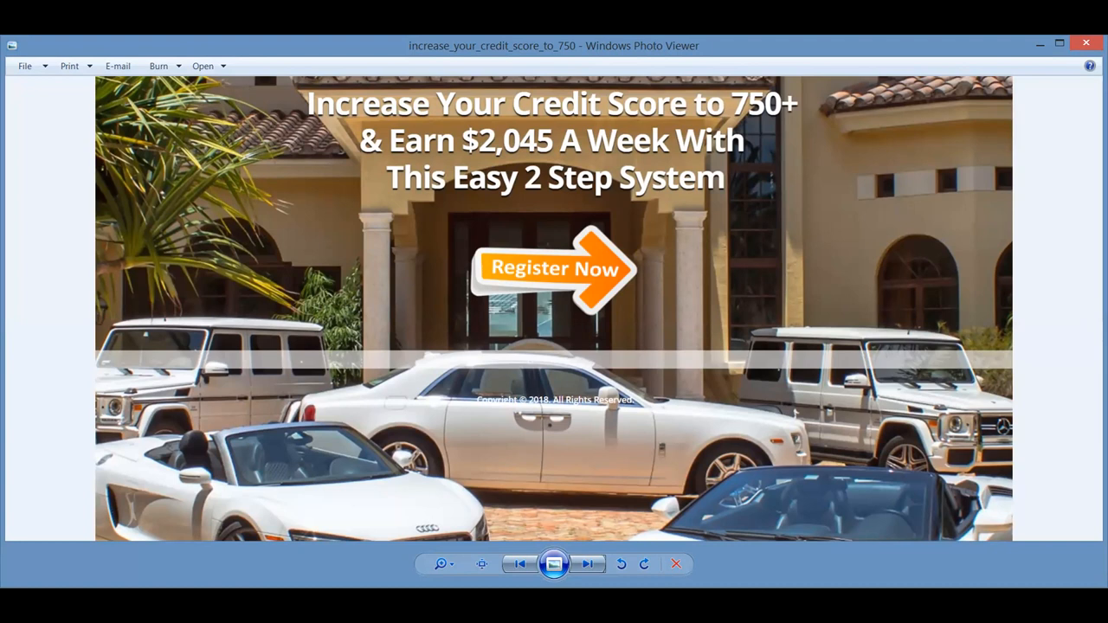
pyautogui.moveTo(797, 275)
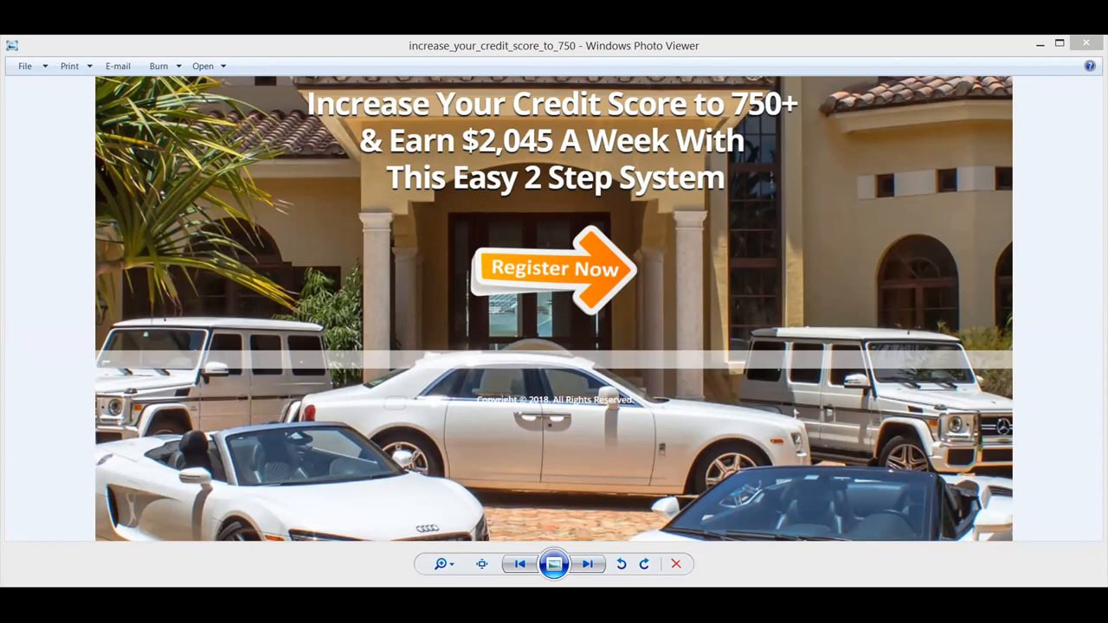
pyautogui.click(587, 565)
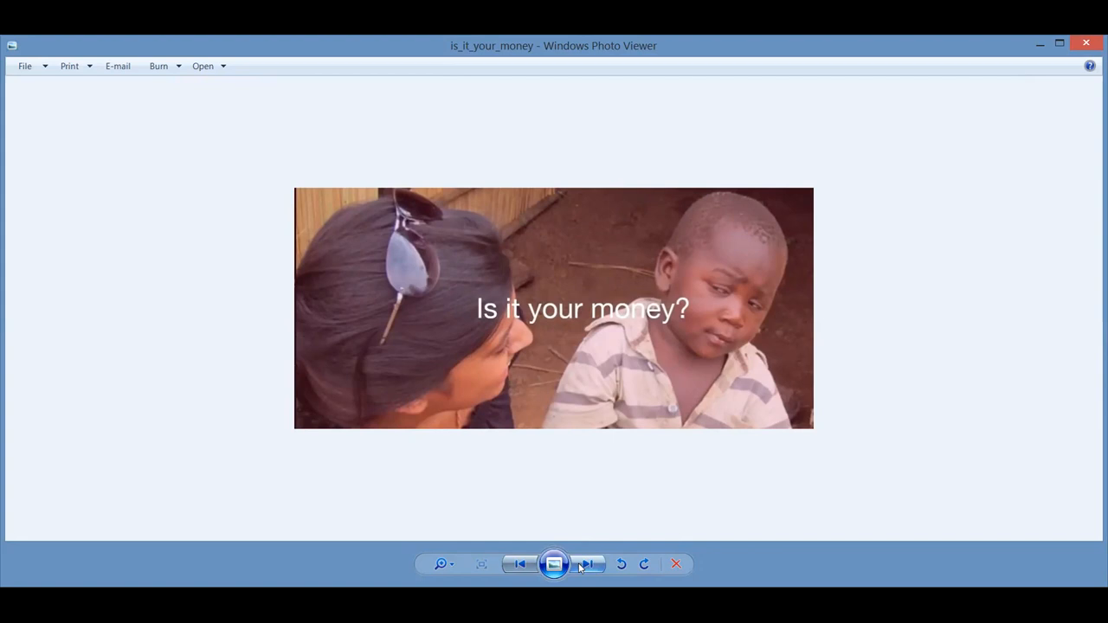
pyautogui.click(588, 564)
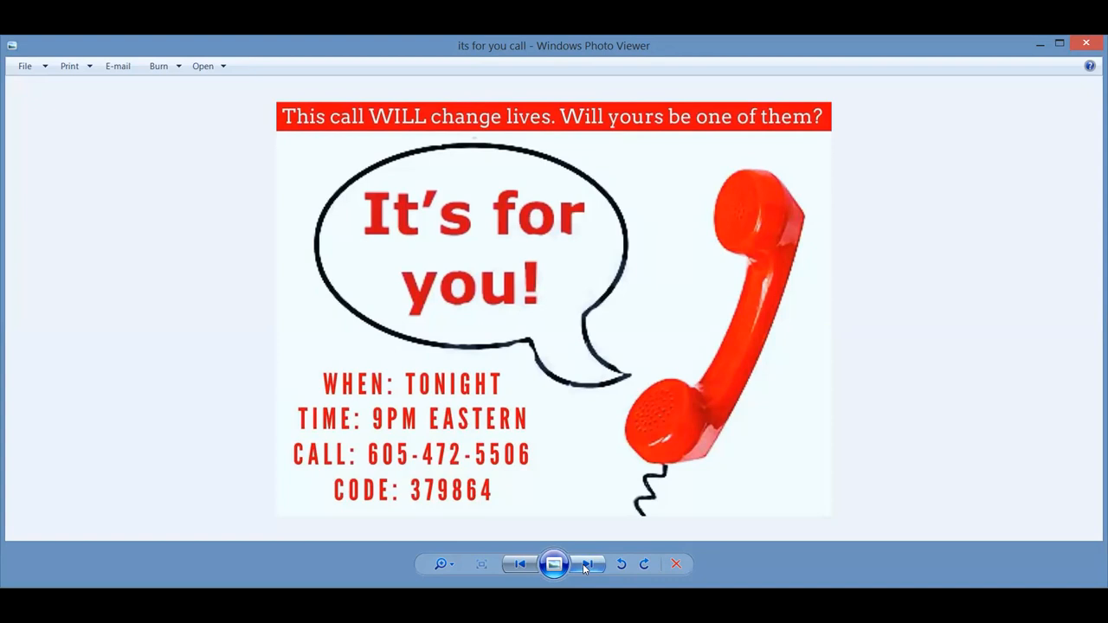
# - Page forward from the call flyer through the next four images toward the subscriber stats screenshot
pyautogui.click(589, 565)
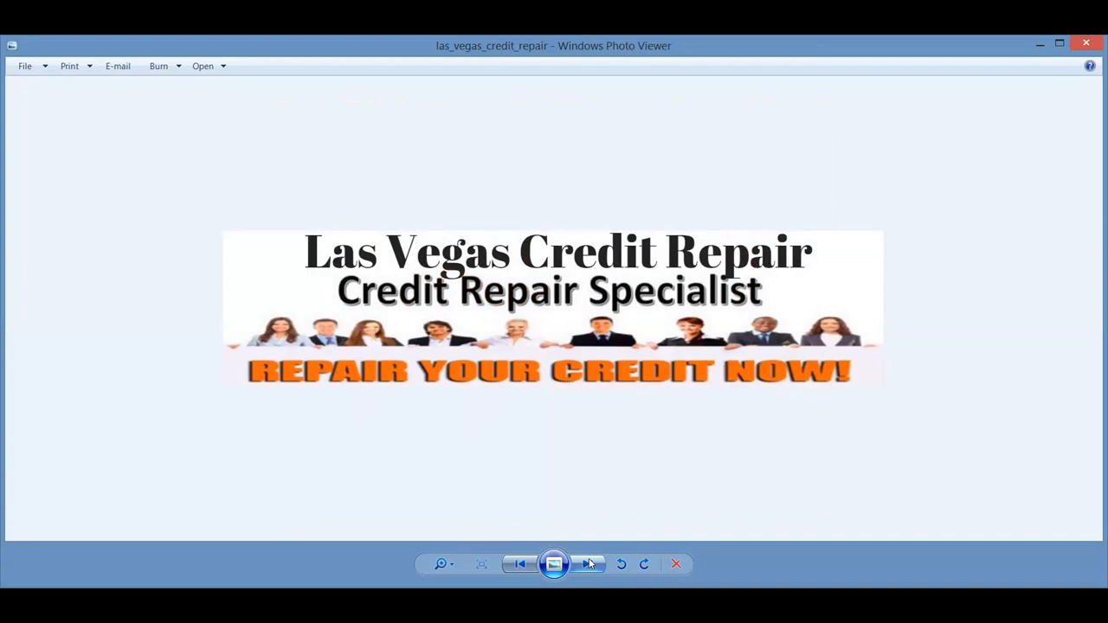
pyautogui.click(587, 564)
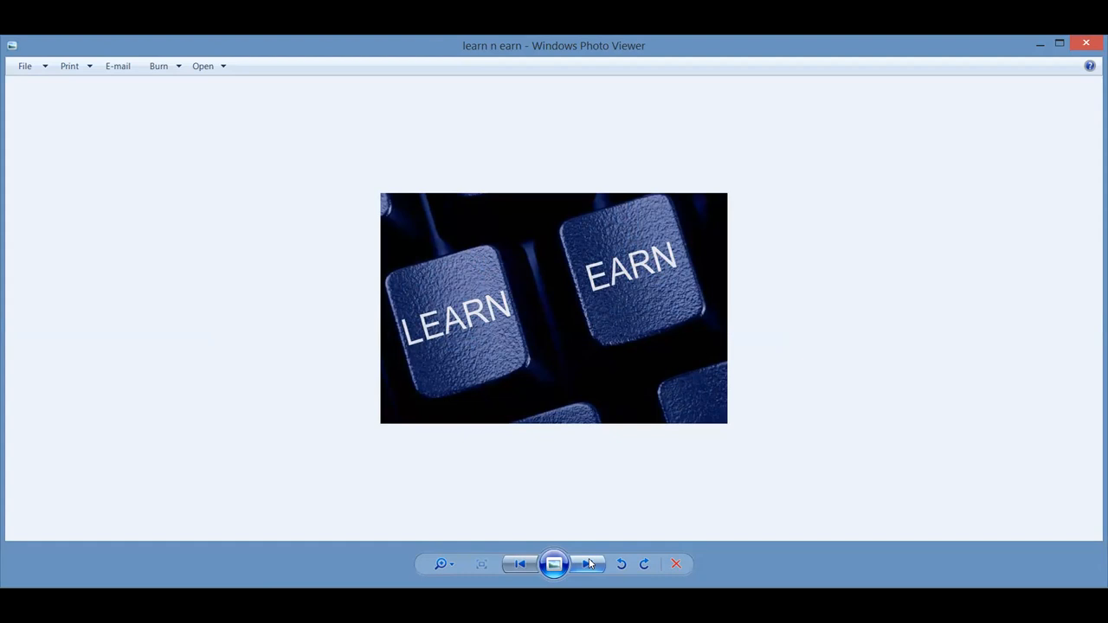
pyautogui.click(589, 564)
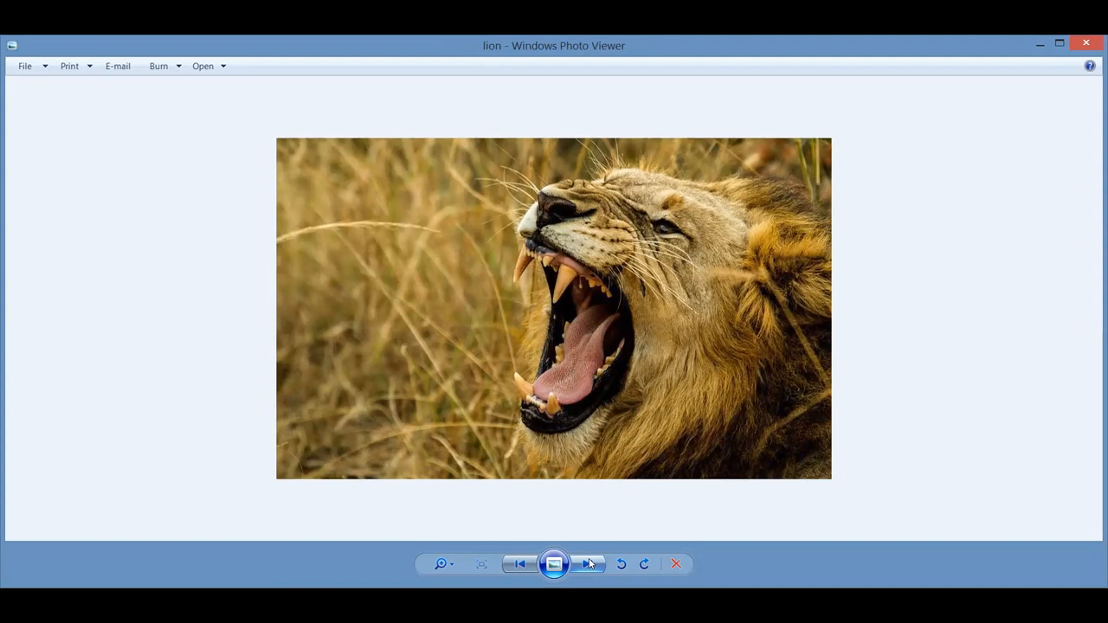
pyautogui.click(588, 564)
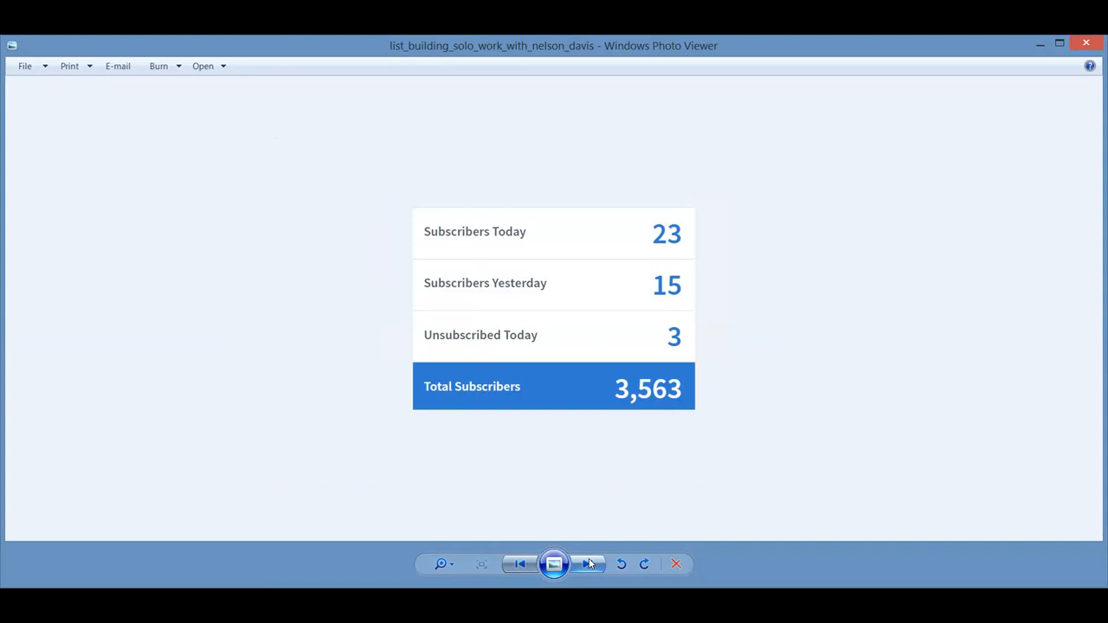
# - Continue past the subscriber stats, locomotive and McDonald's scam images to the millionaire_makers_team_july_15 report
pyautogui.click(587, 564)
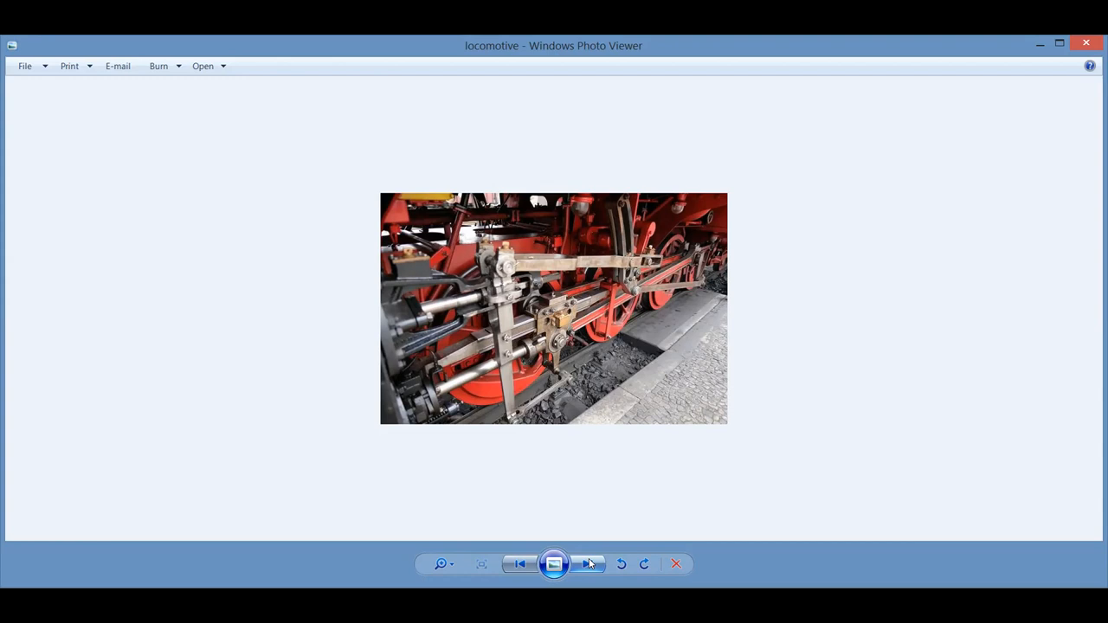
pyautogui.click(588, 564)
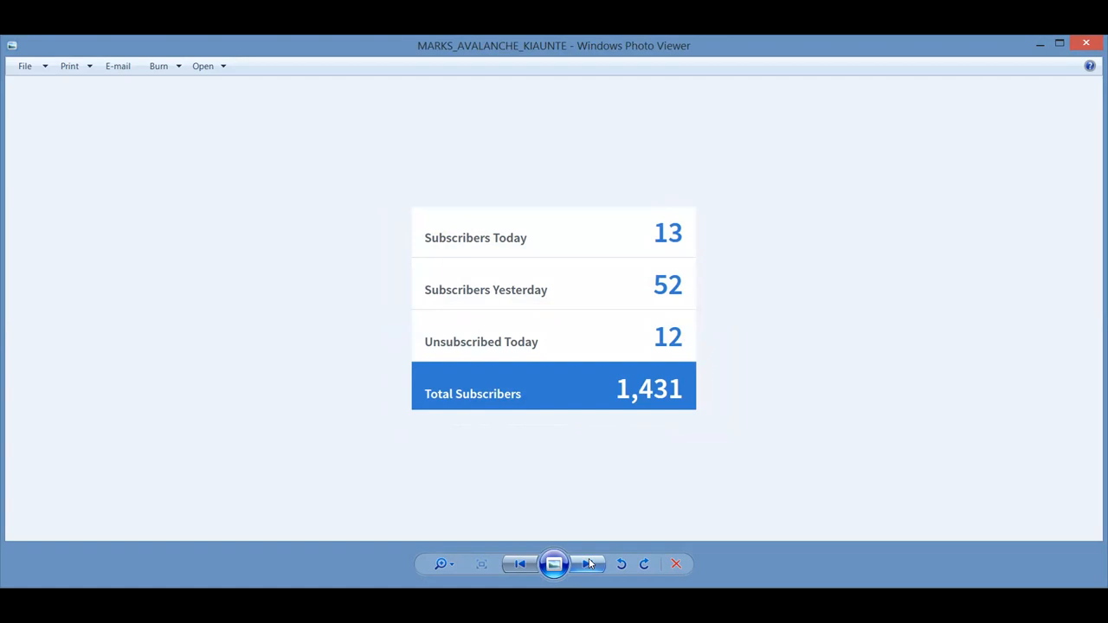
pyautogui.click(588, 565)
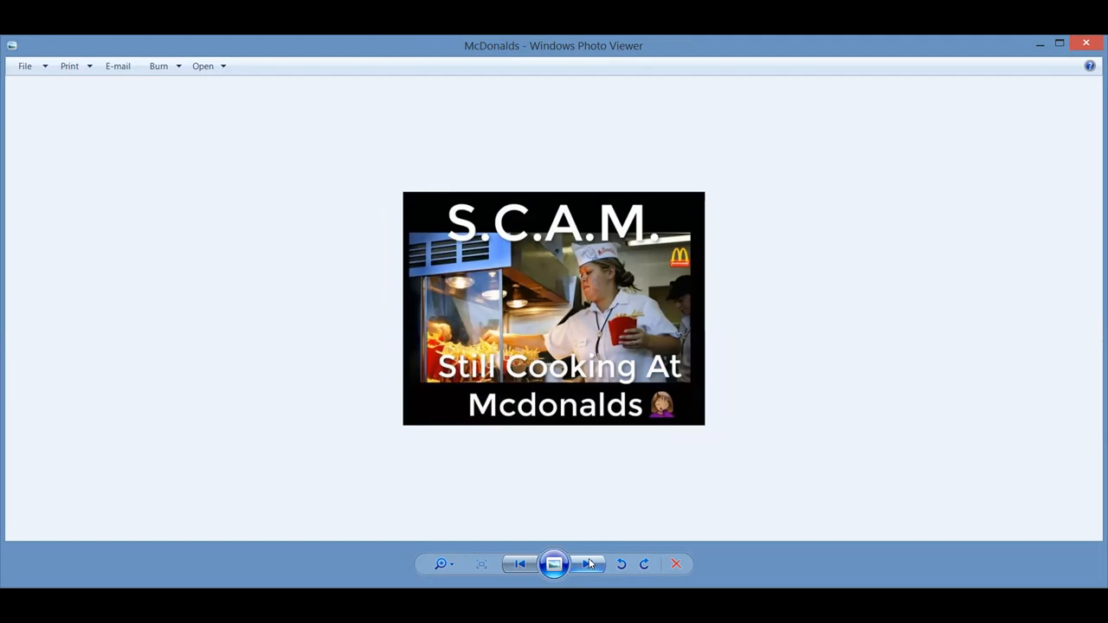
pyautogui.click(588, 564)
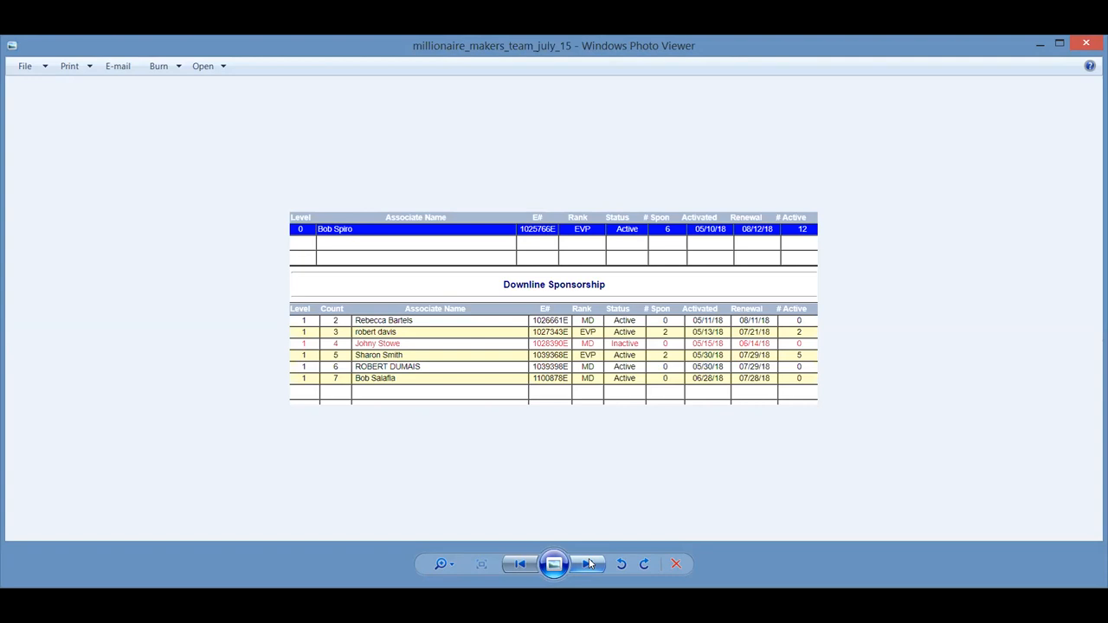
# - Advance past the money, More Emails More Money, subscriber-totals and check-history images to myecon_presentation_june_5_2018
pyautogui.click(589, 565)
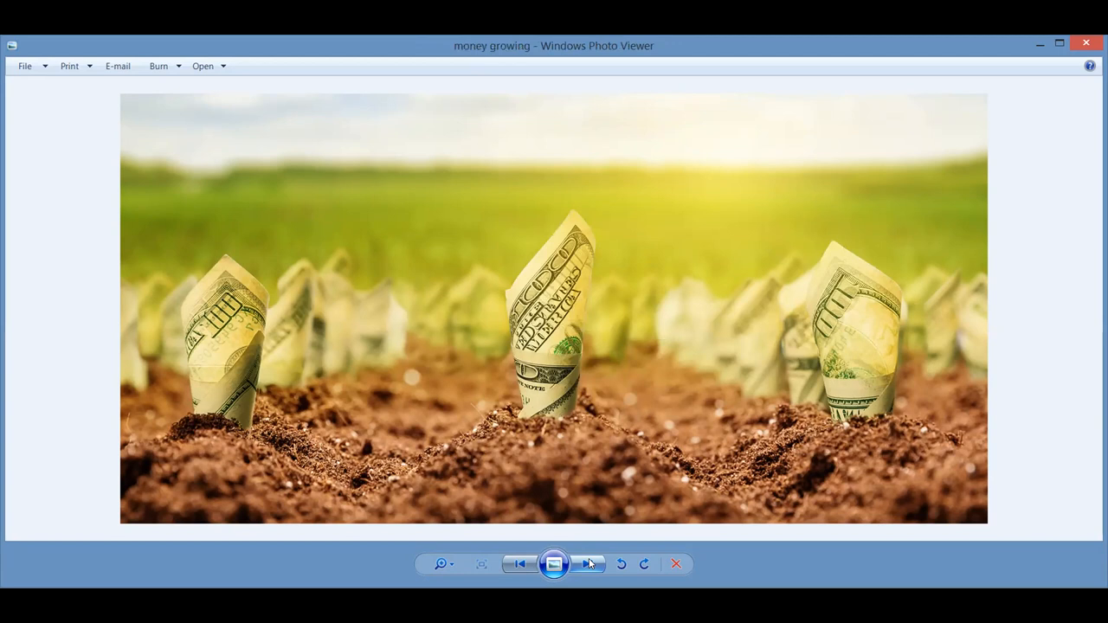
pyautogui.click(589, 565)
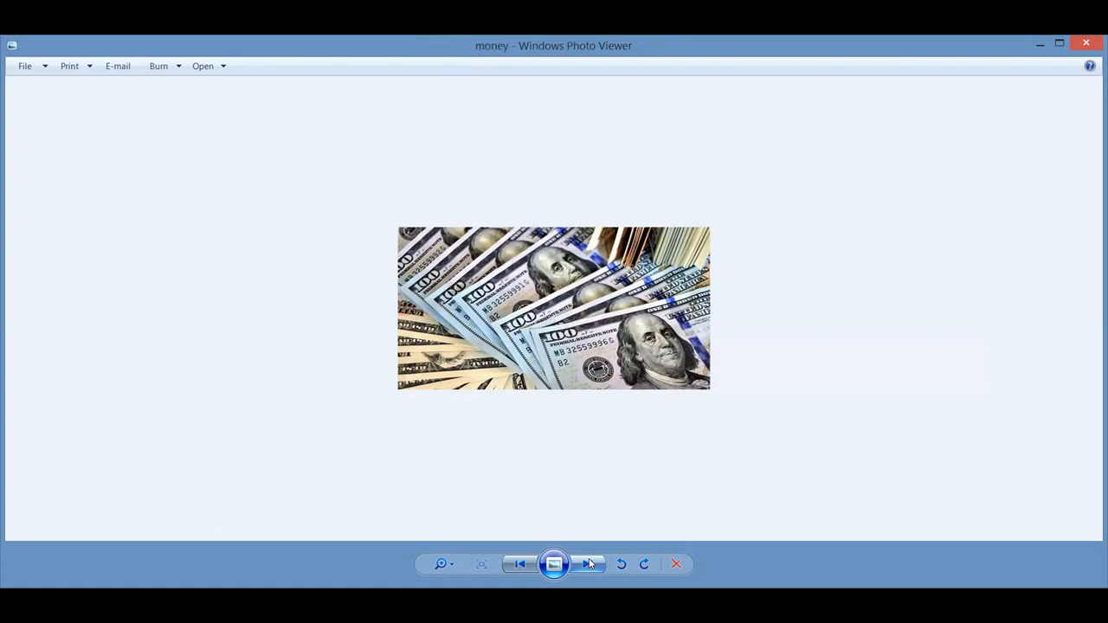
pyautogui.click(587, 565)
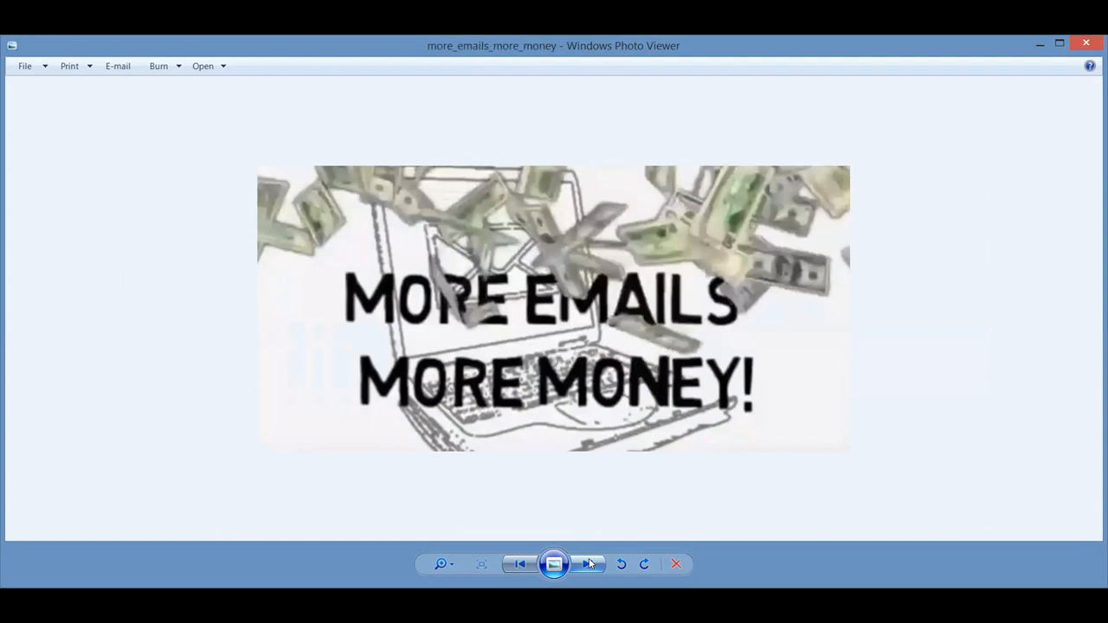
pyautogui.click(587, 565)
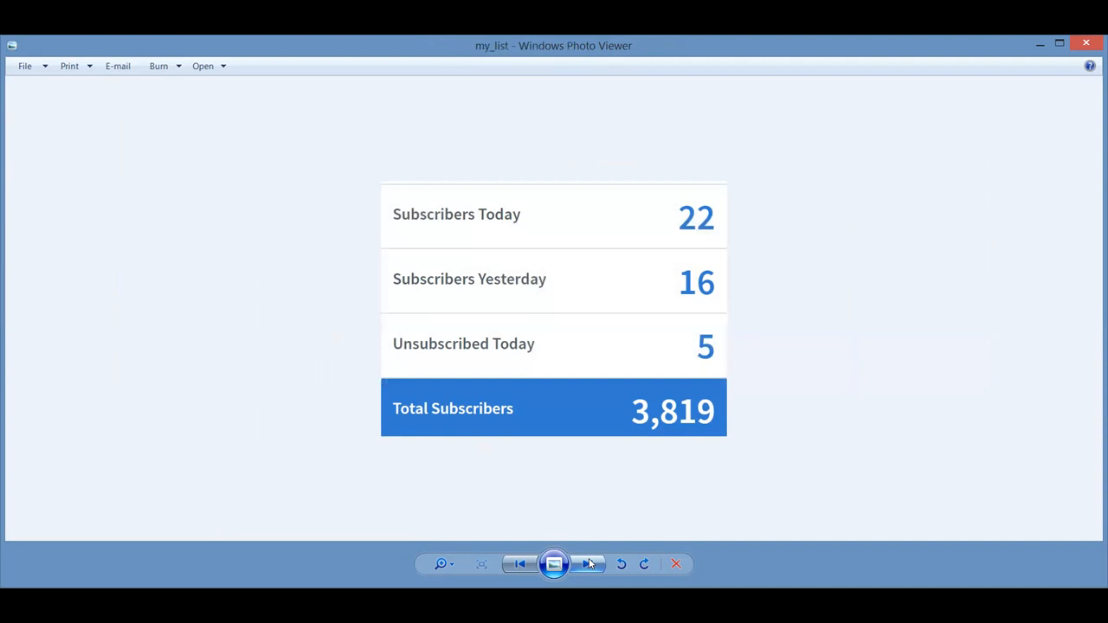
pyautogui.click(589, 565)
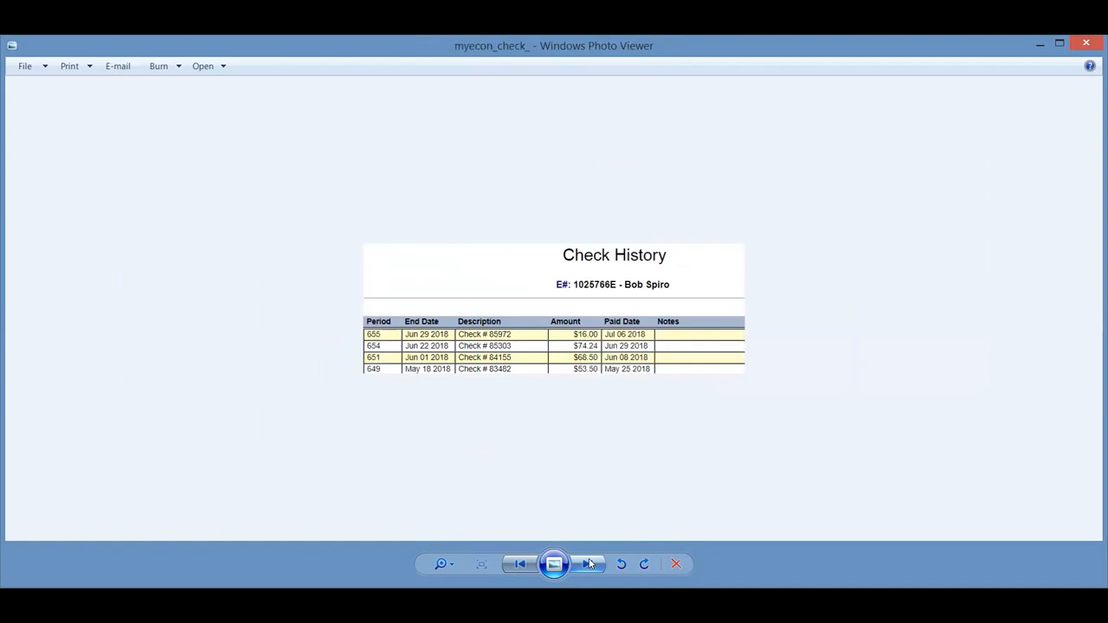
pyautogui.click(589, 565)
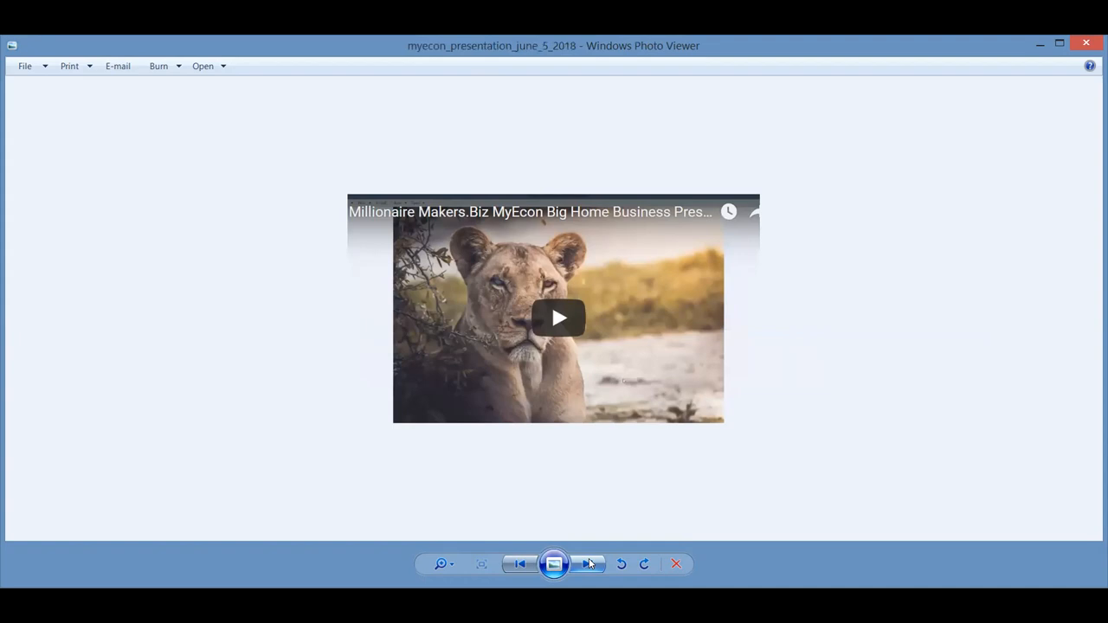
# - Show the myEcon Success System Steps 1-4 image with its embedded video thumbnail
pyautogui.click(589, 564)
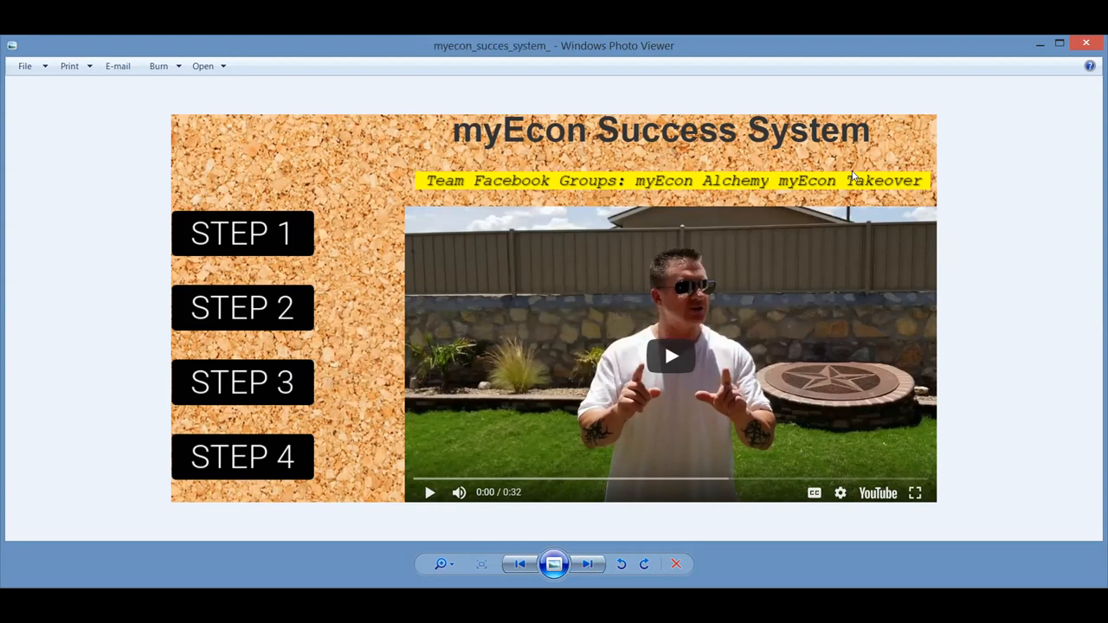
pyautogui.moveTo(853, 194)
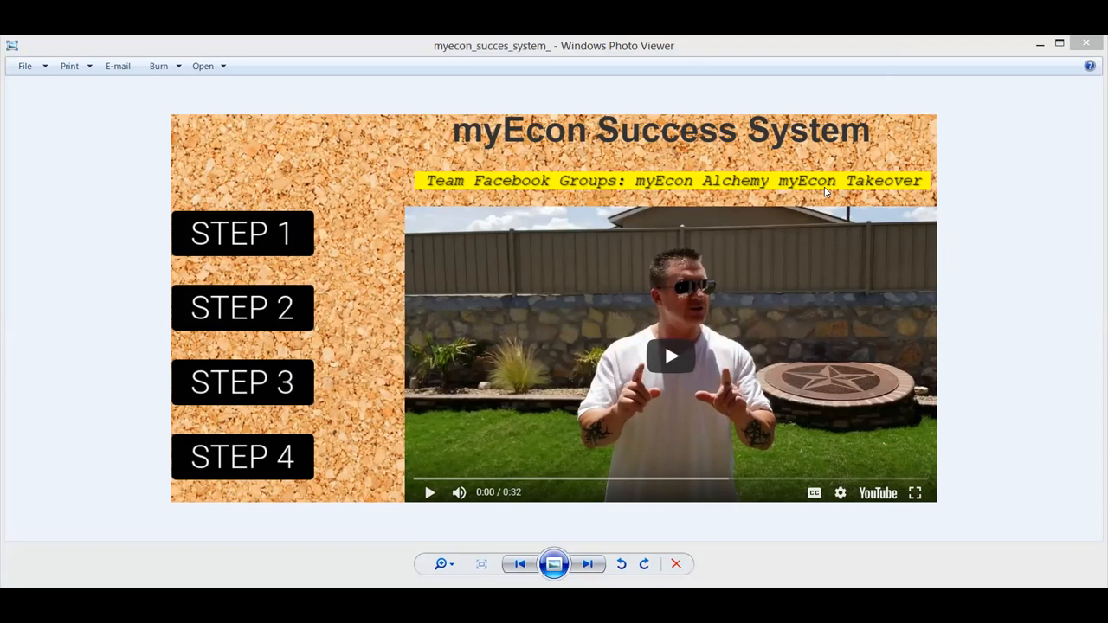
pyautogui.moveTo(620, 523)
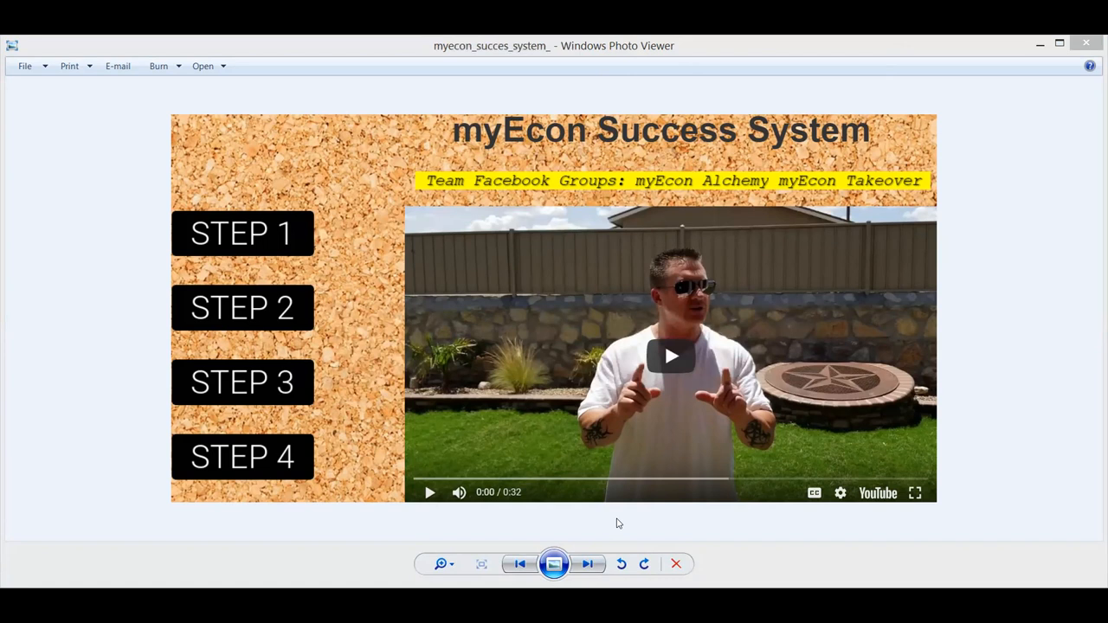
# - Advance the slideshow past the myEcon Takeover banner and check-history image to the New CV Options slide
pyautogui.click(589, 565)
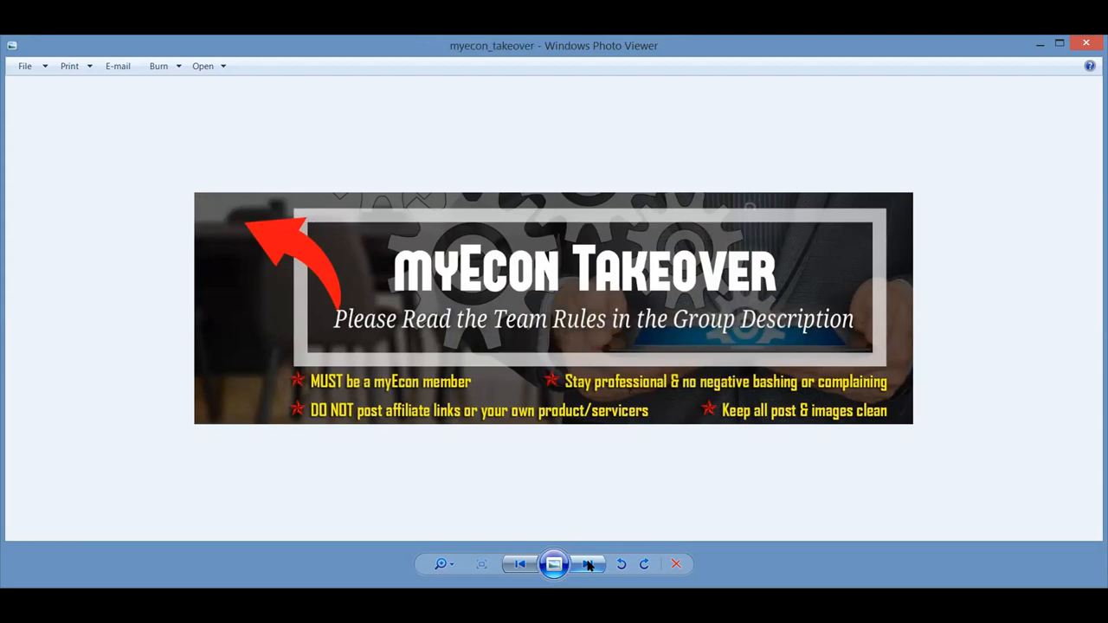
pyautogui.click(587, 565)
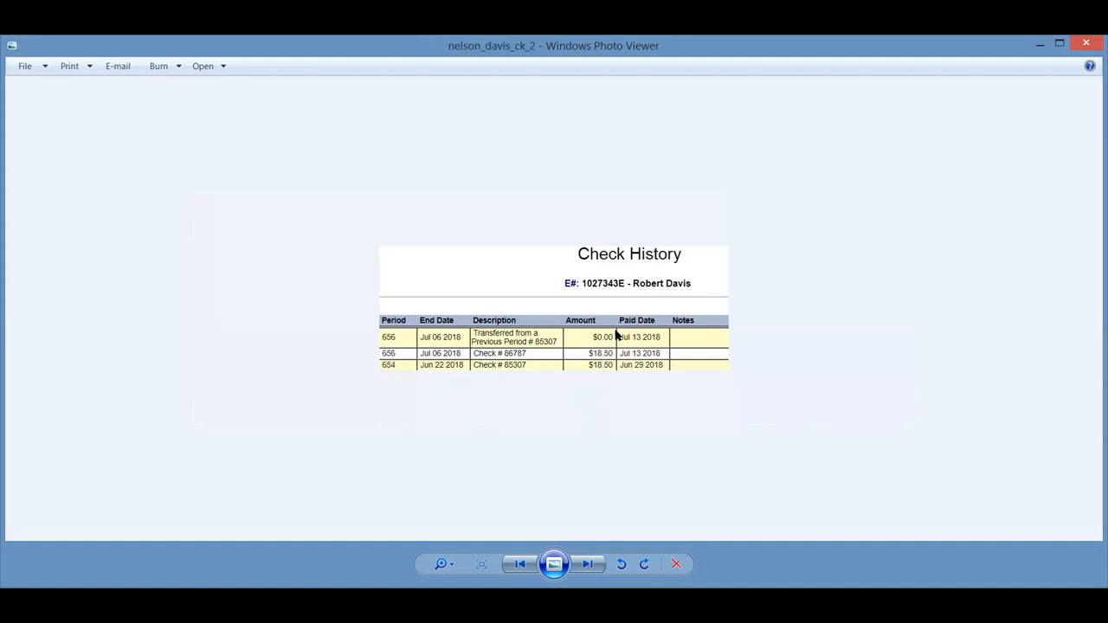
pyautogui.moveTo(598, 363)
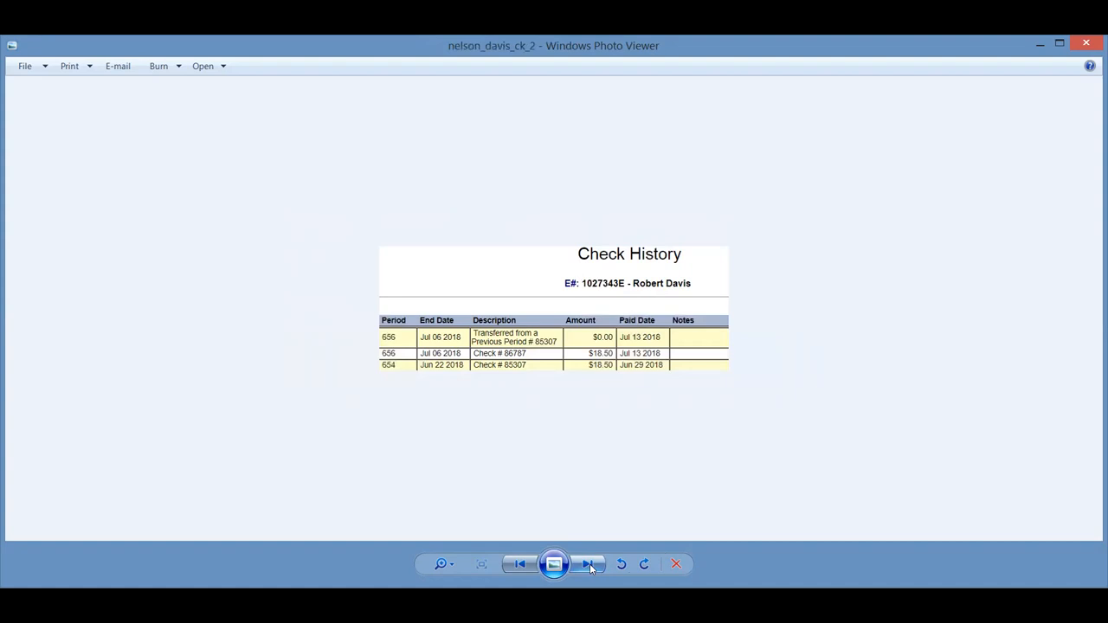
pyautogui.click(589, 564)
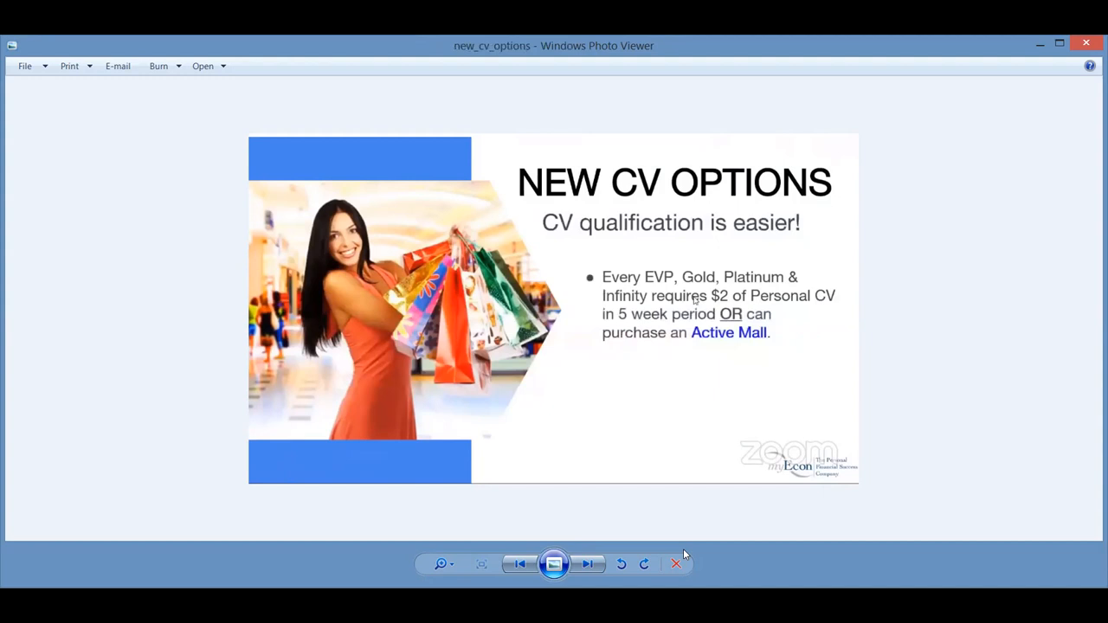
pyautogui.moveTo(571, 539)
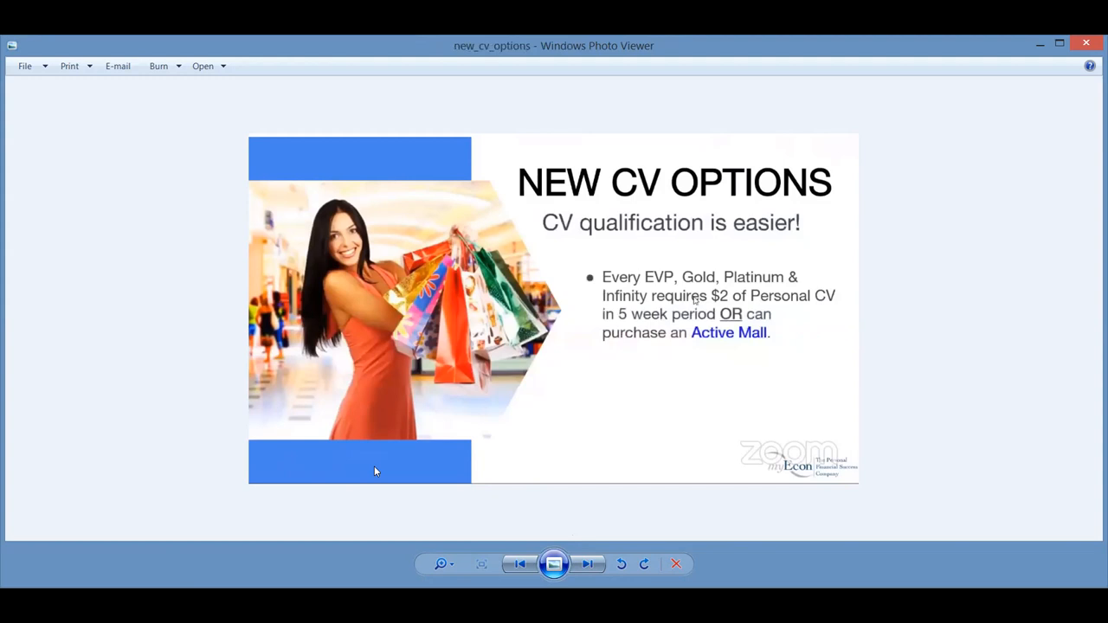
pyautogui.moveTo(587, 565)
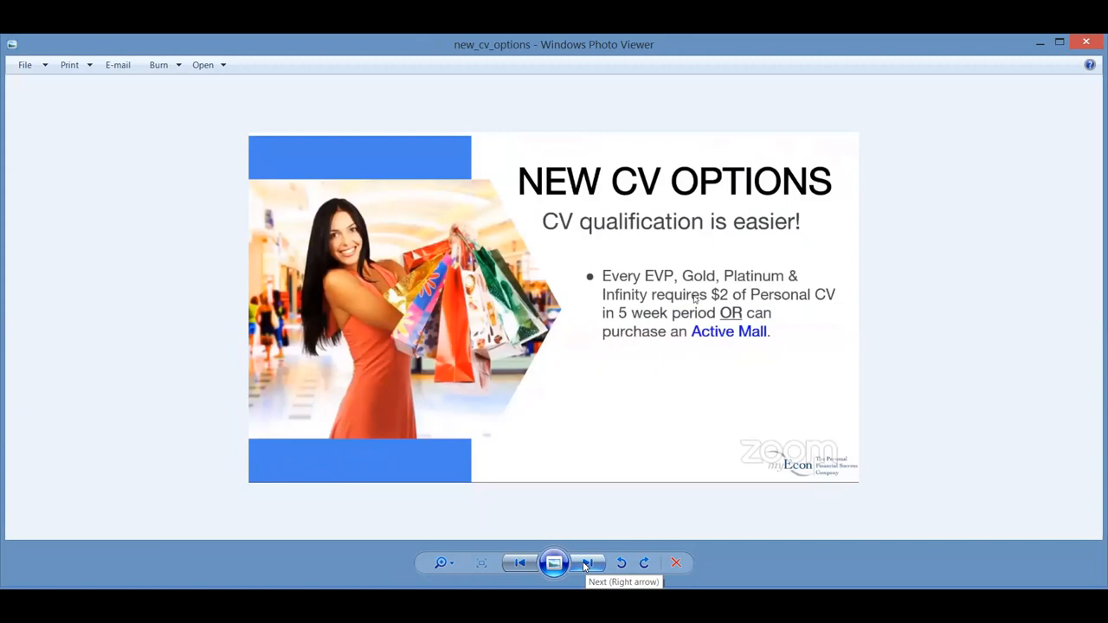
# - Advance to the power lead system diagram of Traffic, Presentation, Join page and Email steps
pyautogui.click(589, 564)
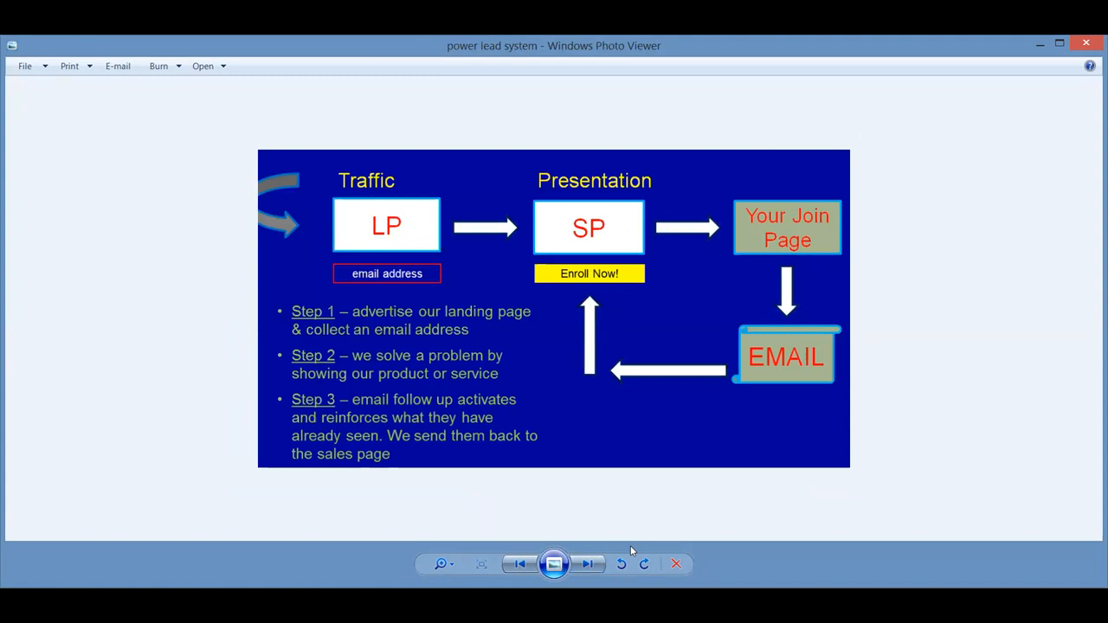
pyautogui.moveTo(562, 364)
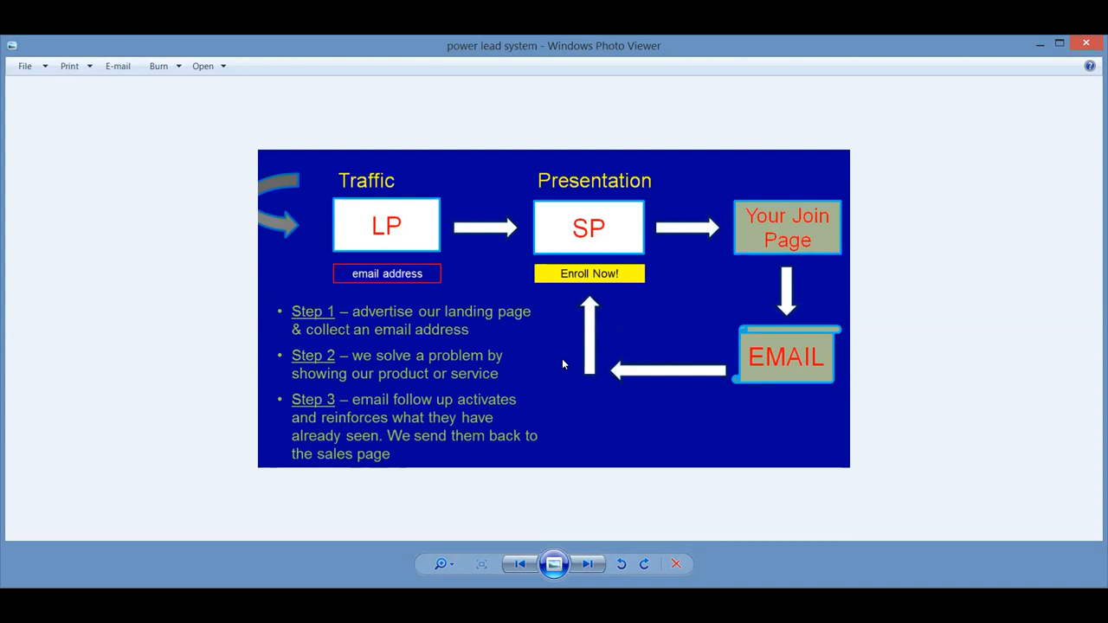
pyautogui.moveTo(553, 116)
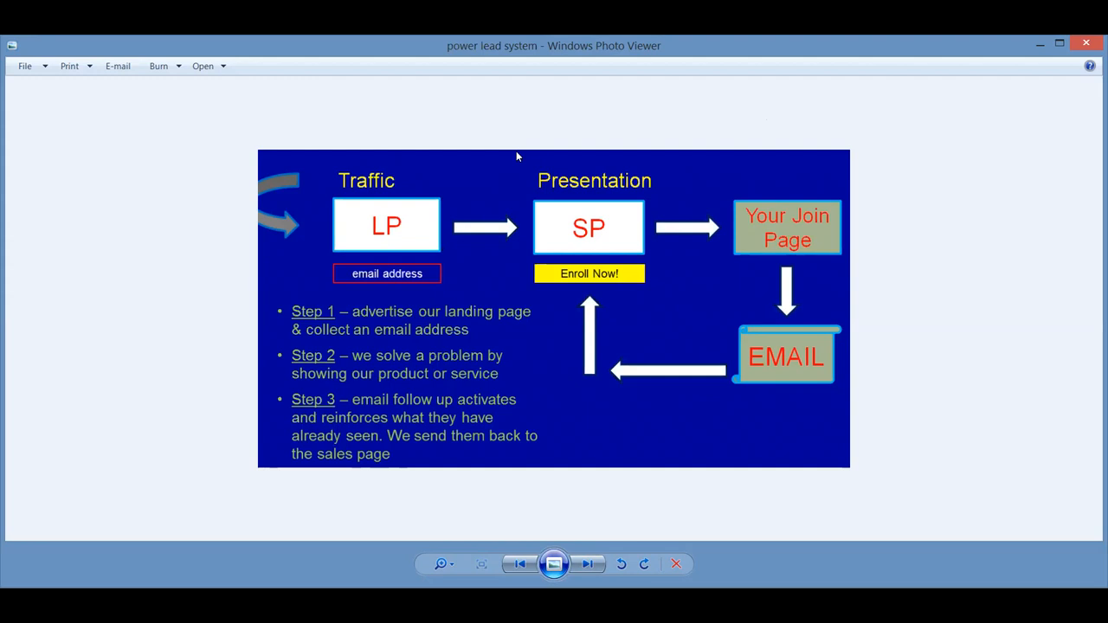
pyautogui.moveTo(624, 239)
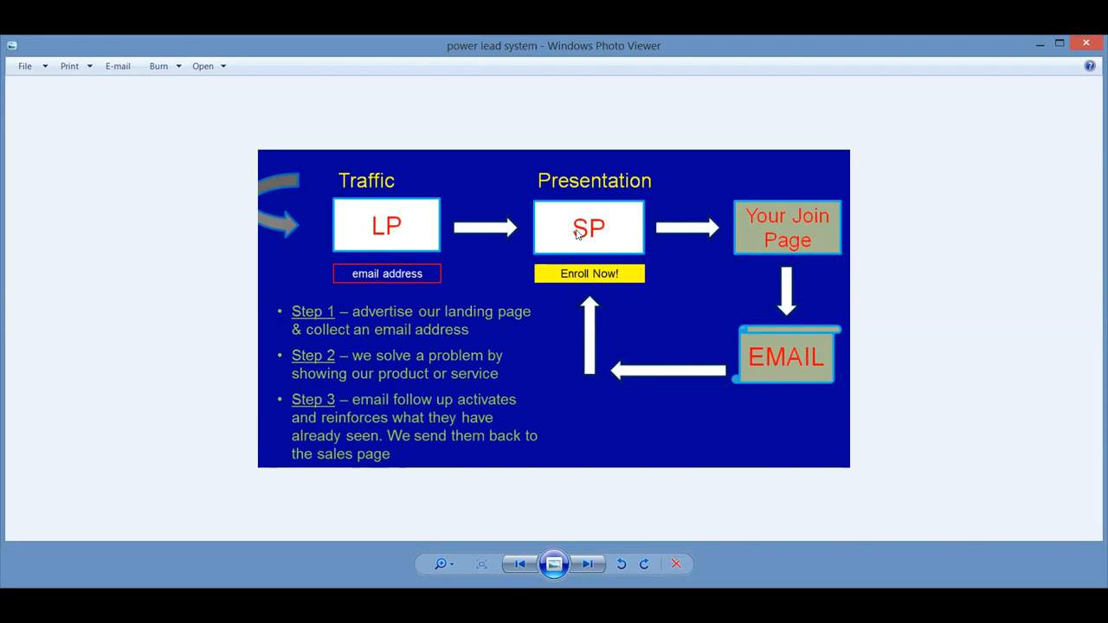
pyautogui.moveTo(410, 452)
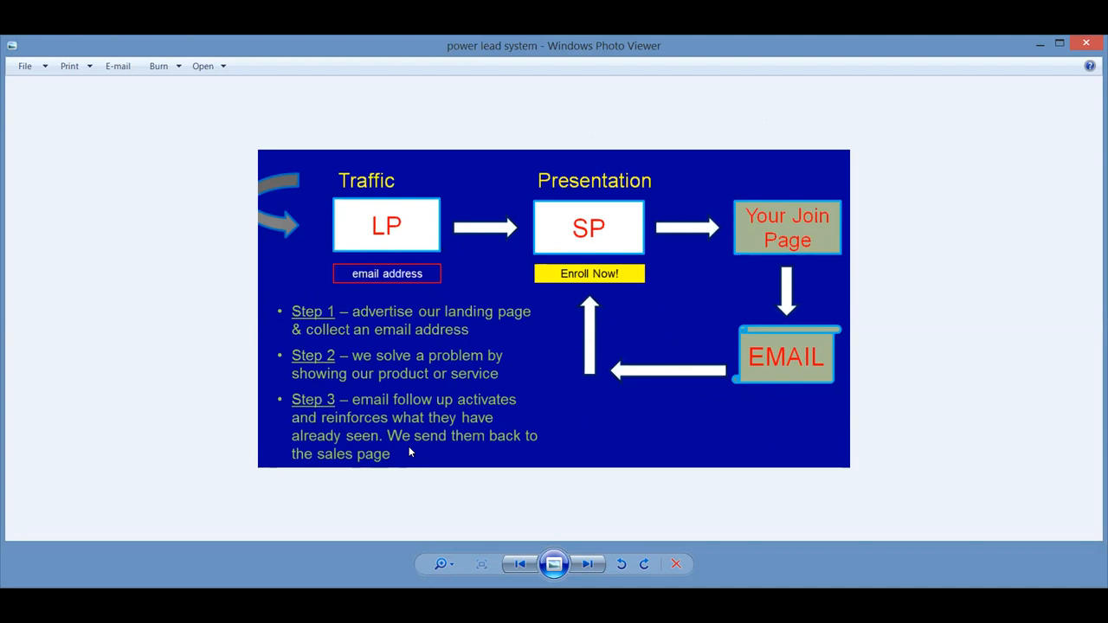
# - Step past the Power of Teambuilding earnings table to the racing sailboat crew photo
pyautogui.click(589, 565)
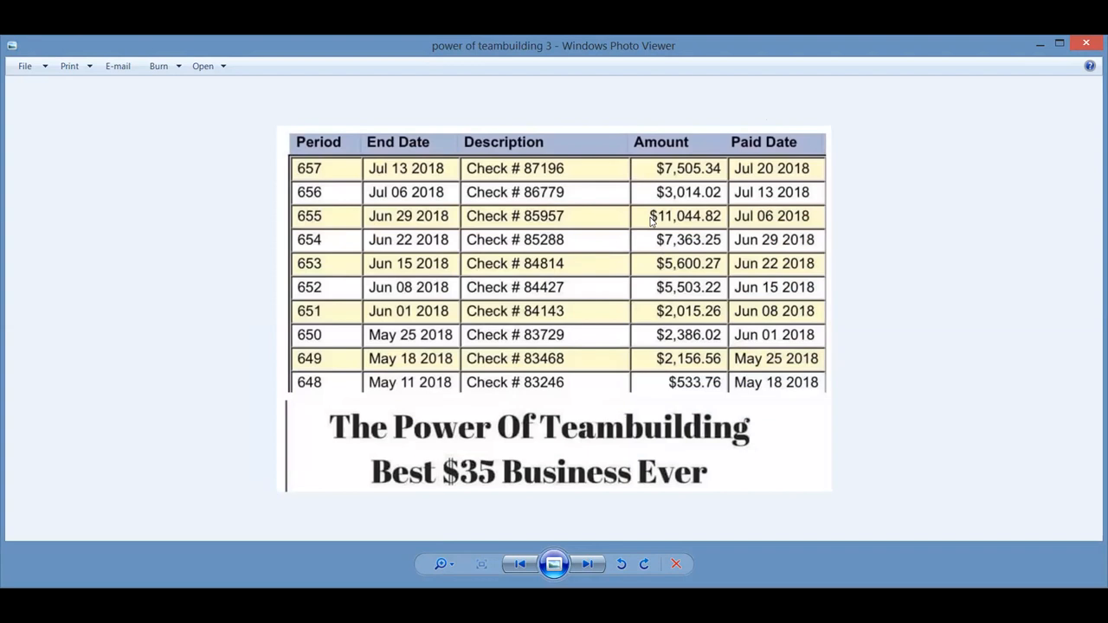
pyautogui.moveTo(665, 198)
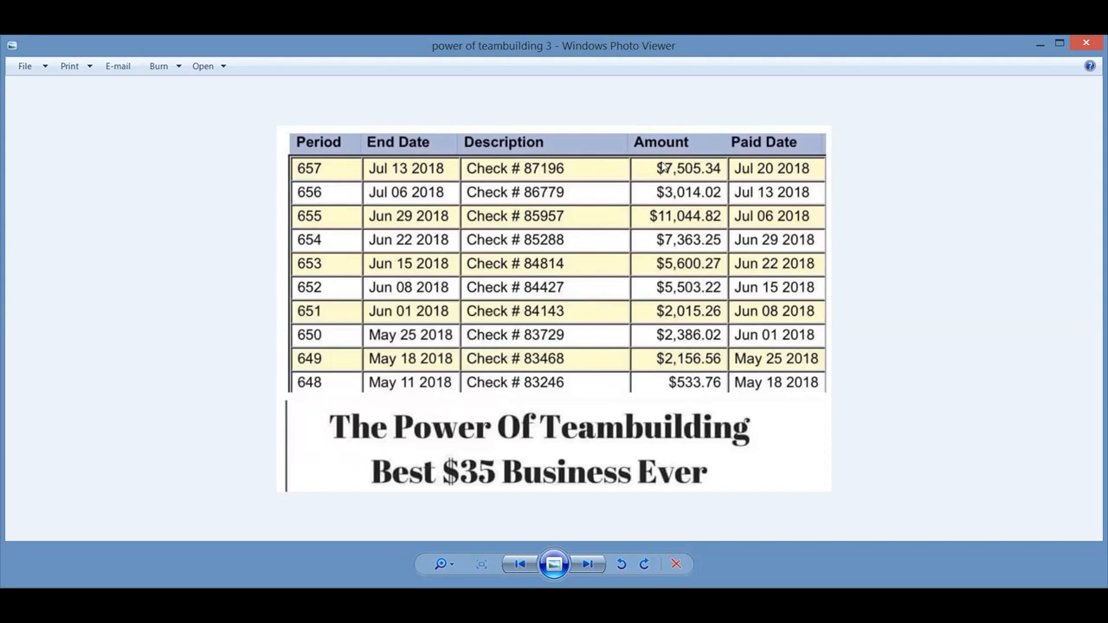
pyautogui.moveTo(845, 80)
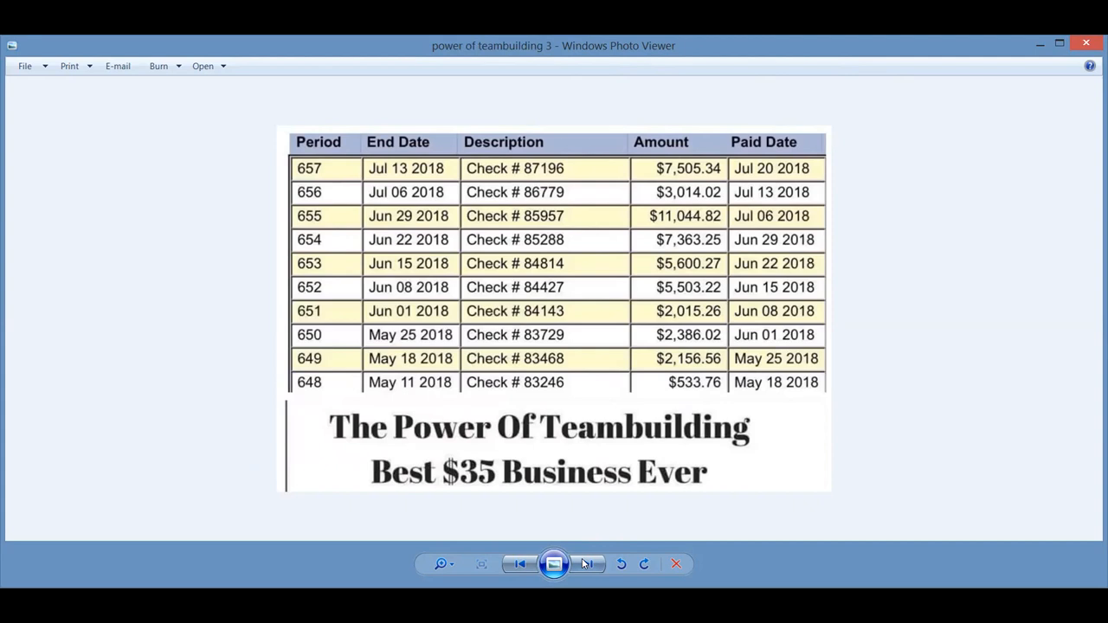
pyautogui.click(587, 565)
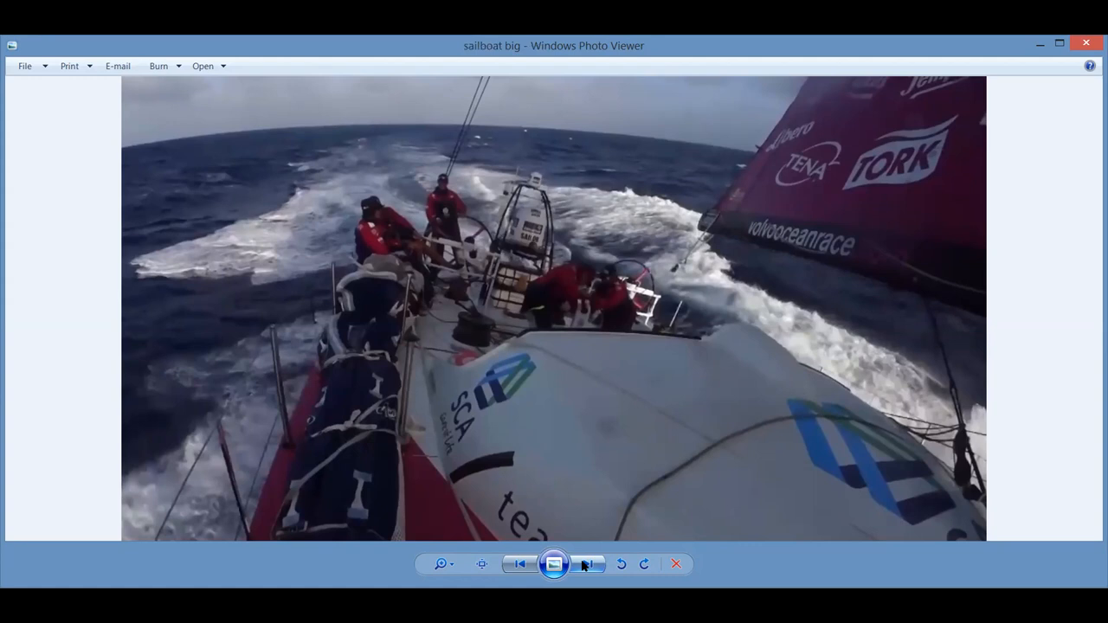
# - Step past the MyEcon 'everyone is joining' meme to the selling systems video screenshot
pyautogui.click(587, 564)
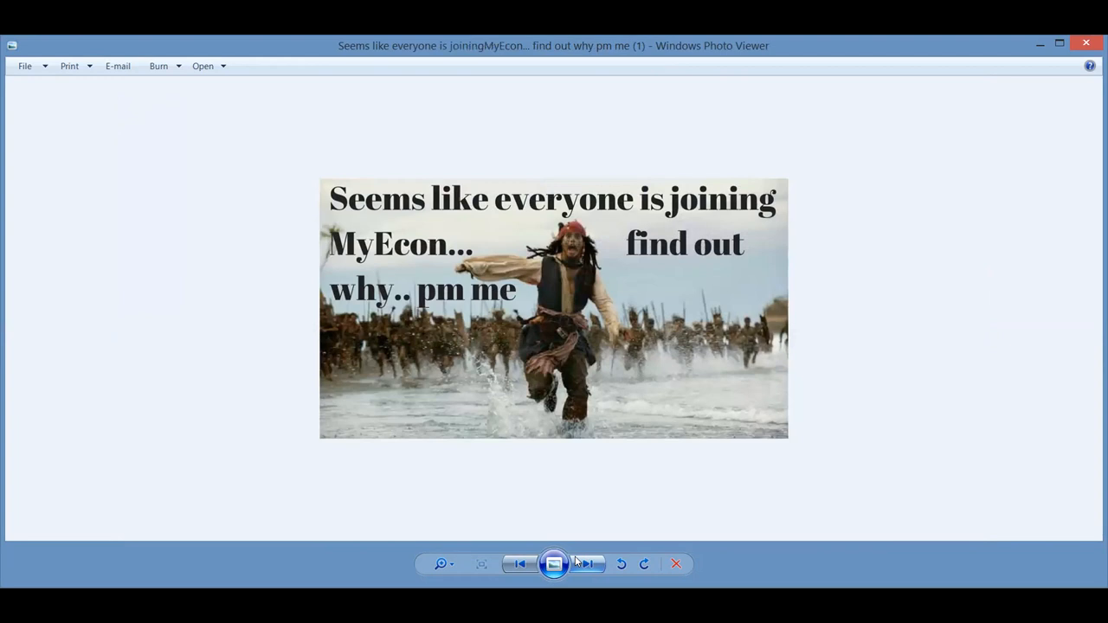
pyautogui.moveTo(587, 564)
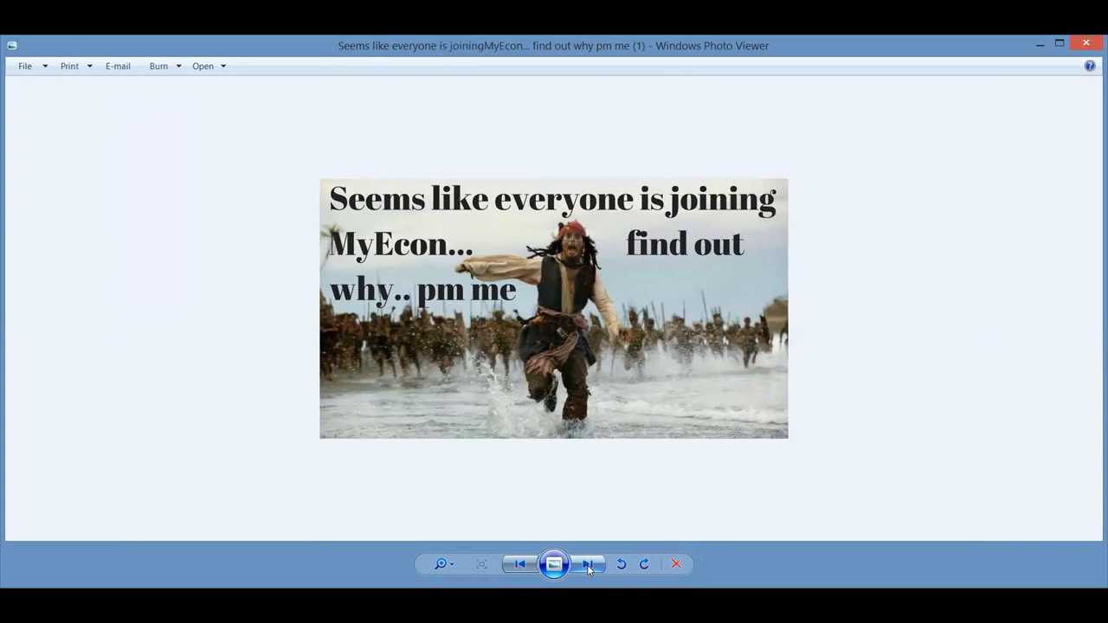
pyautogui.click(587, 564)
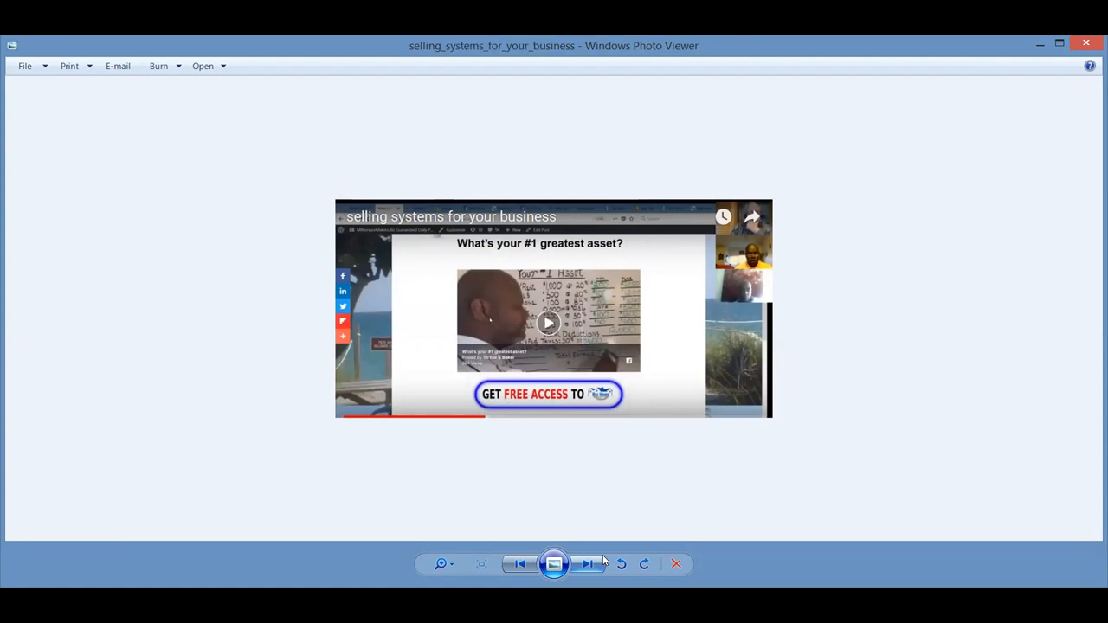
pyautogui.moveTo(627, 281)
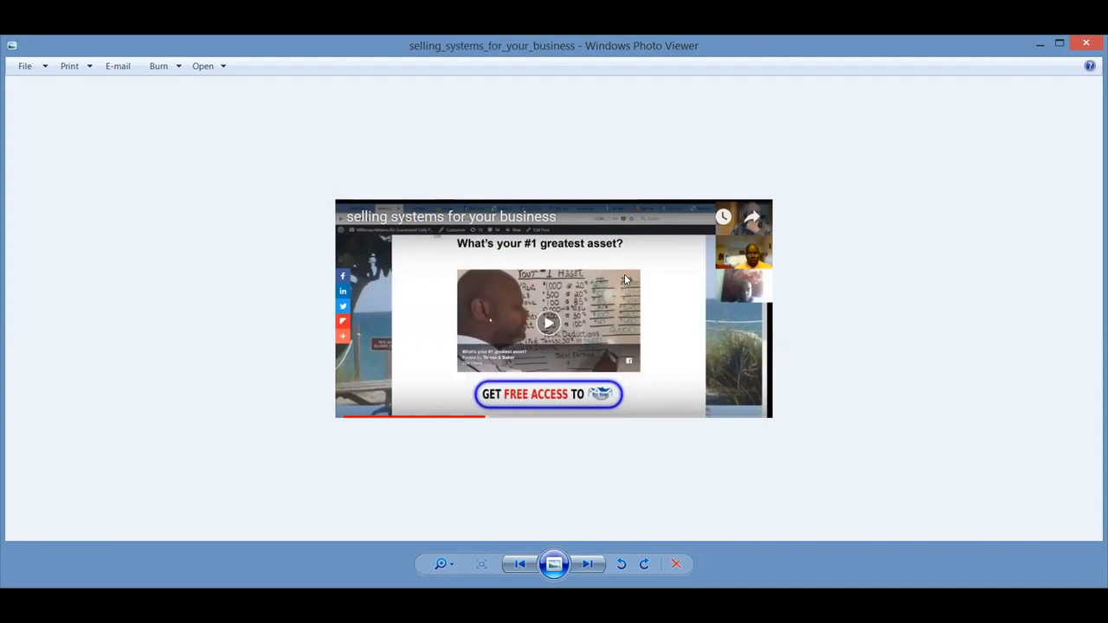
pyautogui.moveTo(596, 286)
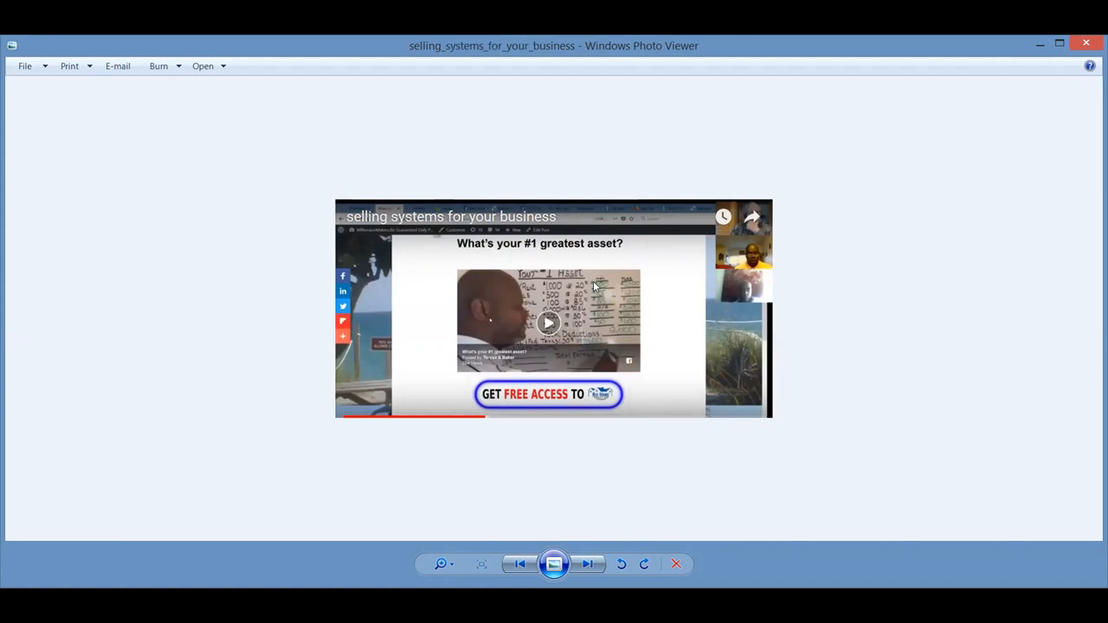
pyautogui.moveTo(606, 357)
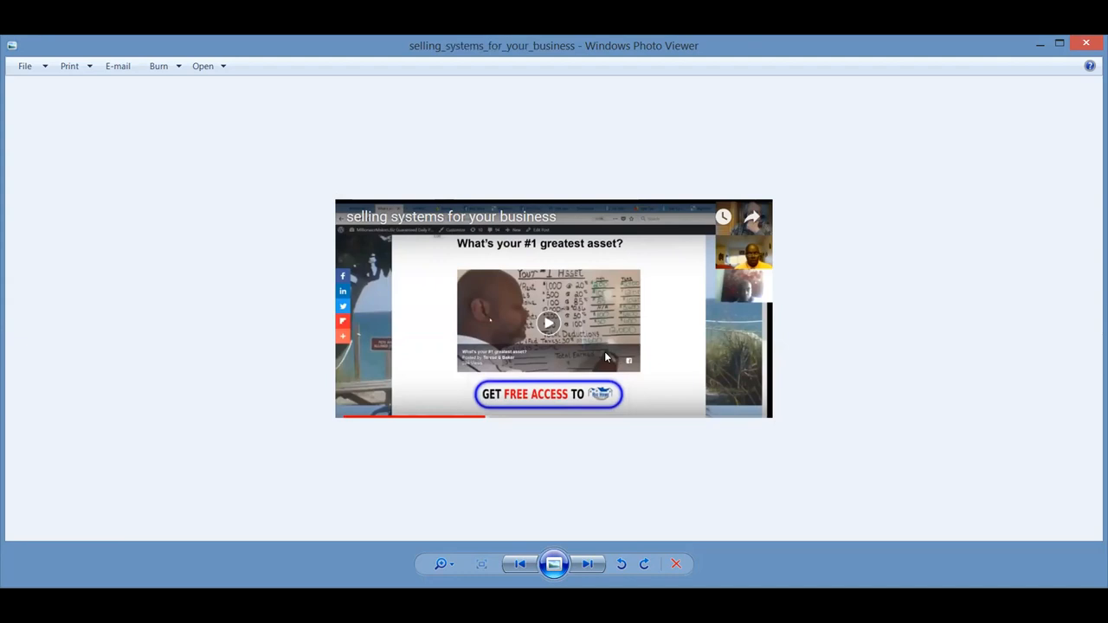
pyautogui.moveTo(589, 286)
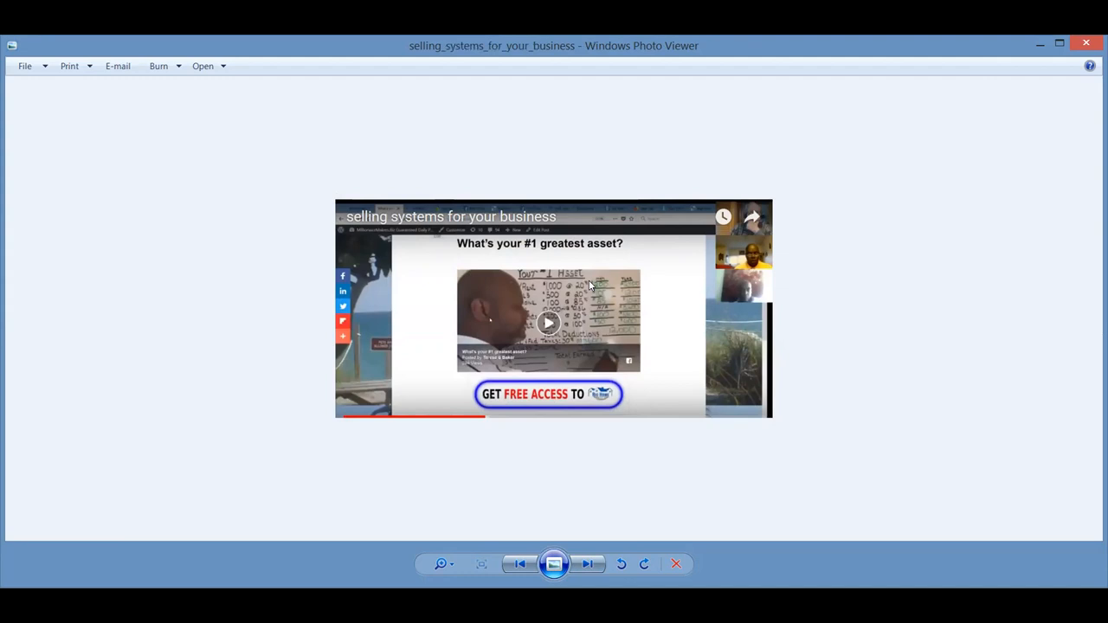
# - Step through the portrait, Lead Generation sign, fighter jet and teamwork images to the 3,901-subscriber stats image
pyautogui.click(587, 565)
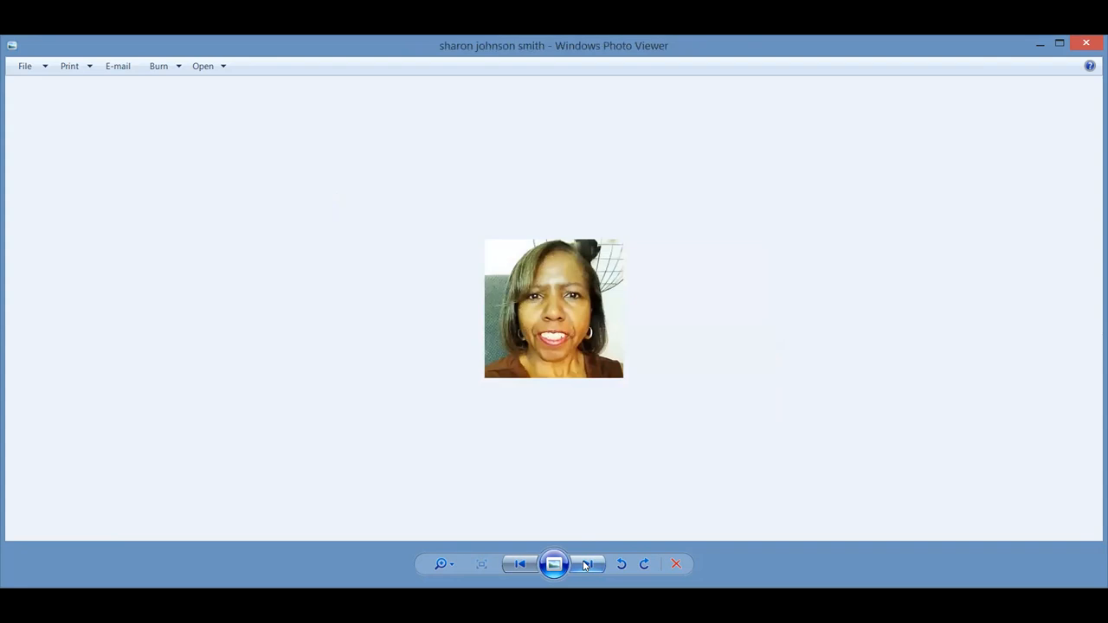
pyautogui.moveTo(587, 565)
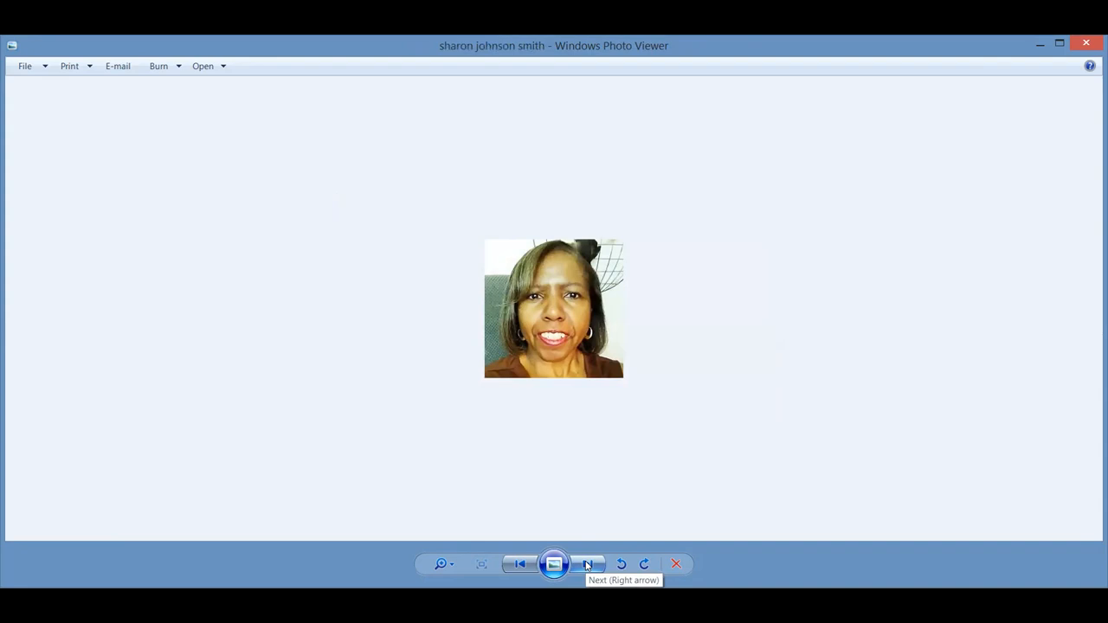
pyautogui.click(589, 565)
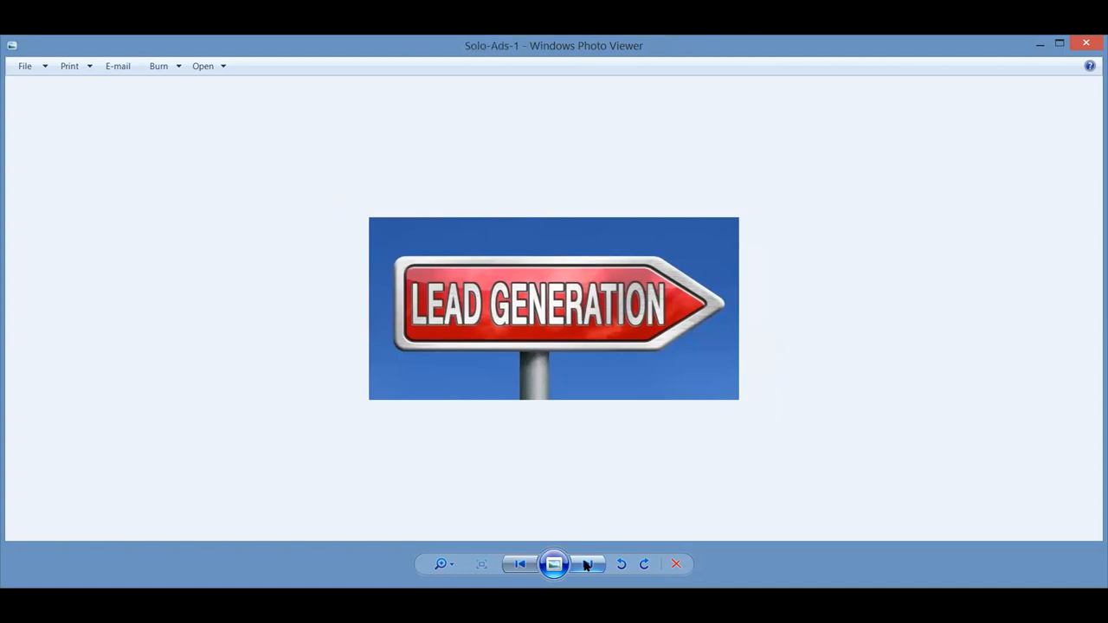
pyautogui.click(589, 565)
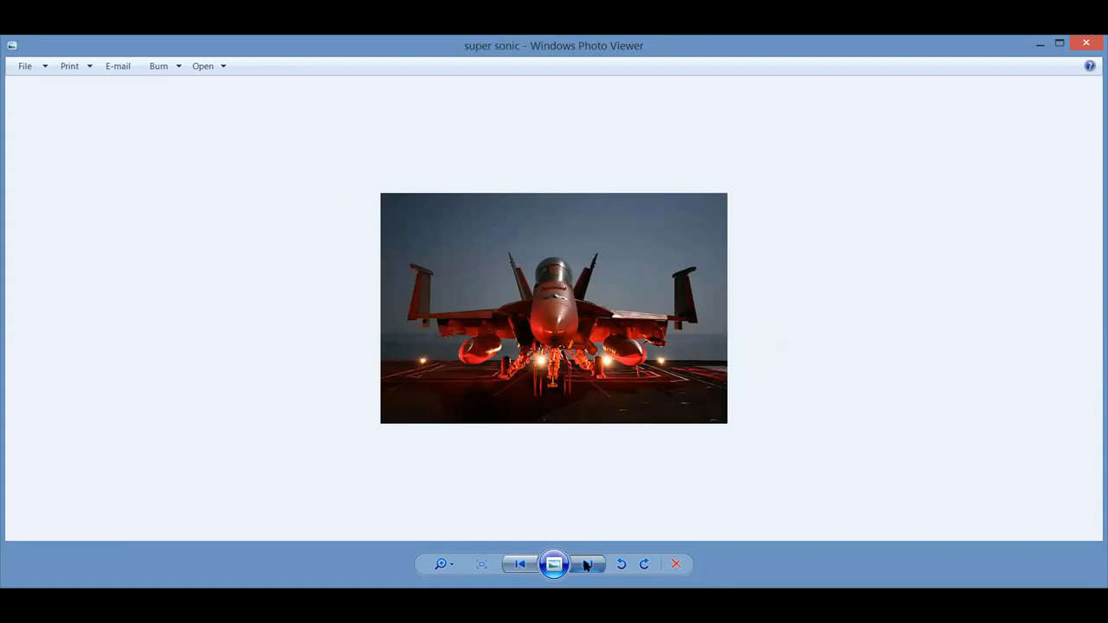
pyautogui.click(587, 564)
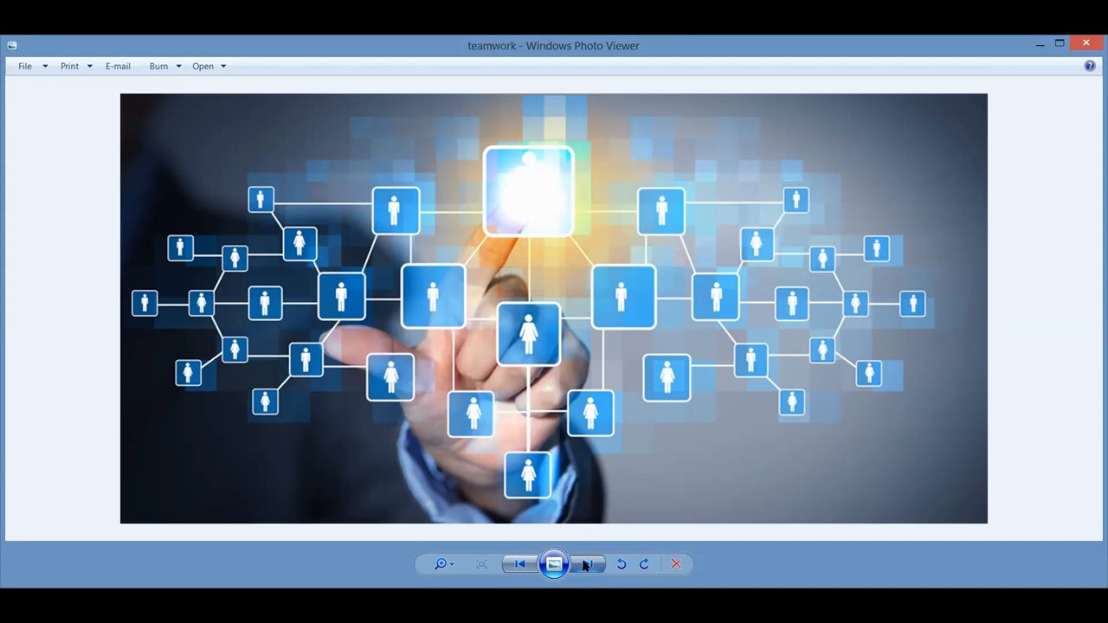
pyautogui.click(589, 564)
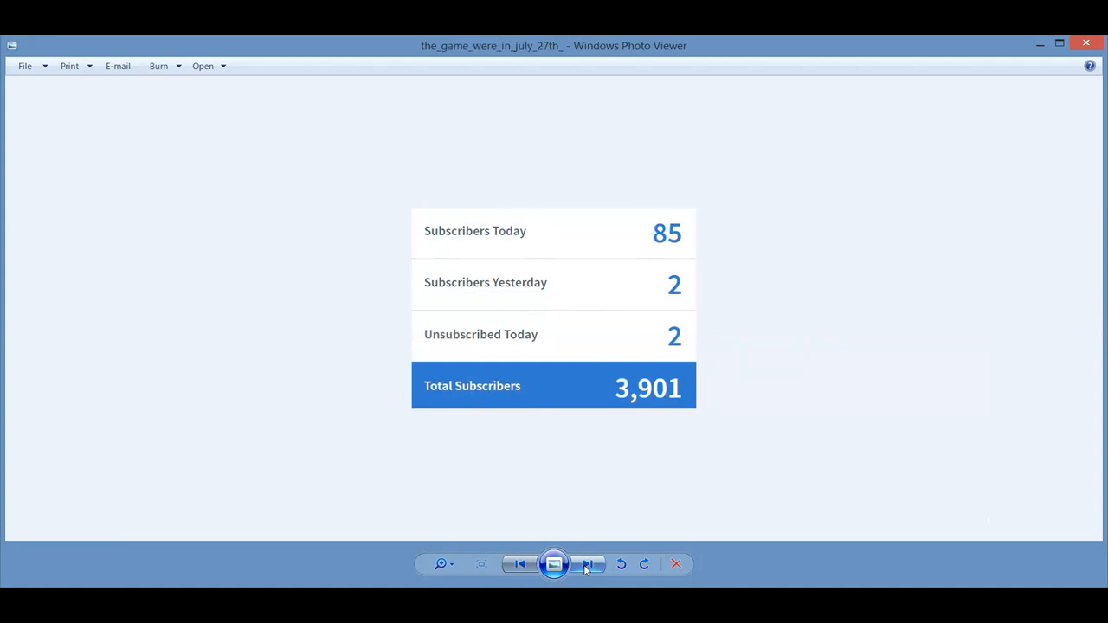
# - Step through the mountain-summit and golden-figures pictures to the bitcoin 'Join A Winning Team' image
pyautogui.click(589, 565)
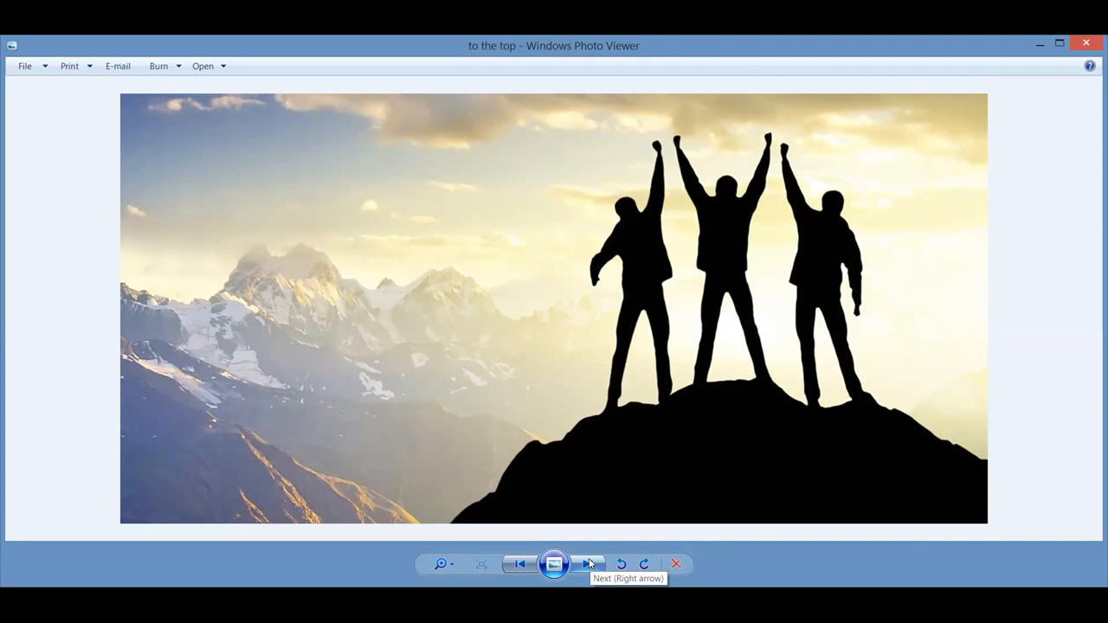
pyautogui.click(589, 565)
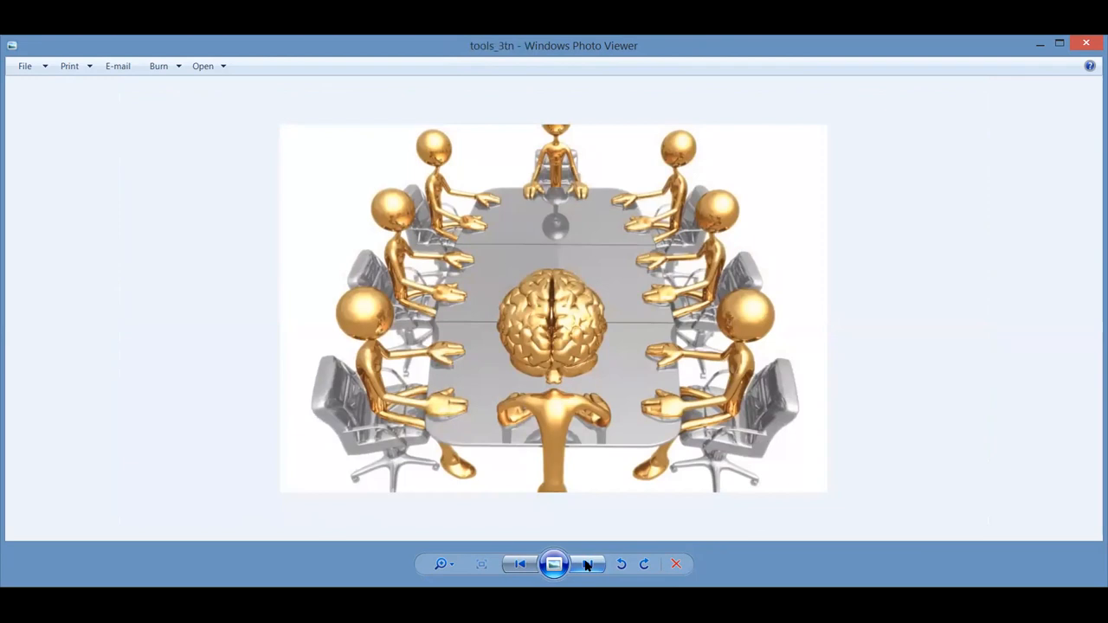
pyautogui.click(588, 565)
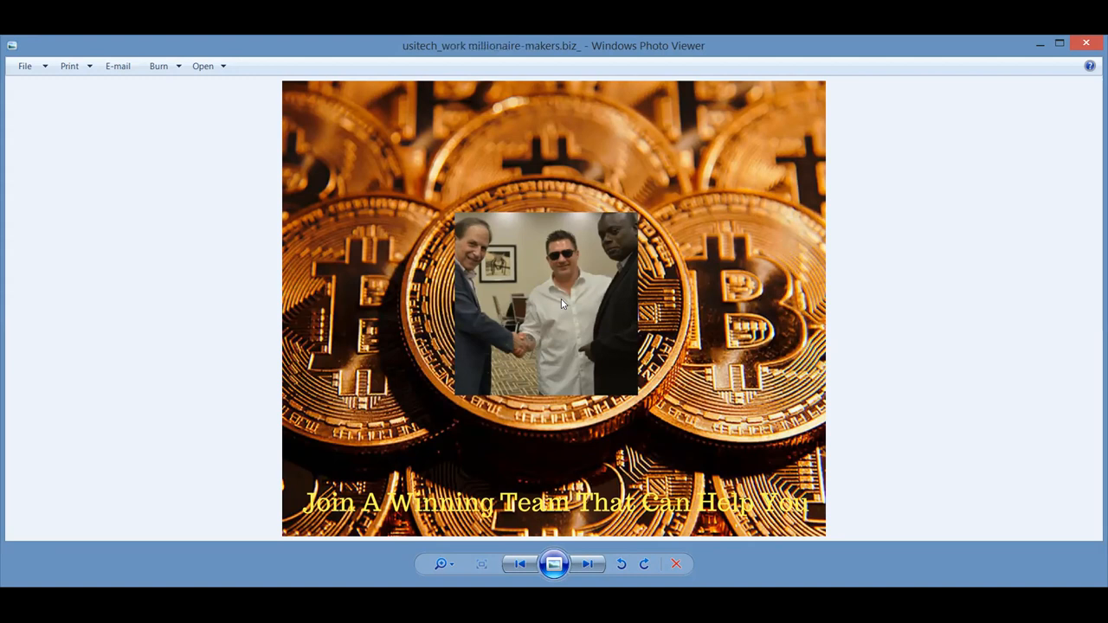
pyautogui.moveTo(845, 329)
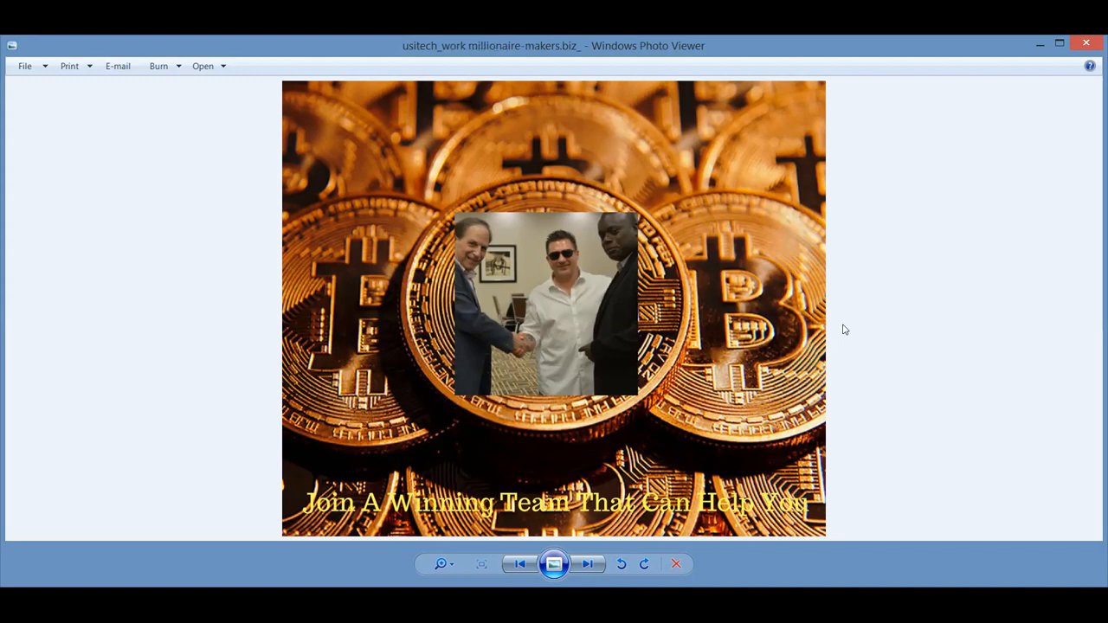
# - Step through the portrait, women-in-business video call and credit-score ad, ending at the myEcon Facebook group page
pyautogui.click(589, 565)
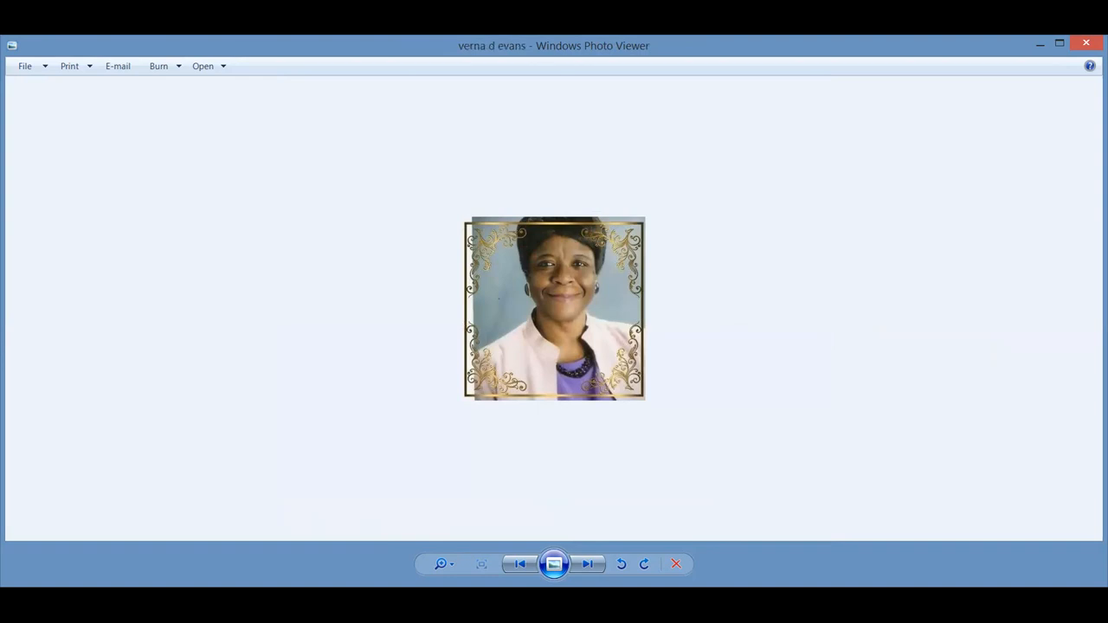
pyautogui.click(588, 565)
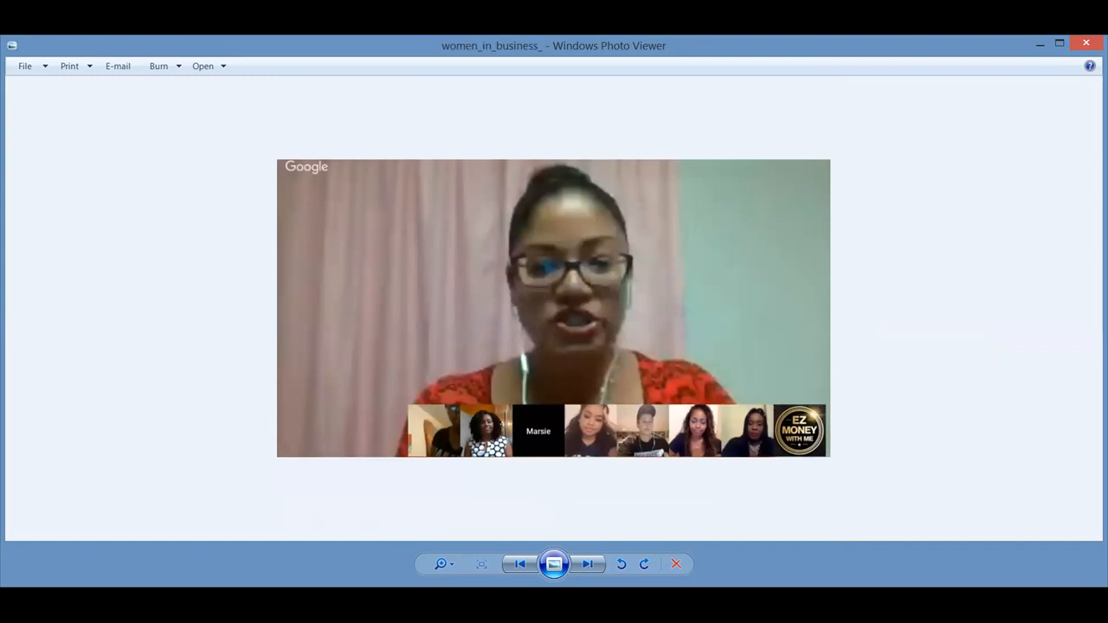
pyautogui.click(588, 565)
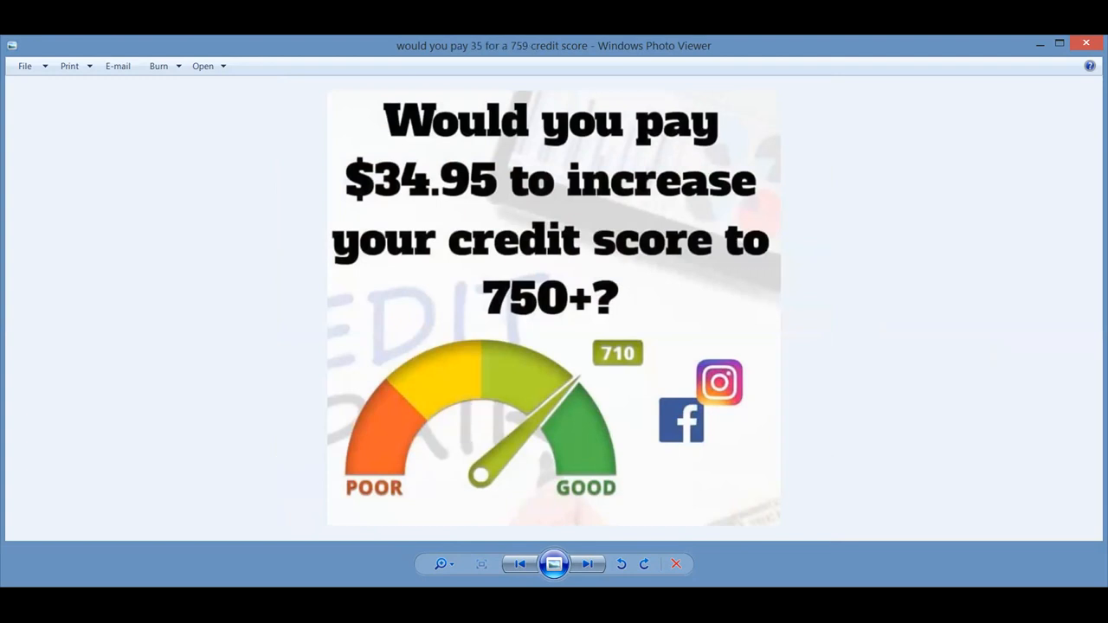
pyautogui.click(587, 565)
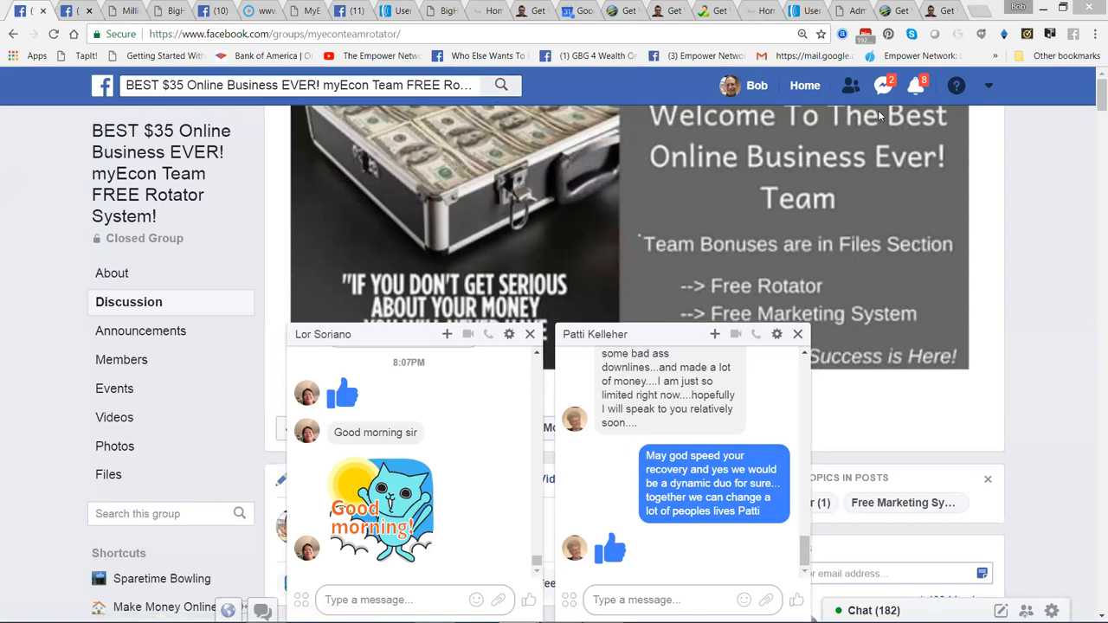
# - Close both Messenger chat windows and switch to the myEcon Takeover group tab
pyautogui.scroll(-3)
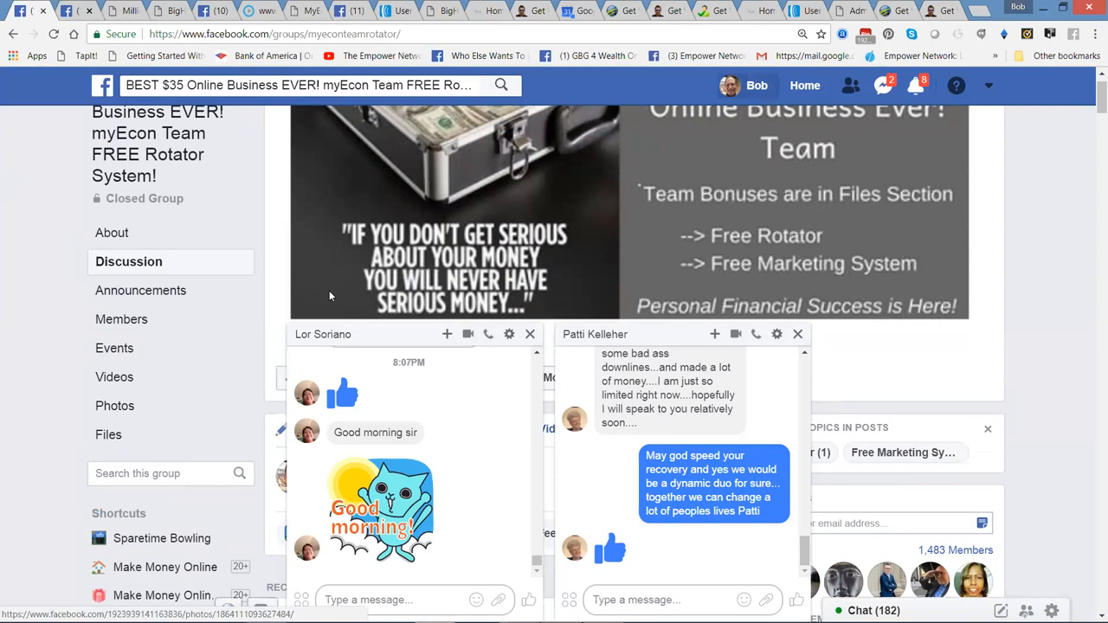
pyautogui.moveTo(530, 334)
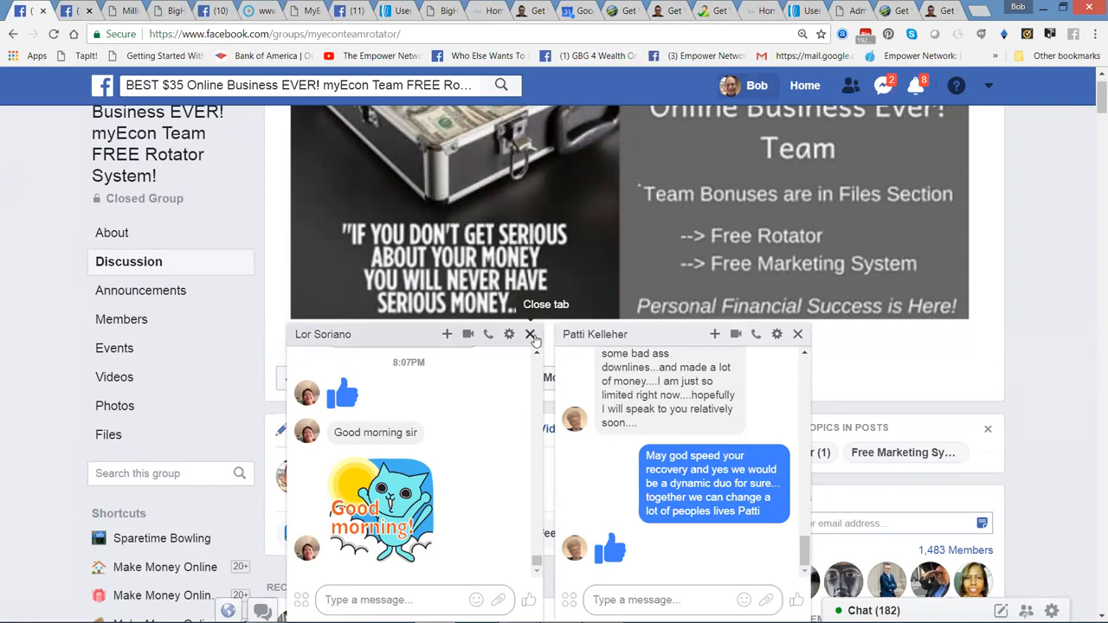
pyautogui.click(530, 334)
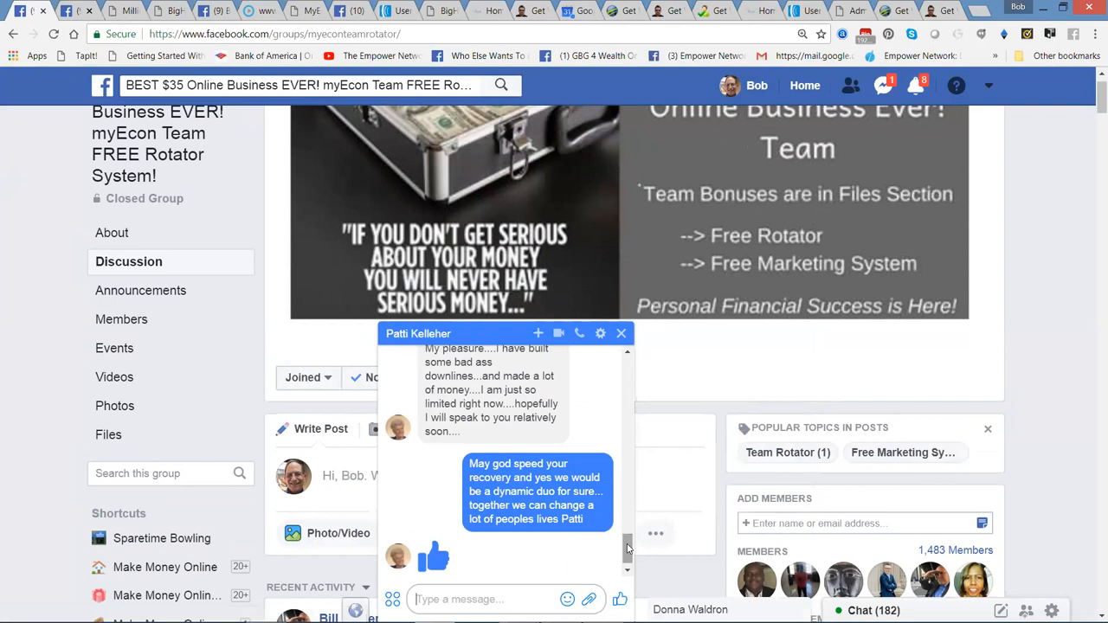
pyautogui.moveTo(499, 416)
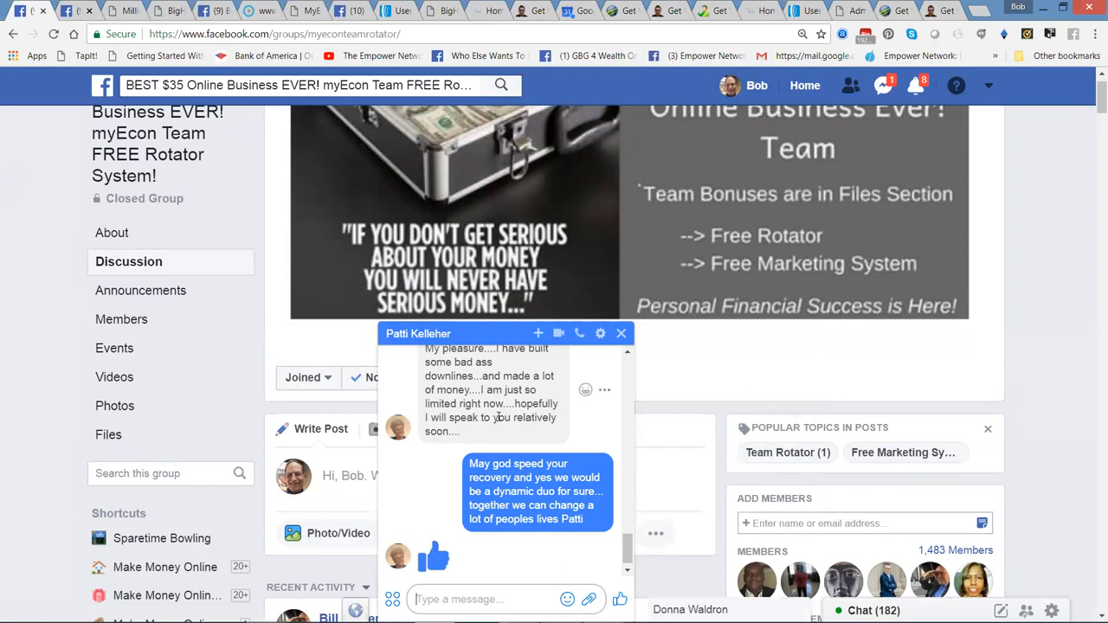
pyautogui.click(620, 332)
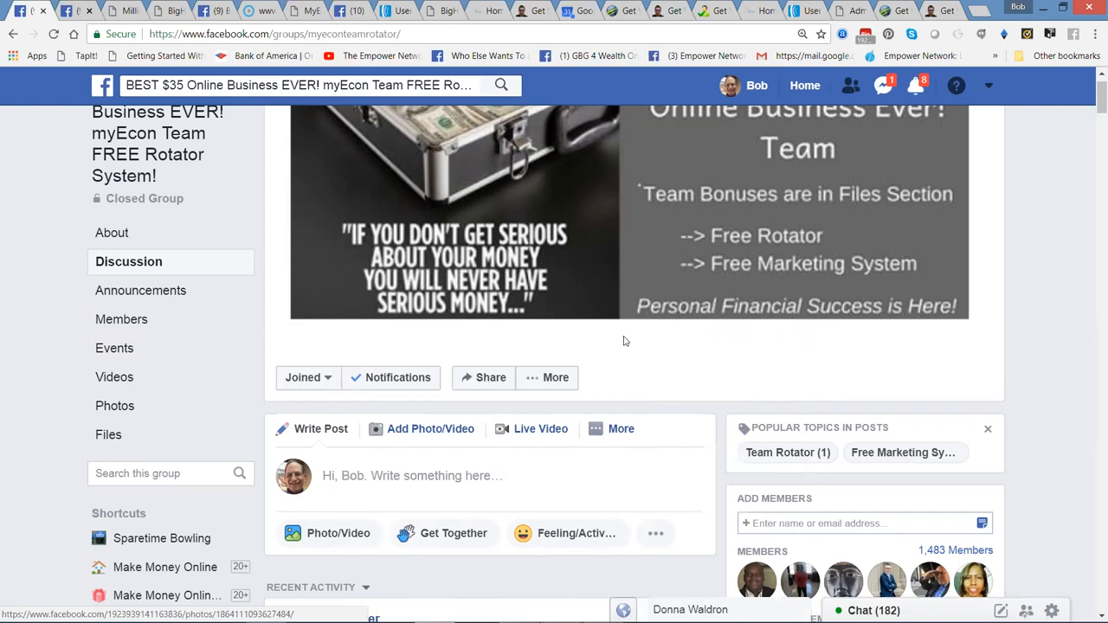
pyautogui.click(90, 10)
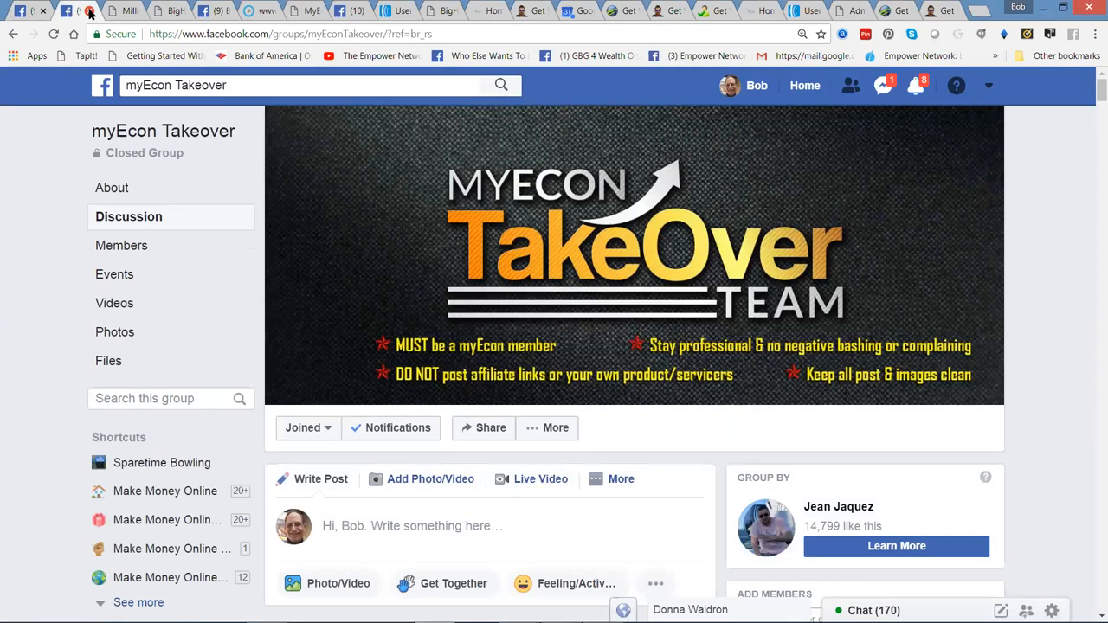
pyautogui.scroll(-3)
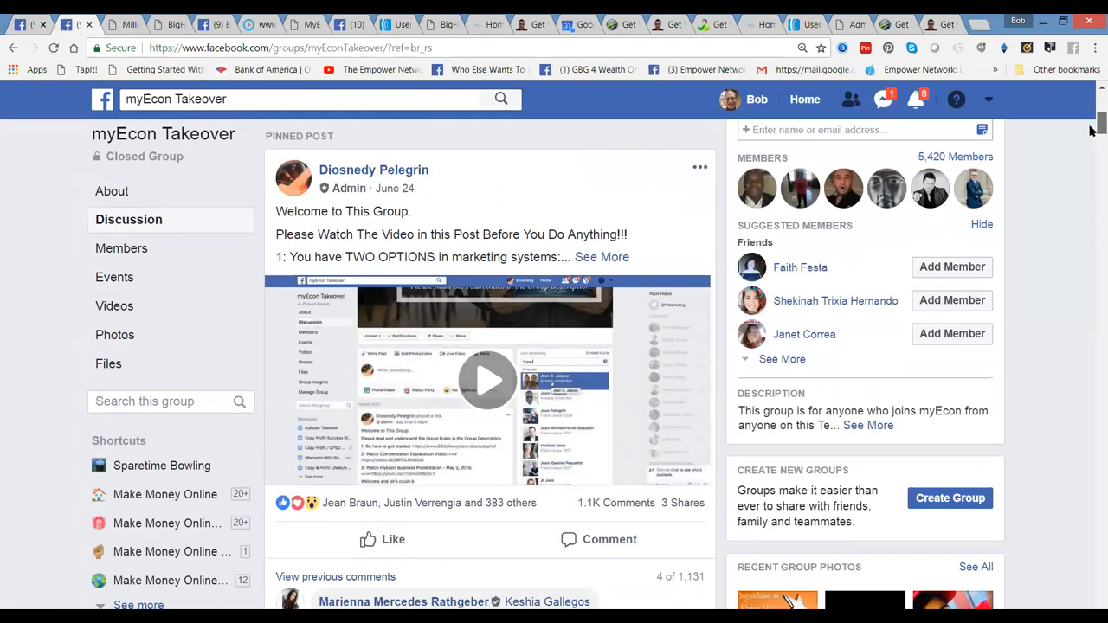
pyautogui.scroll(-3)
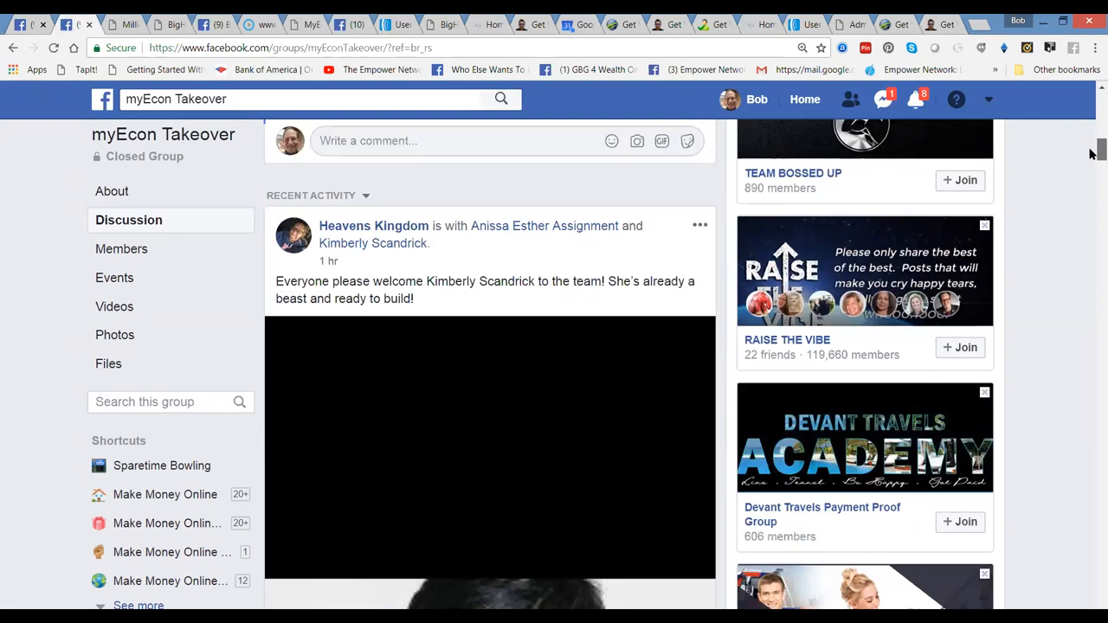
pyautogui.scroll(-3)
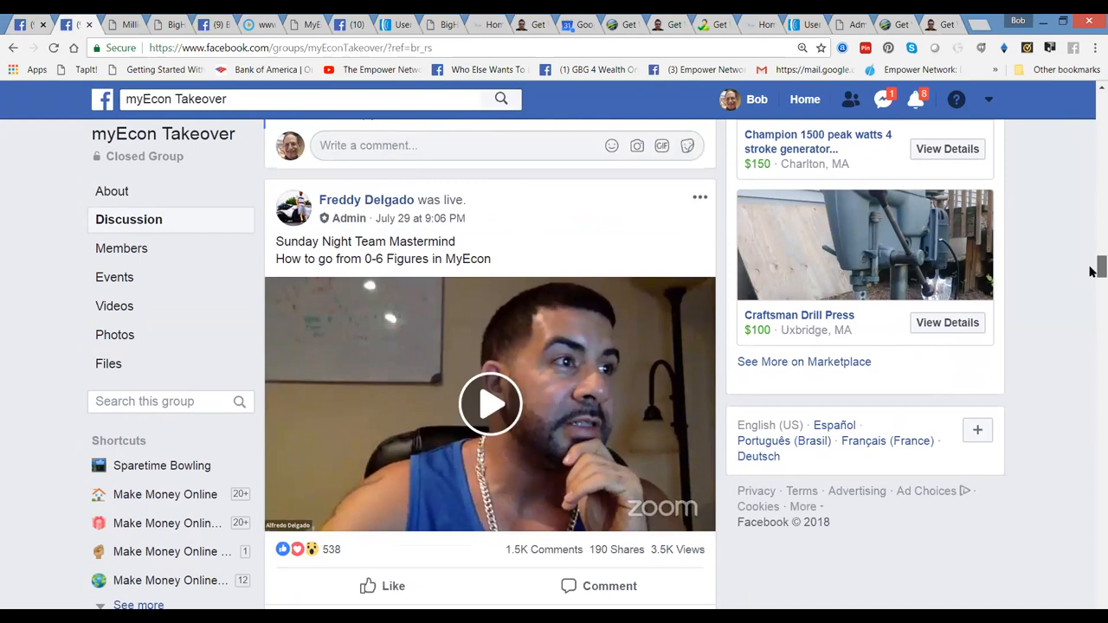
pyautogui.scroll(-3)
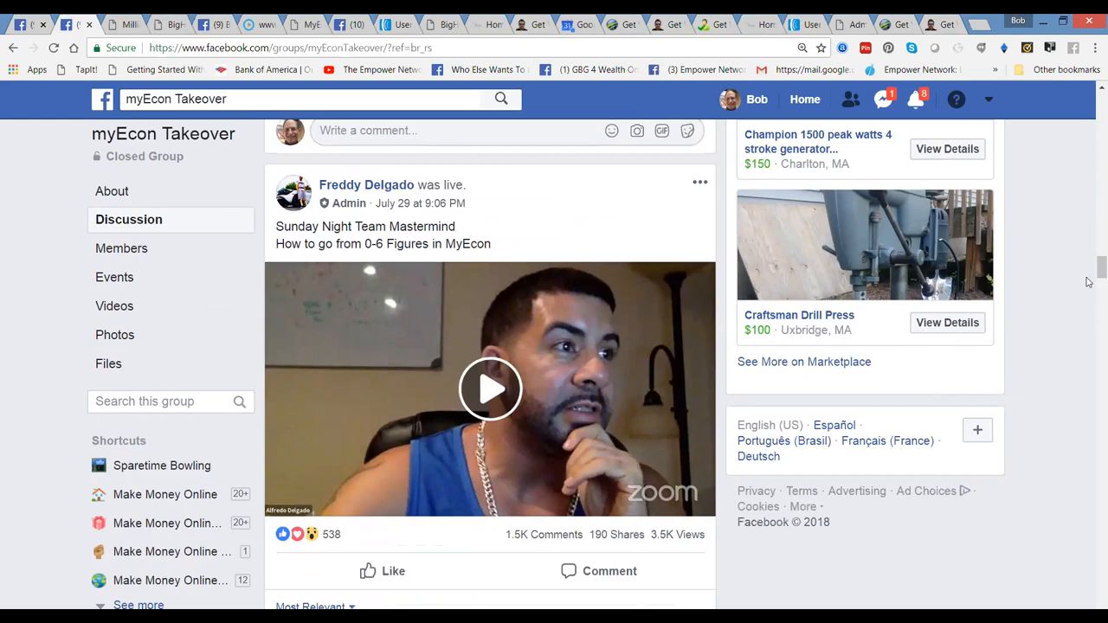
pyautogui.scroll(-3)
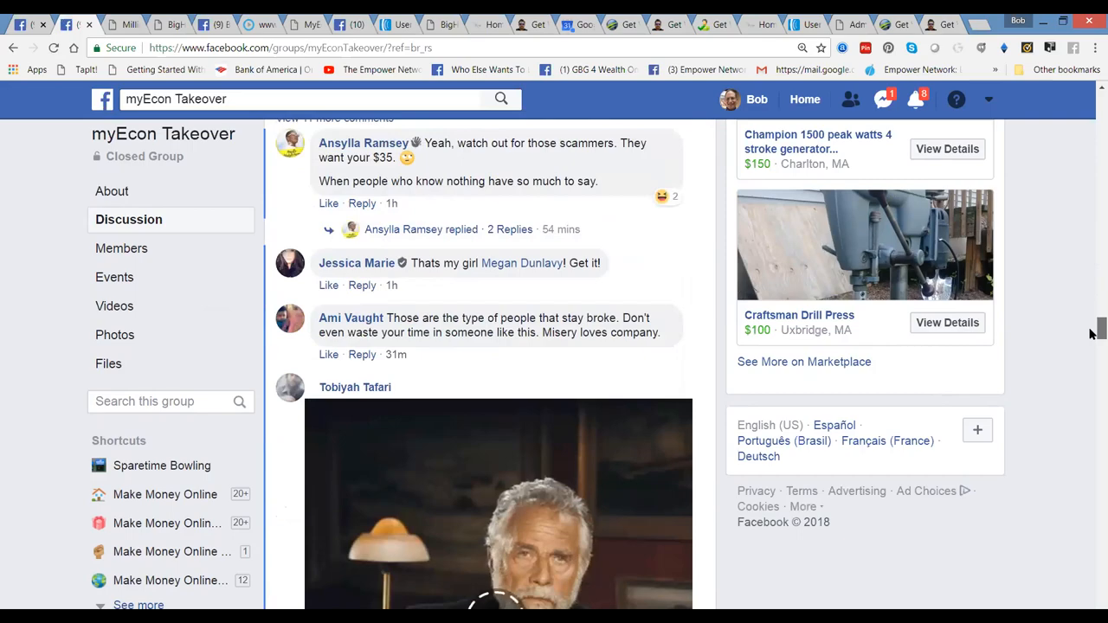
pyautogui.scroll(-3)
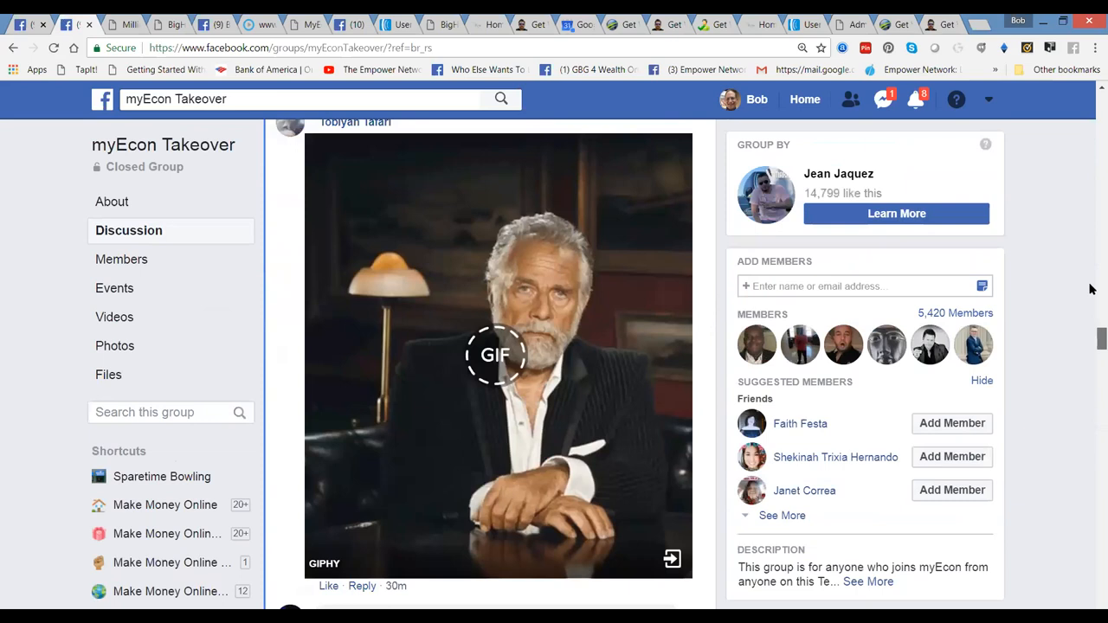
pyautogui.scroll(3)
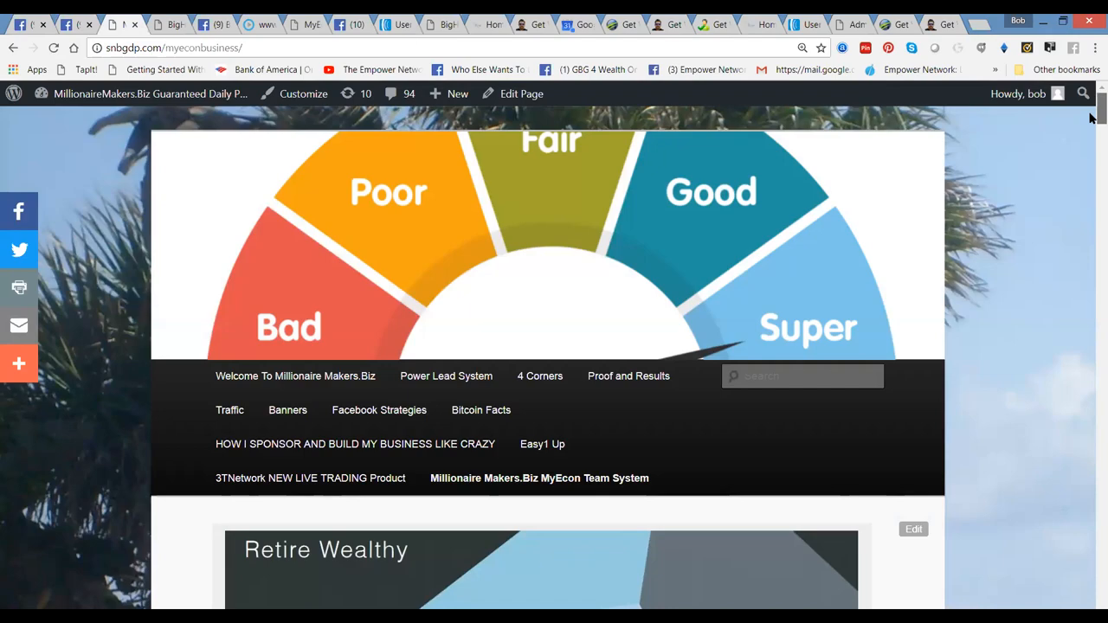
# - Reload the myEcon landing page with an edited affid parameter and follow Get Started Now to the join page
pyautogui.scroll(-3)
pyautogui.write('afid=')
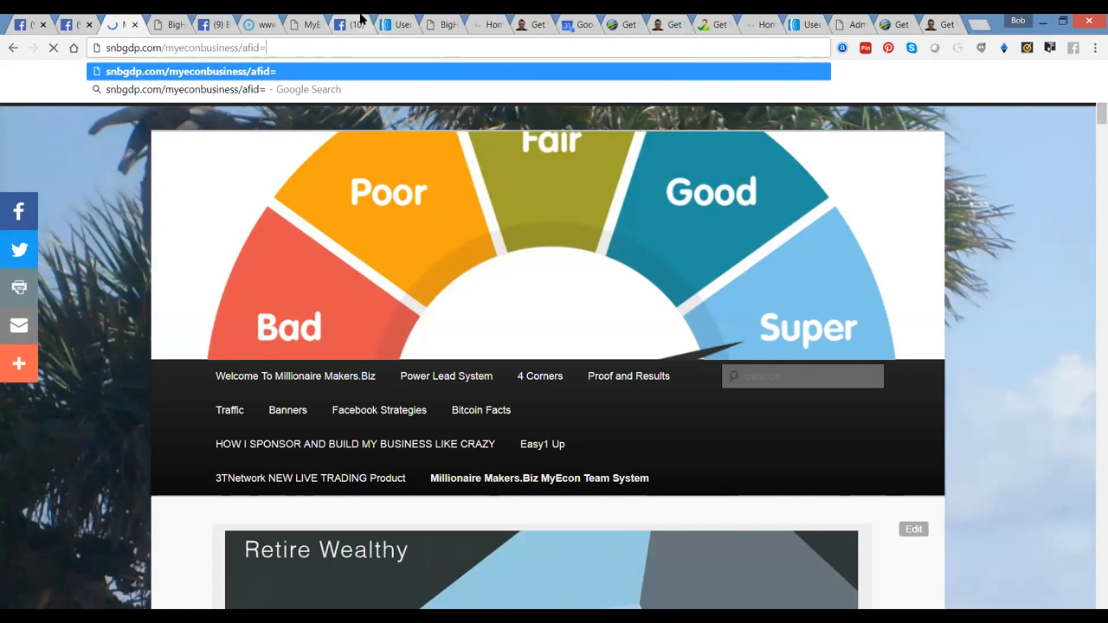
pyautogui.write('nellyjames')
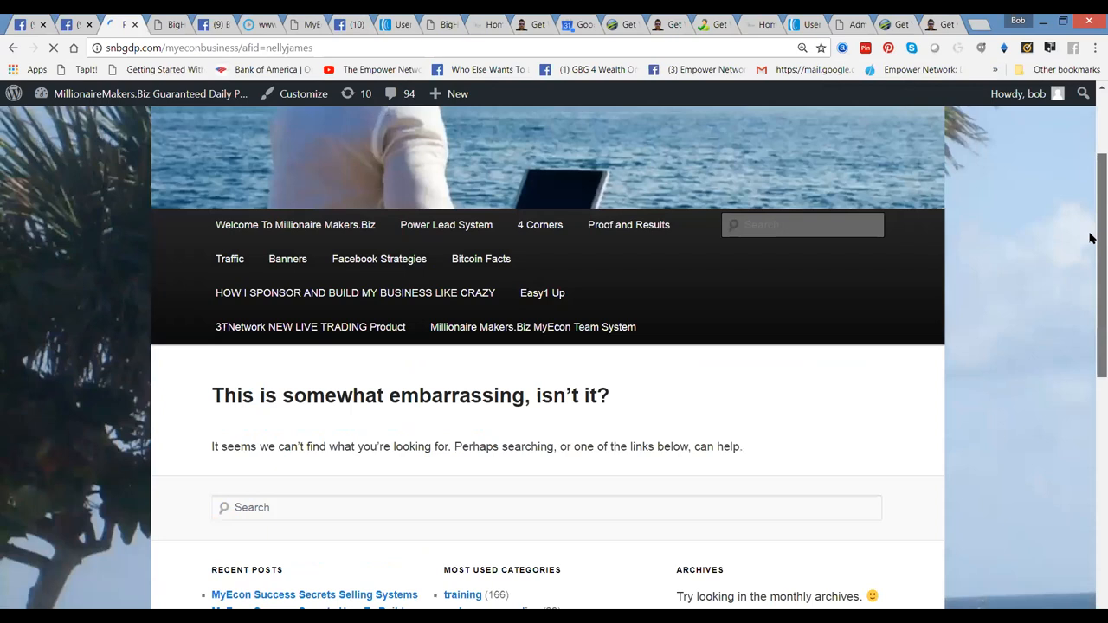
pyautogui.scroll(3)
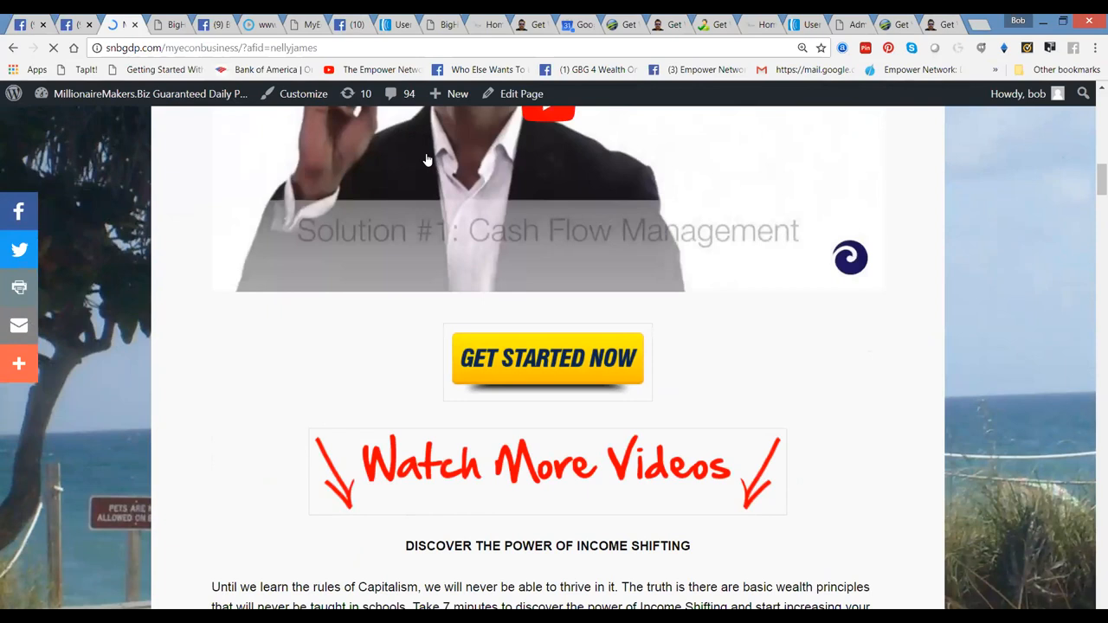
pyautogui.click(547, 357)
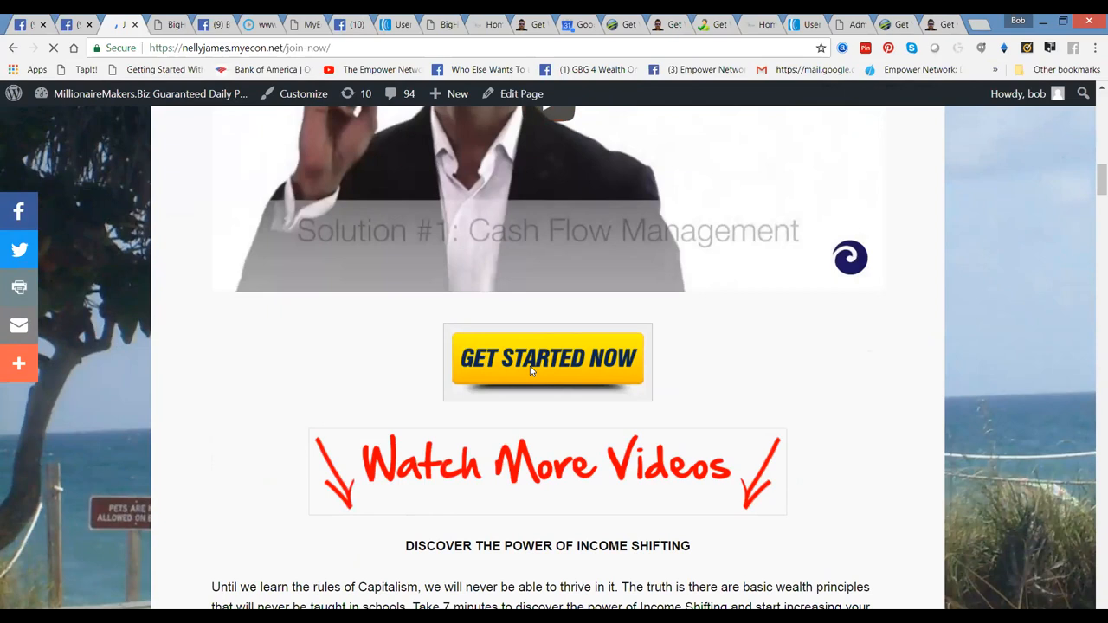
pyautogui.click(547, 357)
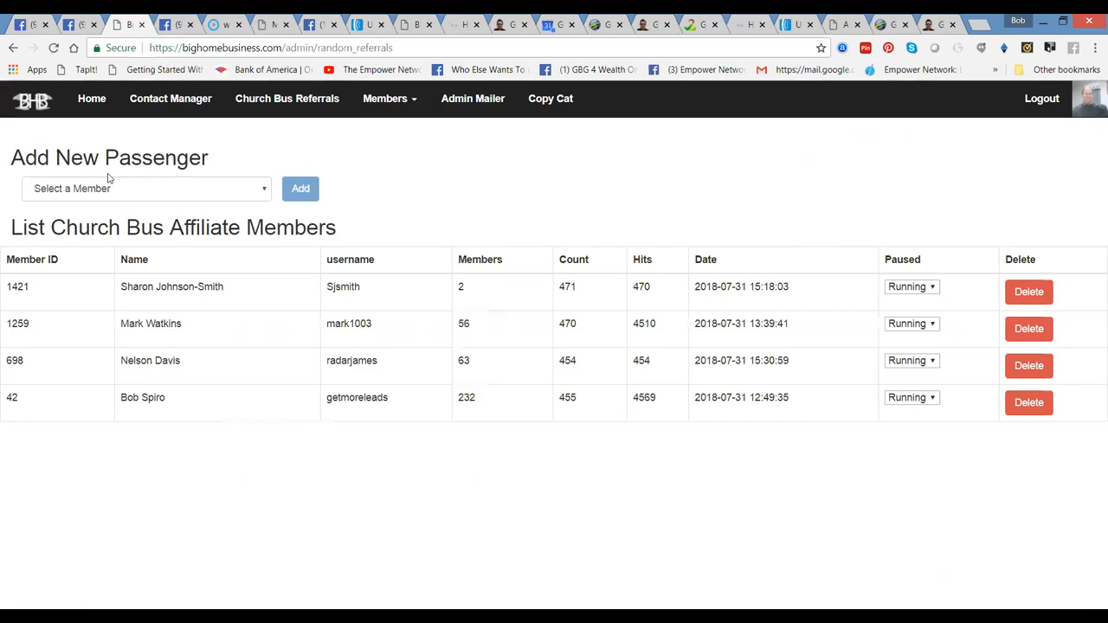
# - Log back in to the BigHomeBusiness admin and open the Member Contacts list via Contact Manager
pyautogui.click(1042, 97)
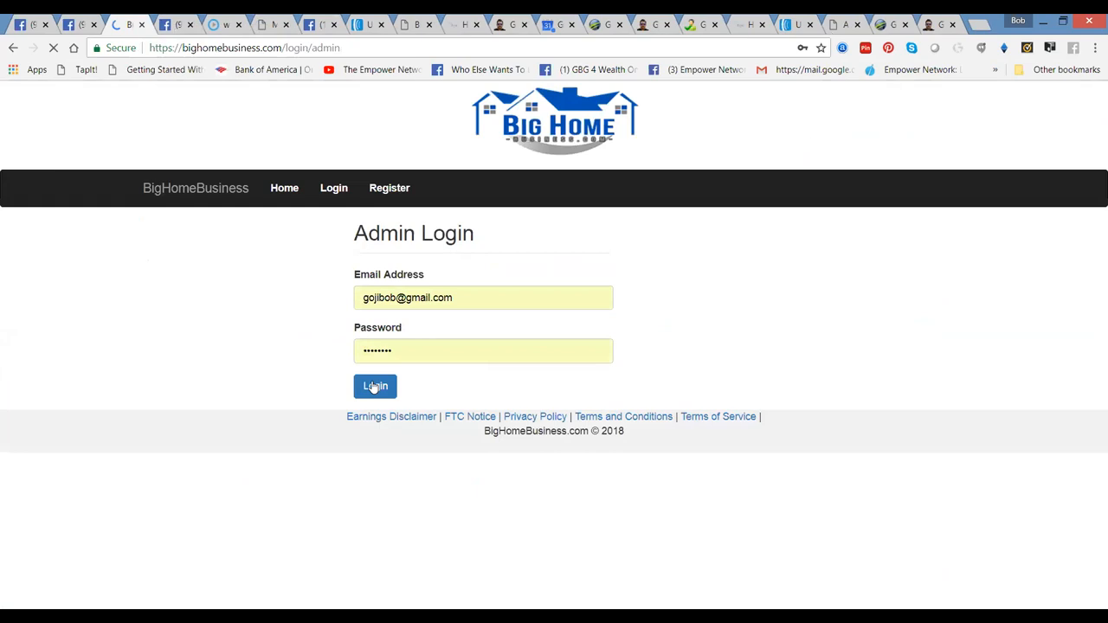
pyautogui.click(374, 387)
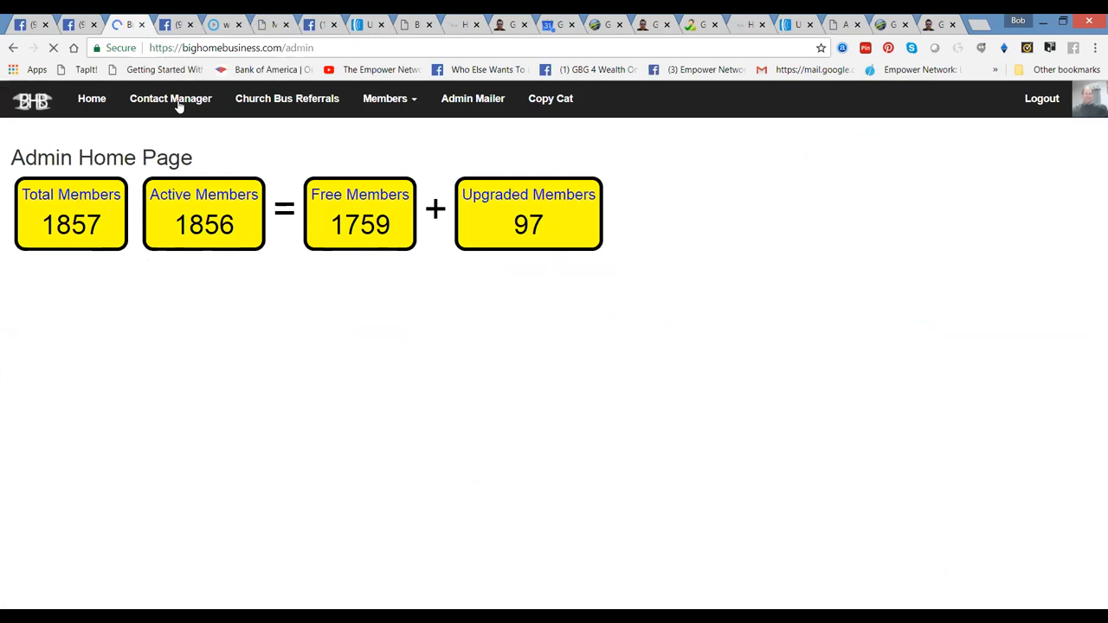
pyautogui.click(170, 97)
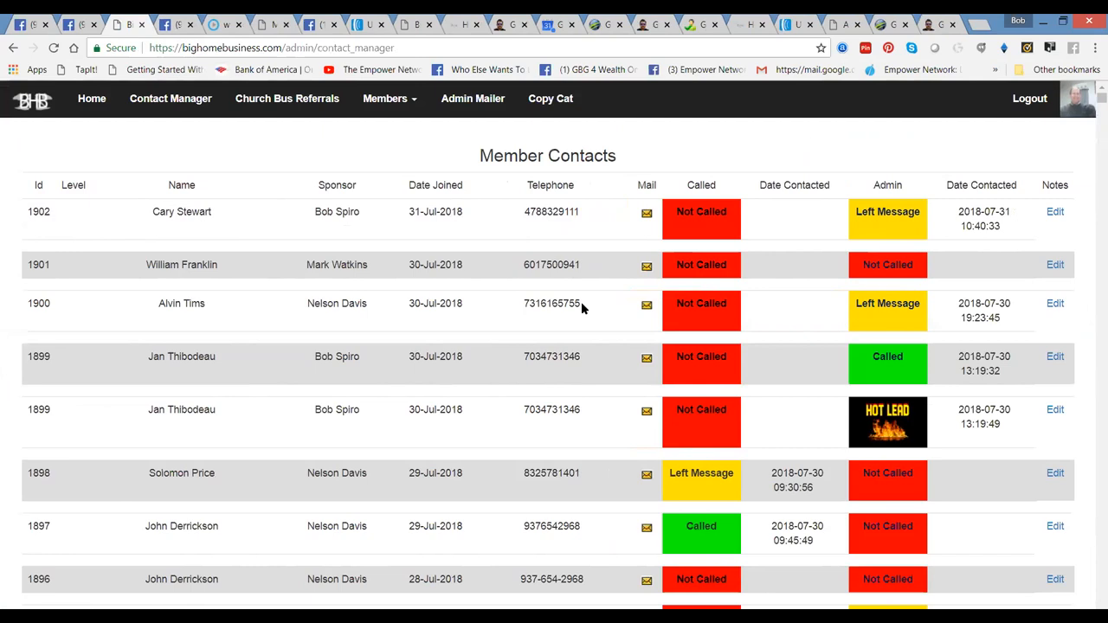
pyautogui.moveTo(935, 367)
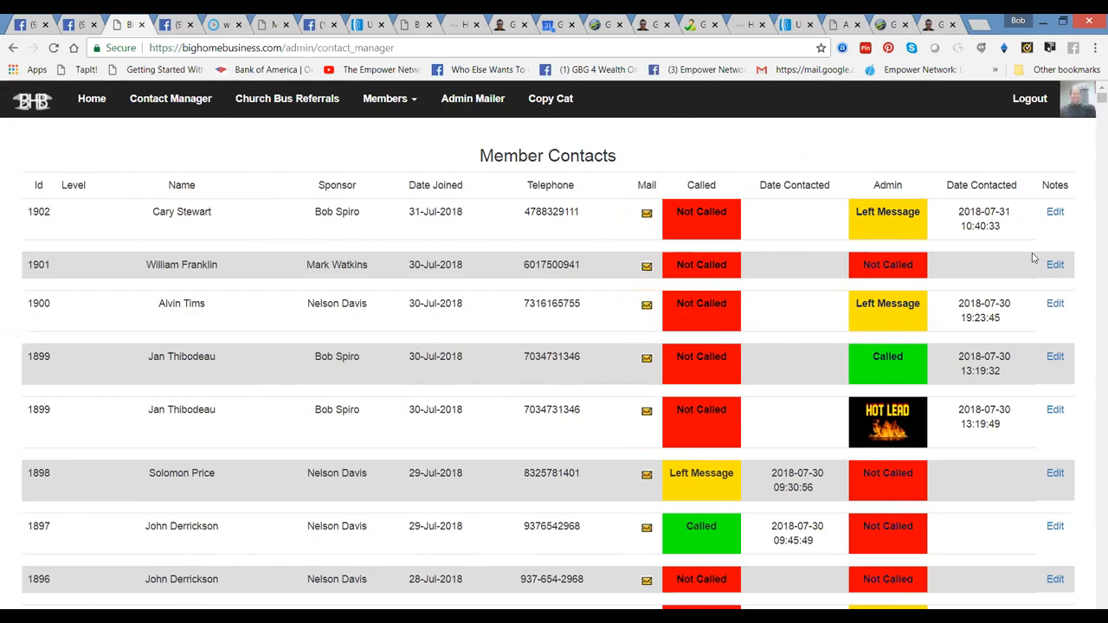
pyautogui.moveTo(1091, 99)
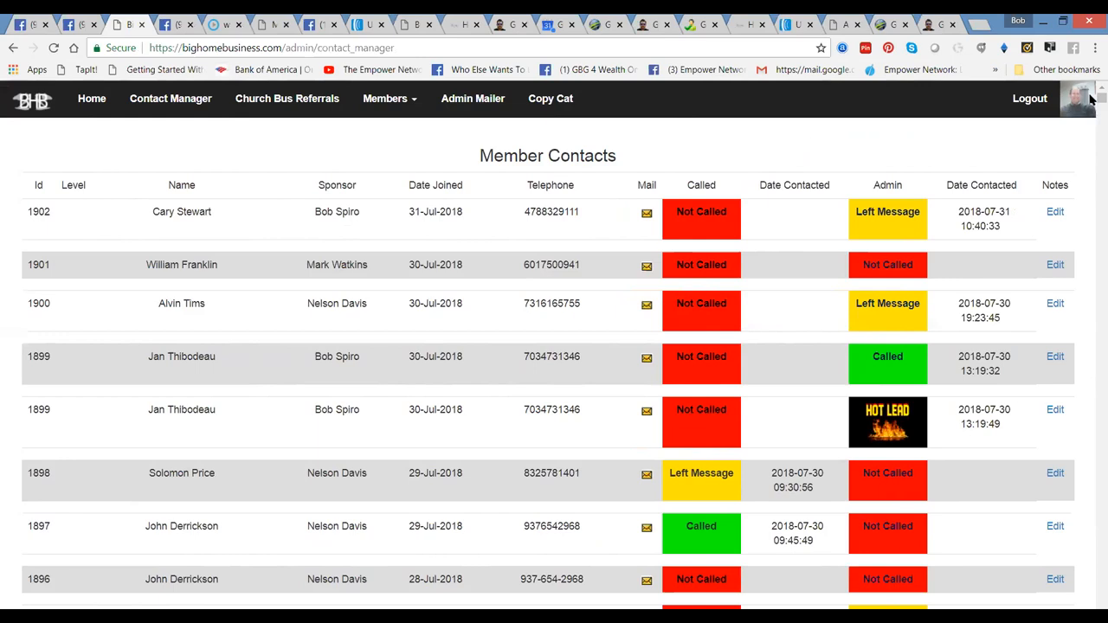
pyautogui.moveTo(104, 560)
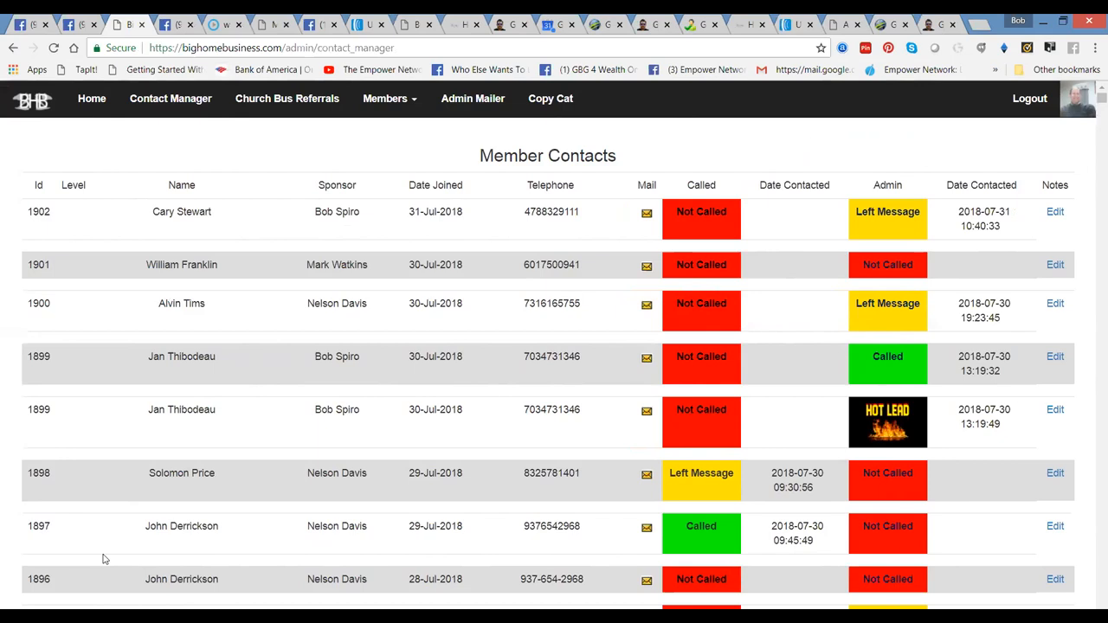
pyautogui.moveTo(648, 530)
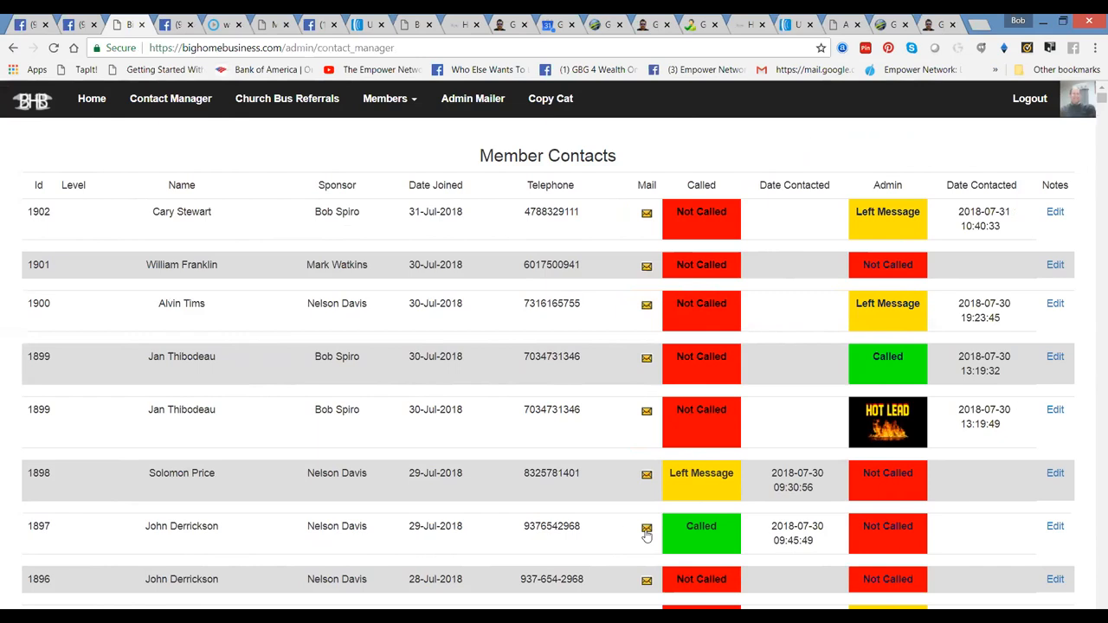
pyautogui.moveTo(298, 374)
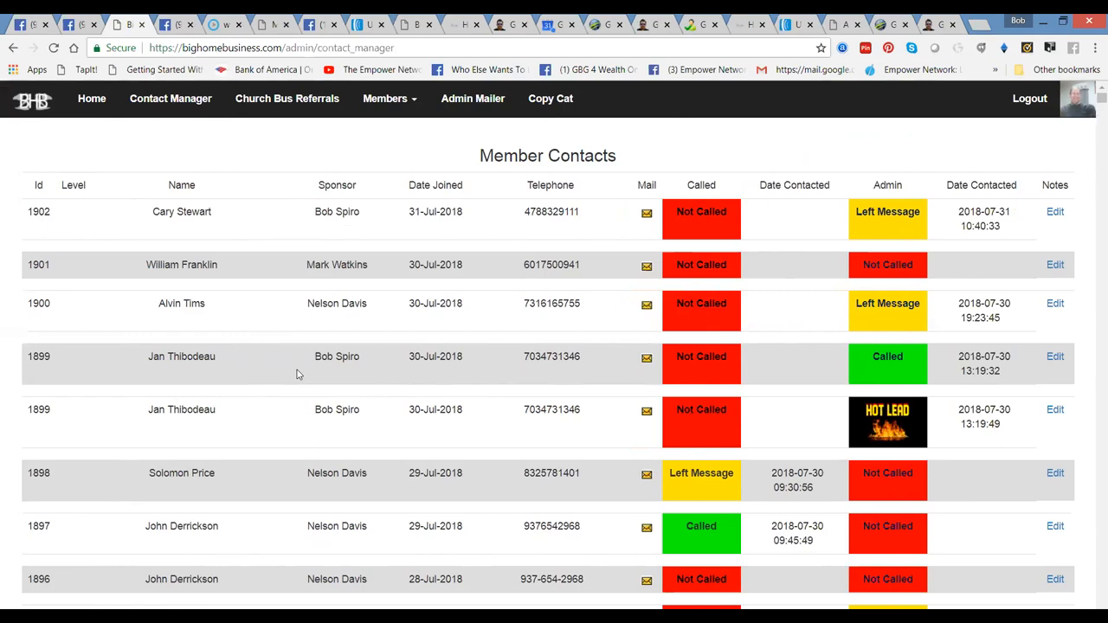
pyautogui.moveTo(887, 421)
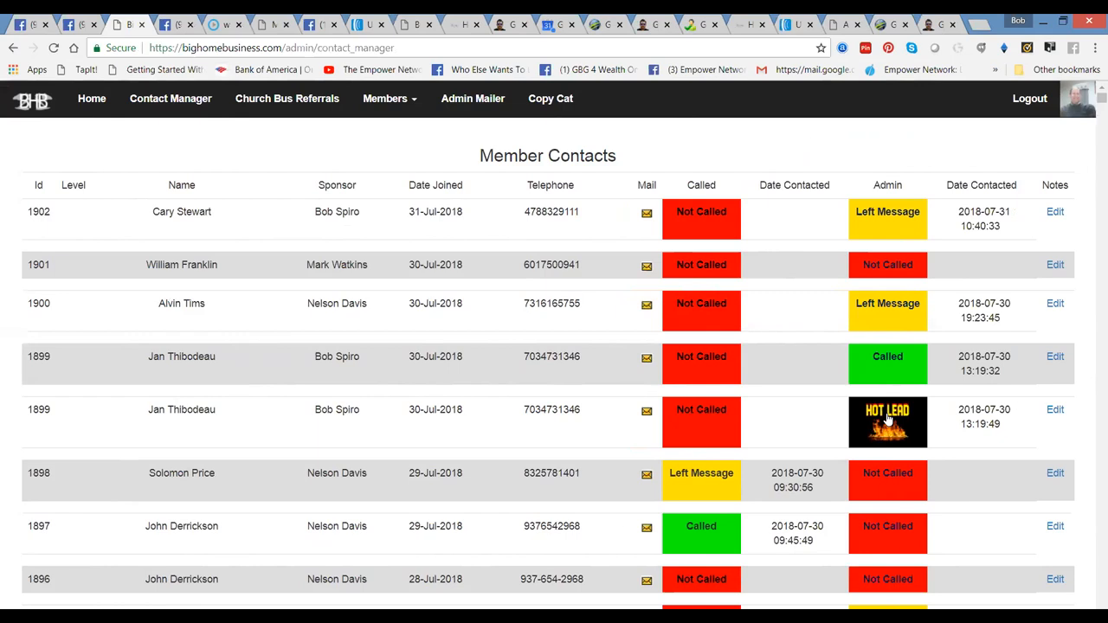
pyautogui.moveTo(178, 527)
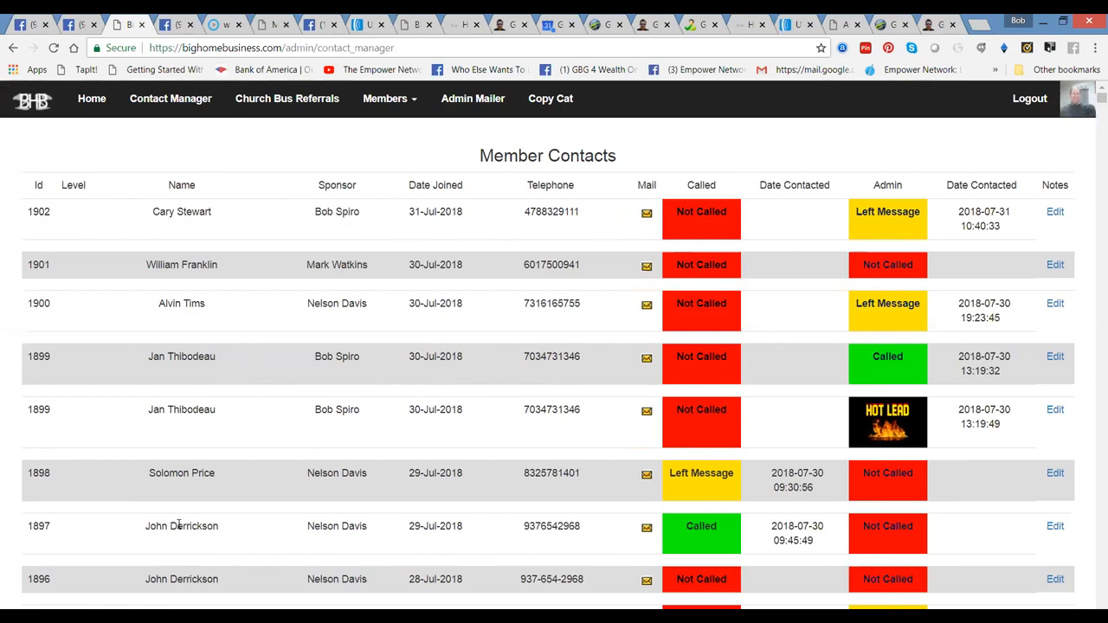
pyautogui.scroll(-3)
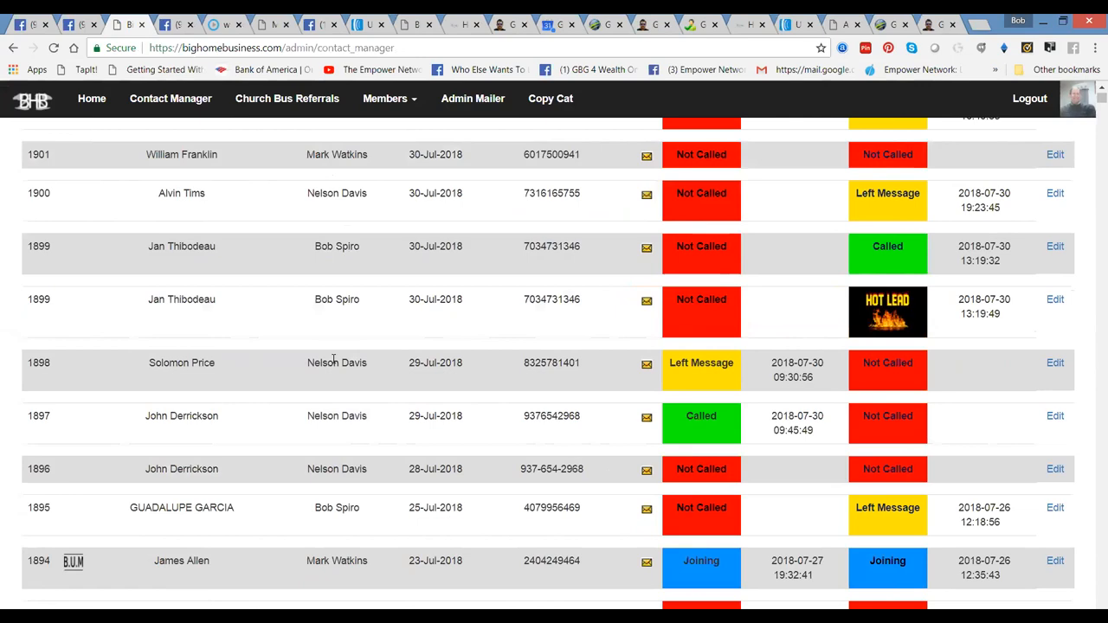
pyautogui.scroll(-3)
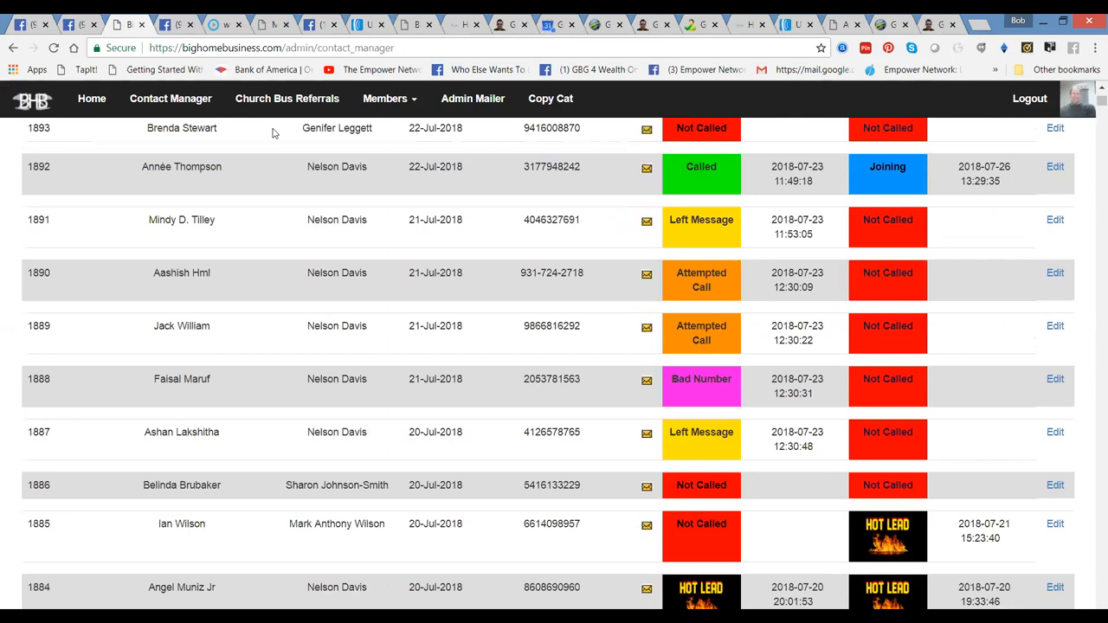
pyautogui.moveTo(341, 380)
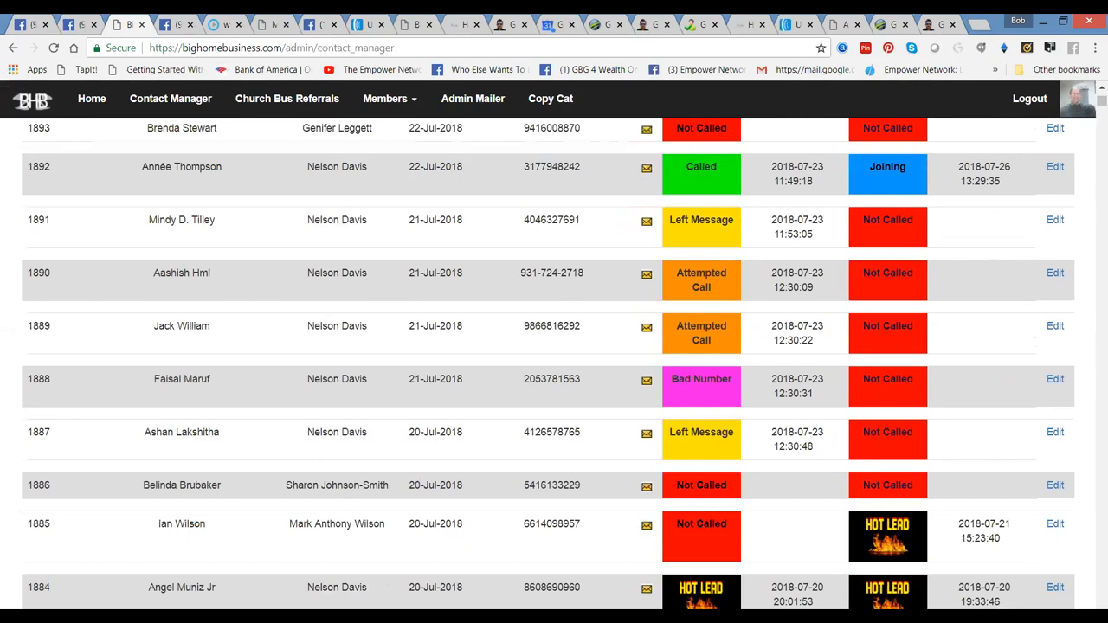
pyautogui.scroll(-3)
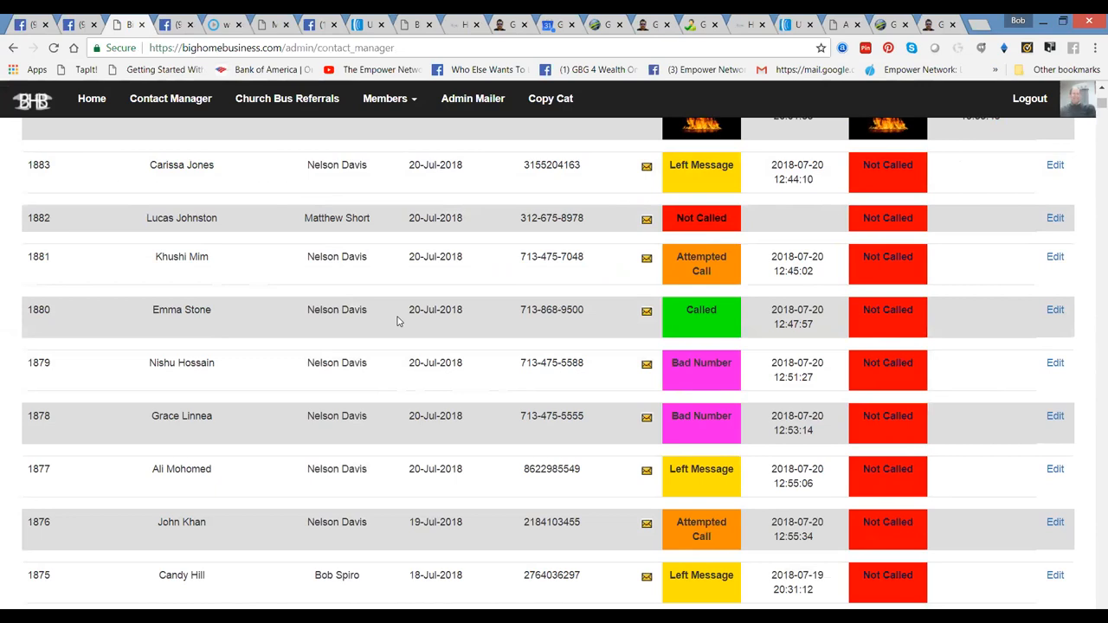
pyautogui.moveTo(327, 464)
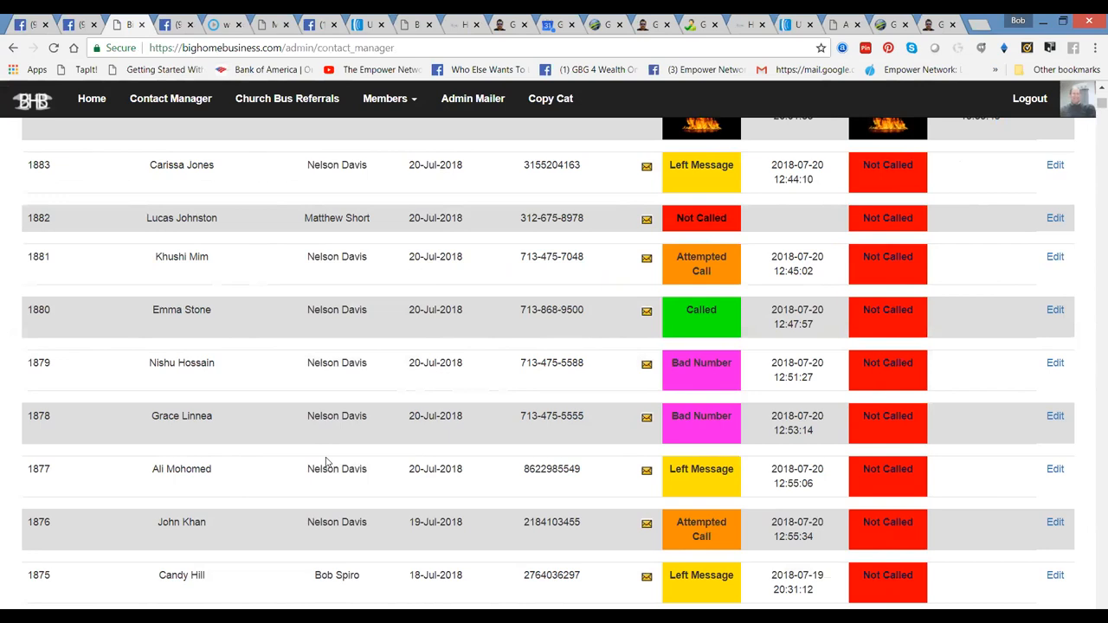
pyautogui.scroll(-3)
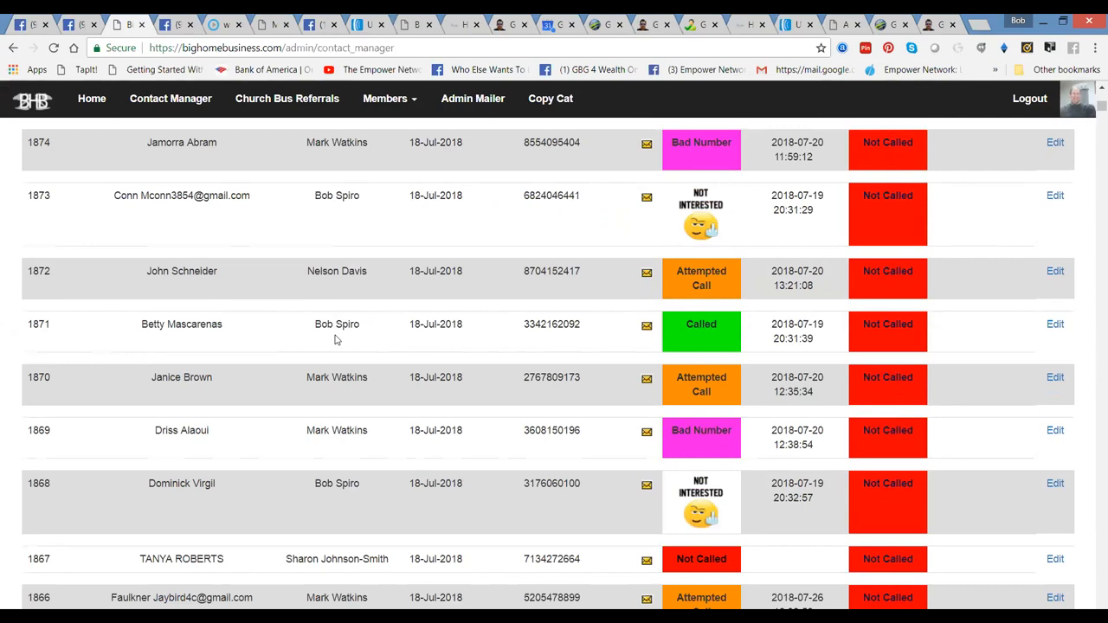
pyautogui.scroll(-3)
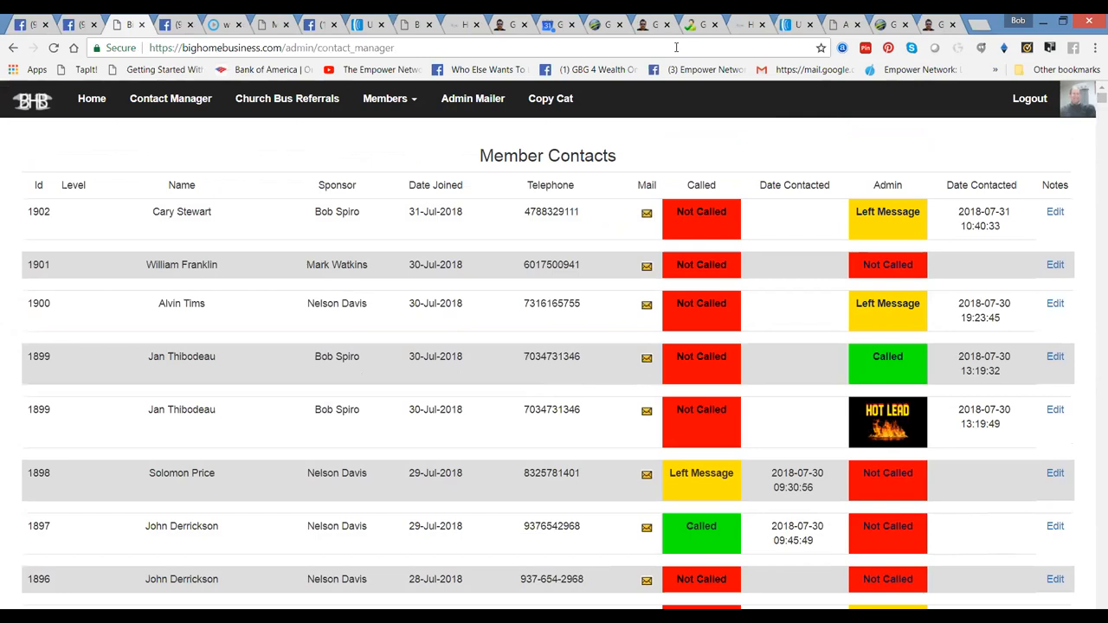
# - Return to the MyEcon Team FREE Rotator group and scroll up to its welcome banner
pyautogui.click(164, 24)
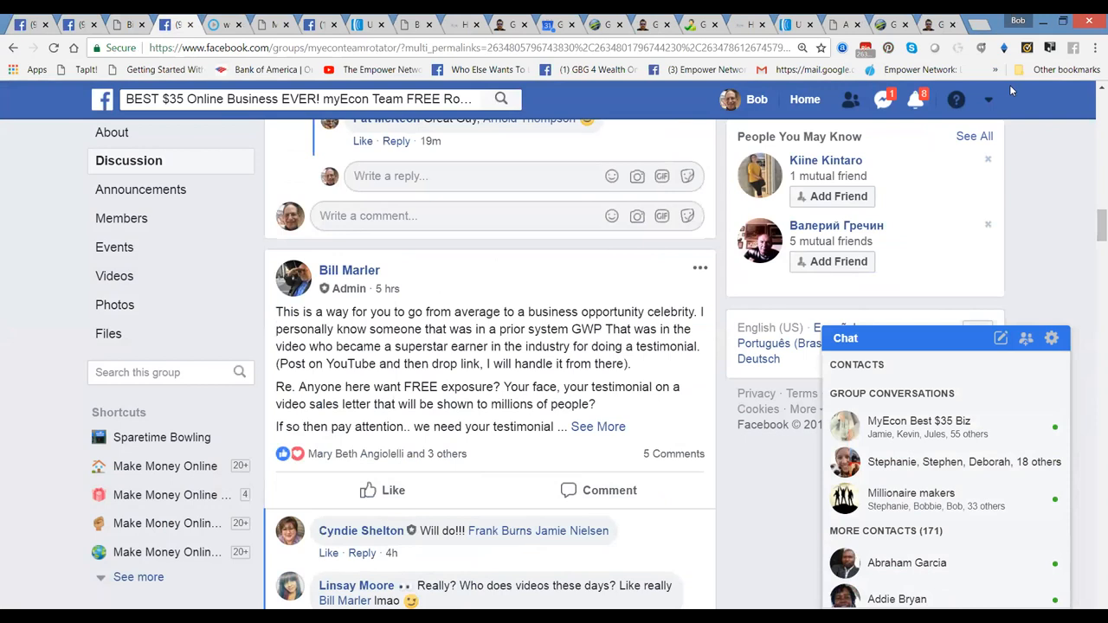
pyautogui.scroll(3)
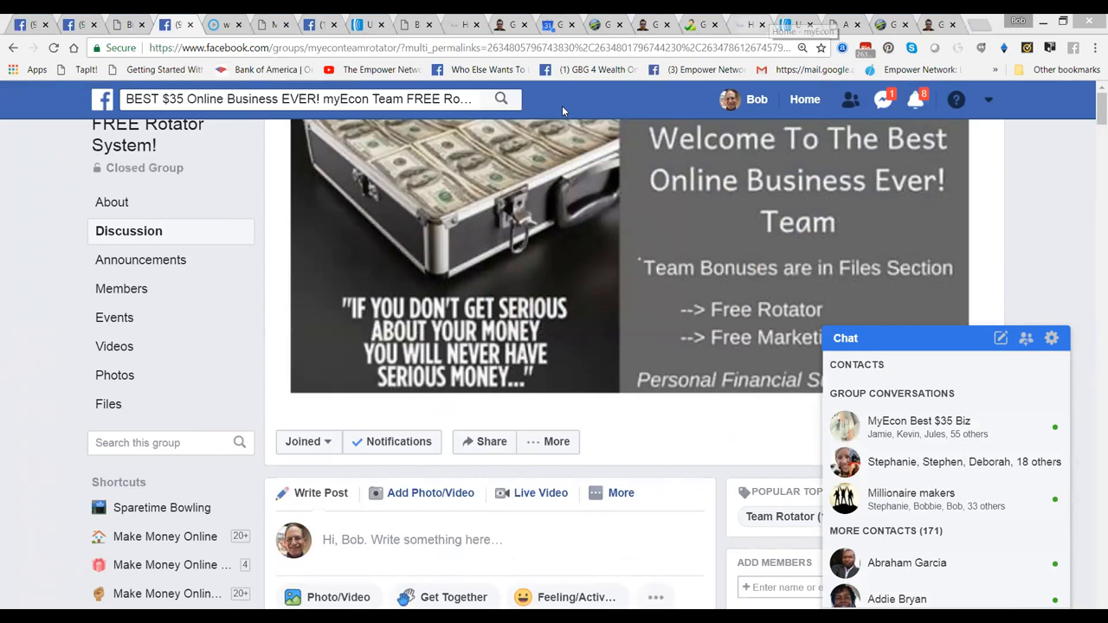
pyautogui.moveTo(234, 135)
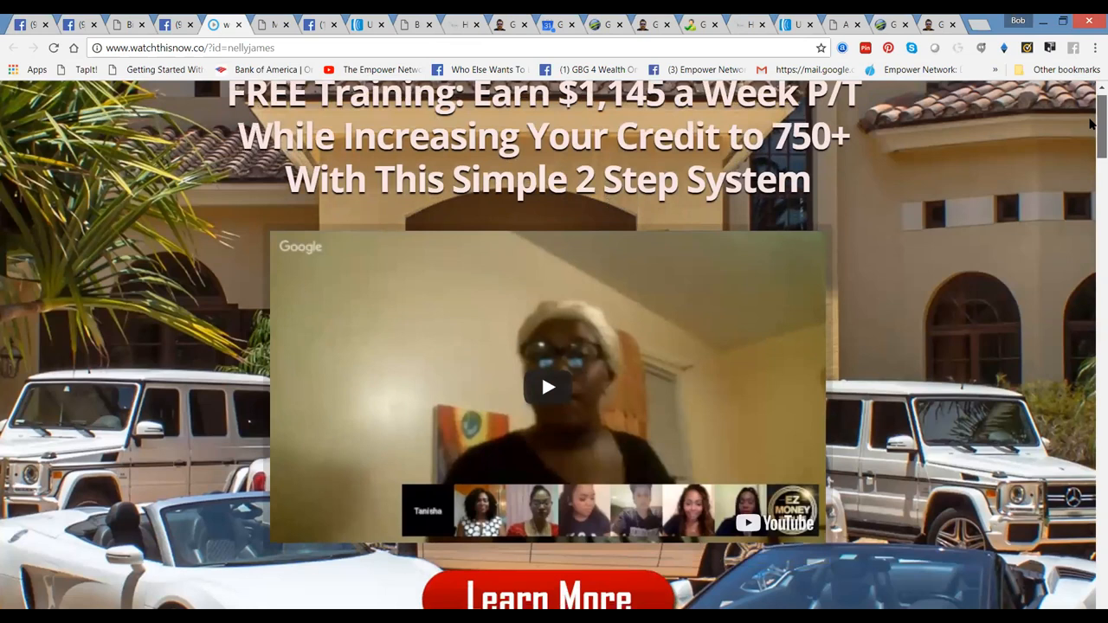
# - Scroll down the watch7hisnow landing page to bring the training video into view
pyautogui.scroll(-3)
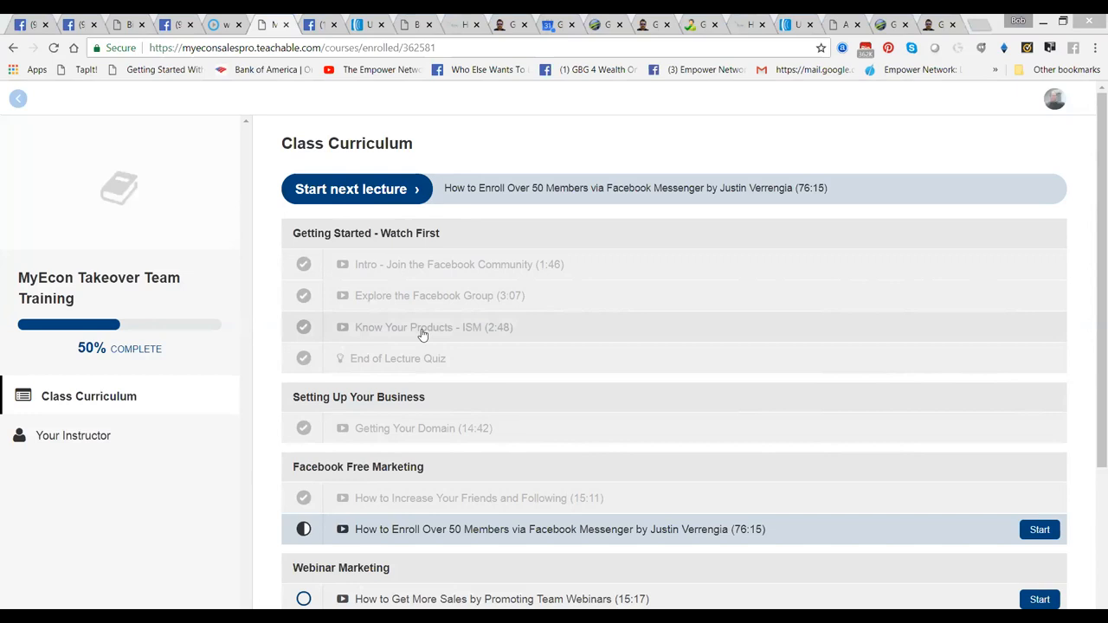
pyautogui.moveTo(388, 364)
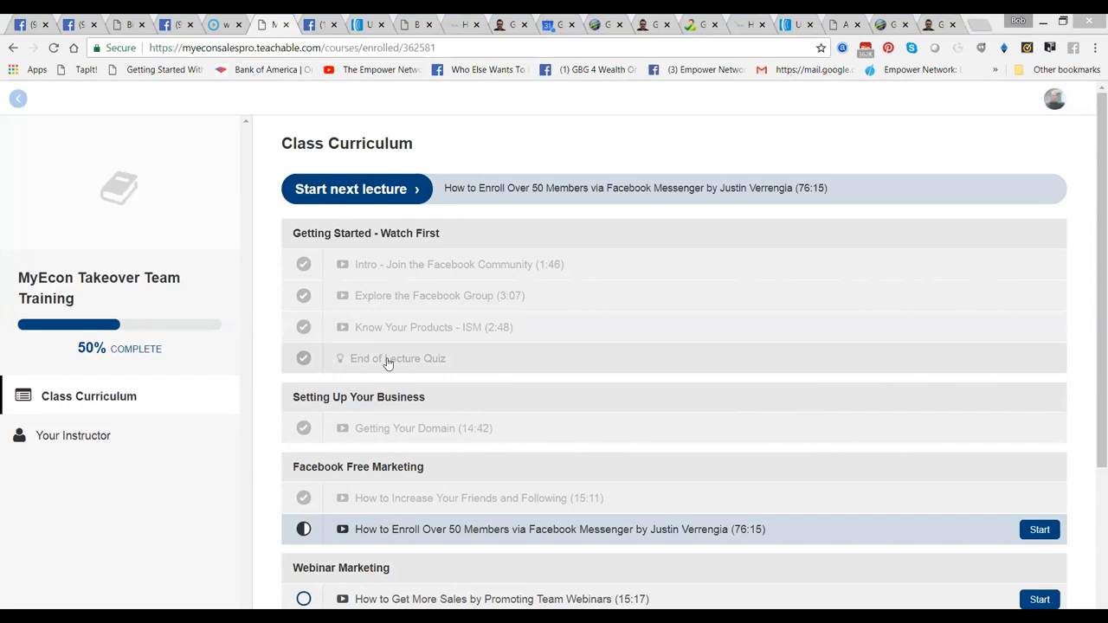
pyautogui.moveTo(436, 428)
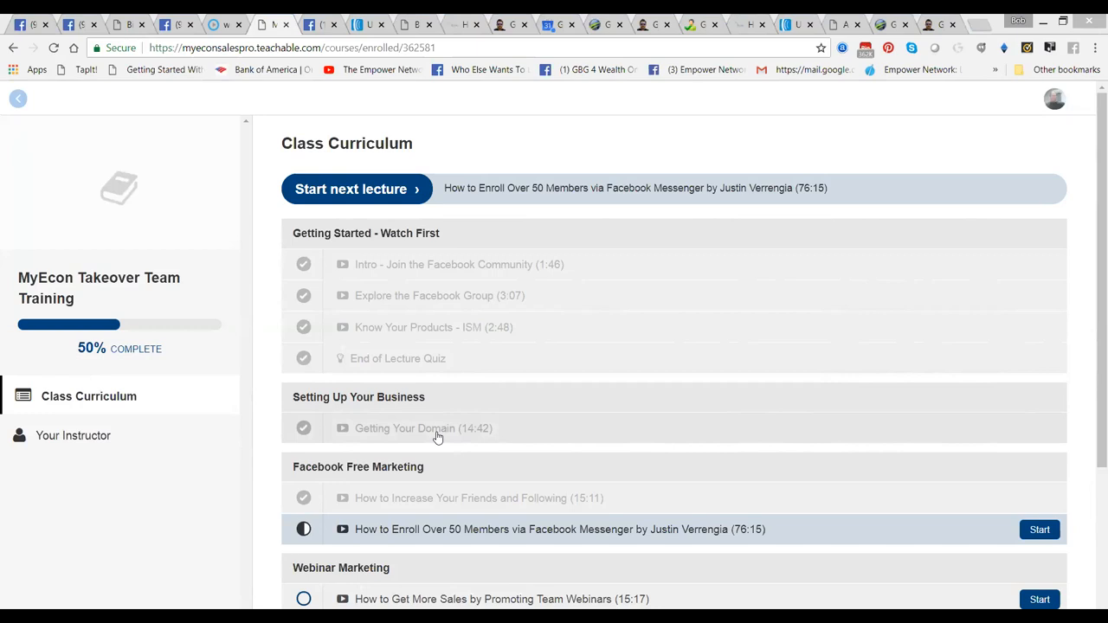
# - Scroll the Class Curriculum down to the Webinar, YouTube Marketing and Facebook Live archive lectures
pyautogui.scroll(-3)
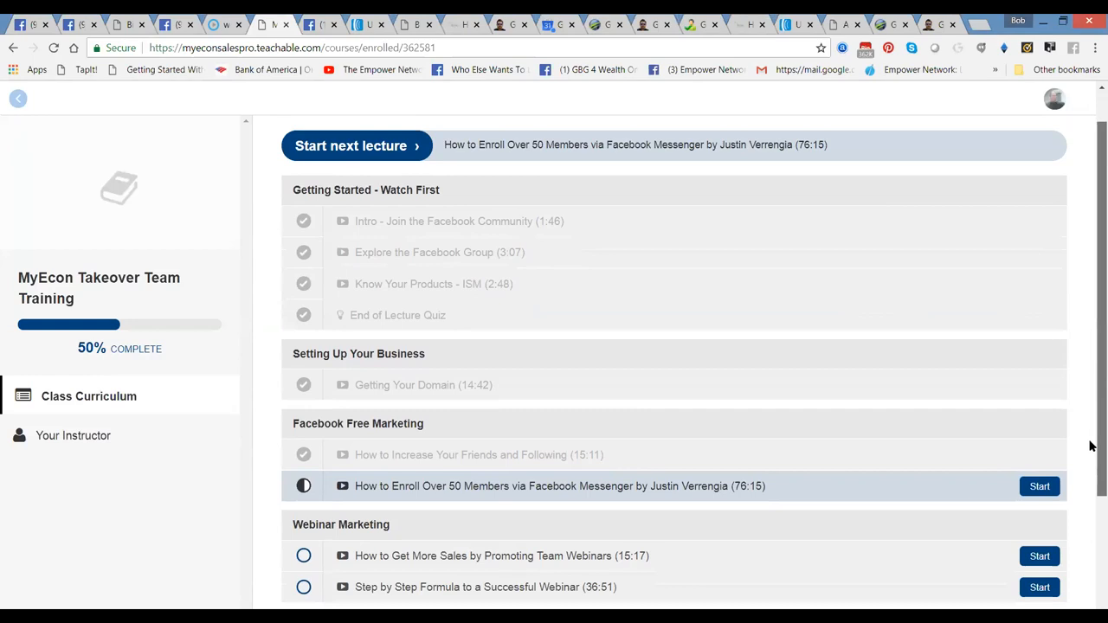
pyautogui.scroll(-3)
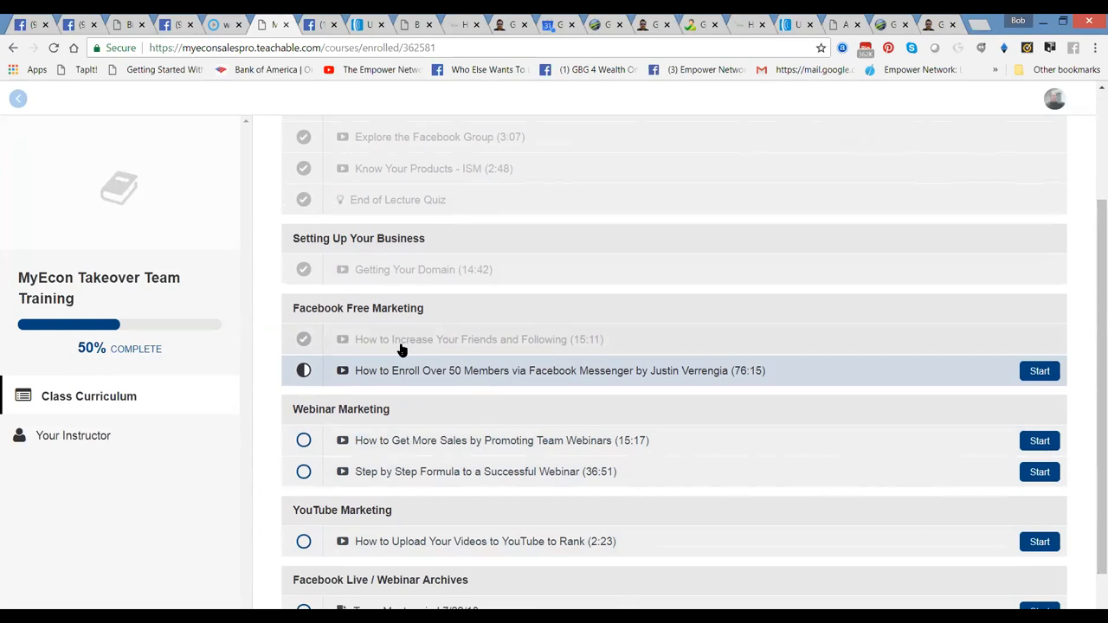
pyautogui.moveTo(482, 339)
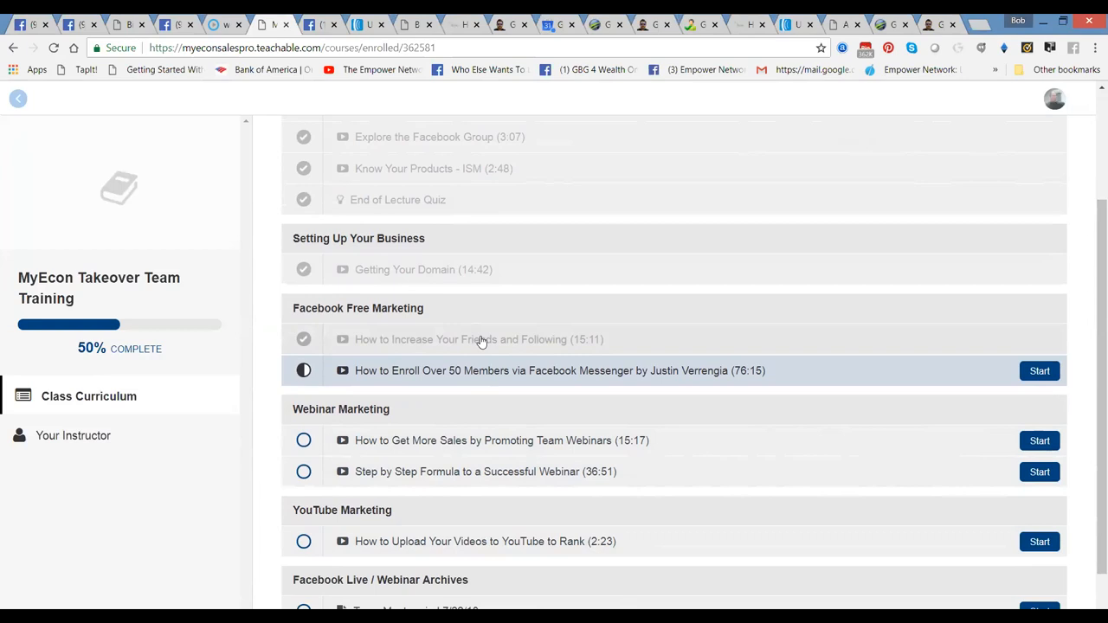
pyautogui.moveTo(734, 378)
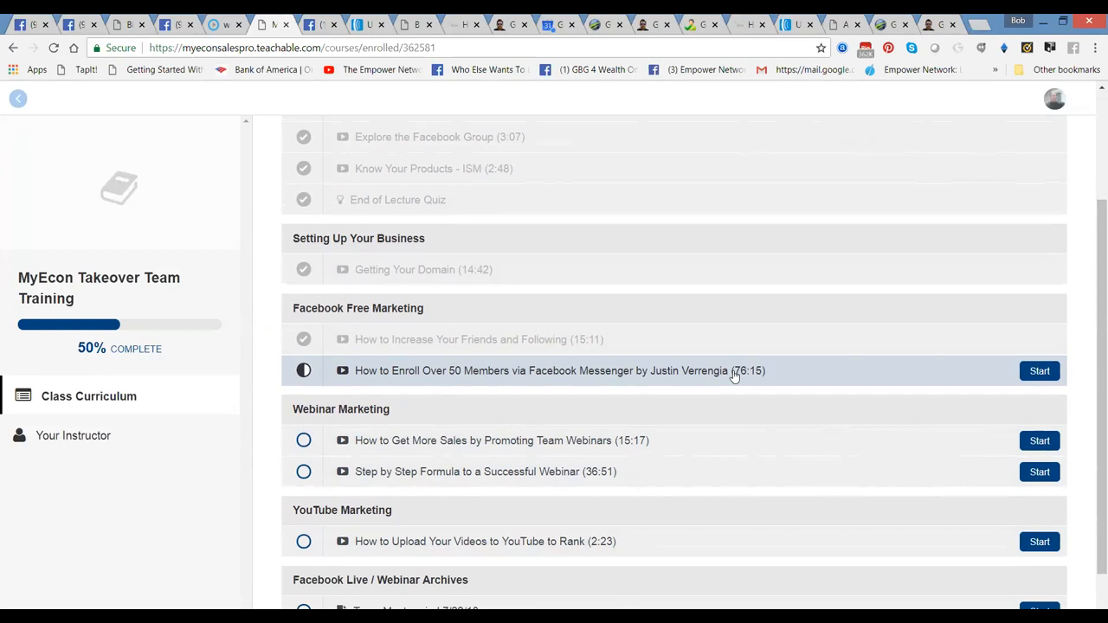
pyautogui.scroll(-3)
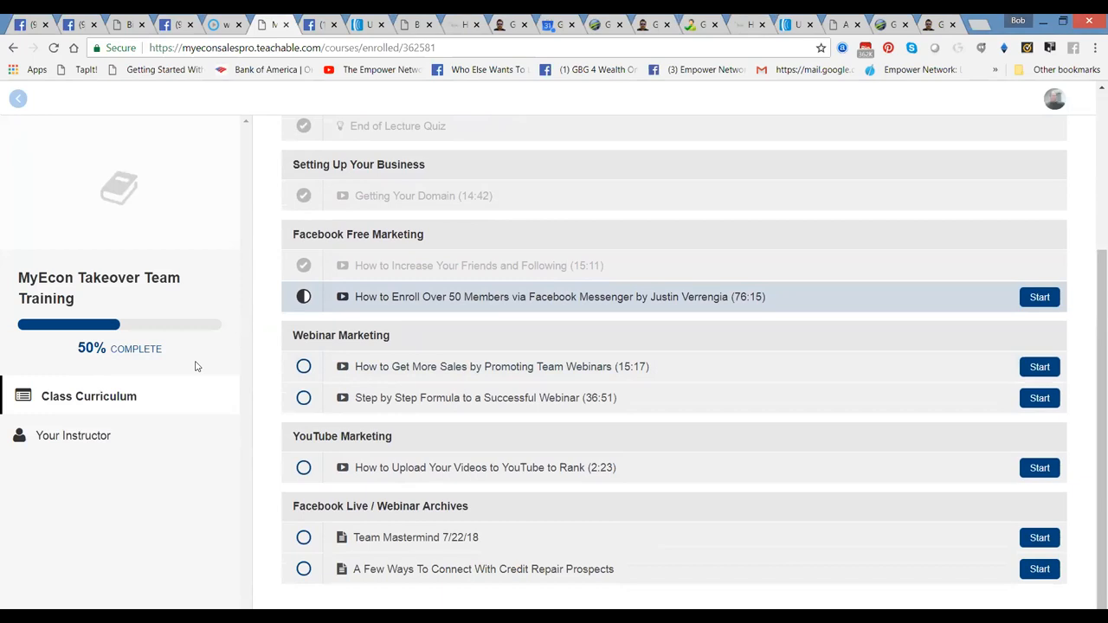
pyautogui.moveTo(547, 413)
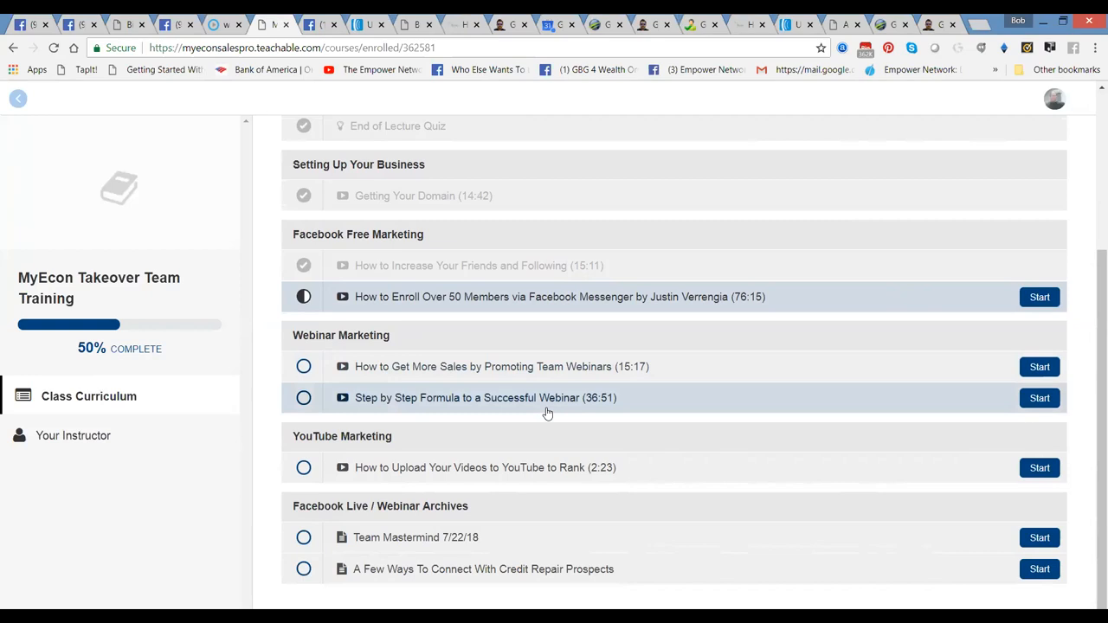
pyautogui.moveTo(471, 568)
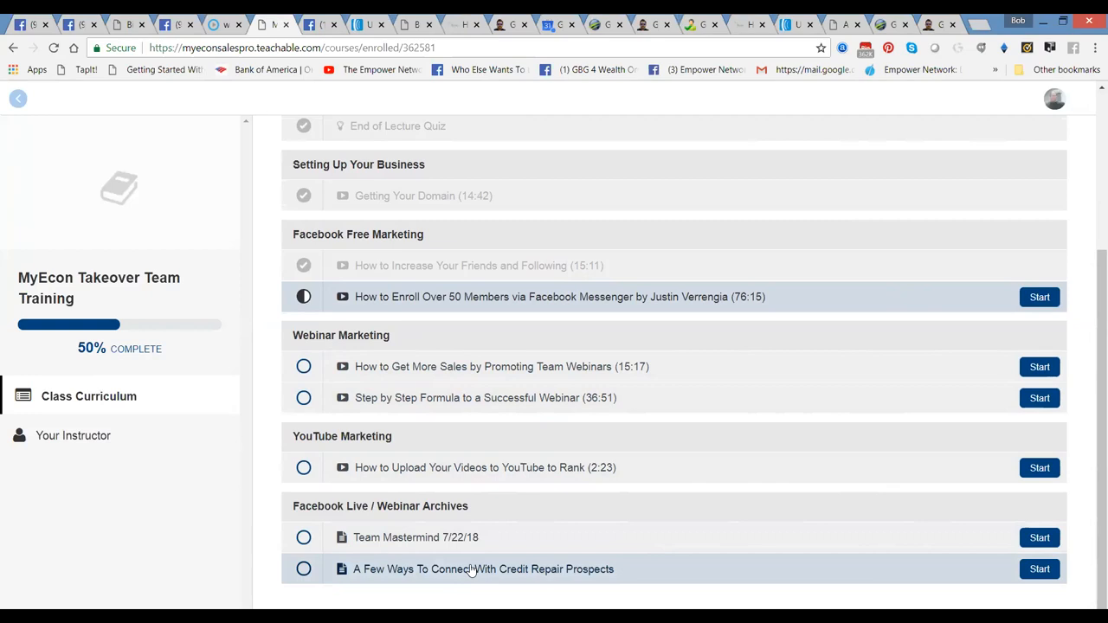
pyautogui.moveTo(585, 572)
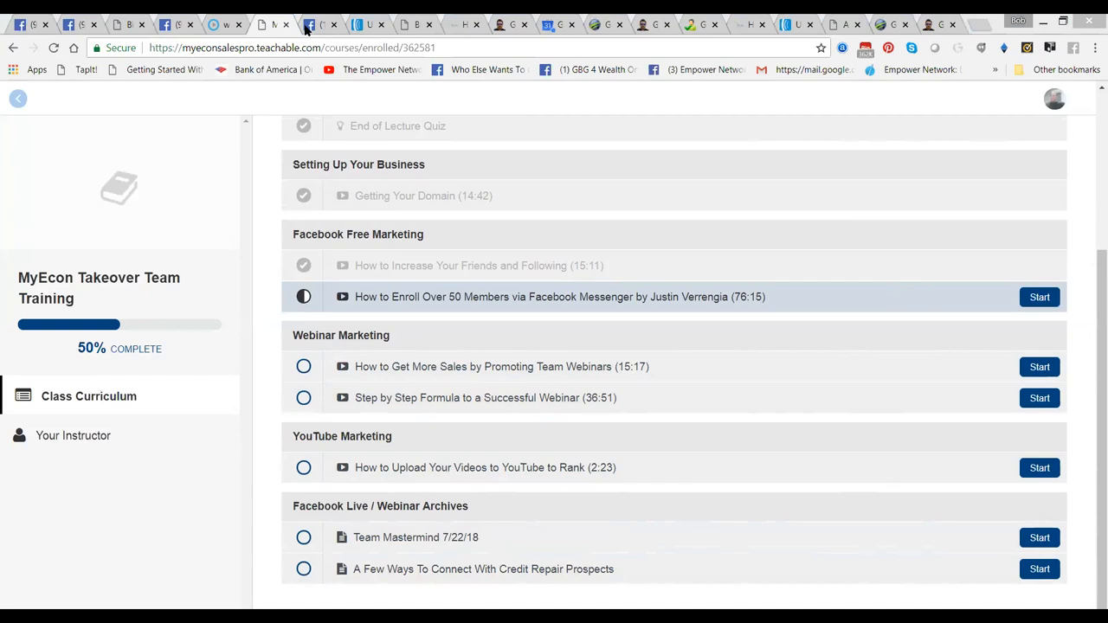
# - View the myEcon Success System photo post on Facebook, then move to the AWeber account overview
pyautogui.click(322, 25)
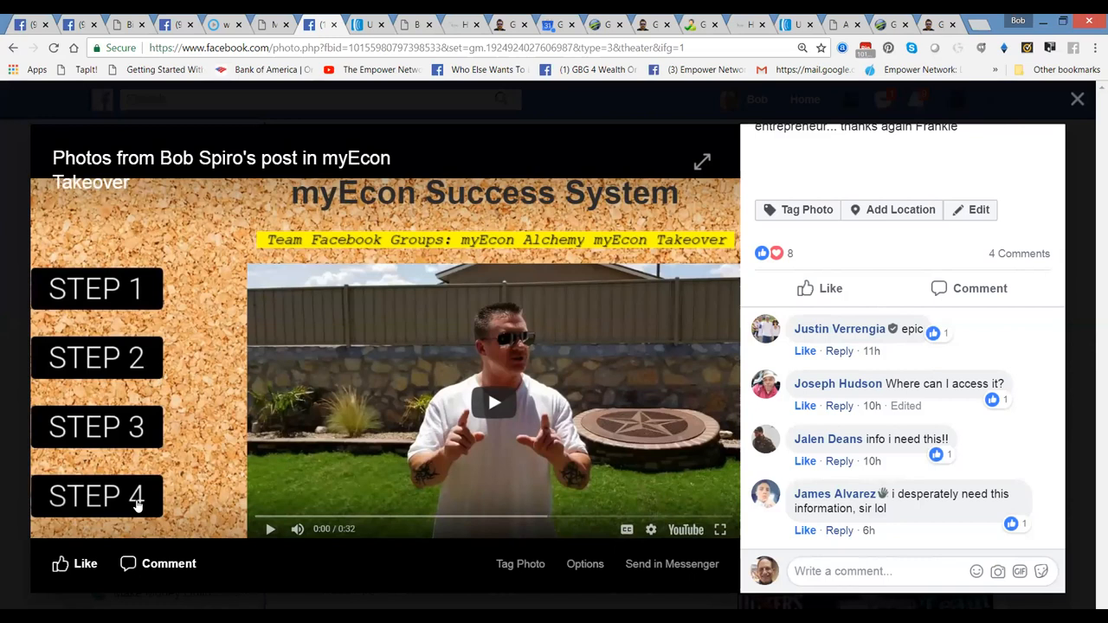
pyautogui.moveTo(412, 246)
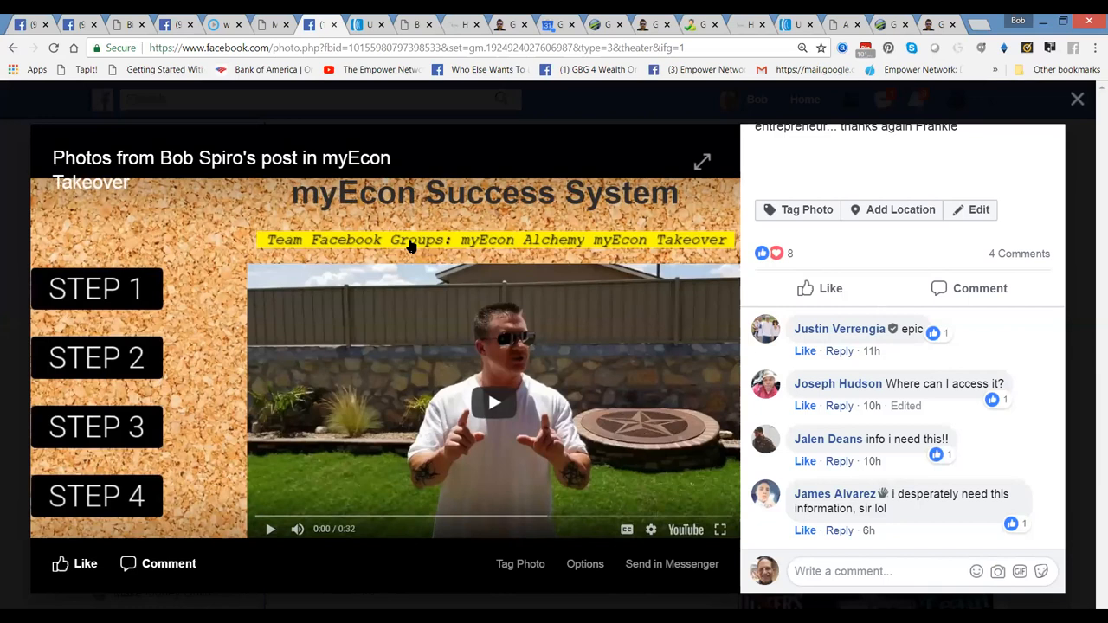
pyautogui.moveTo(9, 547)
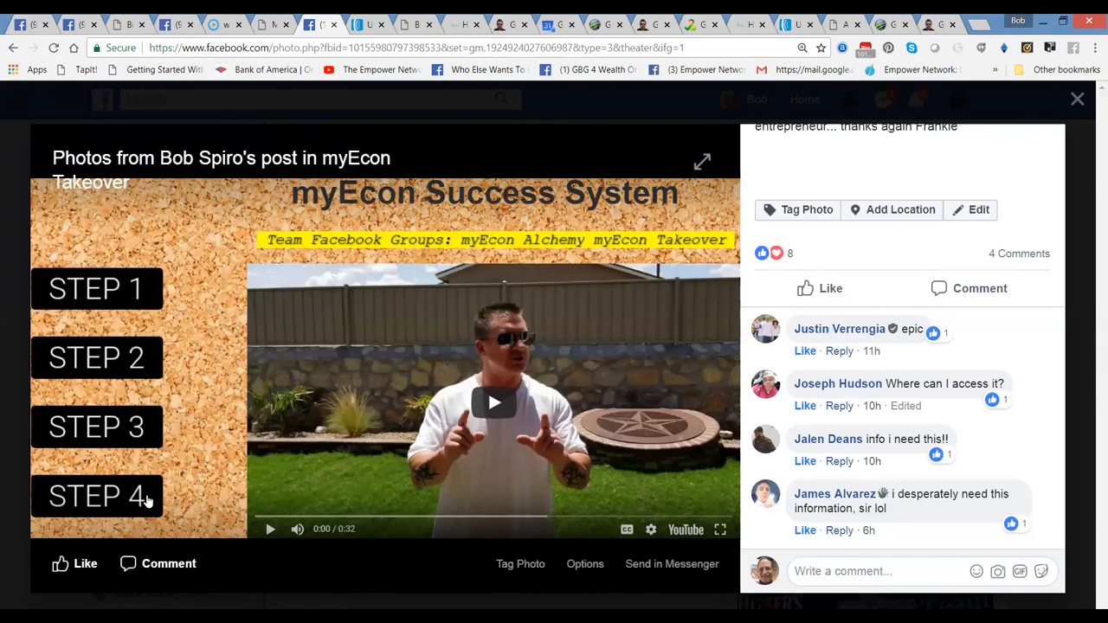
pyautogui.click(359, 24)
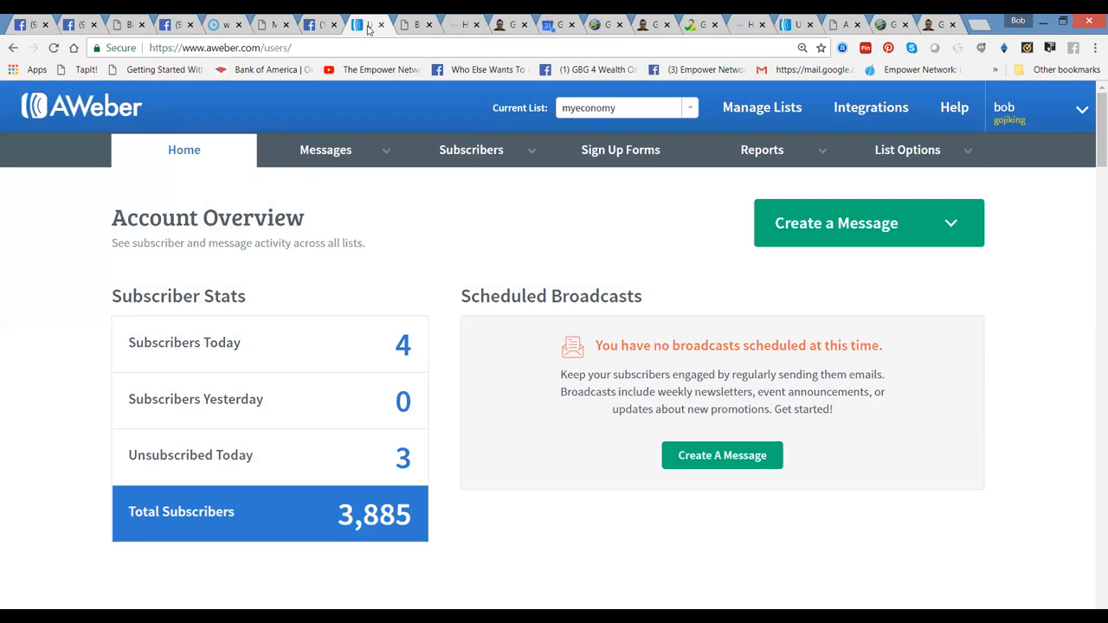
pyautogui.moveTo(370, 24)
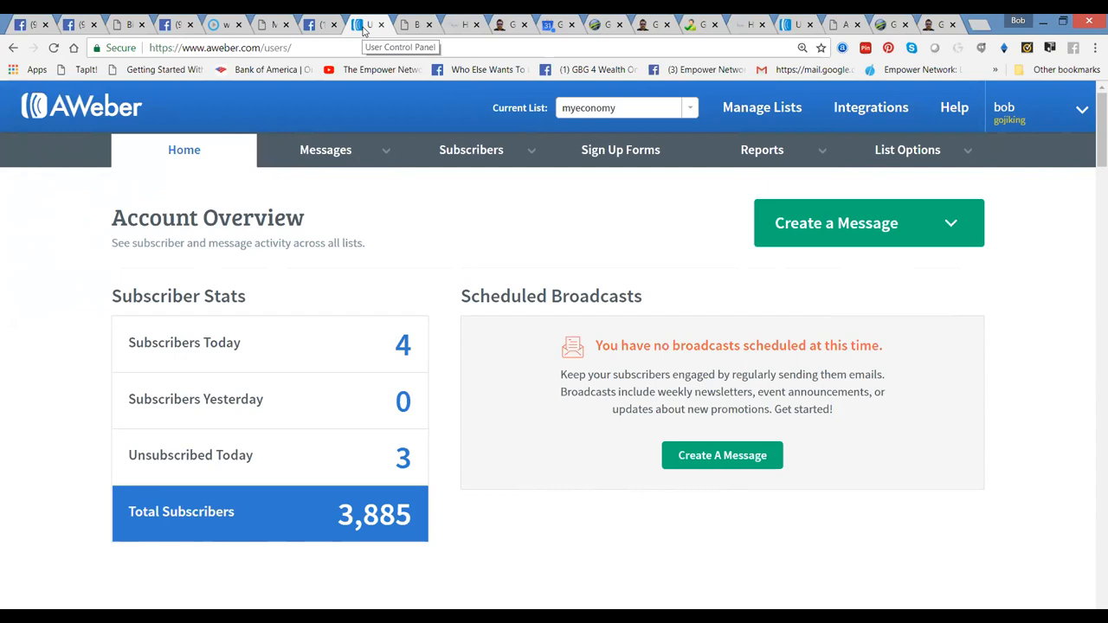
pyautogui.moveTo(385, 545)
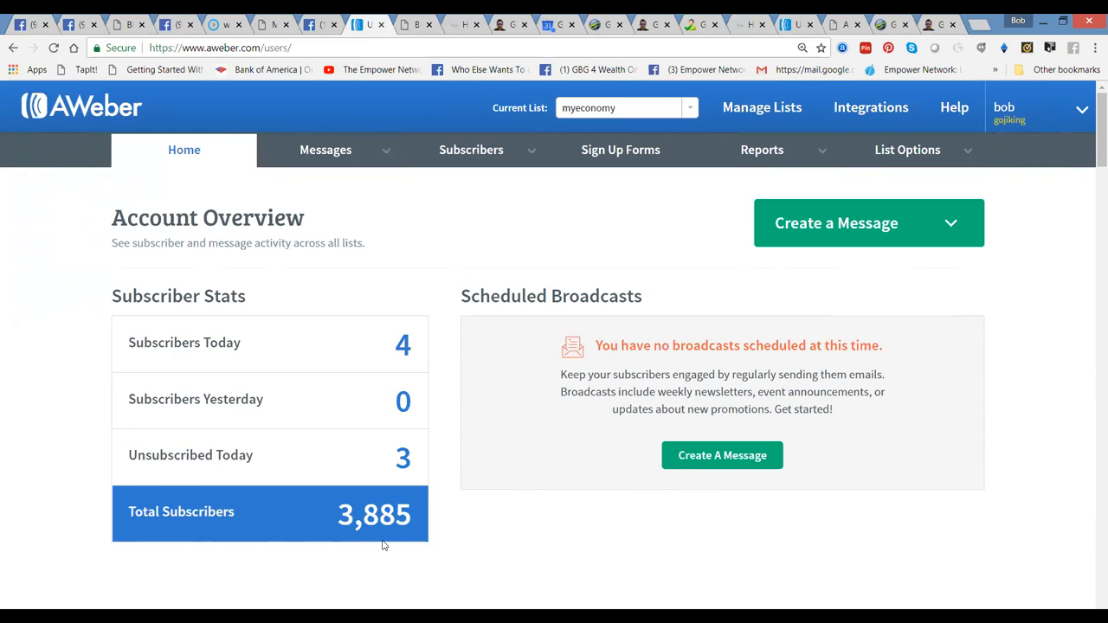
# - Leave the AWeber overview for the BigHomeBusiness $35 Dollar Irresistible Offer page
pyautogui.click(416, 24)
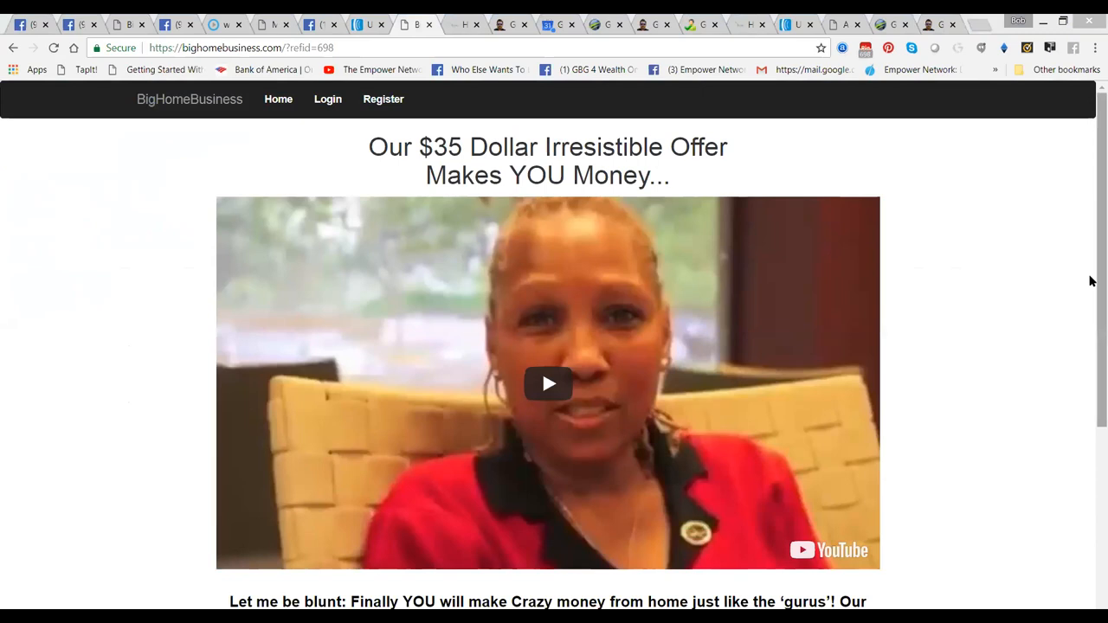
# - Scroll the myEcon system page to the Video 1 Social Distribution Intro by Frank Calabro Jr
pyautogui.scroll(-3)
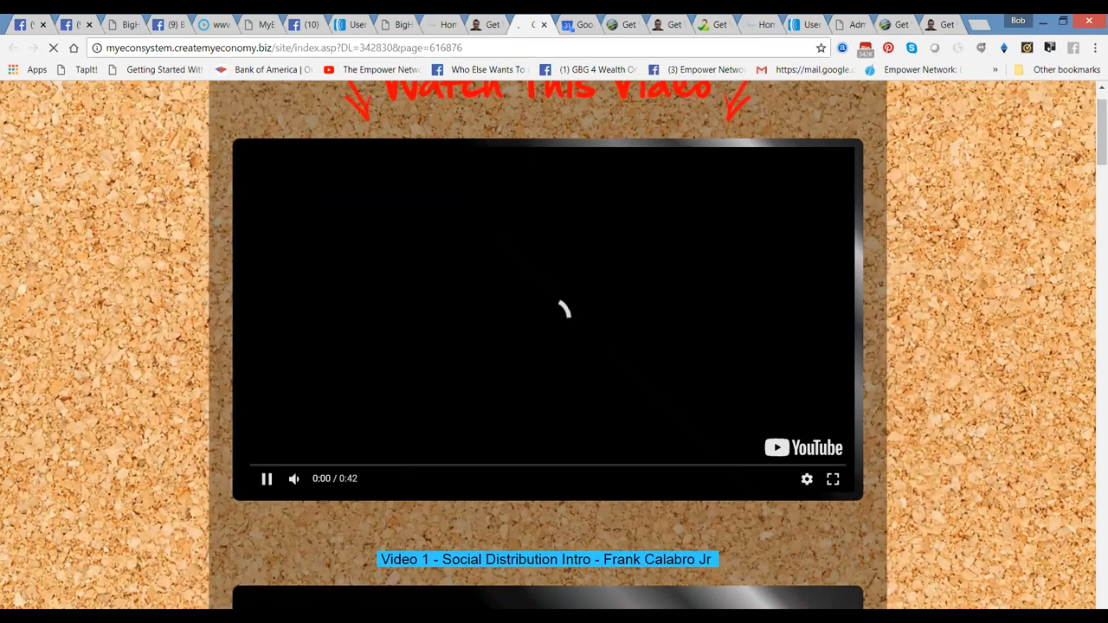
pyautogui.scroll(-3)
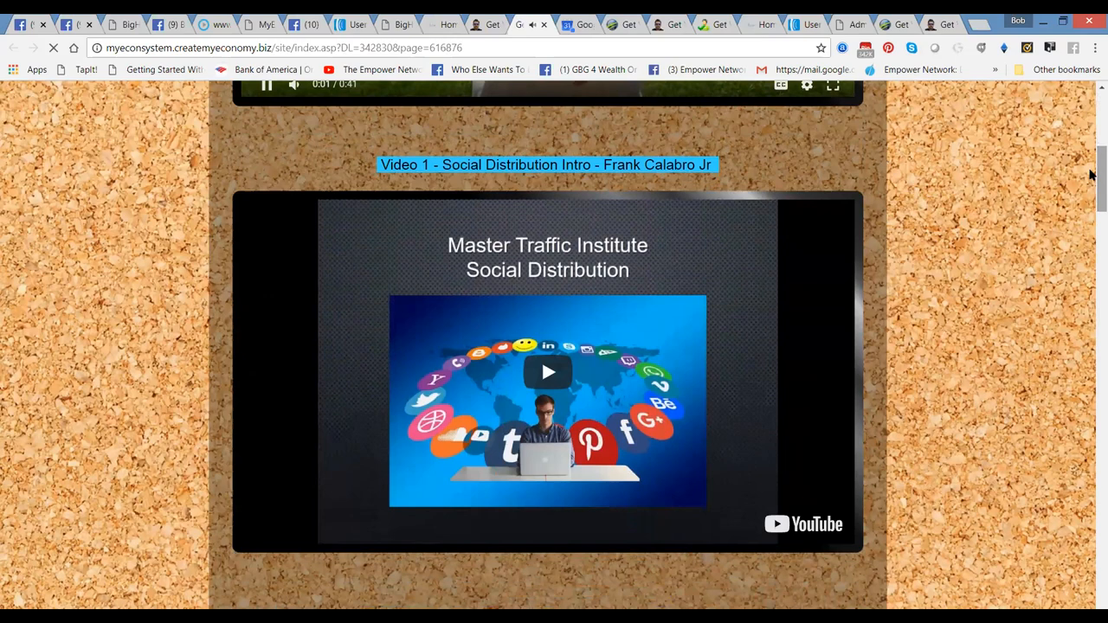
pyautogui.scroll(-3)
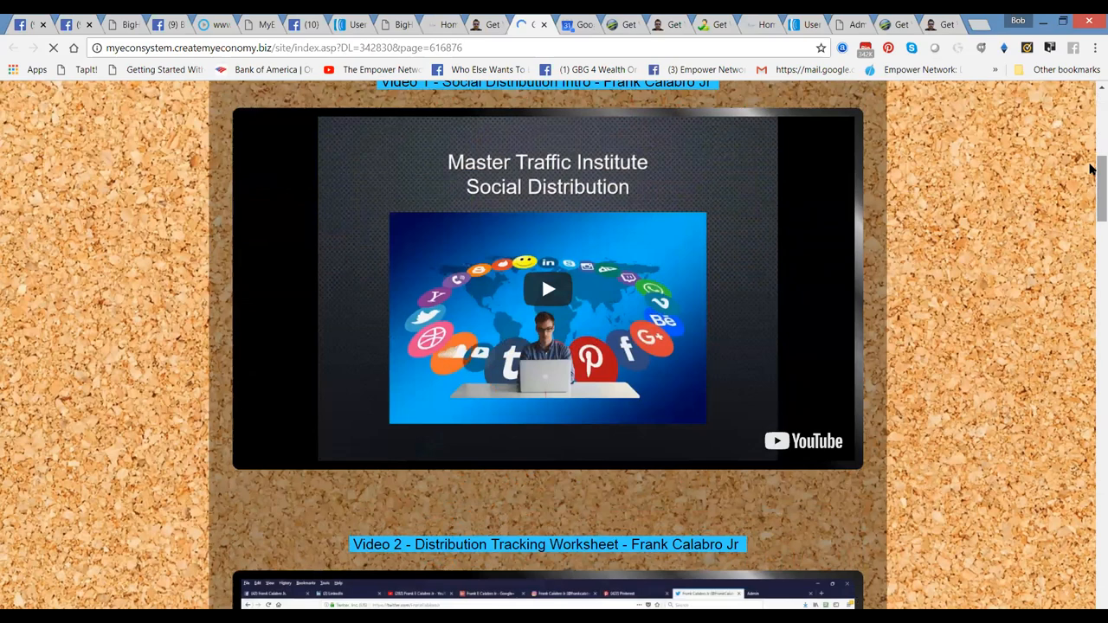
pyautogui.scroll(3)
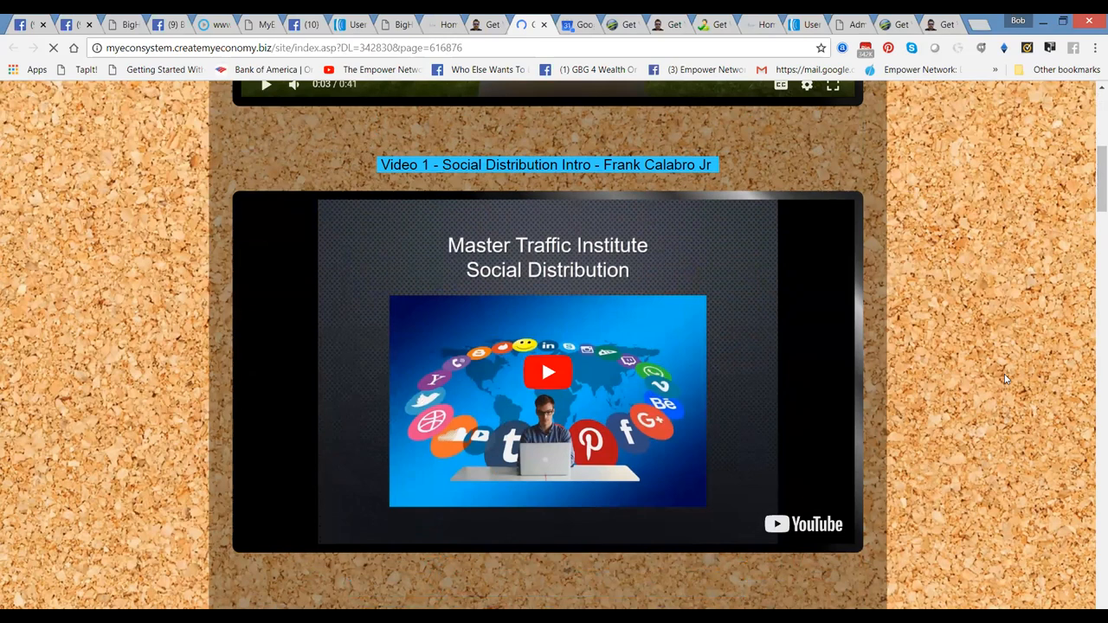
pyautogui.scroll(-3)
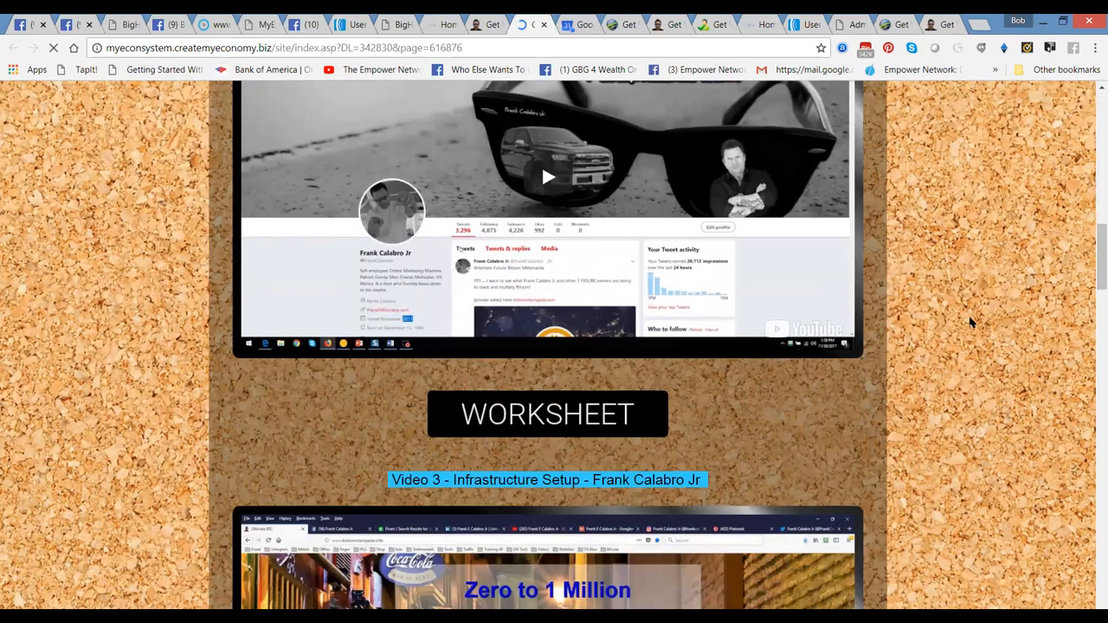
pyautogui.scroll(-3)
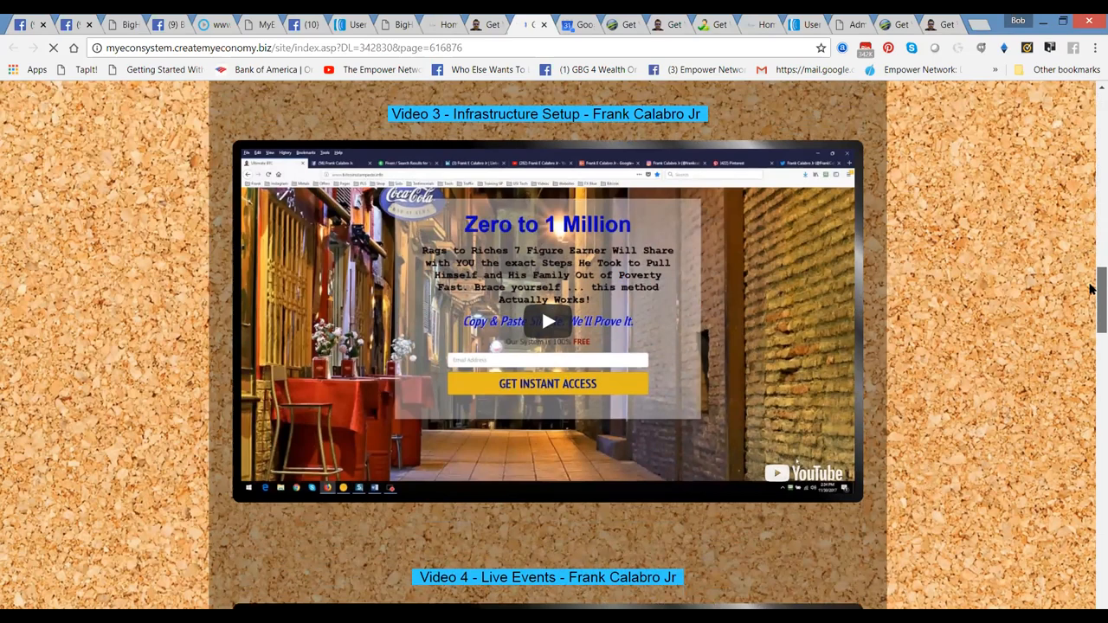
pyautogui.scroll(-3)
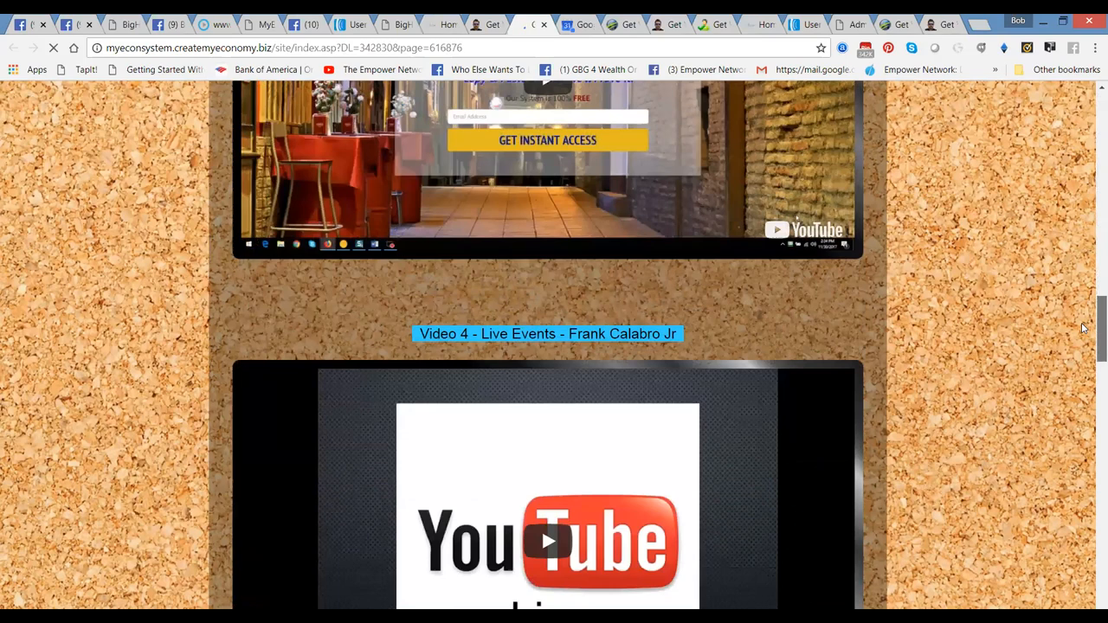
pyautogui.scroll(-3)
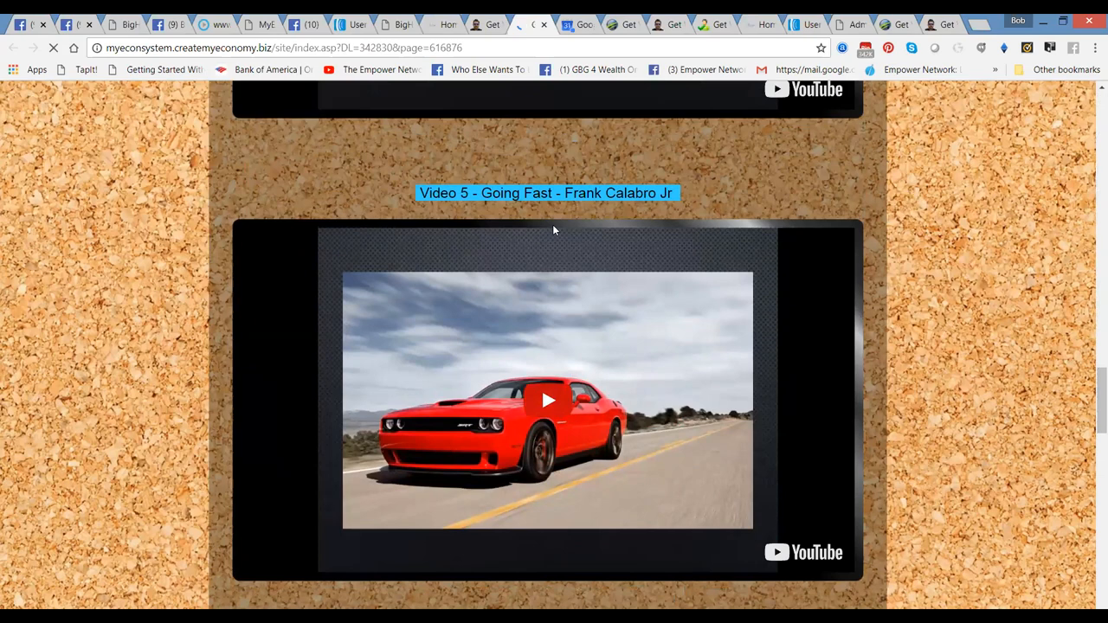
pyautogui.scroll(-3)
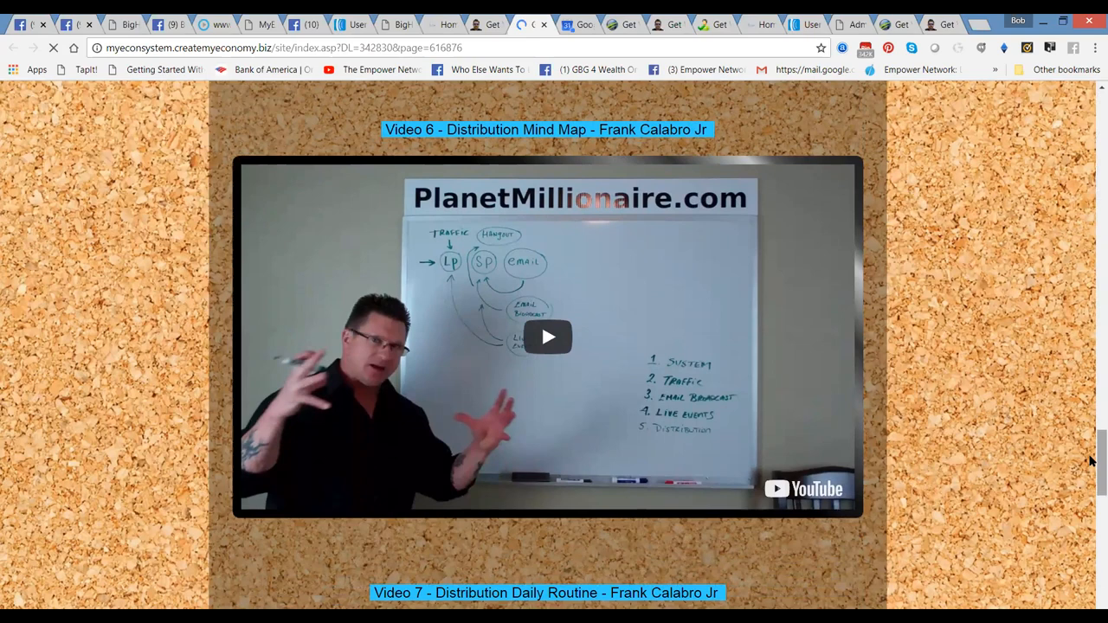
pyautogui.scroll(-3)
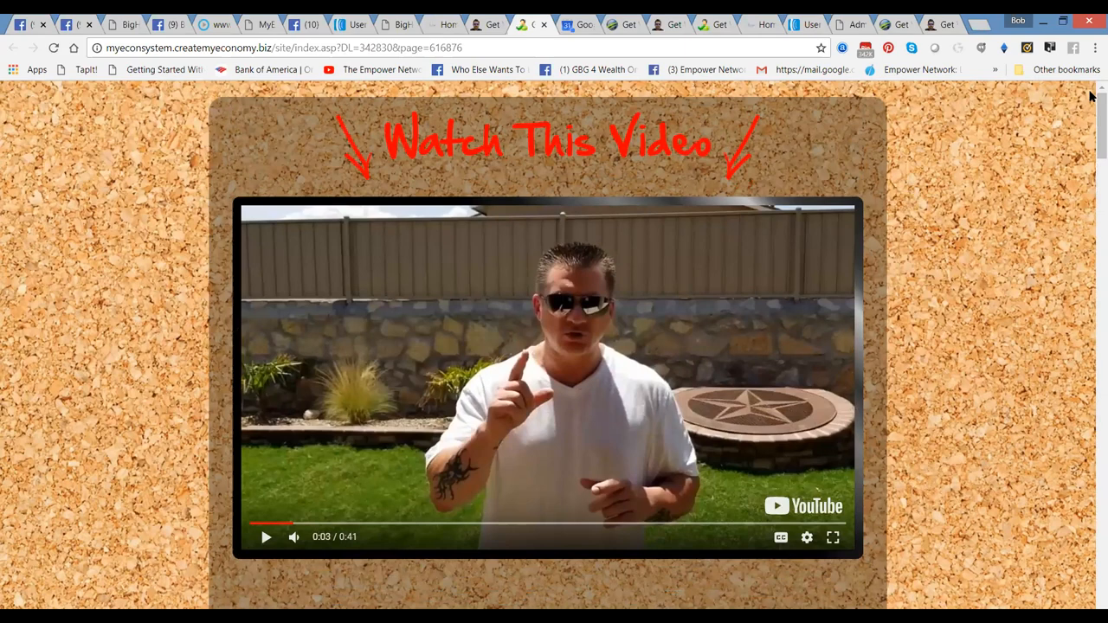
pyautogui.moveTo(1055, 178)
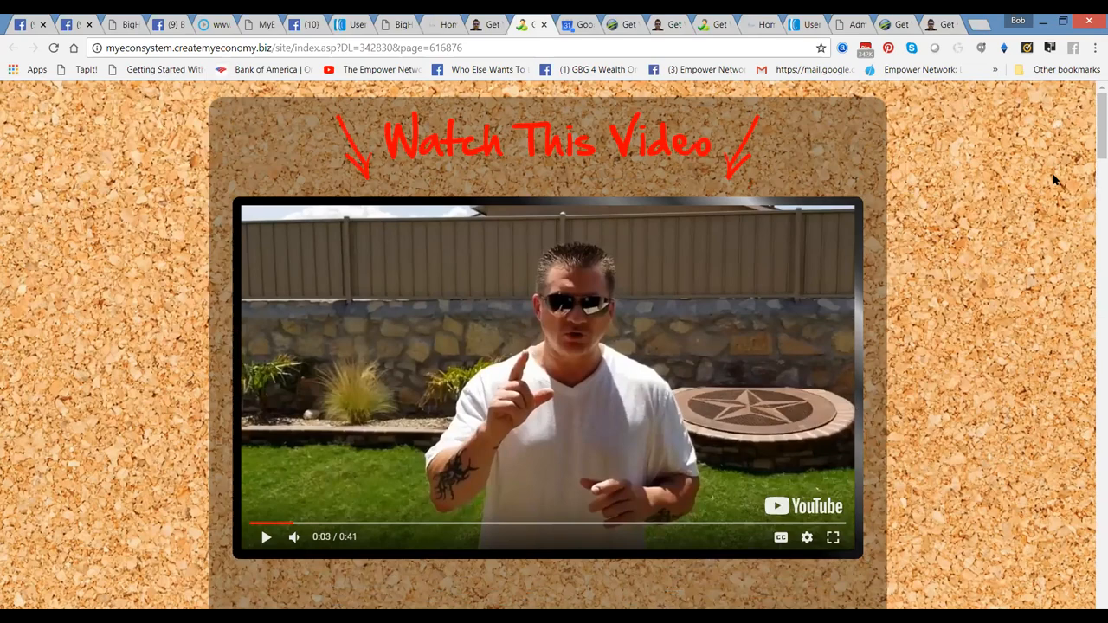
# - Scroll the training page, then bring up Google Calendar with its 8:00pm Zoom meeting alert
pyautogui.scroll(-3)
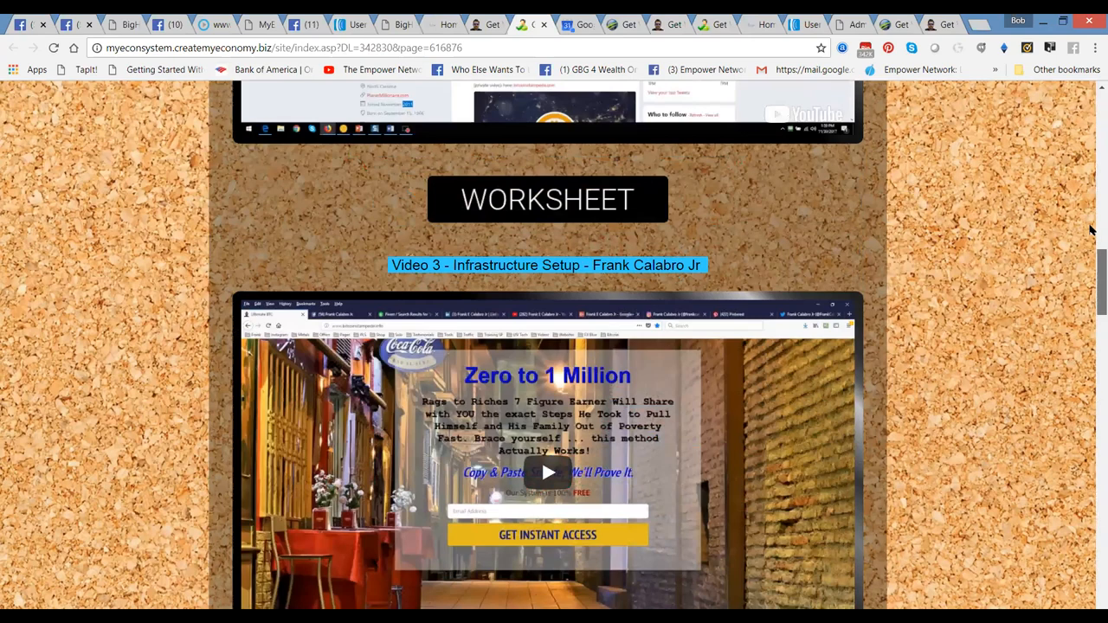
pyautogui.click(568, 25)
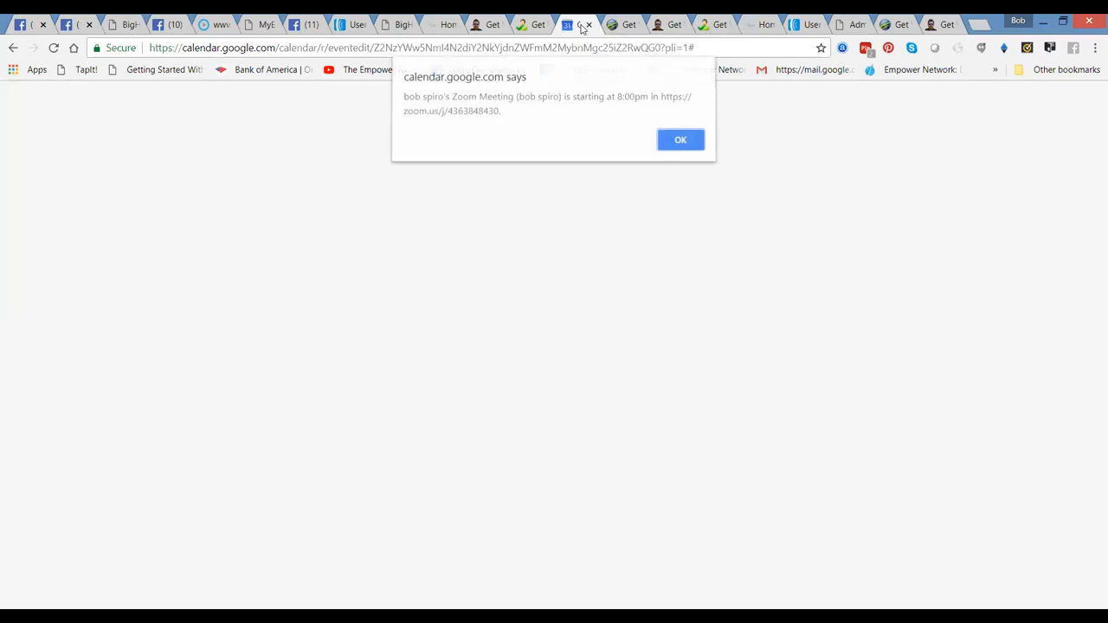
# - Dismiss the Zoom meeting reminder alert in Google Calendar
pyautogui.click(681, 138)
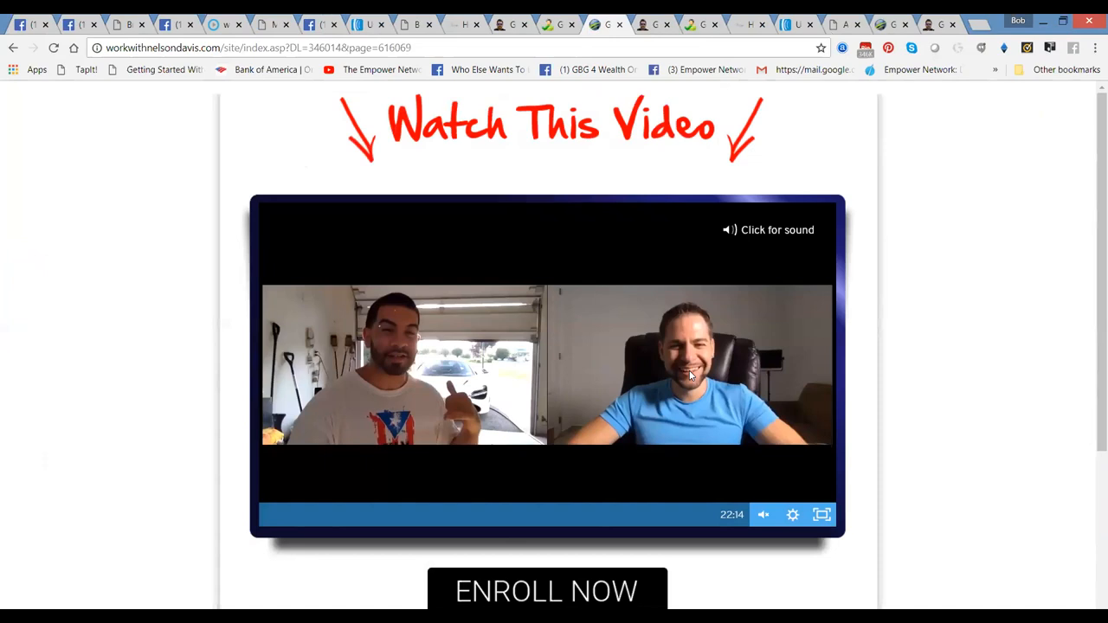
pyautogui.moveTo(364, 363)
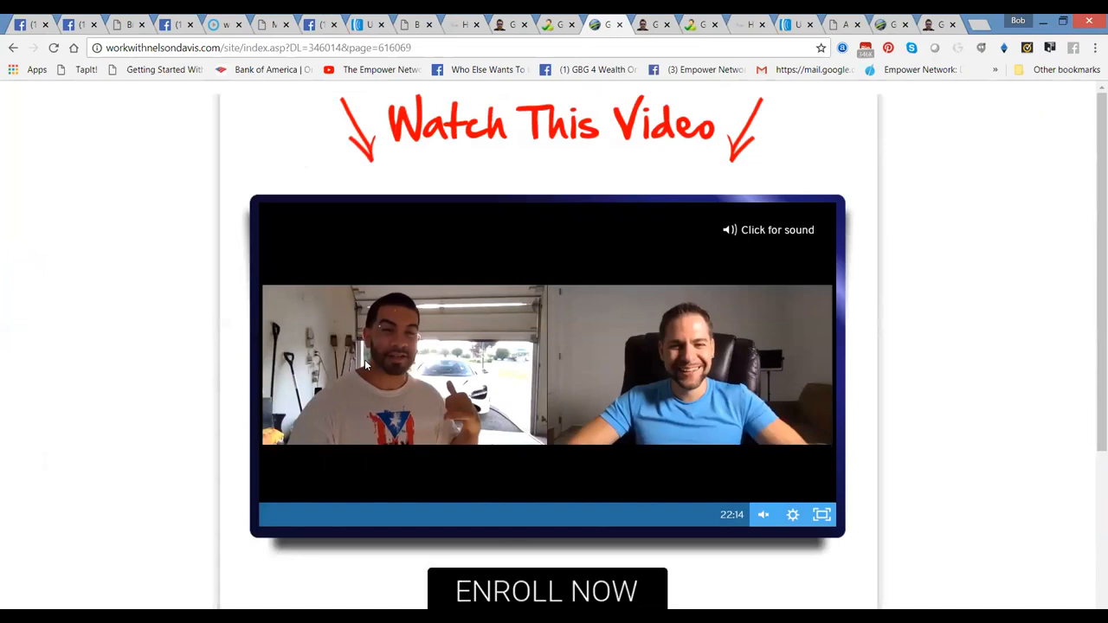
pyautogui.moveTo(1091, 349)
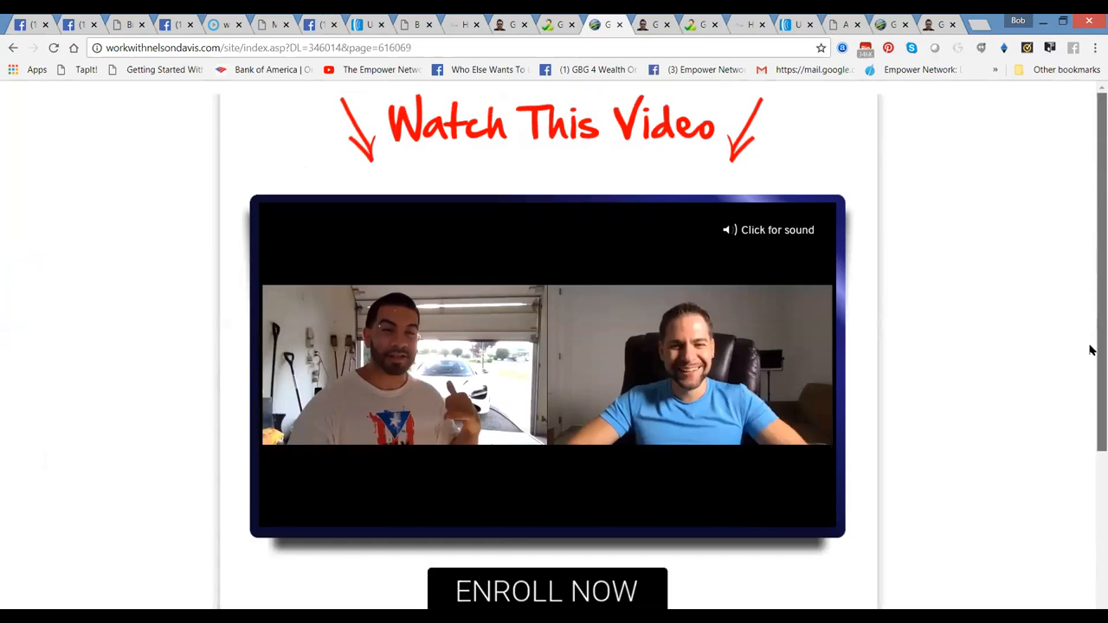
# - Scroll the Nelson Davis page past Enroll Now and Illustrations toward the Continue button
pyautogui.scroll(-3)
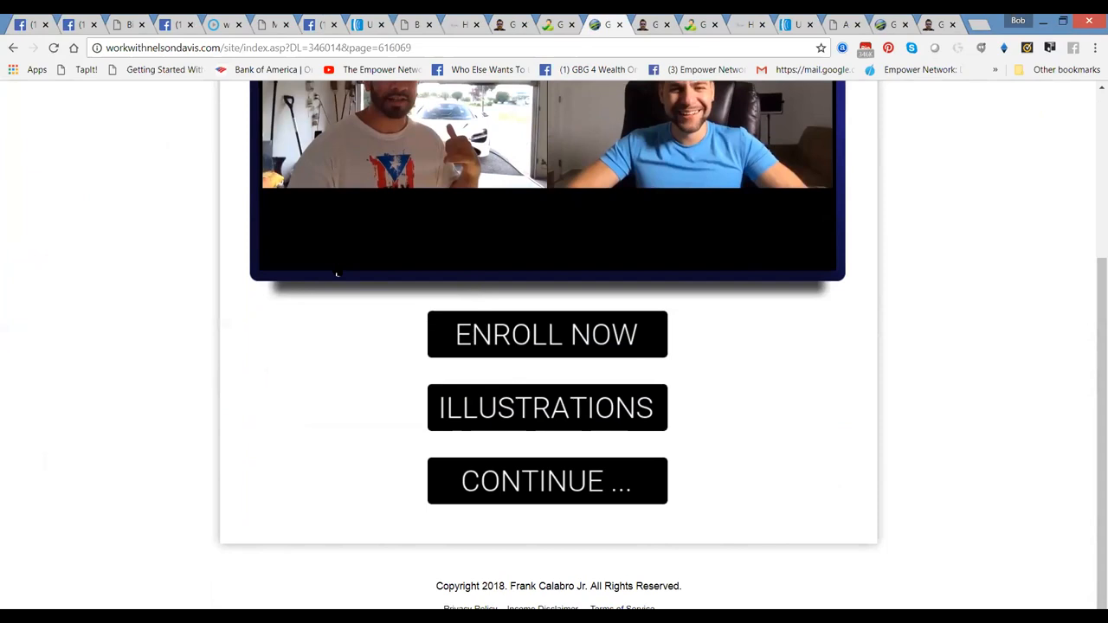
pyautogui.scroll(3)
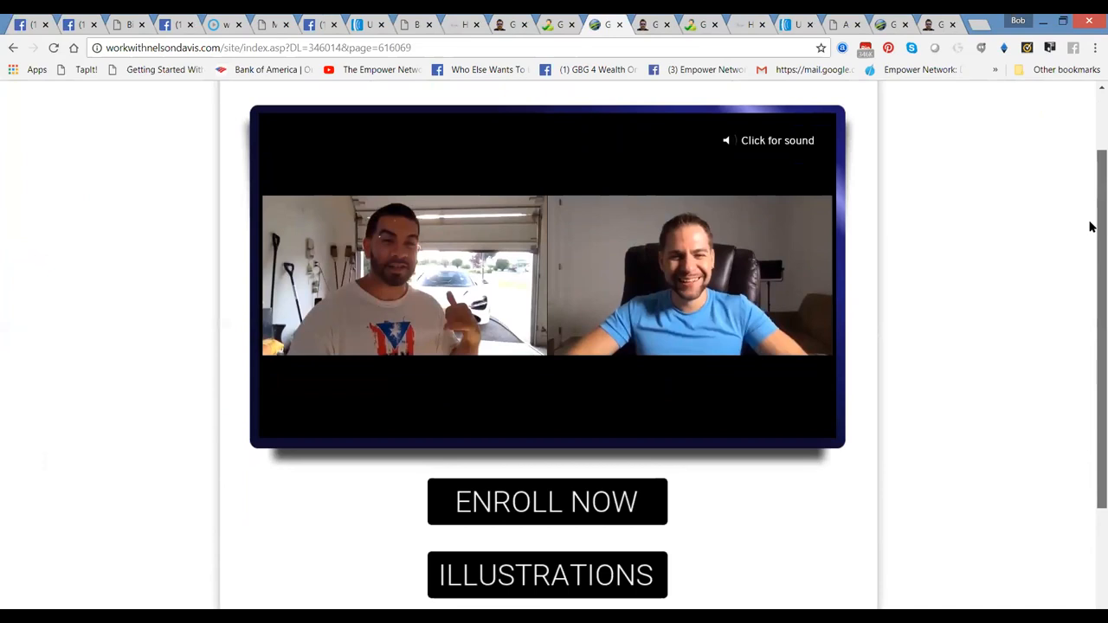
pyautogui.scroll(-3)
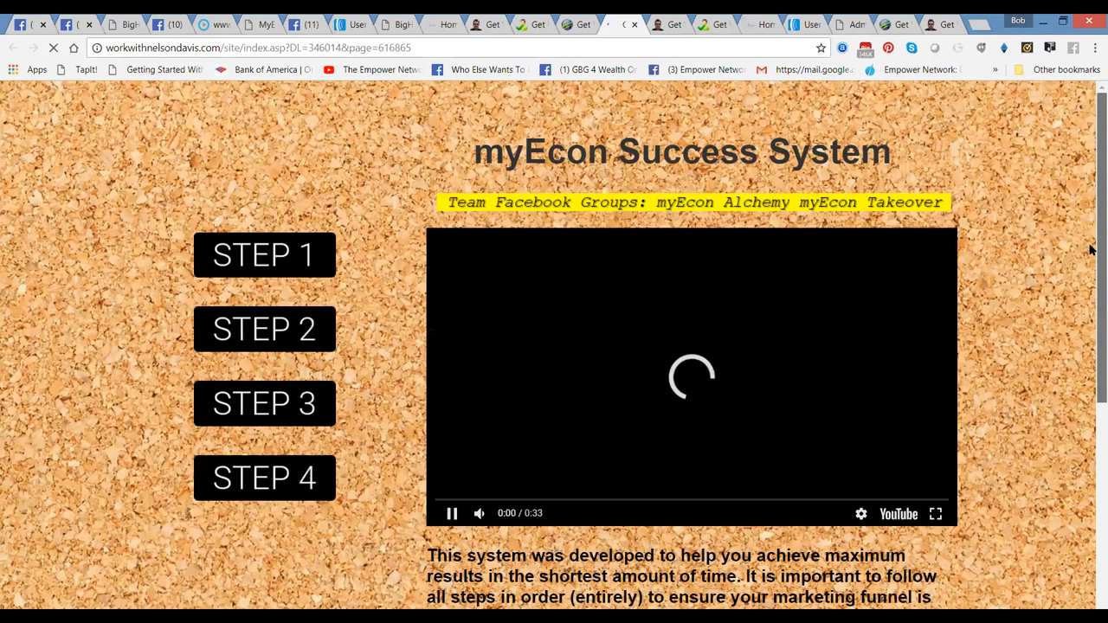
# - Pause the autoplaying myEcon Success System intro video at 0:00
pyautogui.click(450, 513)
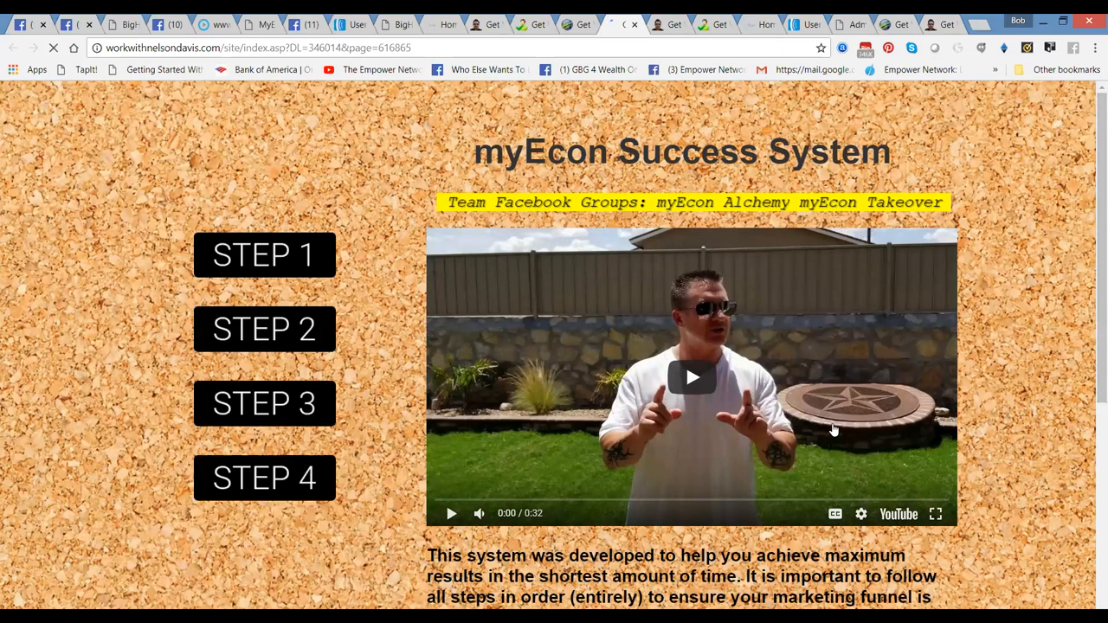
pyautogui.moveTo(570, 114)
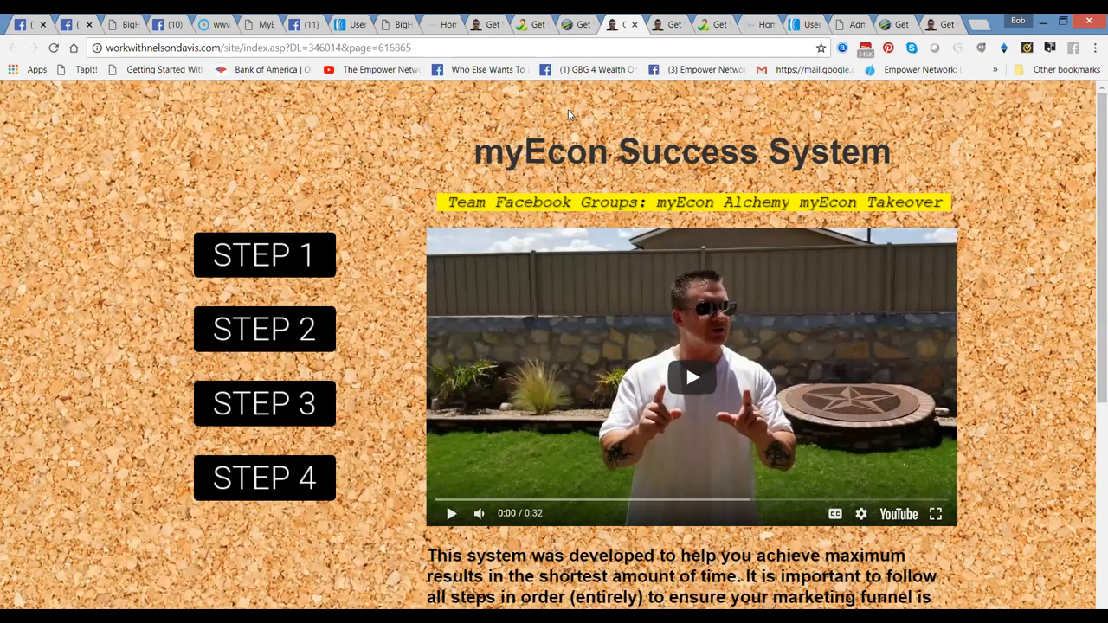